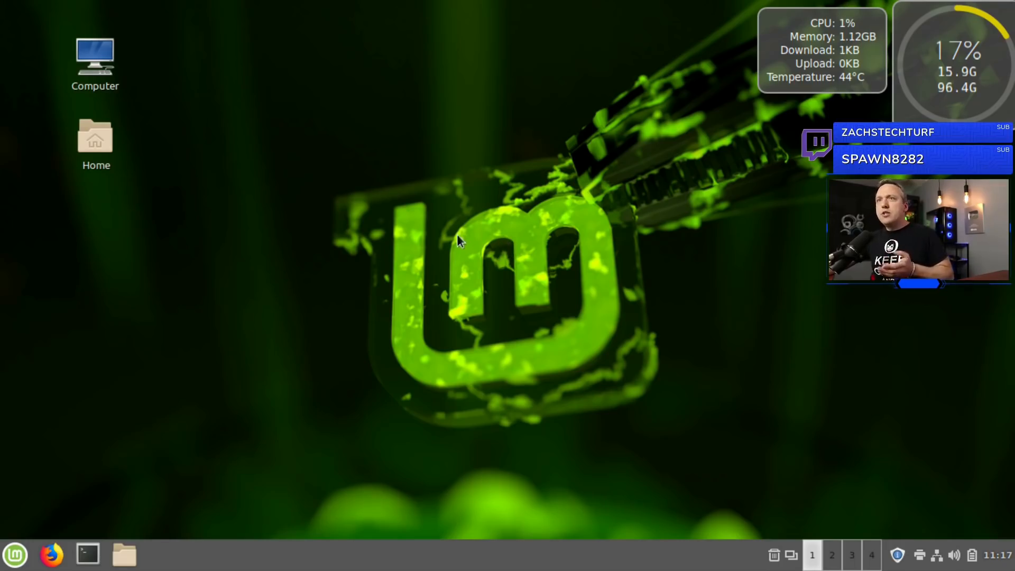
pyautogui.moveTo(688, 134)
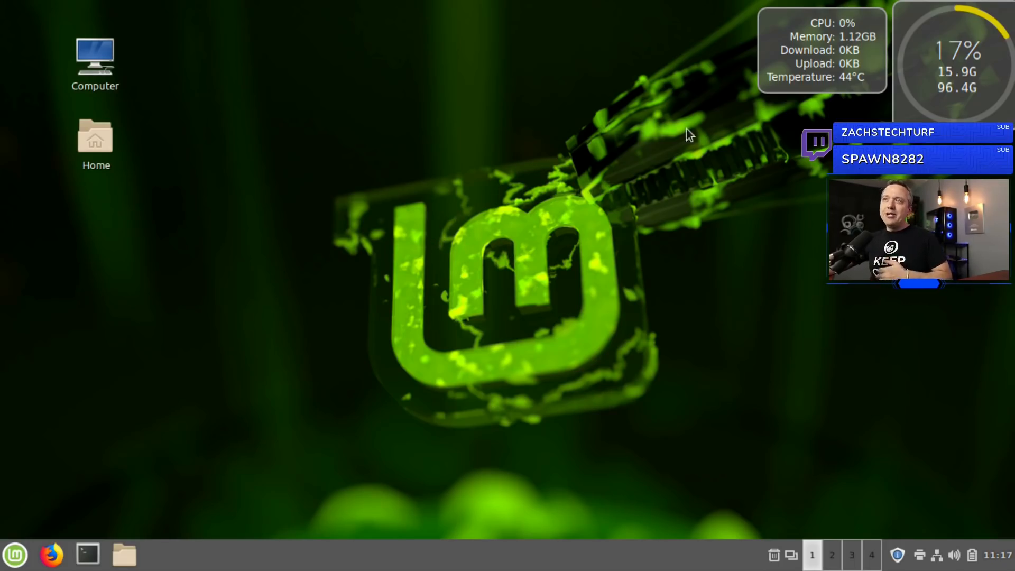
pyautogui.moveTo(839, 109)
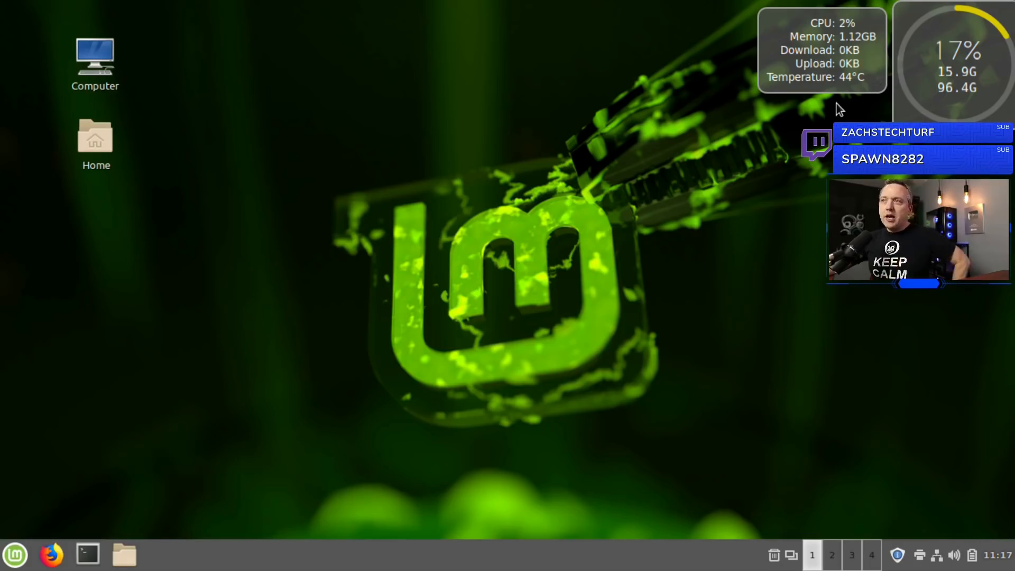
pyautogui.moveTo(831, 113)
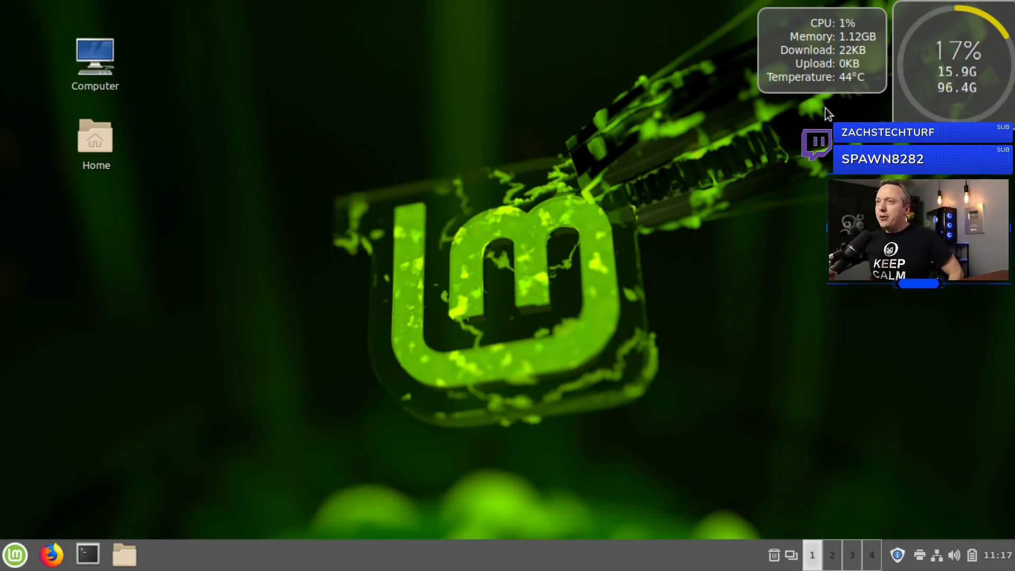
pyautogui.moveTo(538, 436)
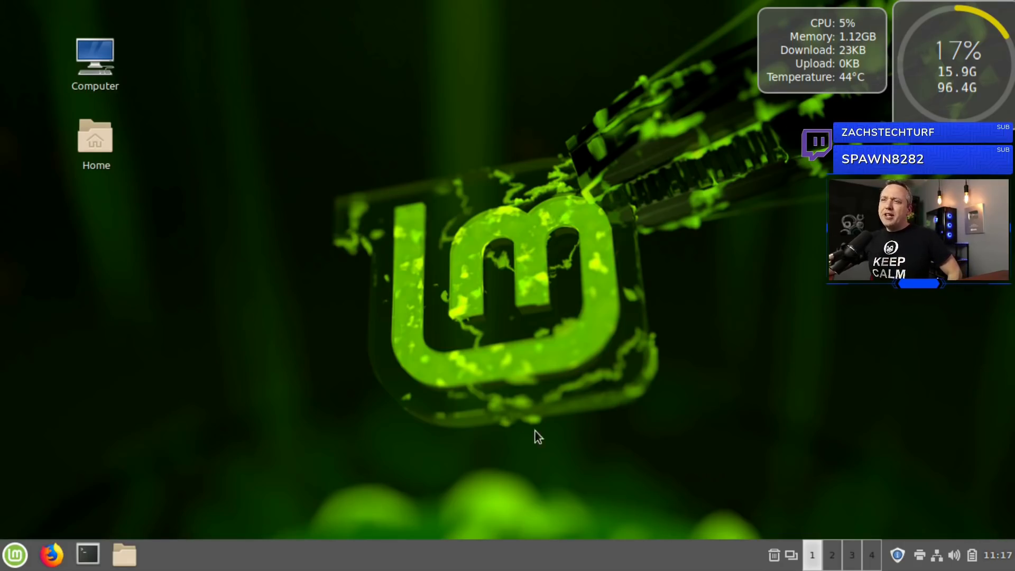
pyautogui.moveTo(553, 488)
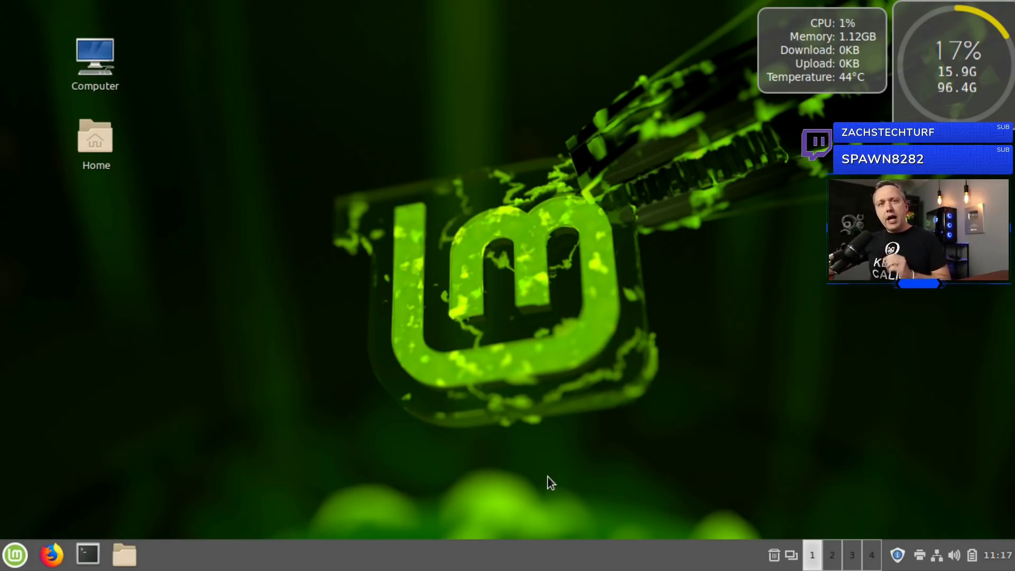
pyautogui.moveTo(509, 490)
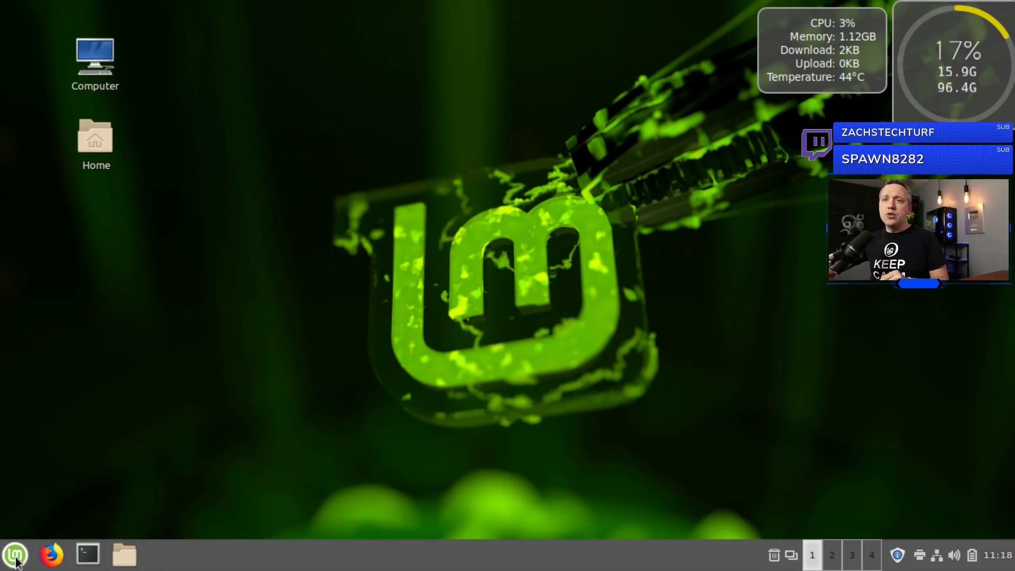
# Launch System Settings from the Menu and go to the Themes page
pyautogui.click(15, 554)
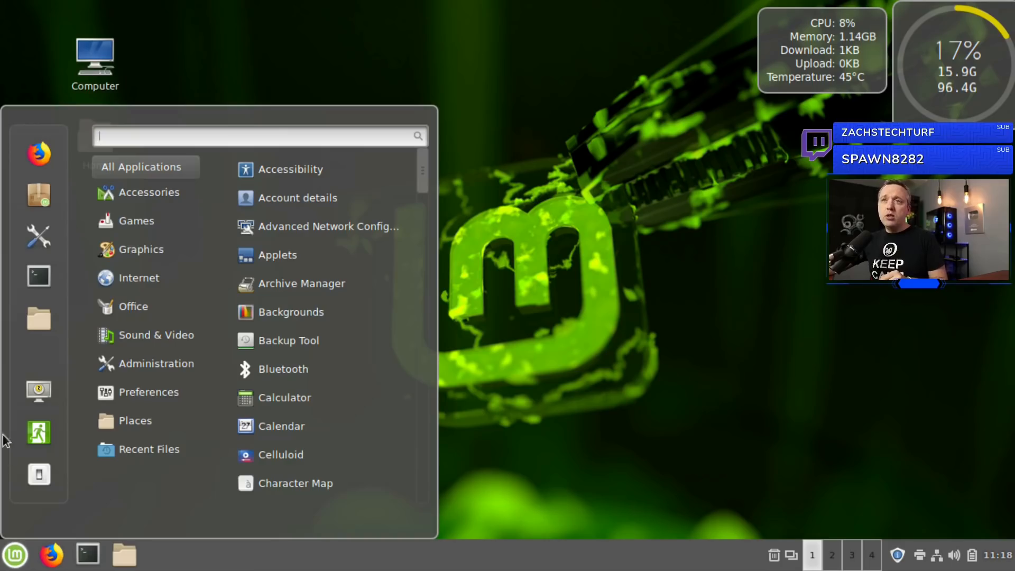
pyautogui.moveTo(38, 235)
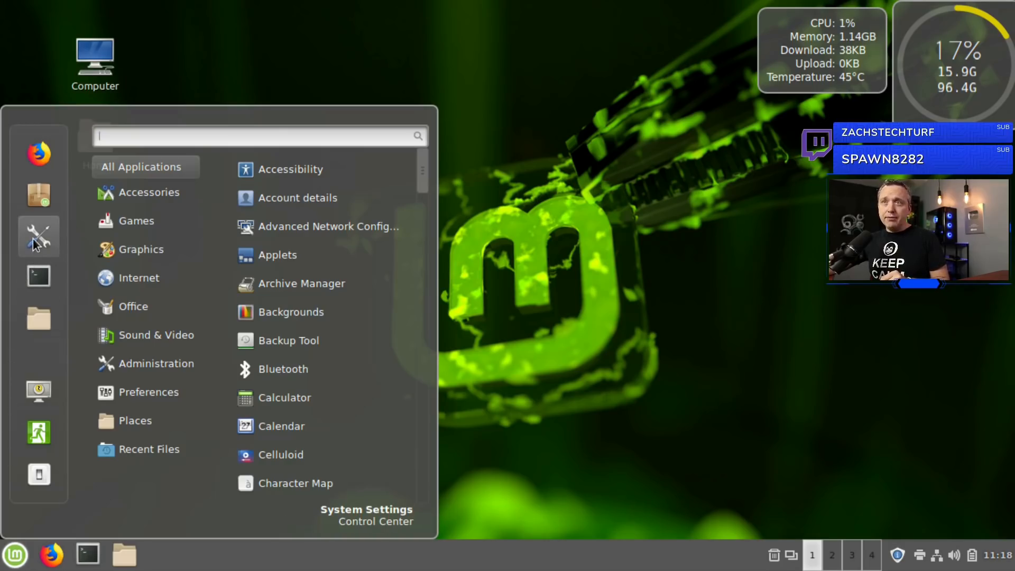
pyautogui.click(367, 510)
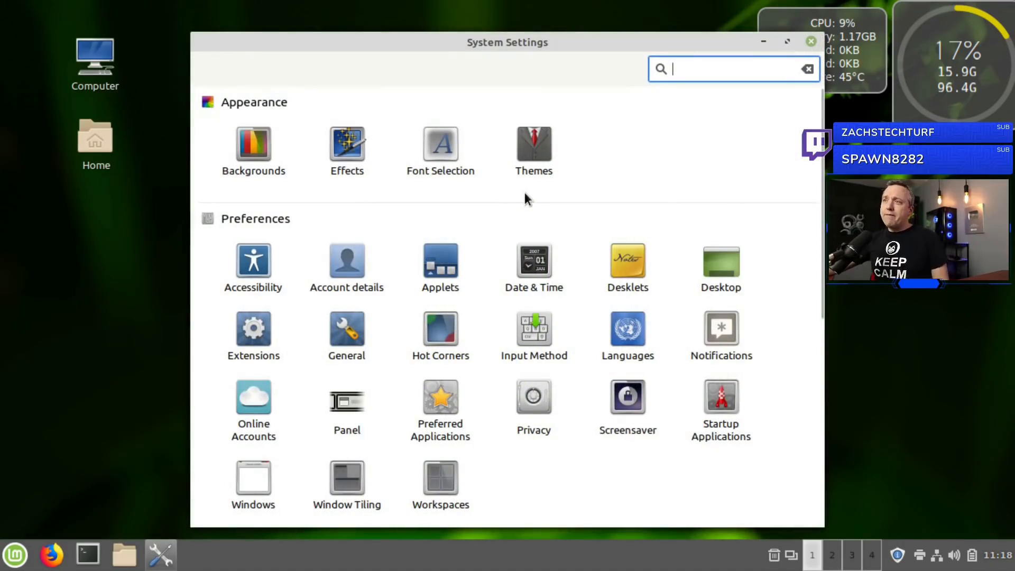
pyautogui.moveTo(534, 160)
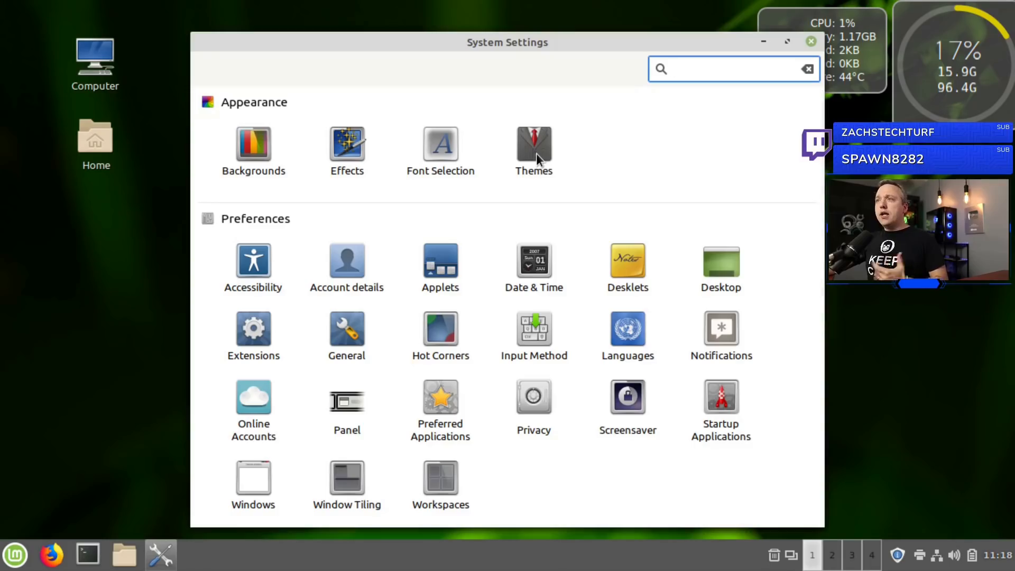
pyautogui.click(533, 144)
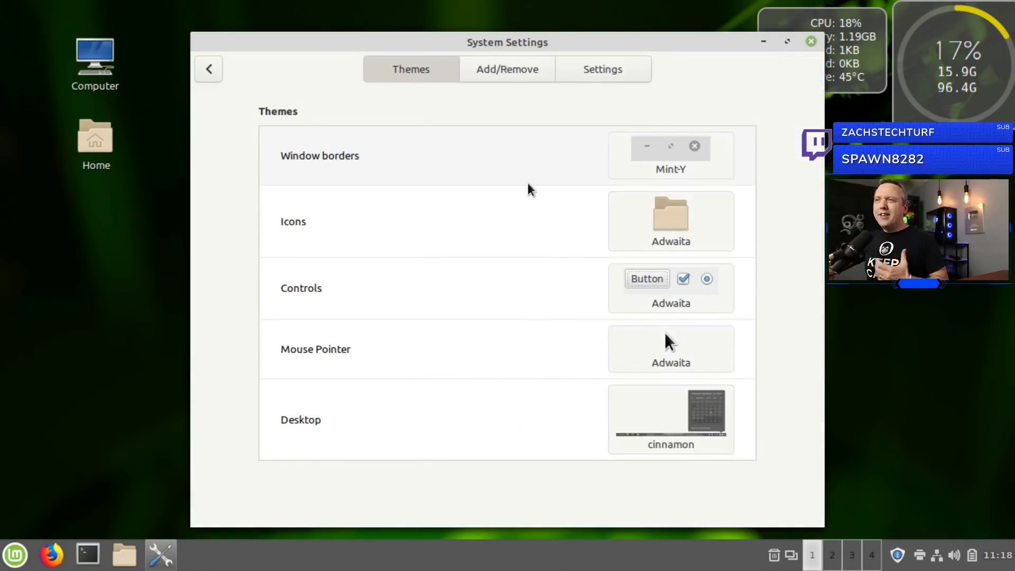
pyautogui.moveTo(550, 172)
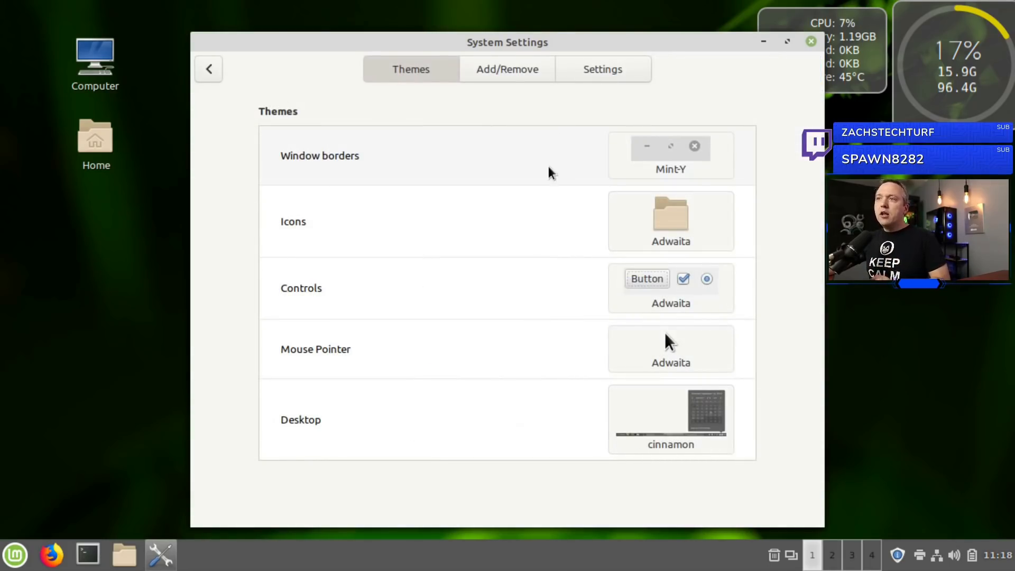
pyautogui.moveTo(463, 402)
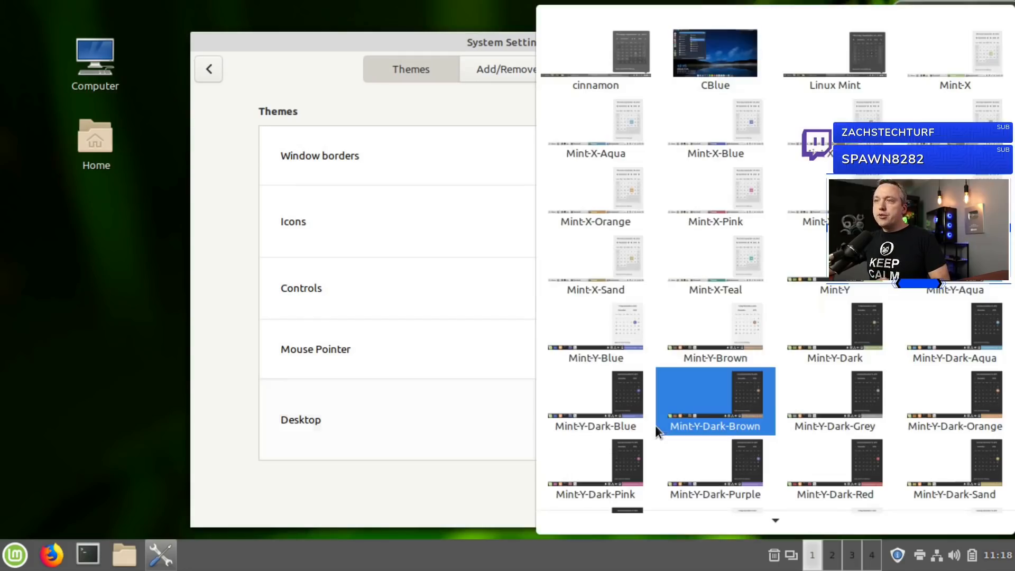
# Switch the desktop theme to Linux Mint, then to CBlue, and browse the theme list again
pyautogui.click(715, 188)
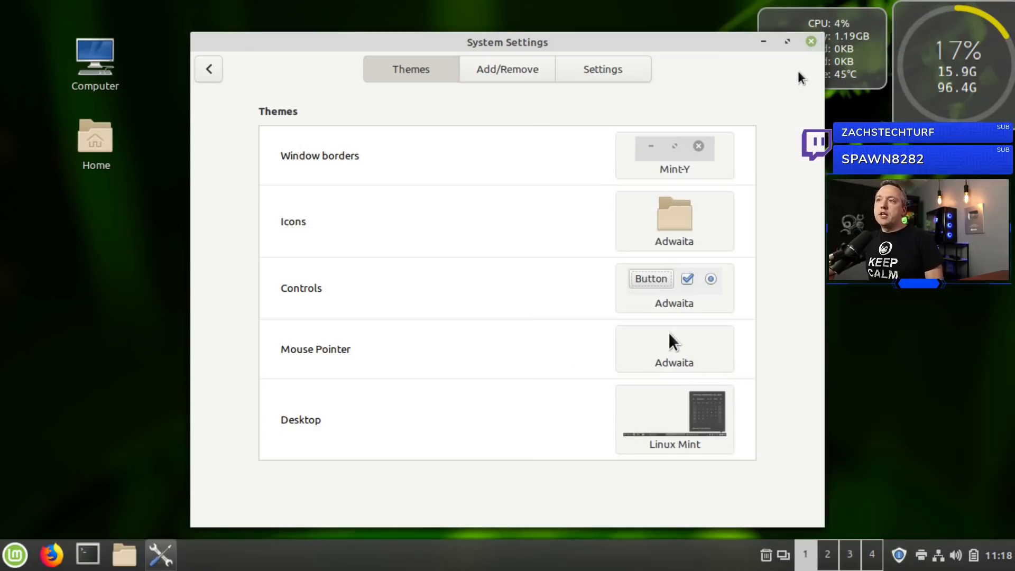
pyautogui.click(674, 156)
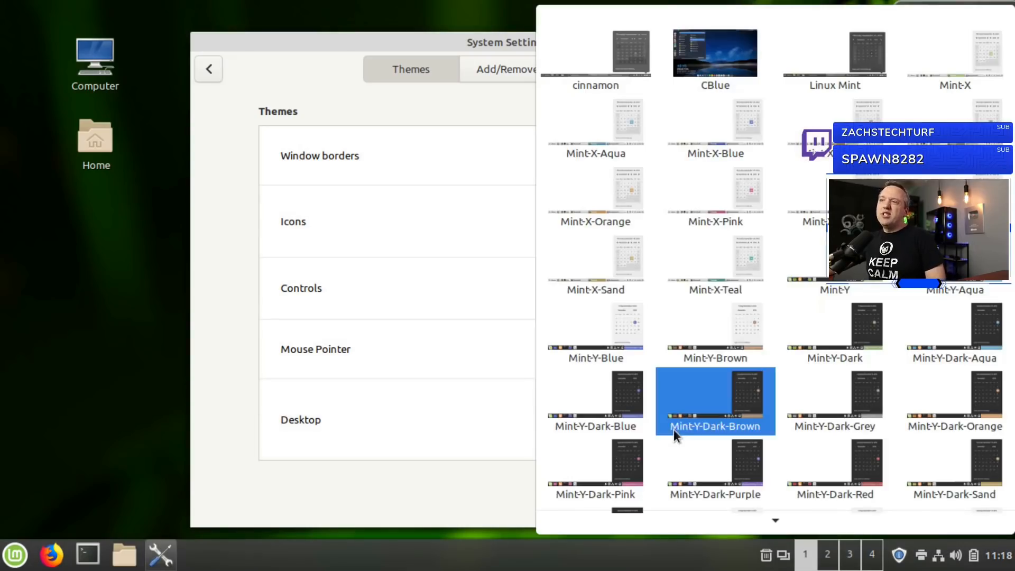
pyautogui.click(715, 59)
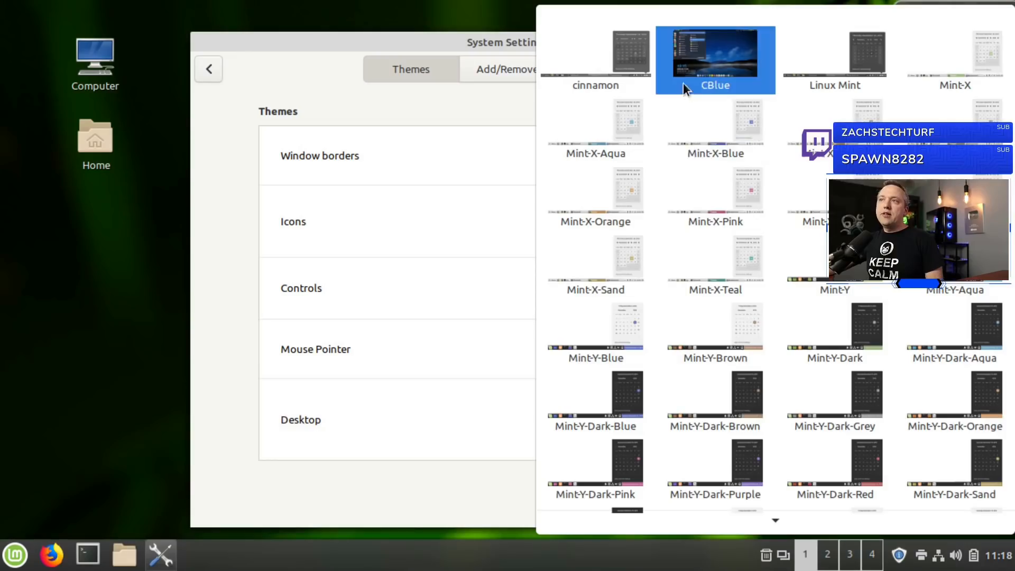
pyautogui.click(714, 60)
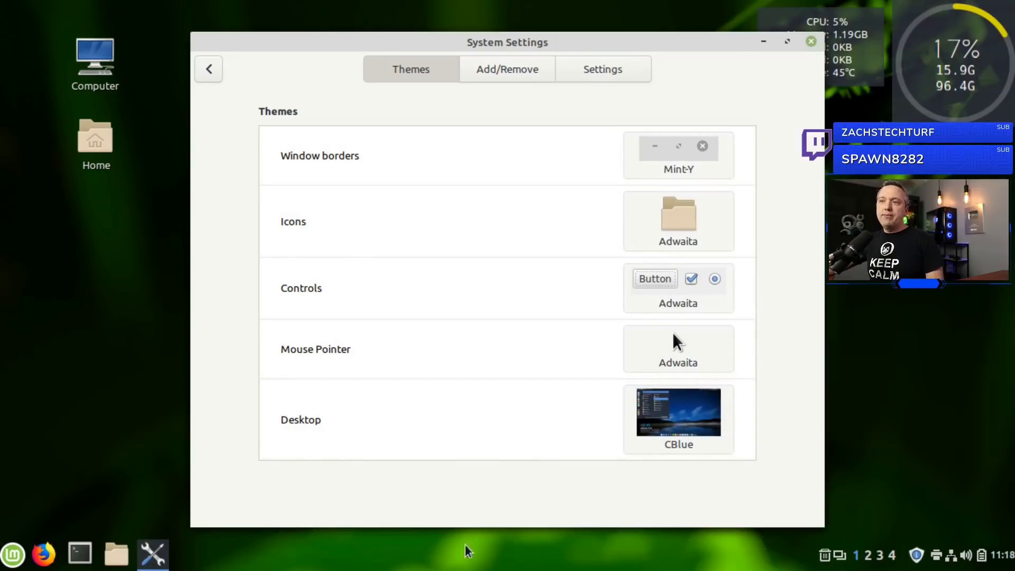
pyautogui.moveTo(433, 500)
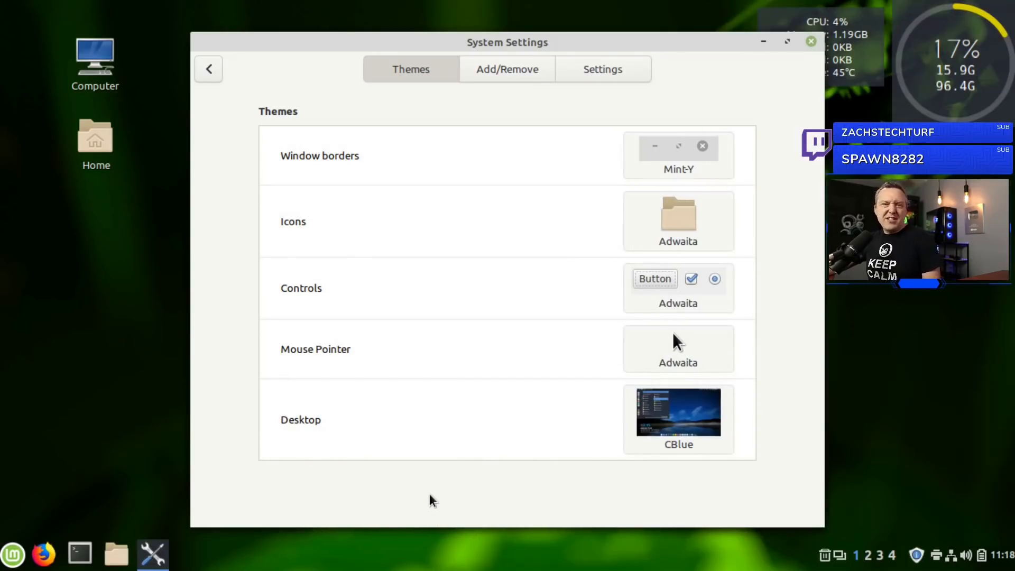
pyautogui.moveTo(634, 421)
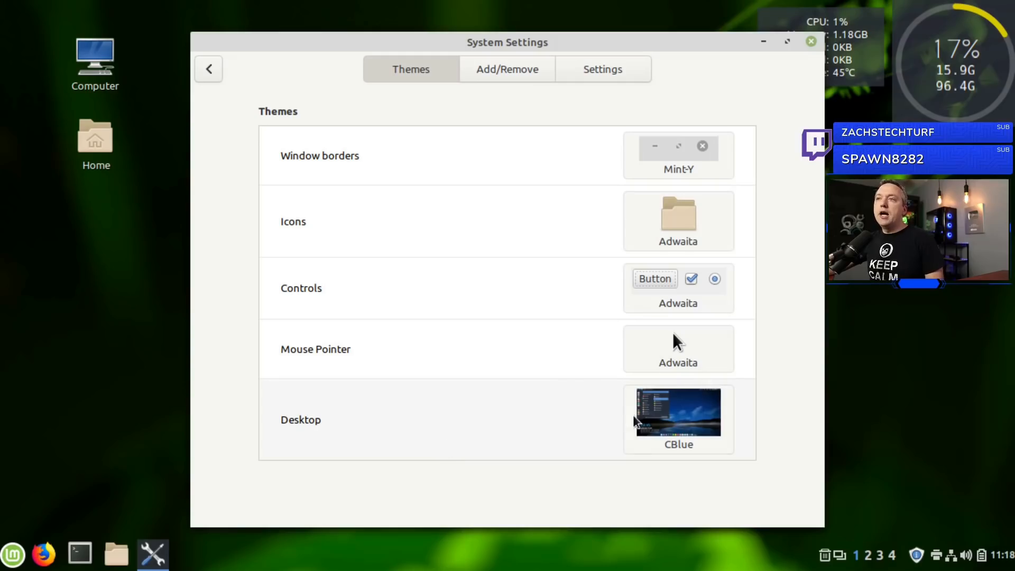
pyautogui.click(677, 410)
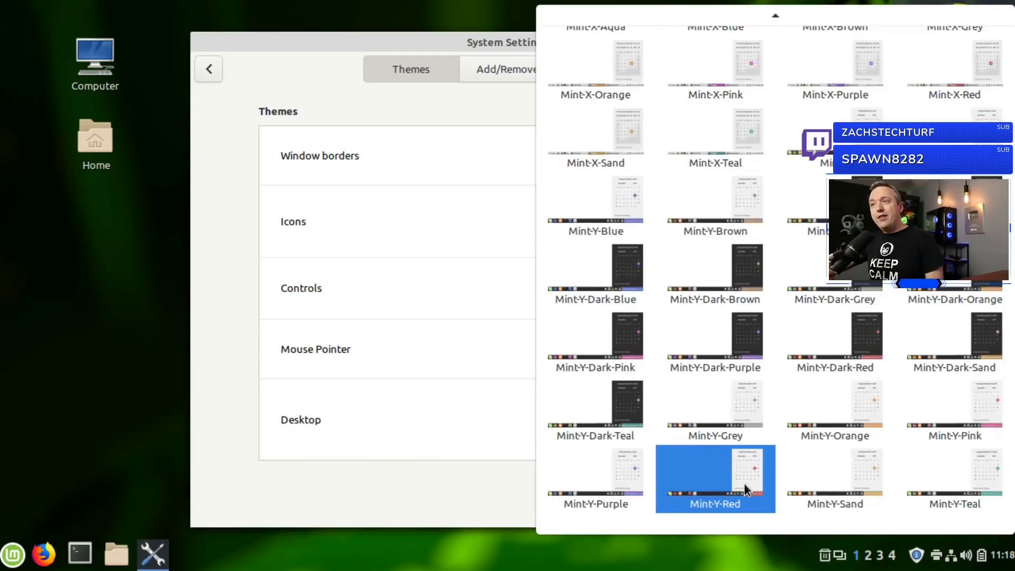
pyautogui.scroll(3)
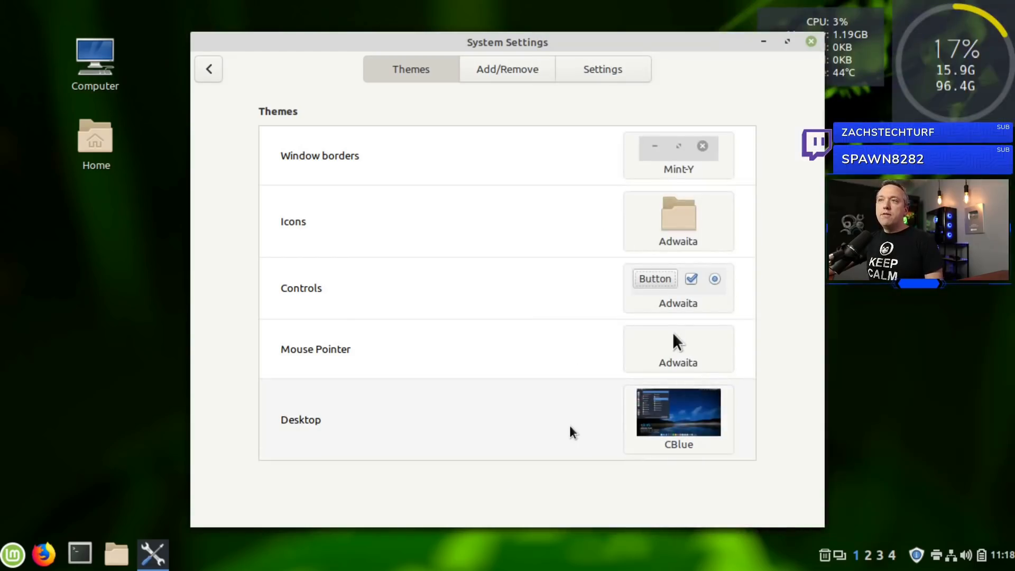
# Install the Adapta-Nokto theme from the Add/Remove downloadable themes list
pyautogui.click(507, 70)
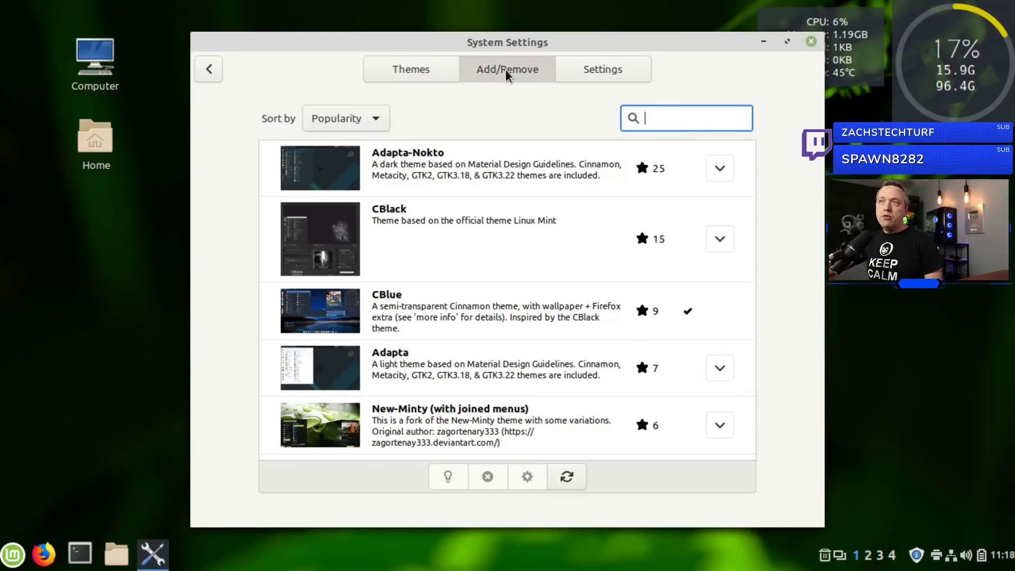
pyautogui.moveTo(551, 216)
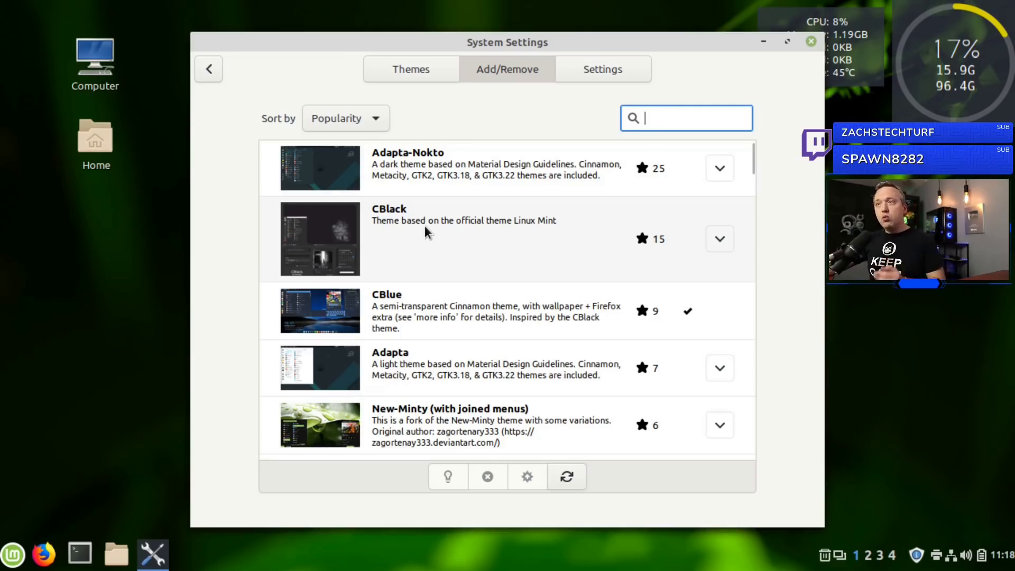
pyautogui.moveTo(486, 266)
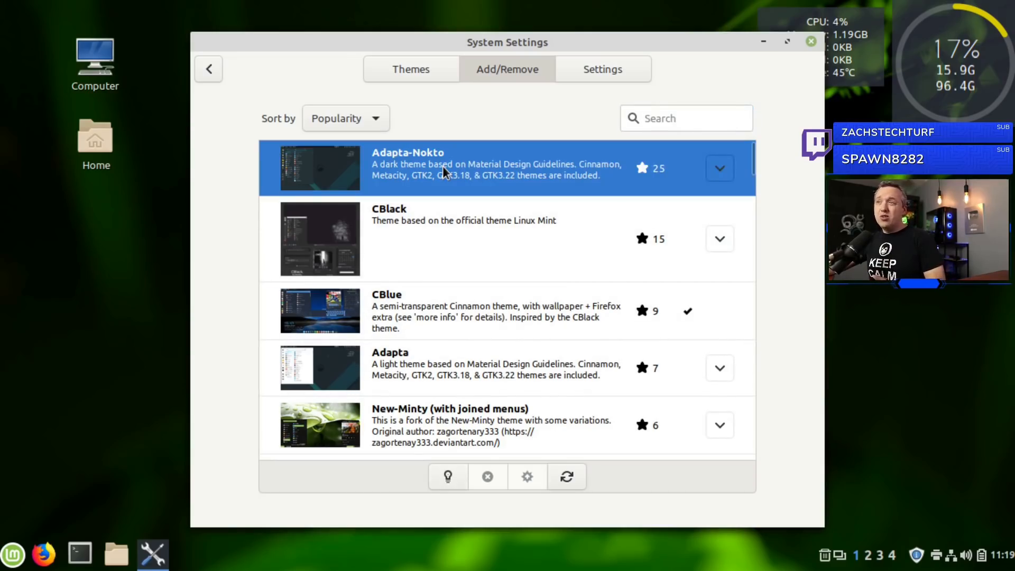
pyautogui.moveTo(667, 178)
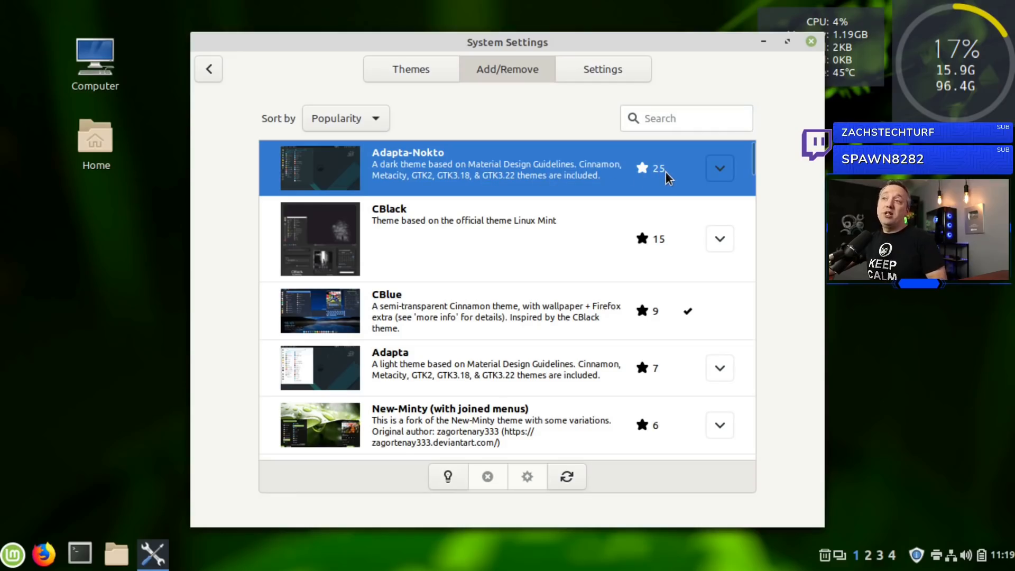
pyautogui.moveTo(667, 178)
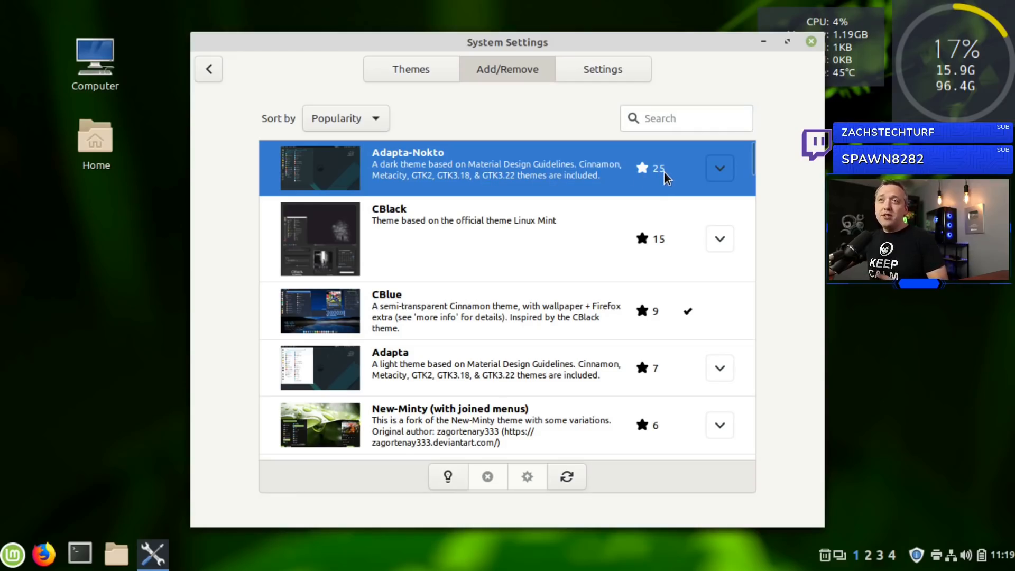
pyautogui.moveTo(553, 226)
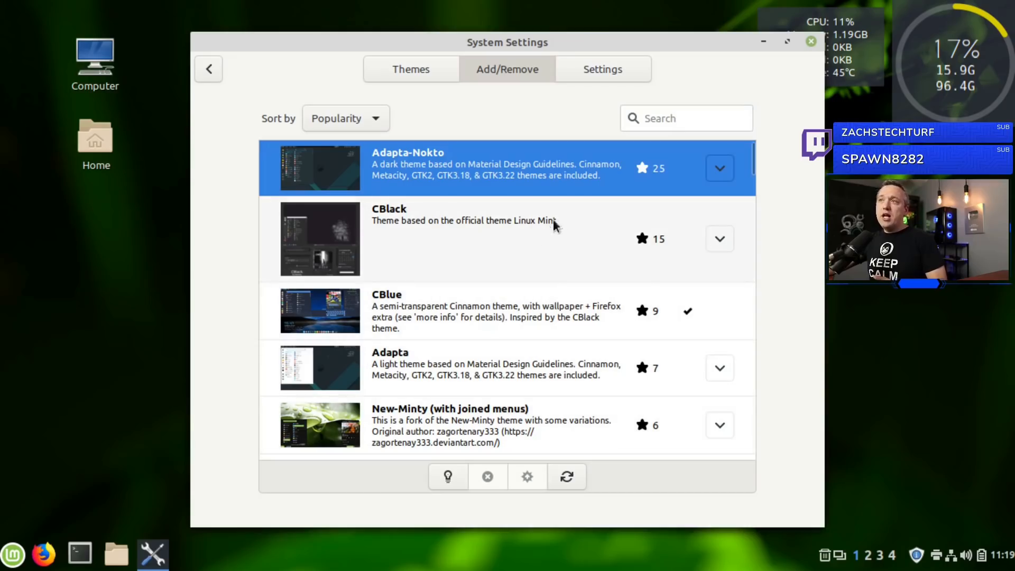
pyautogui.click(719, 168)
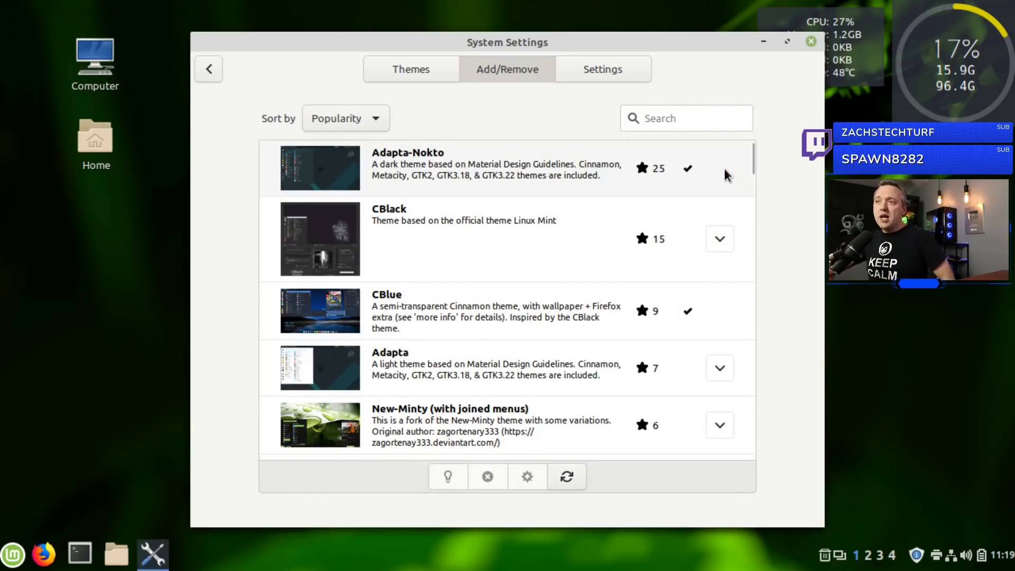
pyautogui.moveTo(402, 82)
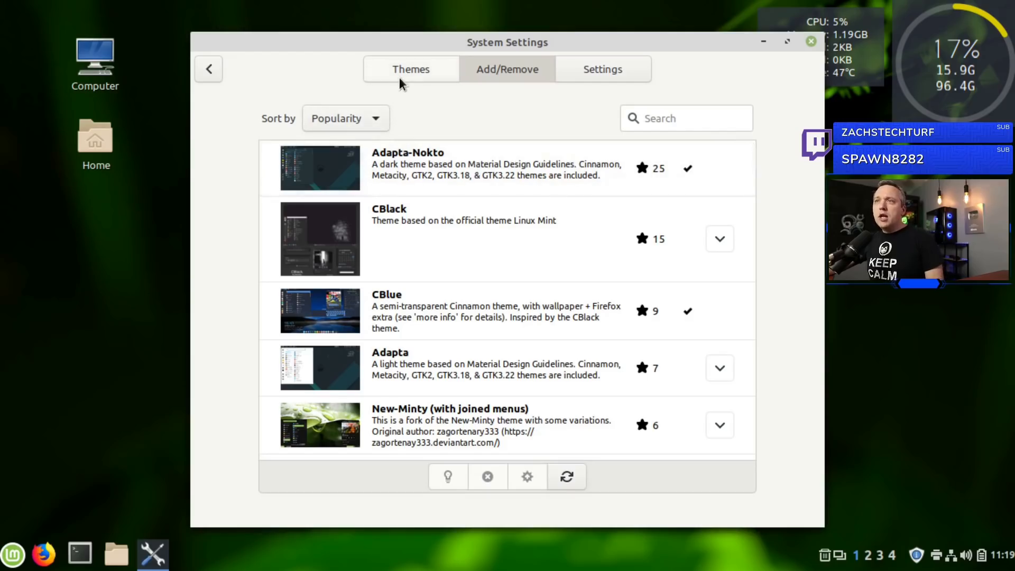
# Set the desktop theme to Adapta-Nokto and the mouse pointer to DMZ-White
pyautogui.click(410, 70)
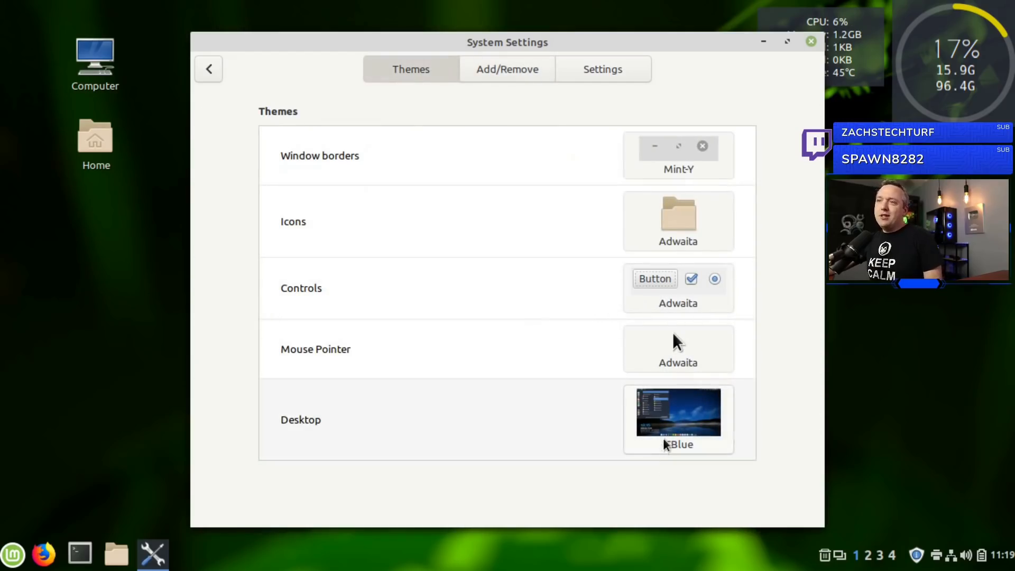
pyautogui.click(677, 155)
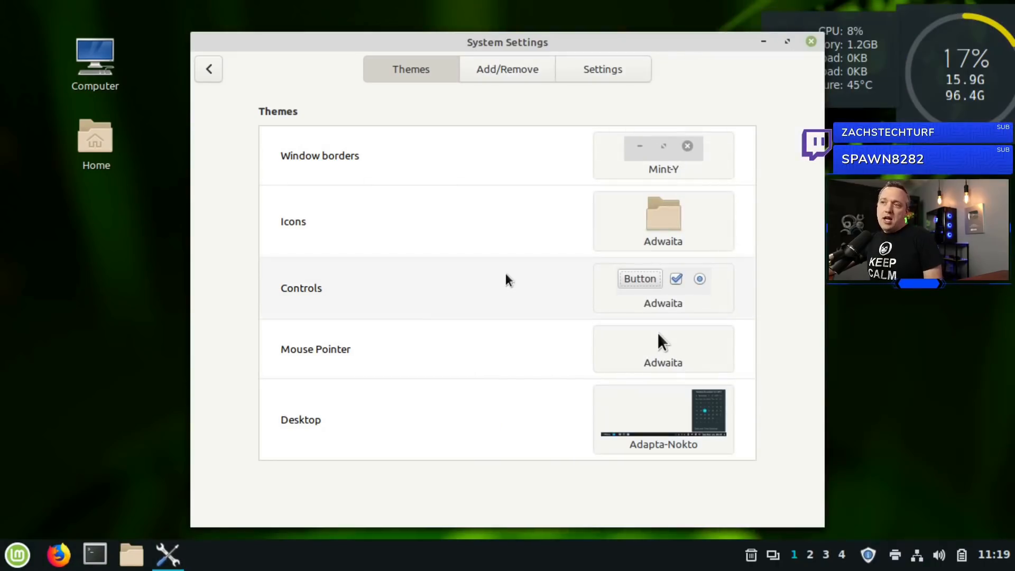
pyautogui.moveTo(462, 304)
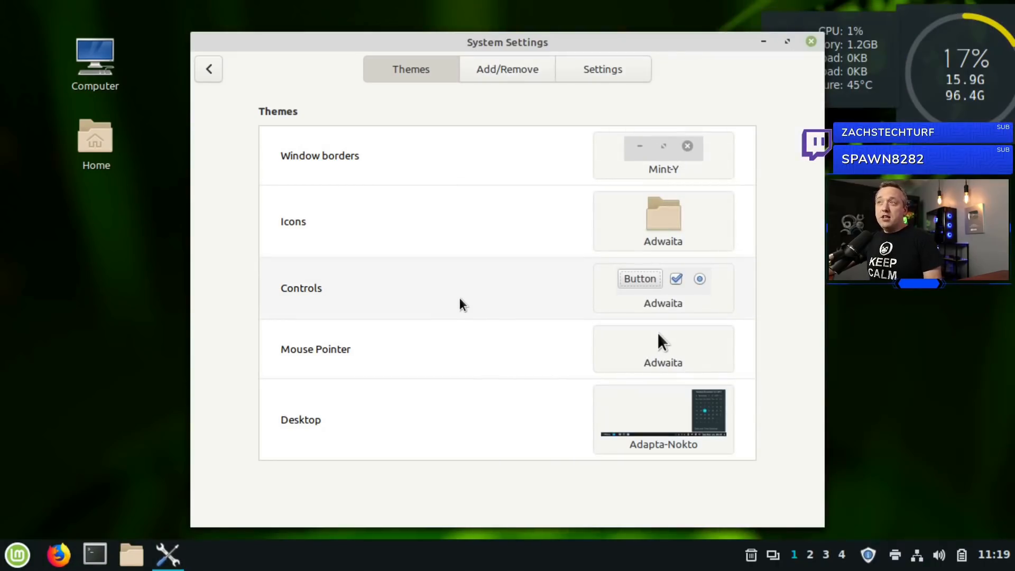
pyautogui.moveTo(451, 309)
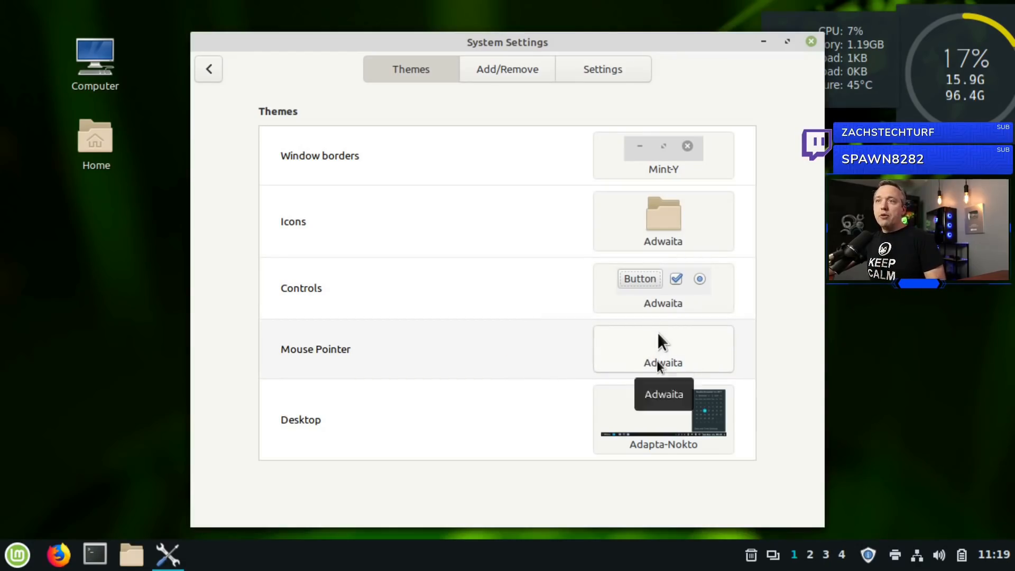
pyautogui.click(662, 349)
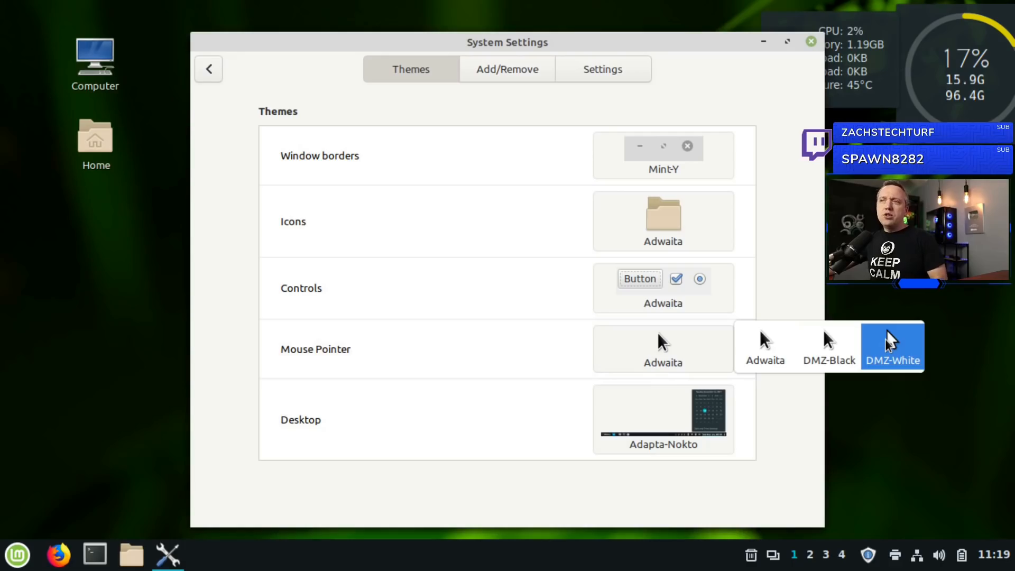
pyautogui.click(892, 347)
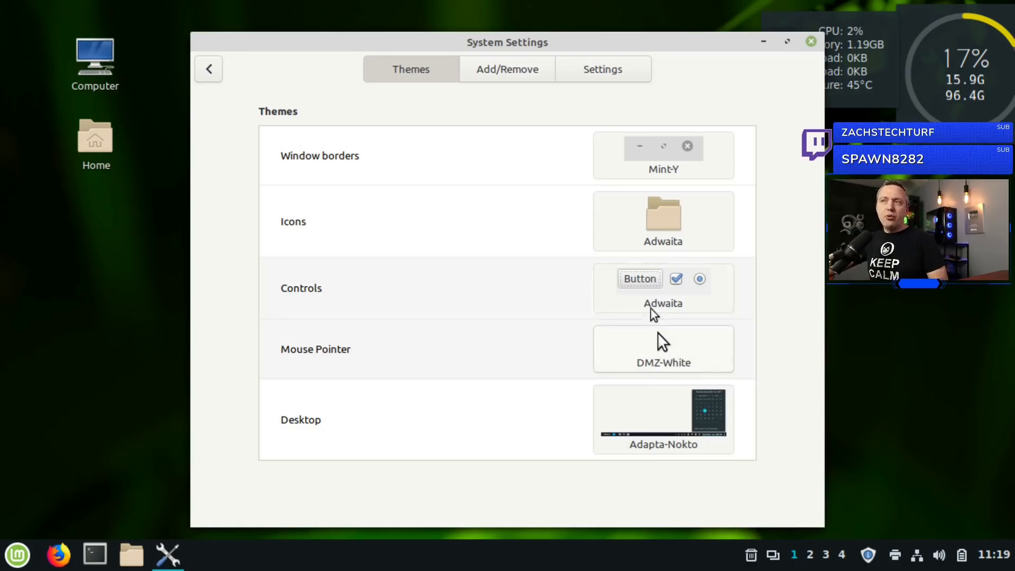
# Set the controls theme to Adapta-Nokto
pyautogui.click(663, 288)
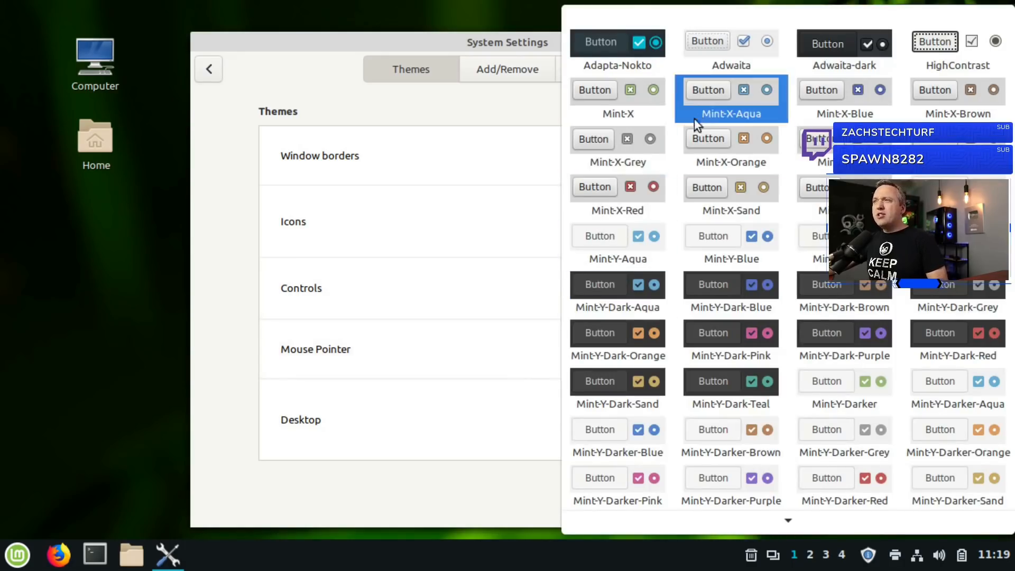
pyautogui.click(616, 49)
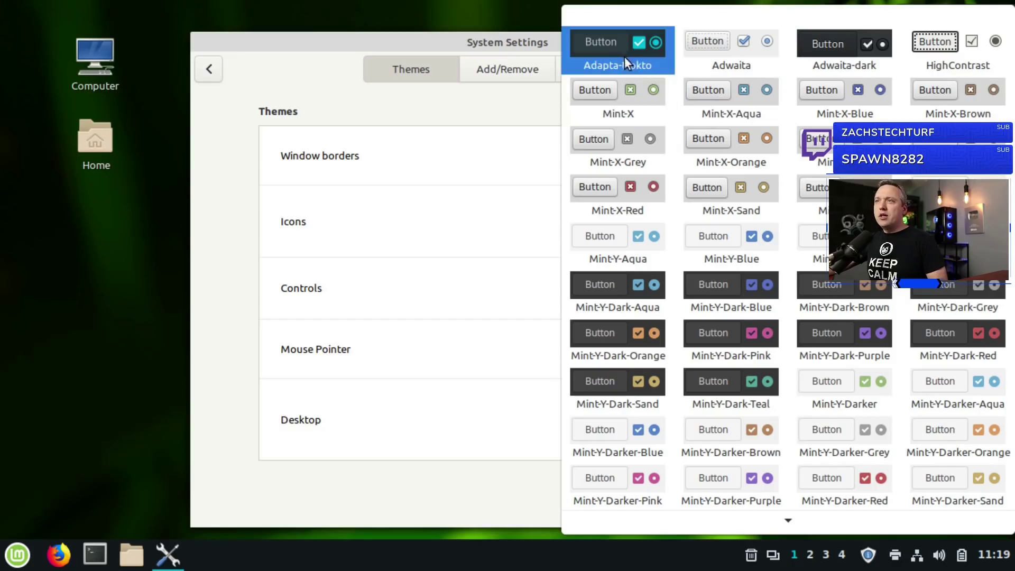
pyautogui.click(618, 65)
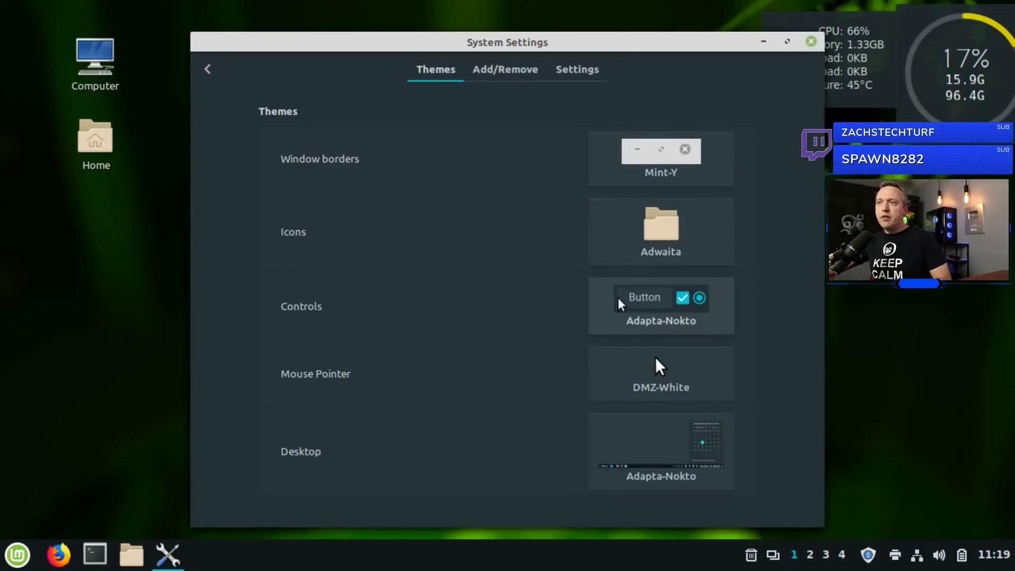
# Use Mint-X-Aqua icons and Adapta-Nokto window borders, then return to the overview
pyautogui.click(659, 232)
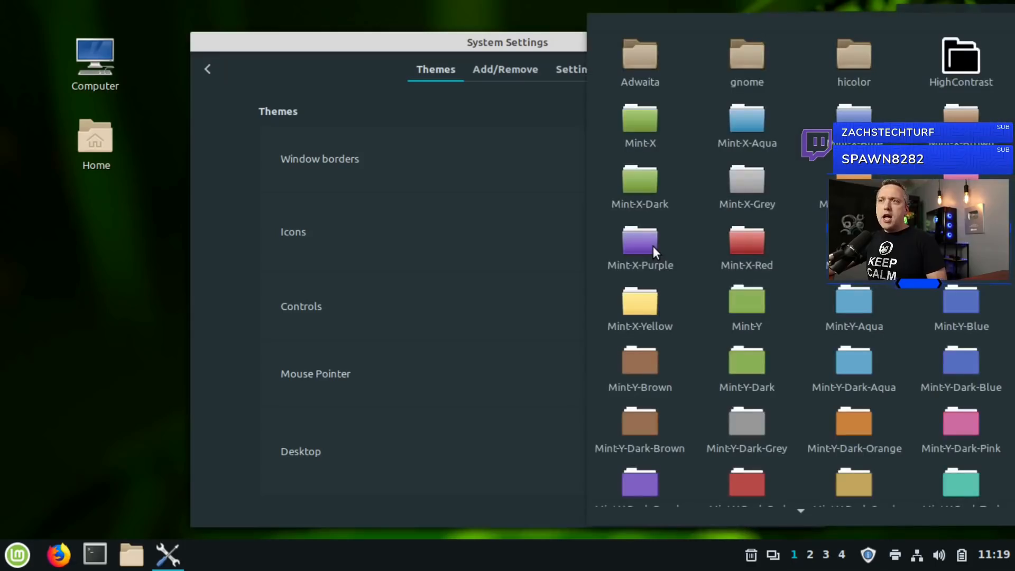
pyautogui.moveTo(789, 68)
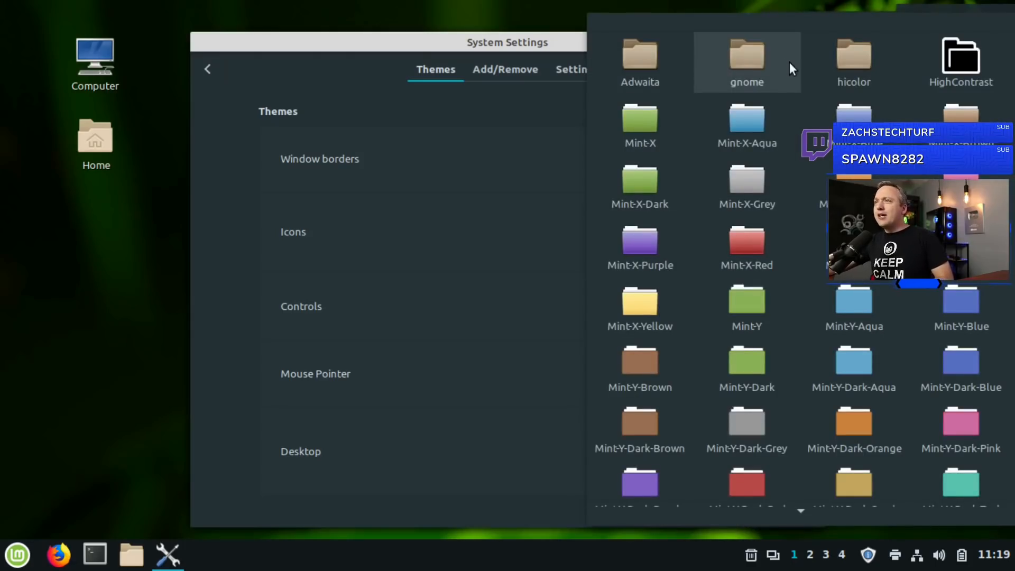
pyautogui.moveTo(746, 123)
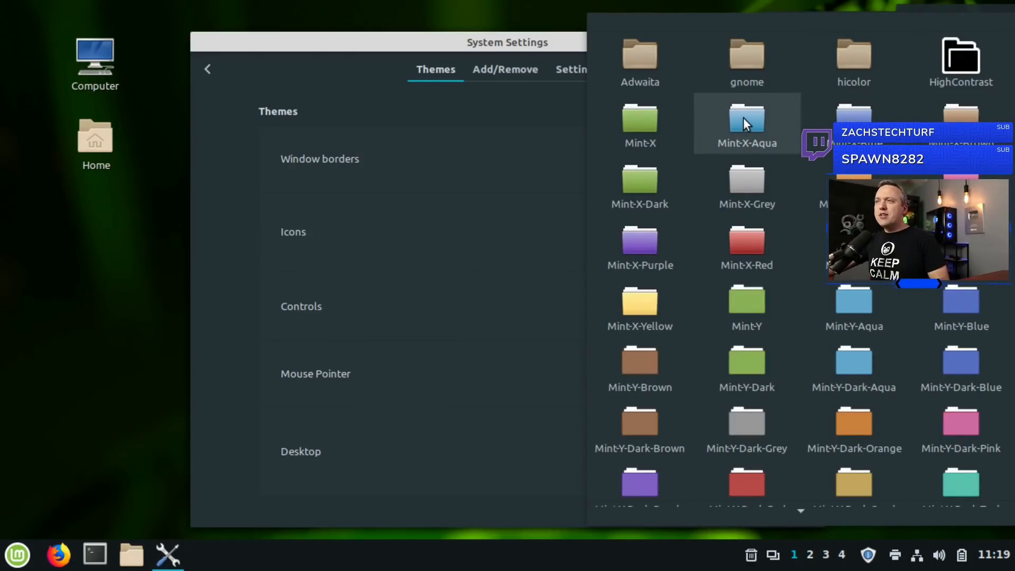
pyautogui.click(746, 124)
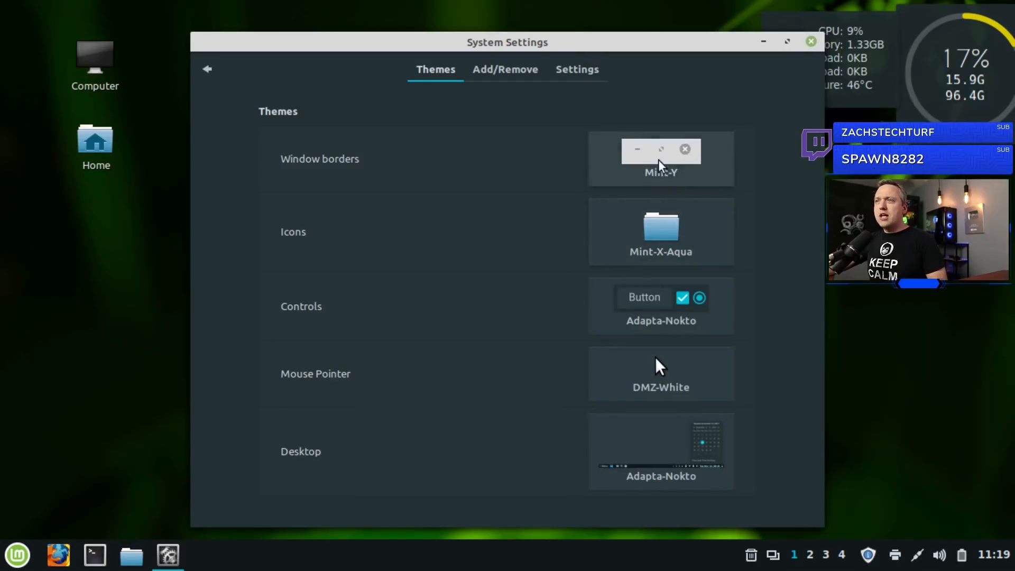
pyautogui.click(660, 159)
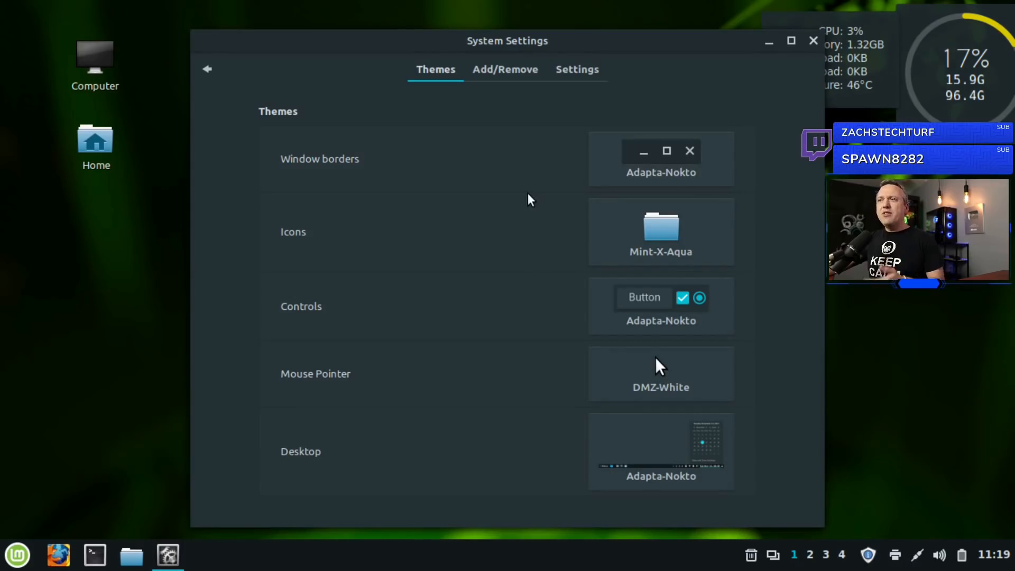
pyautogui.moveTo(486, 163)
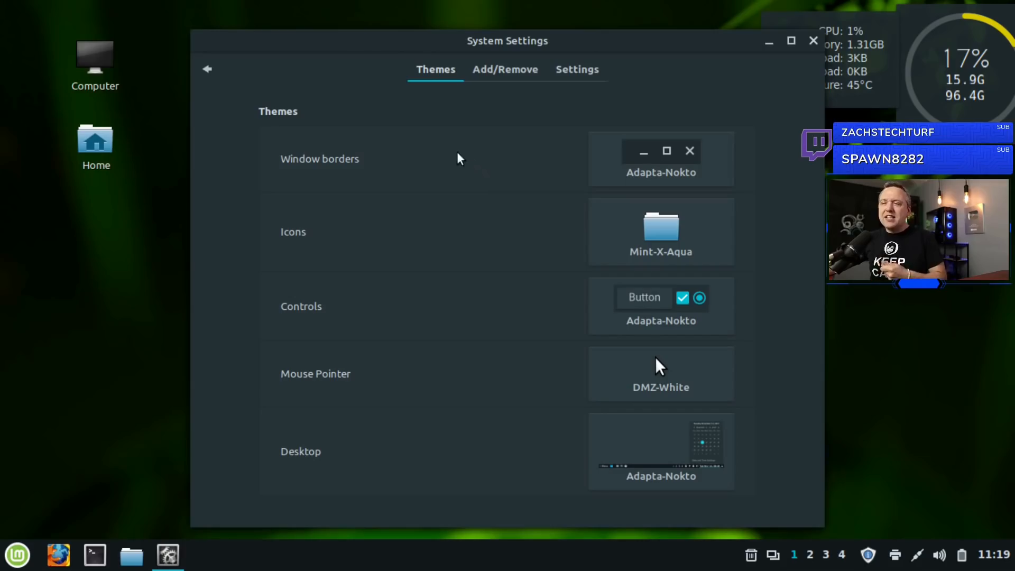
pyautogui.moveTo(289, 111)
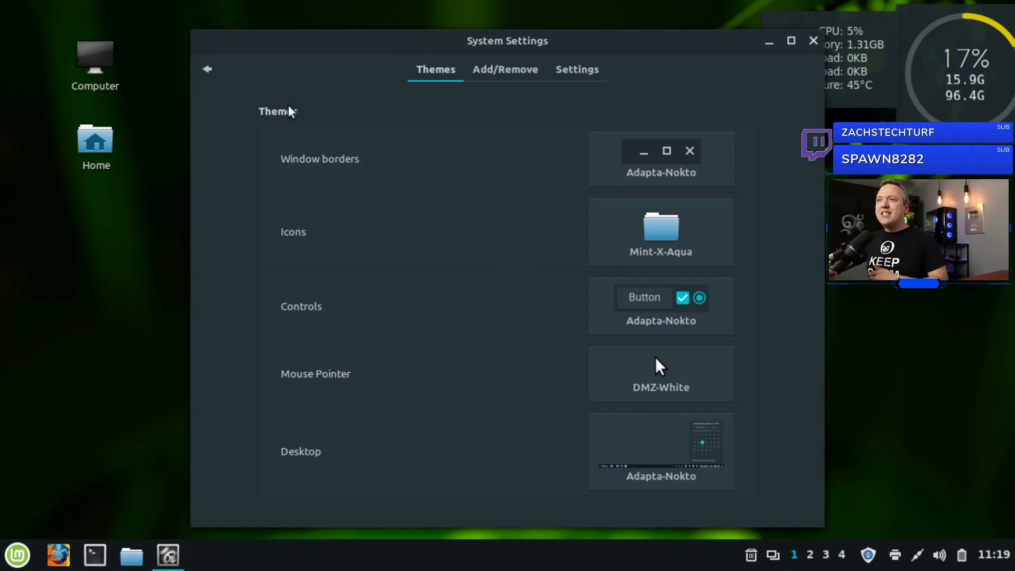
pyautogui.moveTo(207, 70)
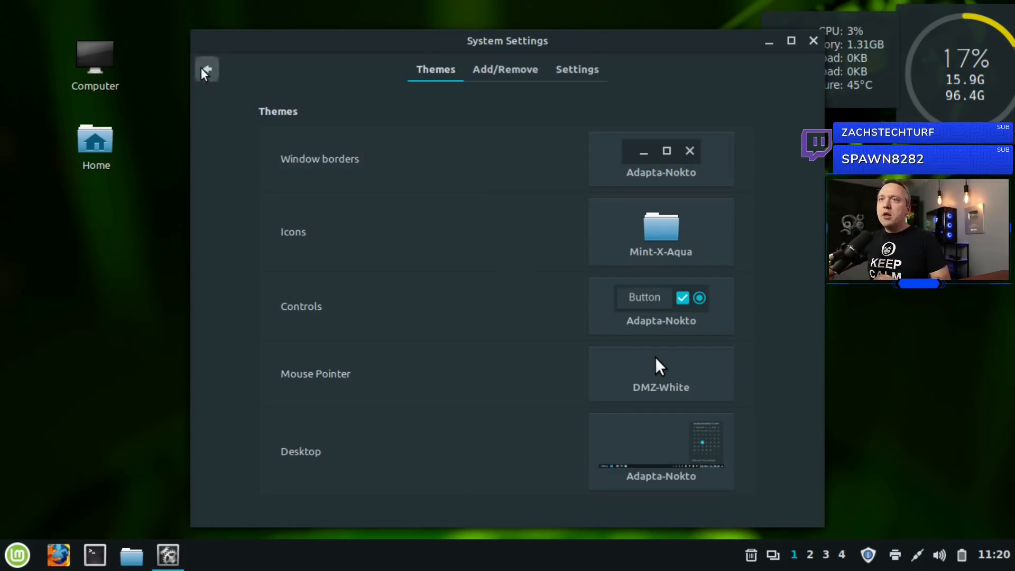
pyautogui.click(206, 69)
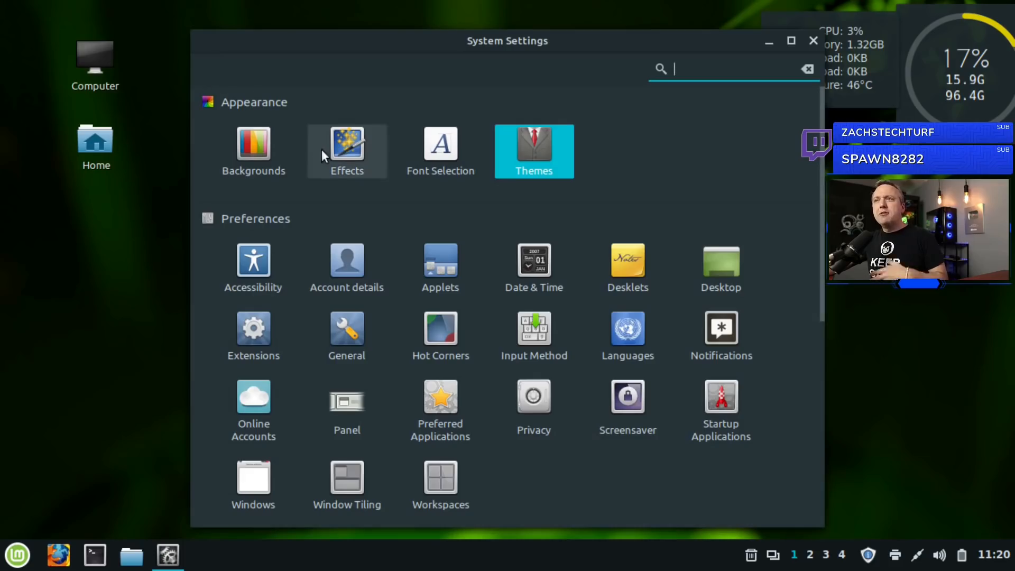
pyautogui.click(347, 150)
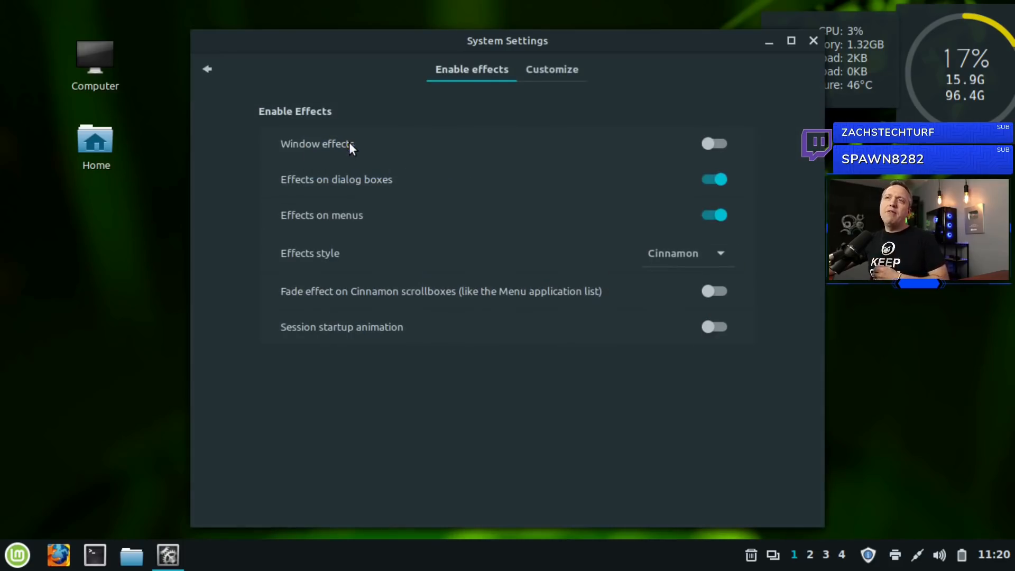
pyautogui.moveTo(457, 307)
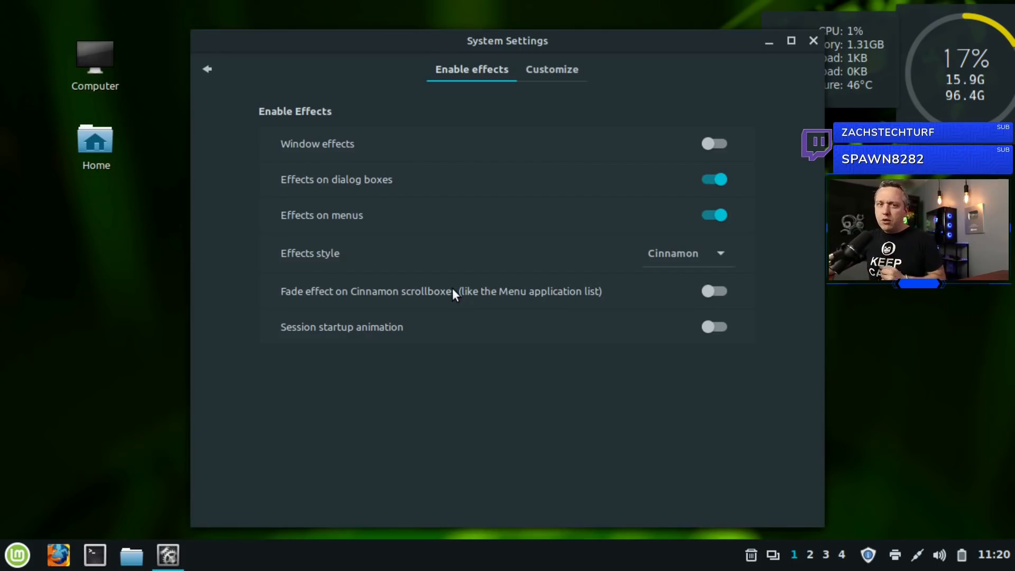
pyautogui.moveTo(408, 102)
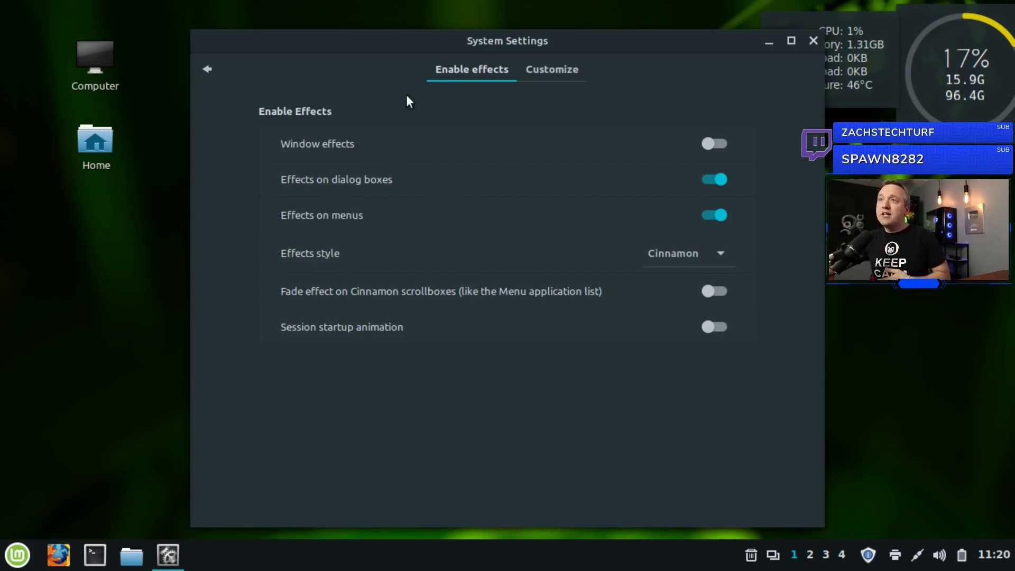
pyautogui.click(551, 69)
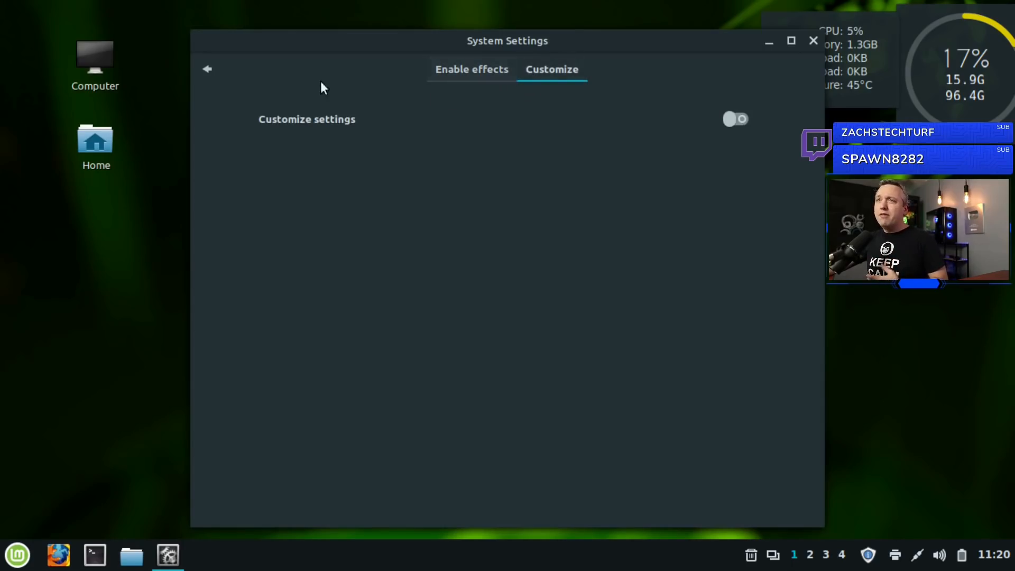
pyautogui.click(207, 69)
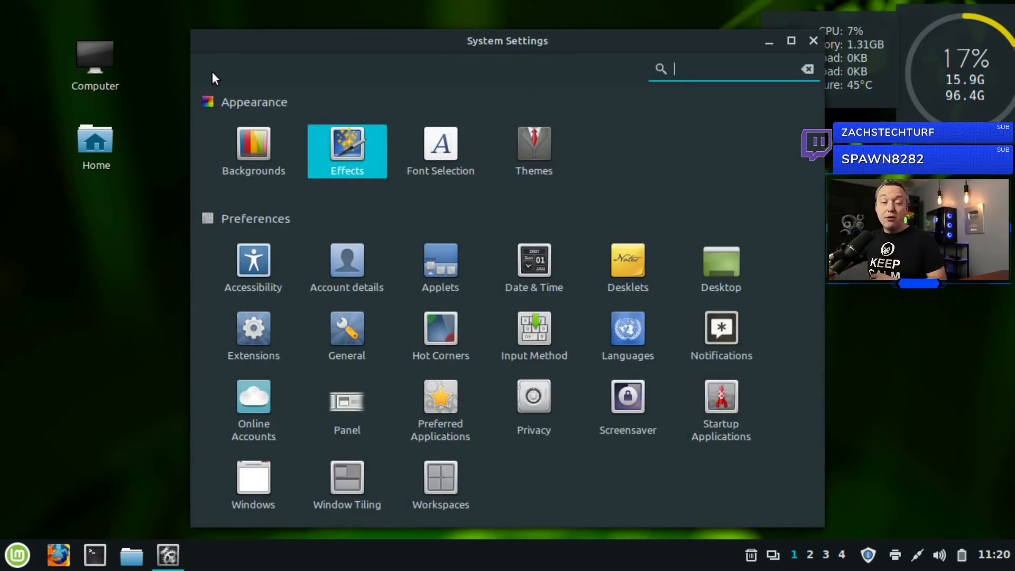
# Go to Backgrounds and browse the wallpaper collections up to Tina
pyautogui.click(253, 152)
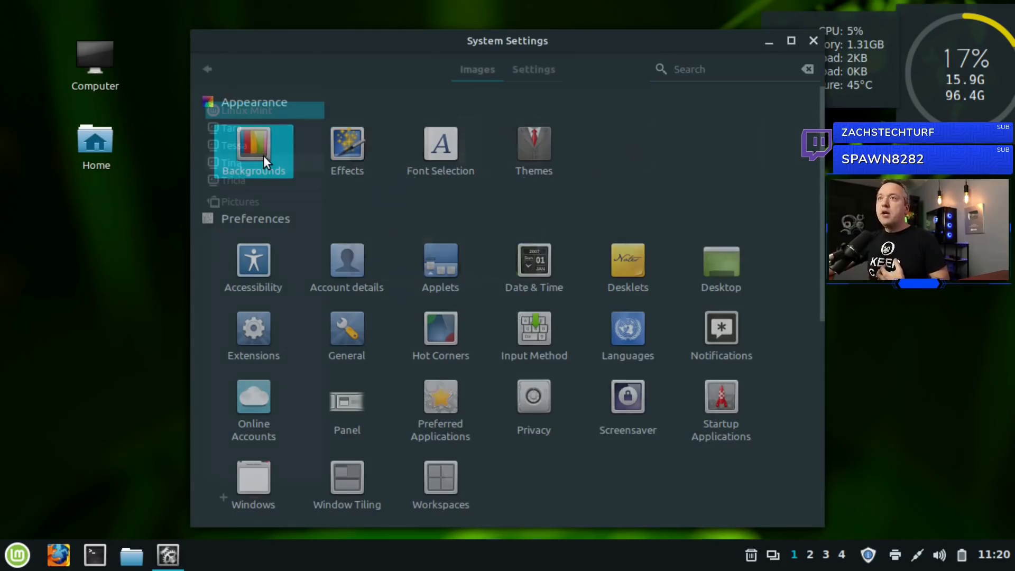
pyautogui.click(254, 151)
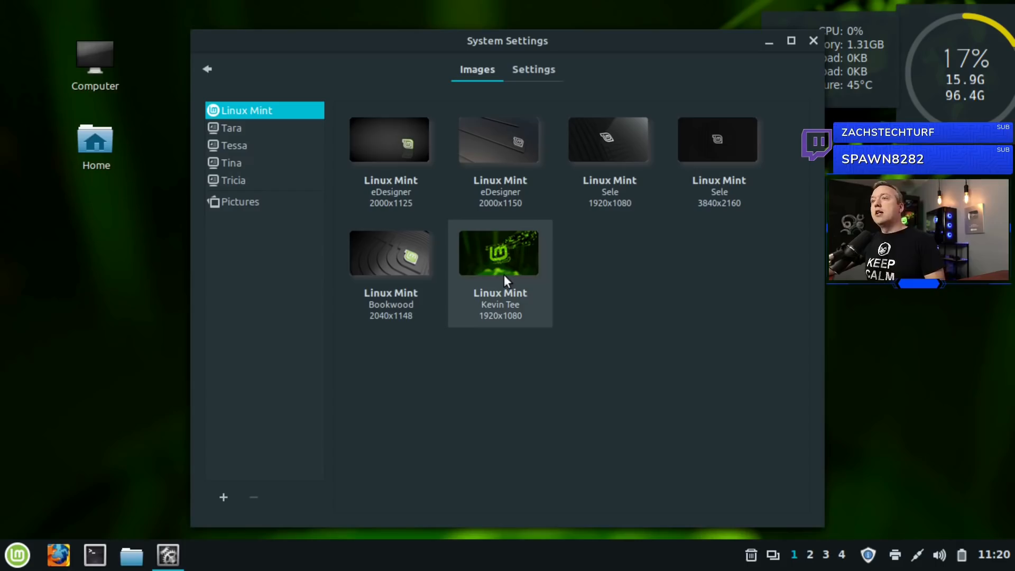
pyautogui.moveTo(491, 270)
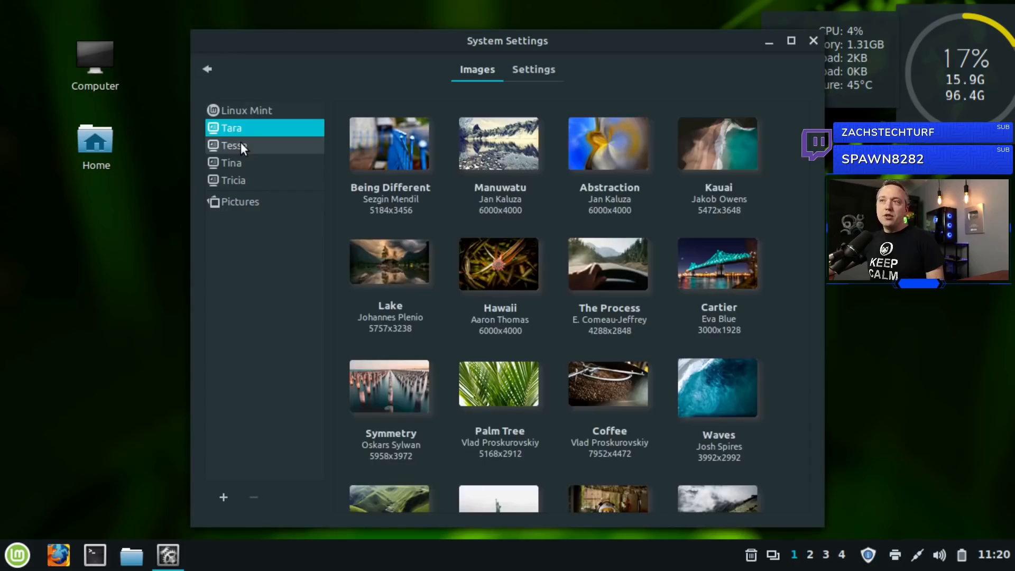
pyautogui.click(233, 163)
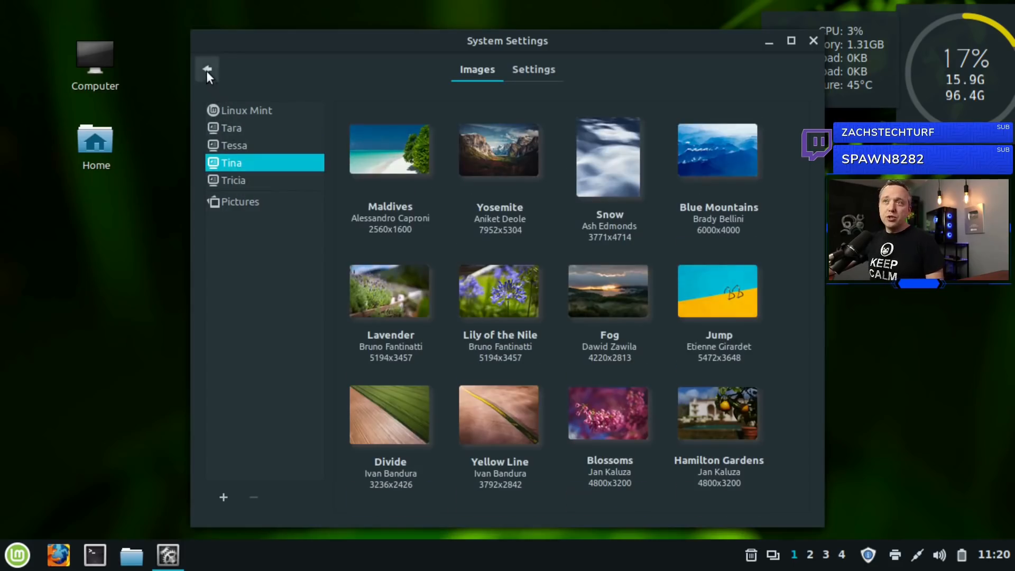
# Go to the Applets manager and scroll through the installed applets
pyautogui.click(207, 70)
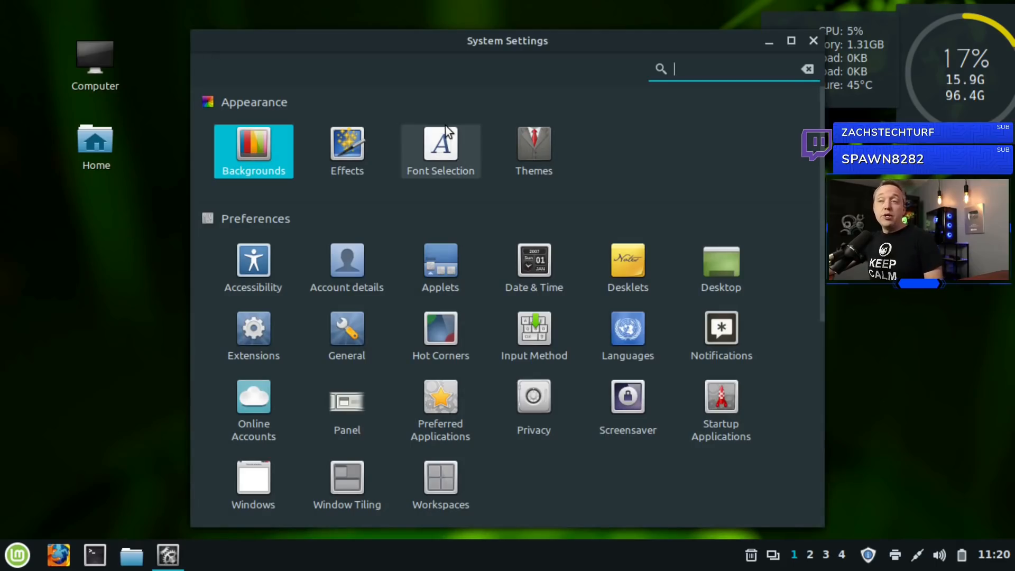
pyautogui.moveTo(379, 158)
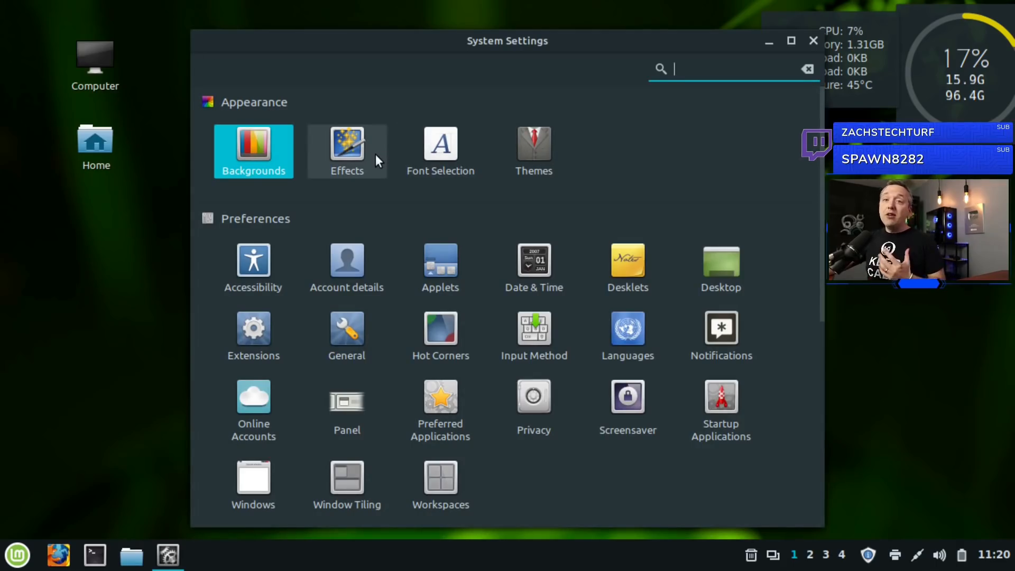
pyautogui.moveTo(382, 174)
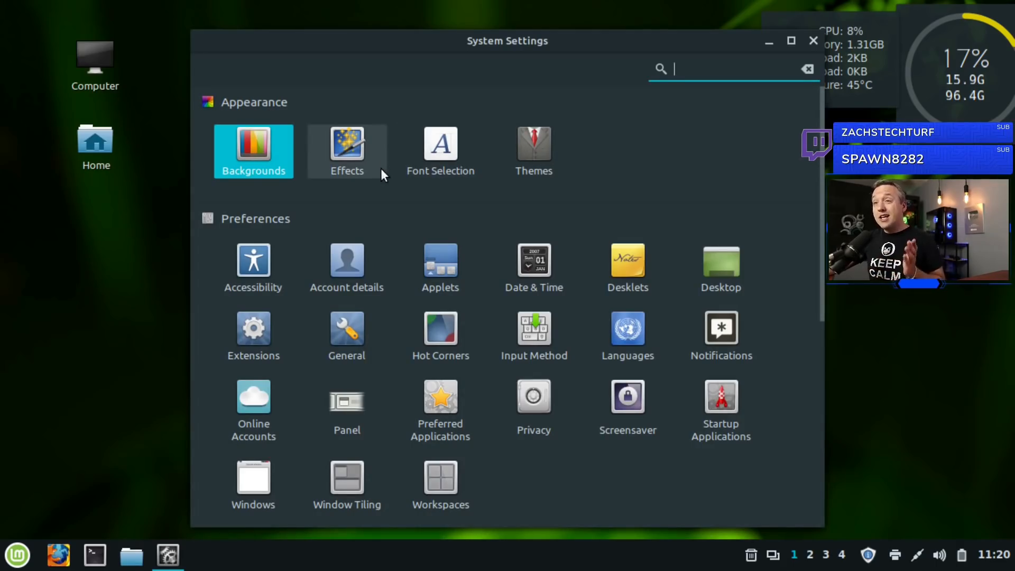
pyautogui.moveTo(253, 265)
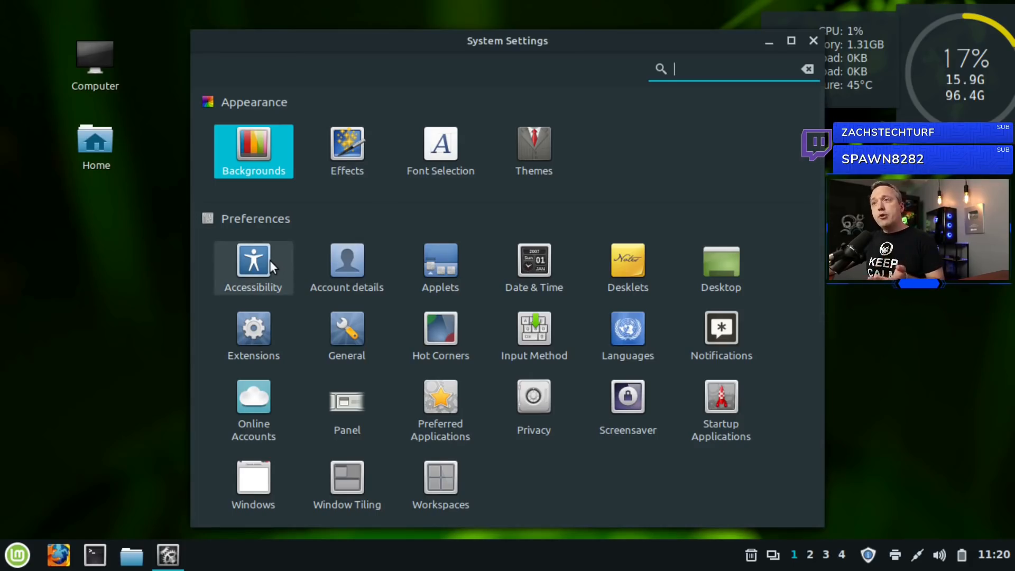
pyautogui.moveTo(440, 266)
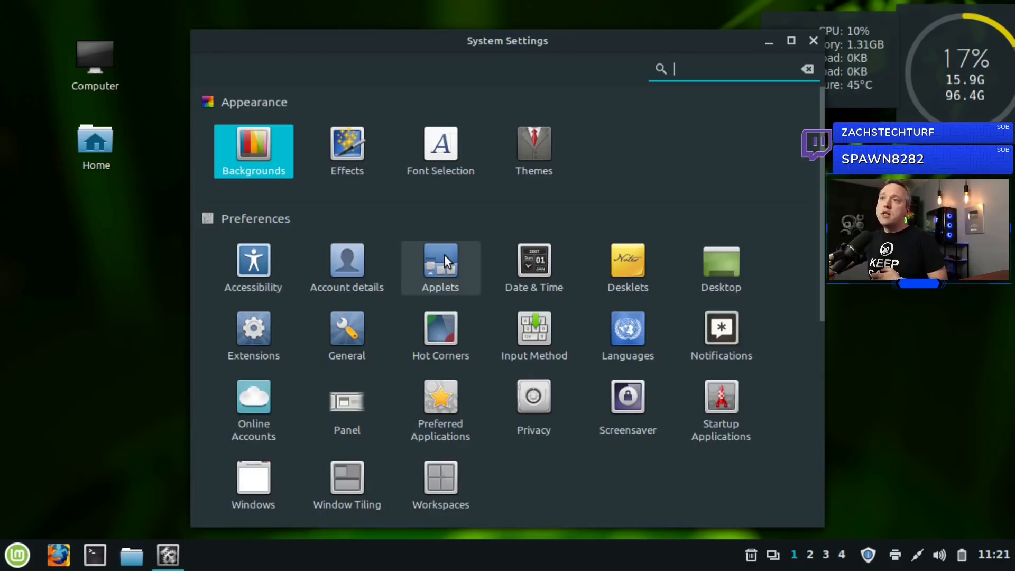
pyautogui.click(440, 267)
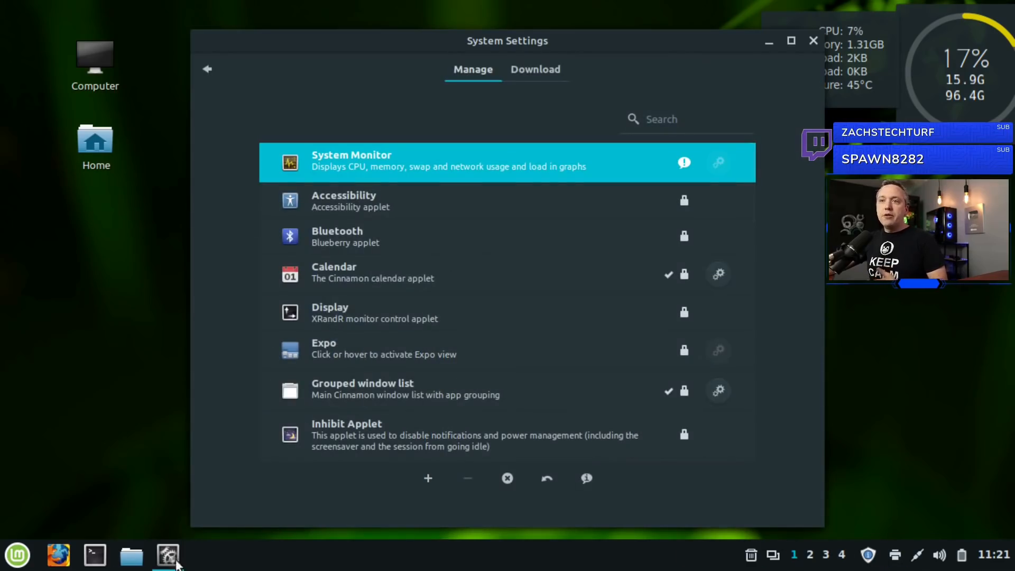
pyautogui.moveTo(689, 425)
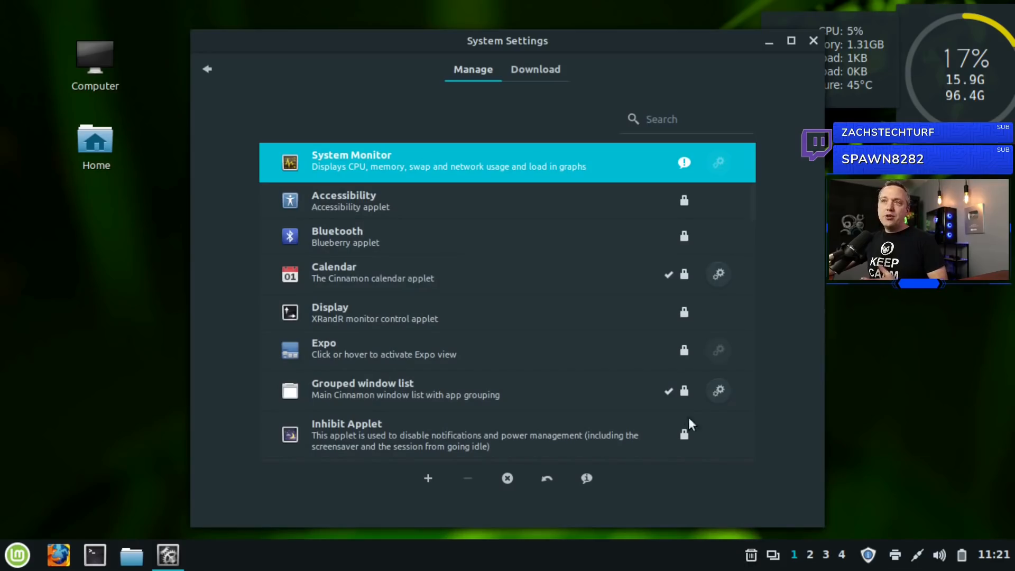
pyautogui.scroll(-3)
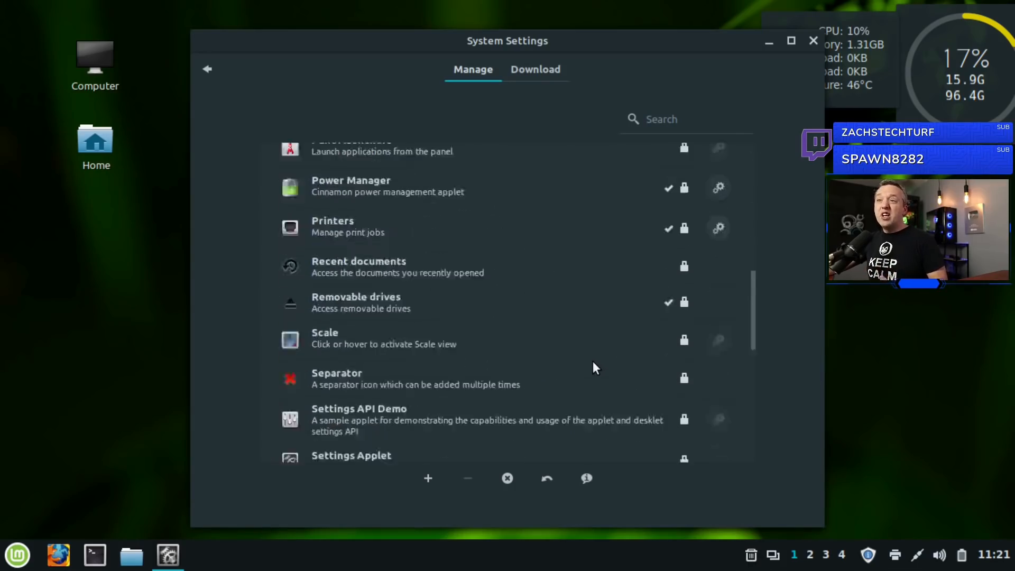
pyautogui.scroll(-3)
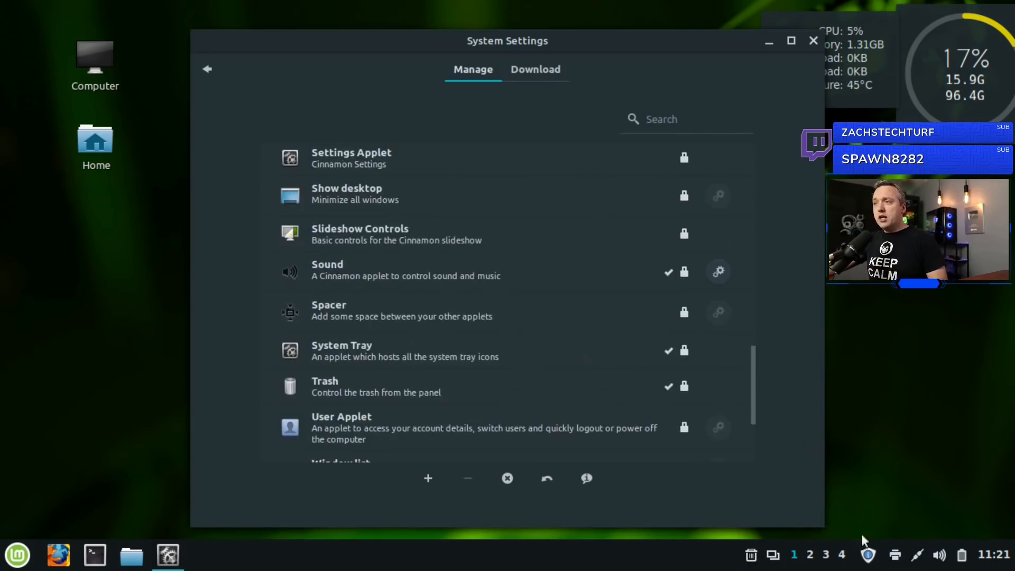
pyautogui.moveTo(505, 290)
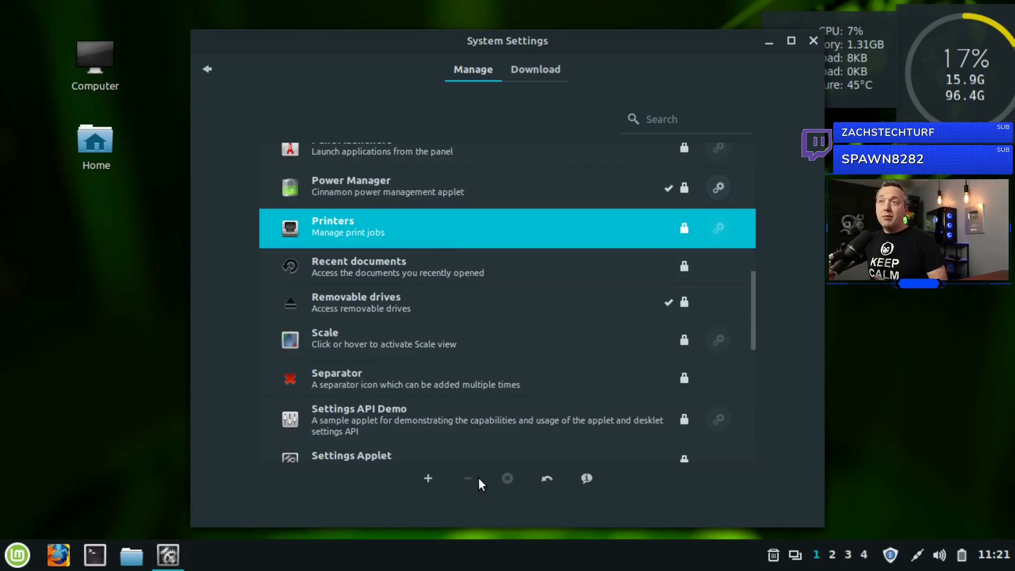
pyautogui.moveTo(458, 187)
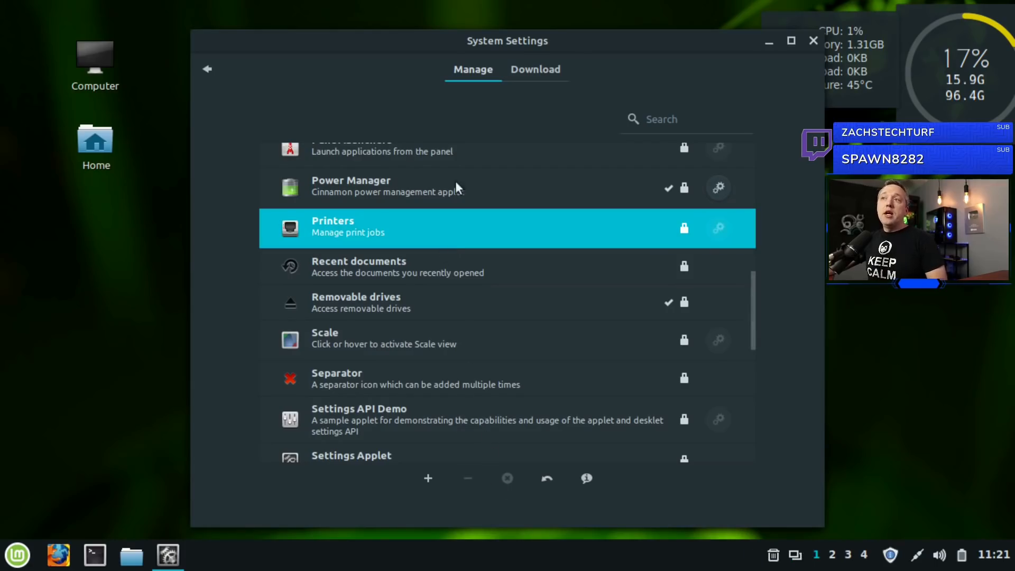
# Install the Weather applet from the Download catalogue and return to Manage
pyautogui.click(534, 70)
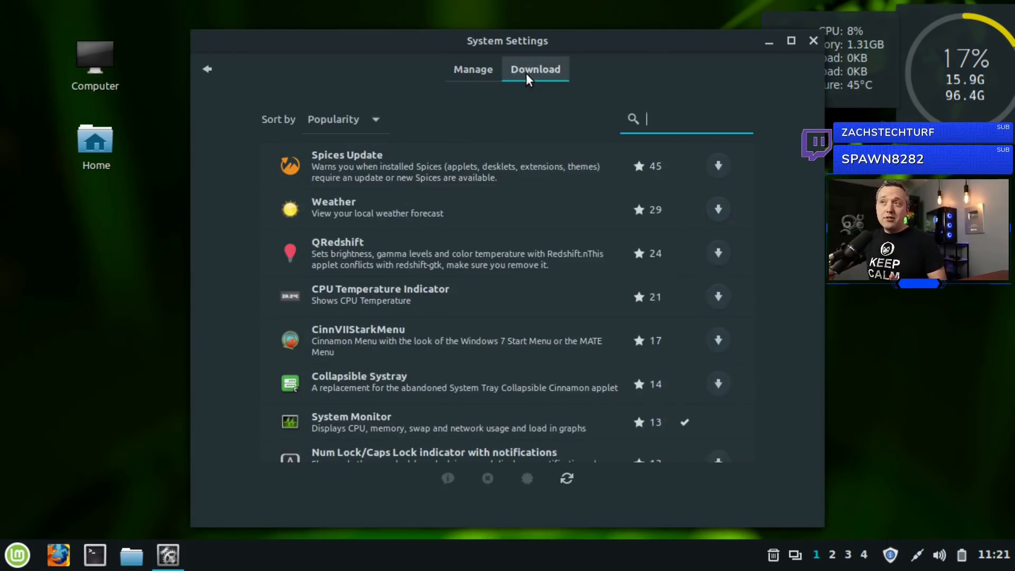
pyautogui.moveTo(432, 204)
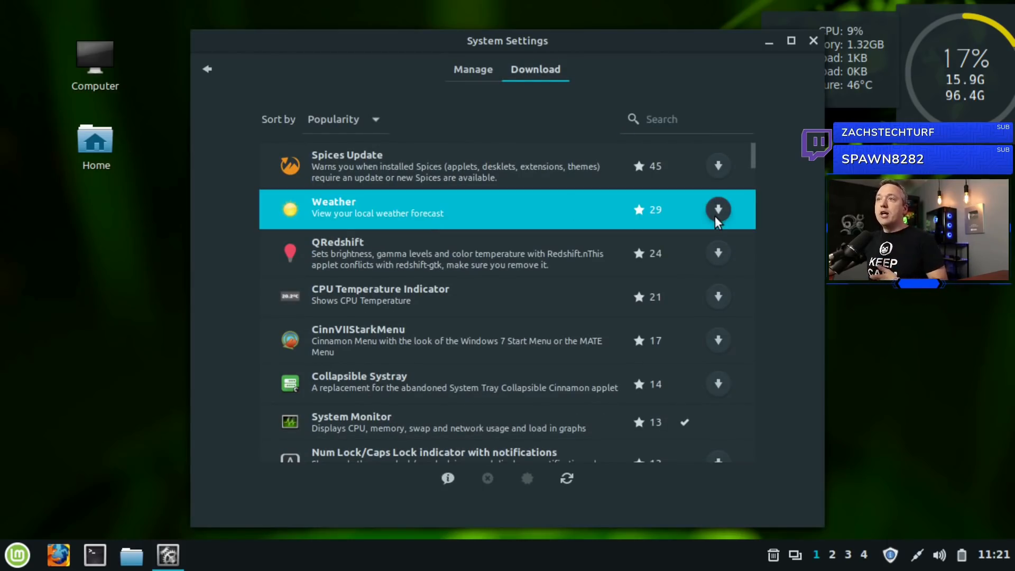
pyautogui.click(718, 209)
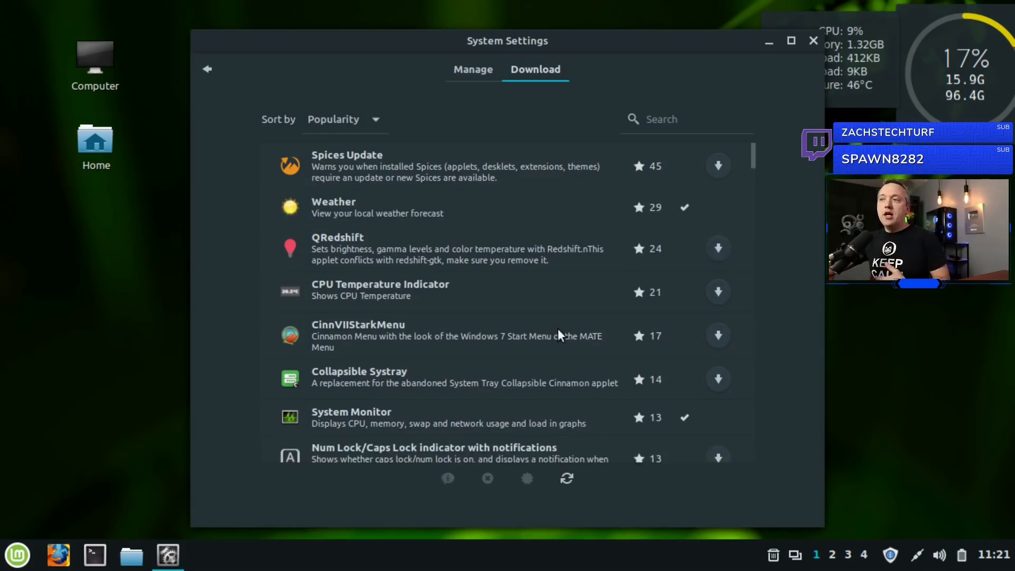
pyautogui.click(472, 70)
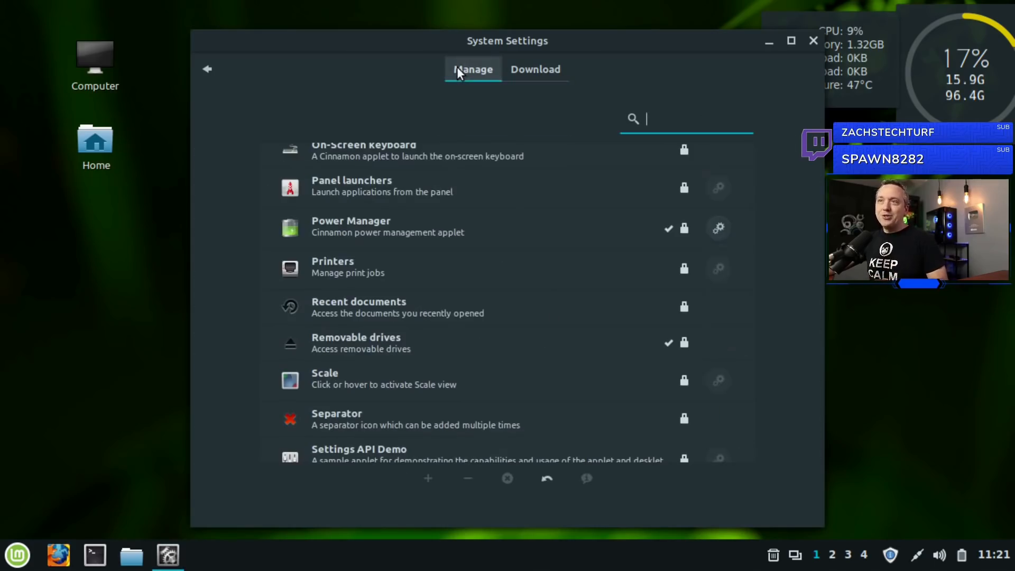
# Select the Workspace switcher applet, then return to the settings overview
pyautogui.scroll(-3)
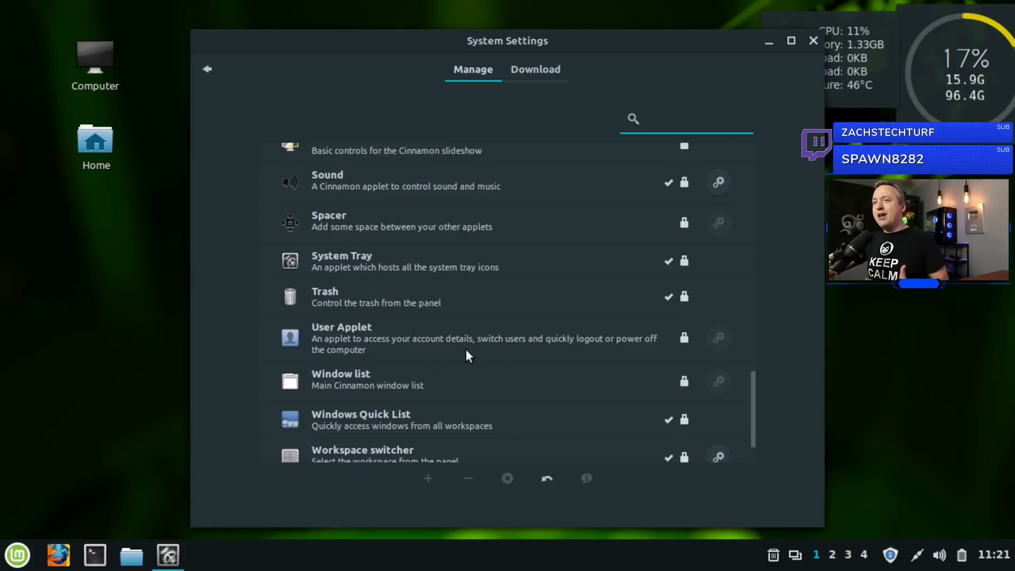
pyautogui.scroll(-3)
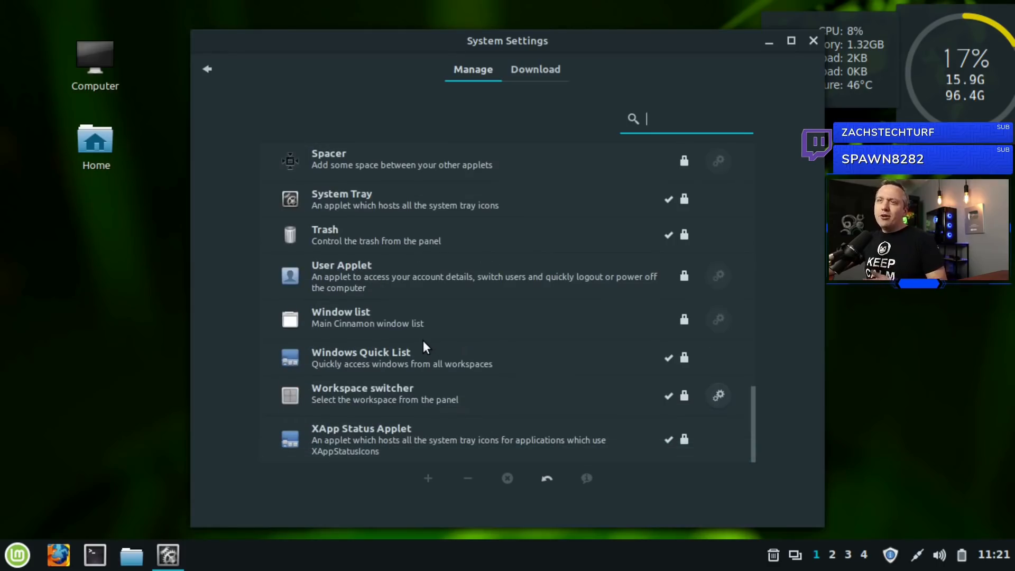
pyautogui.moveTo(390, 405)
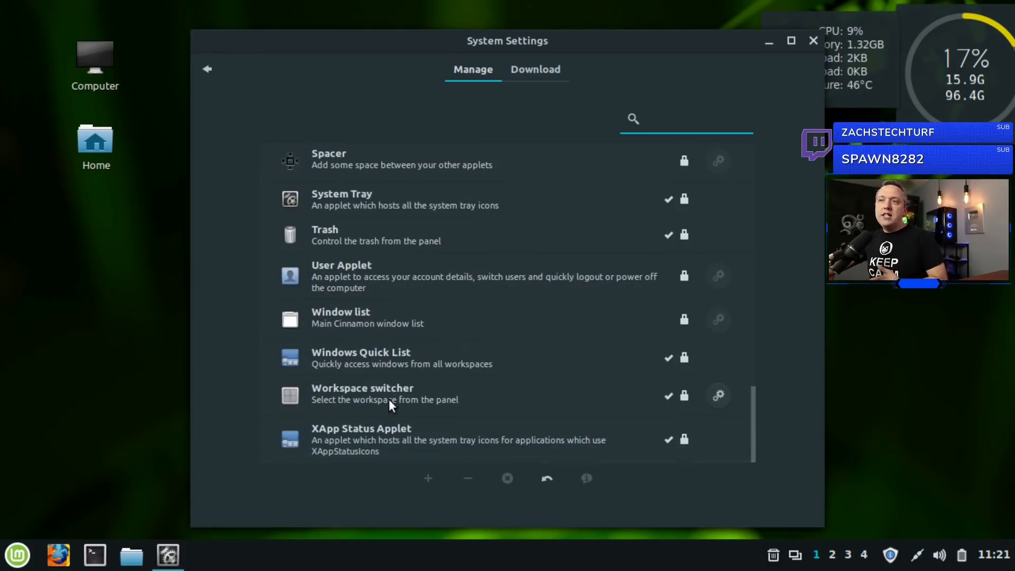
pyautogui.click(388, 396)
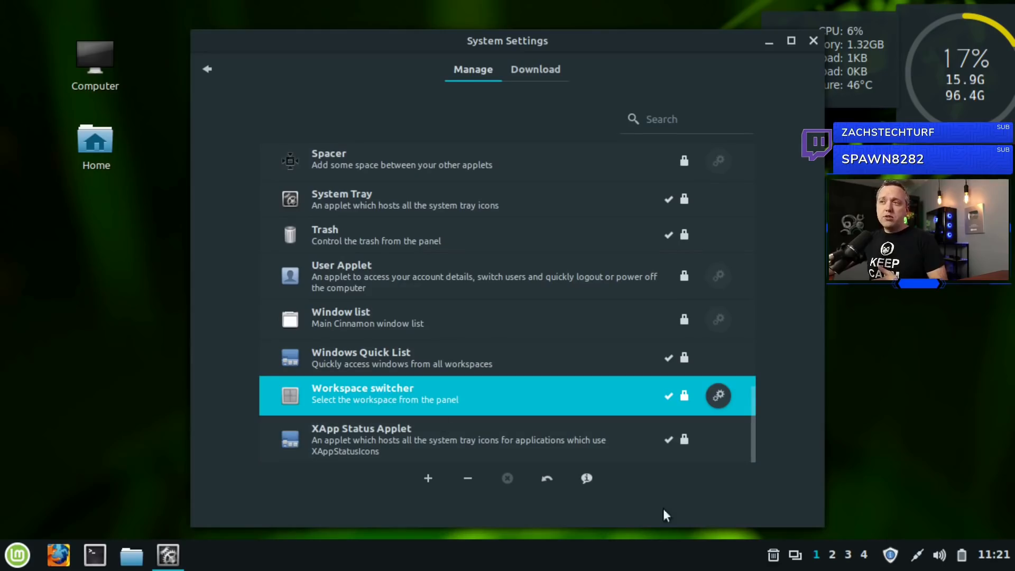
pyautogui.moveTo(861, 555)
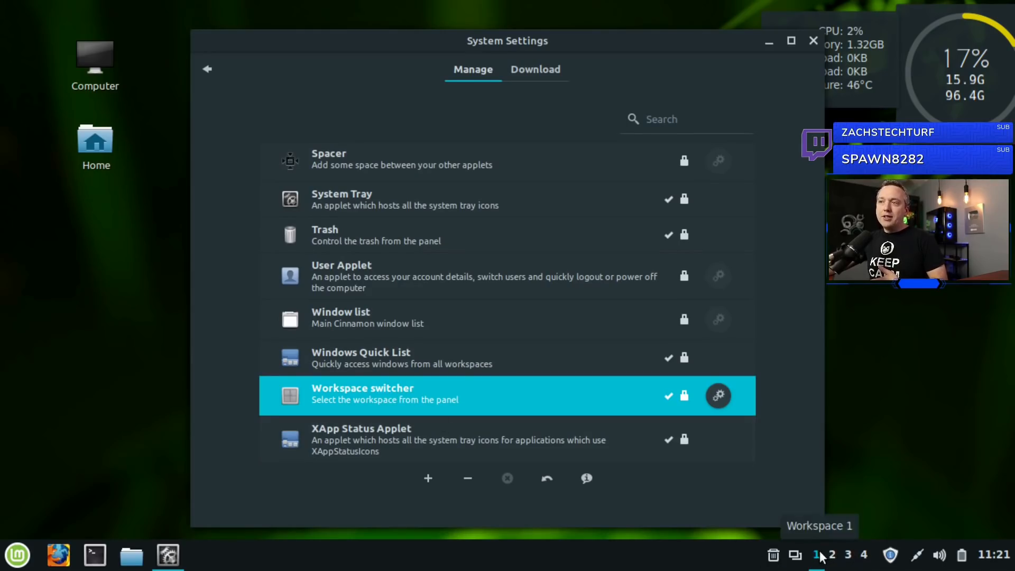
pyautogui.moveTo(817, 555)
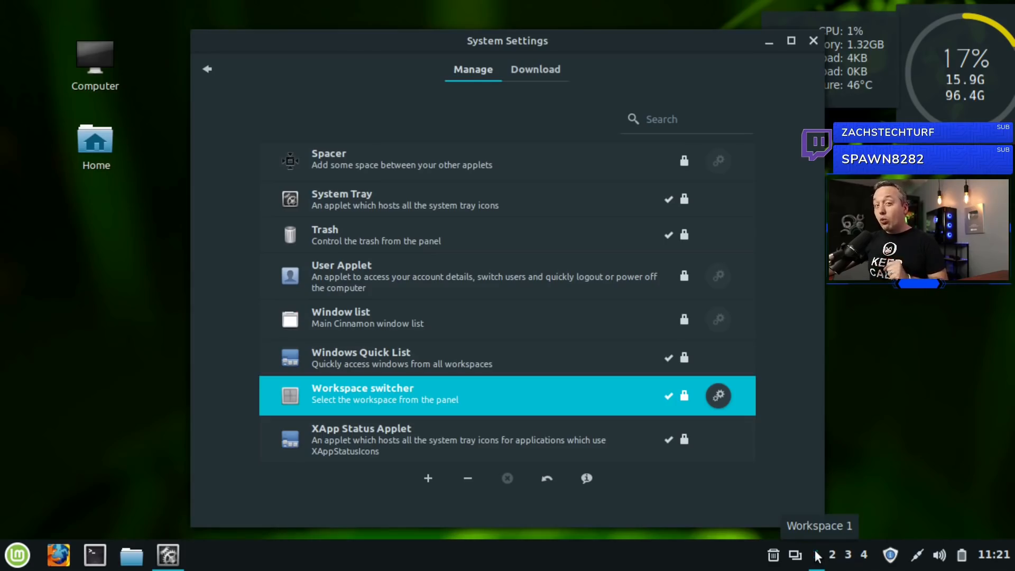
pyautogui.click(207, 68)
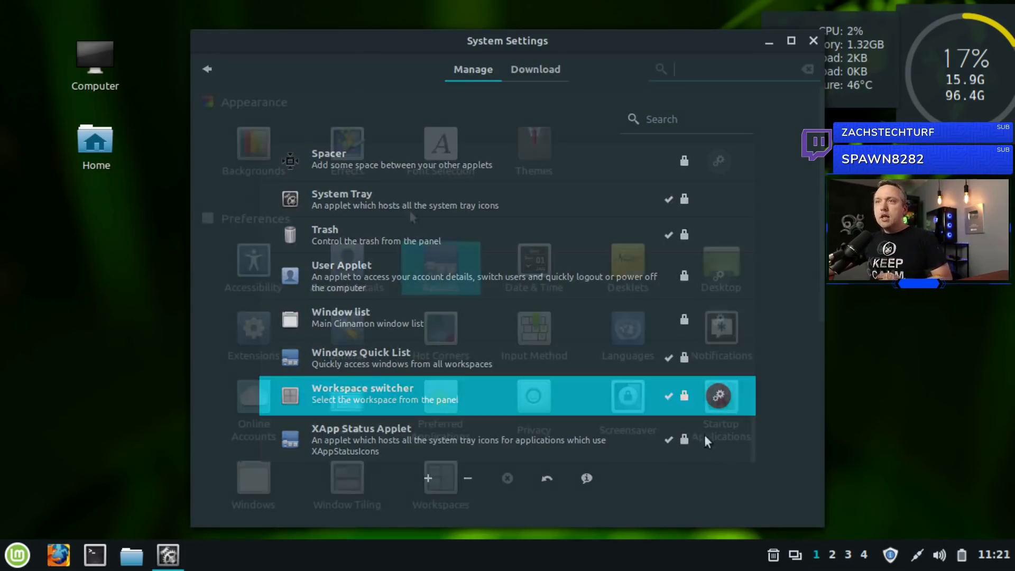
pyautogui.click(207, 69)
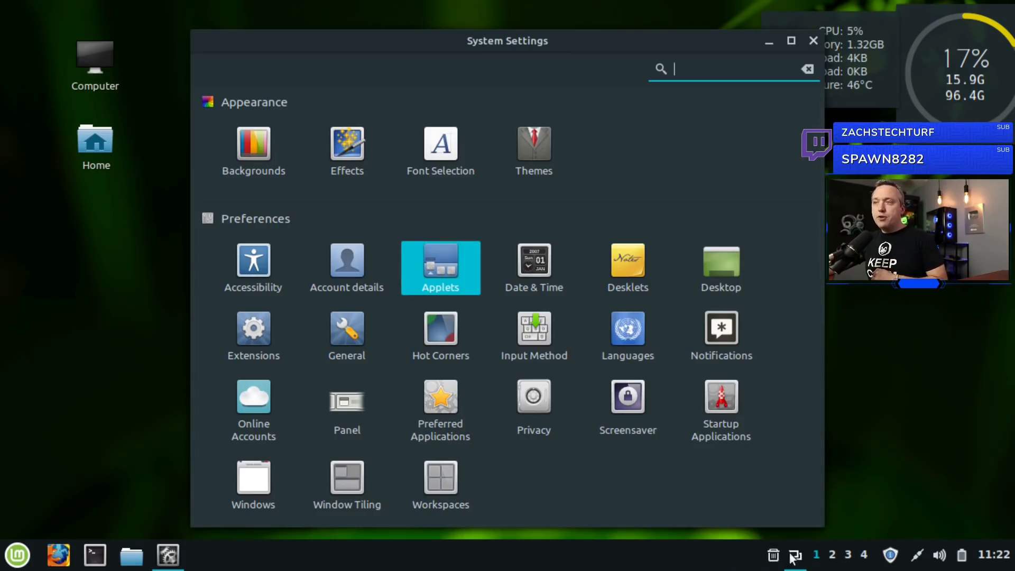
pyautogui.moveTo(890, 555)
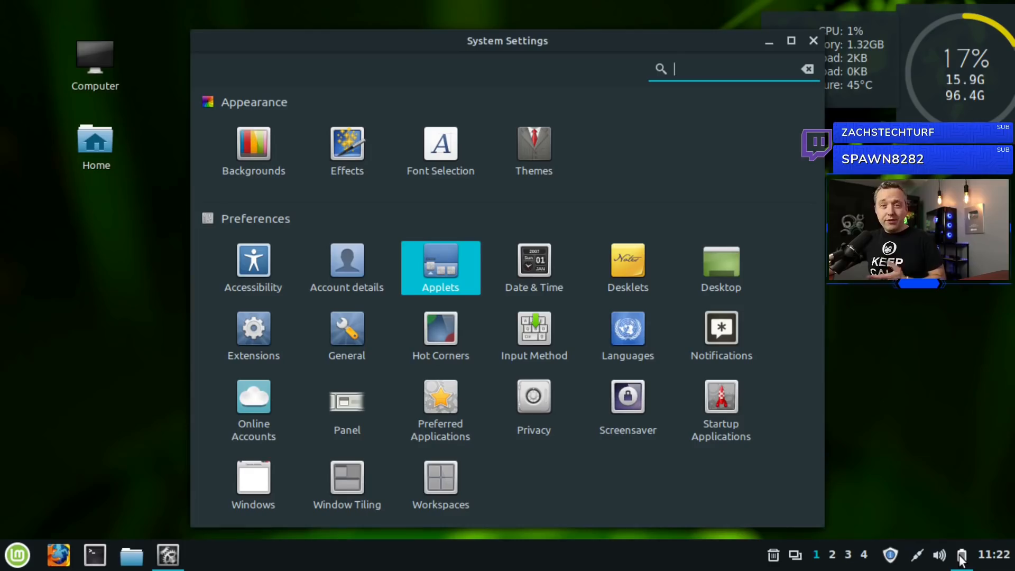
pyautogui.moveTo(730, 448)
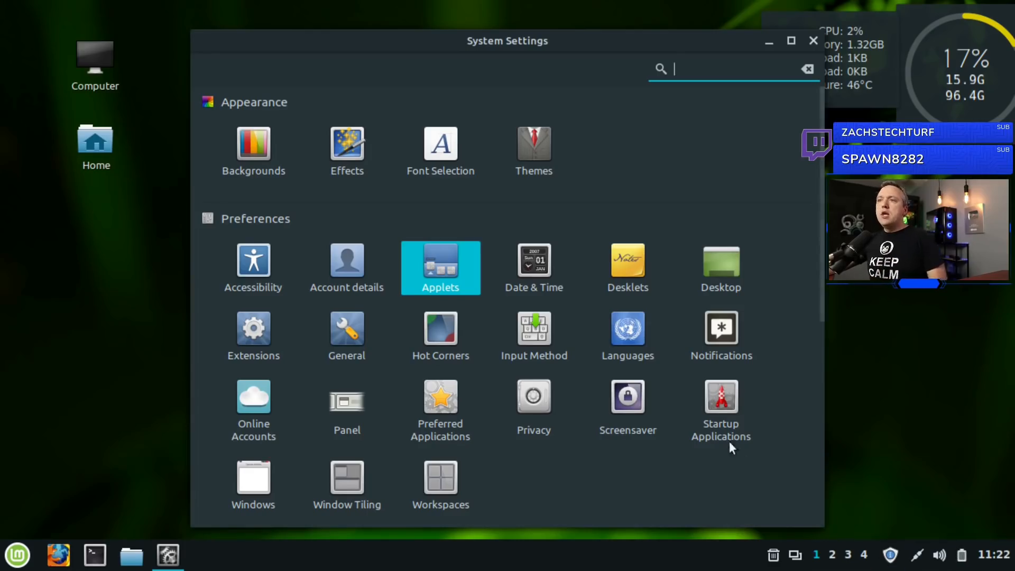
pyautogui.moveTo(595, 287)
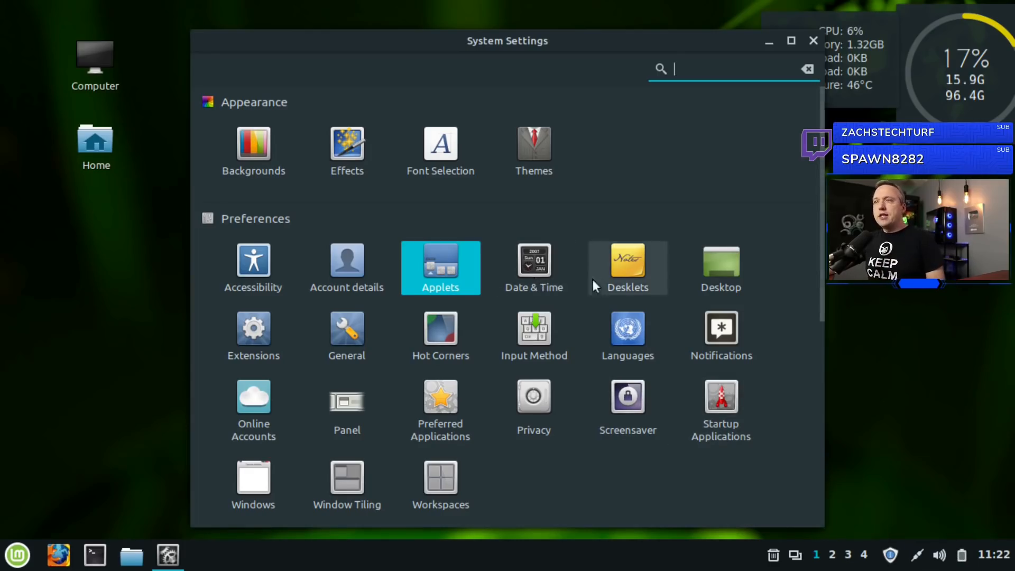
pyautogui.moveTo(627, 287)
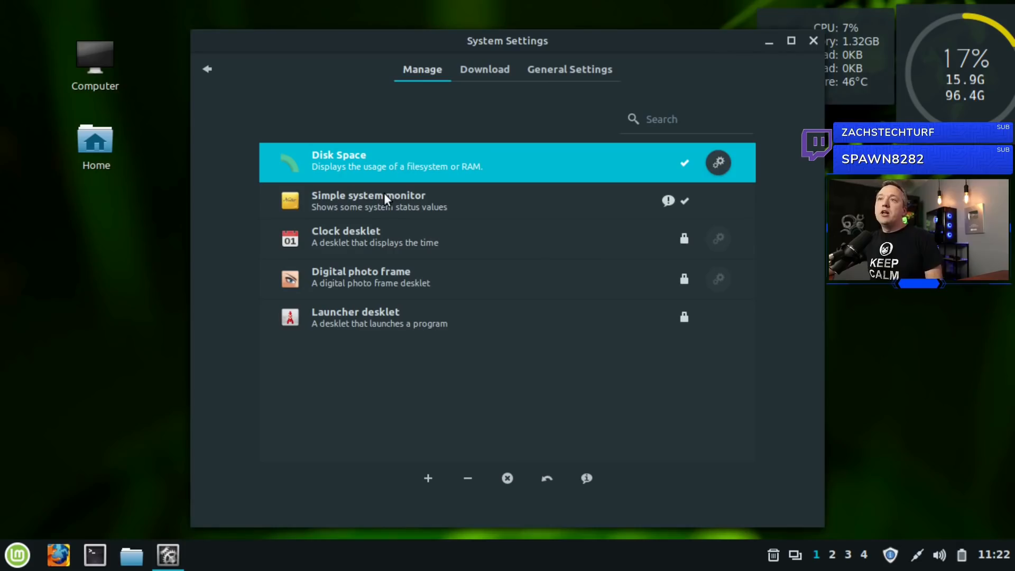
pyautogui.moveTo(484, 70)
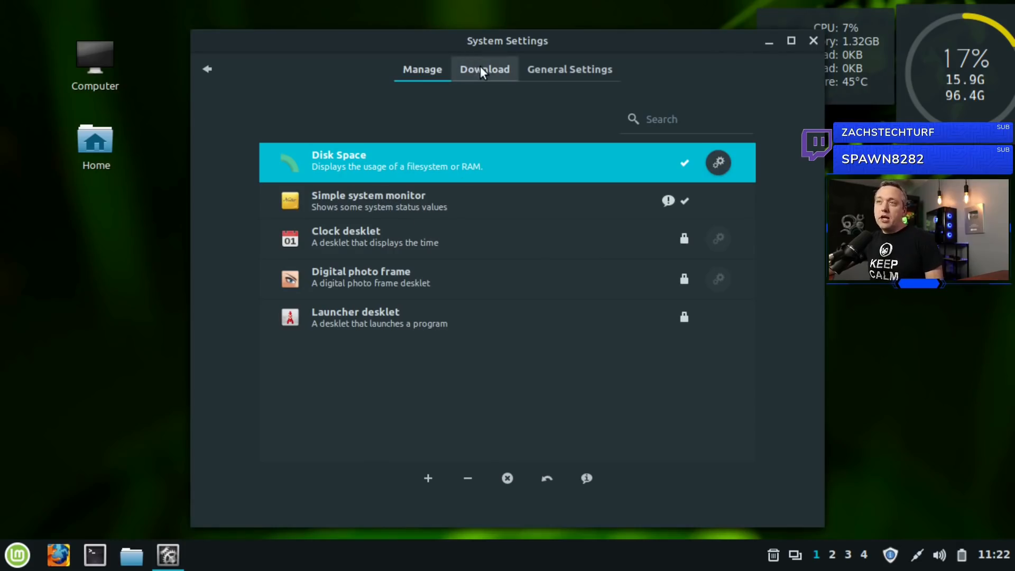
# Install the Simple system monitor desklet from the Download catalogue
pyautogui.click(484, 70)
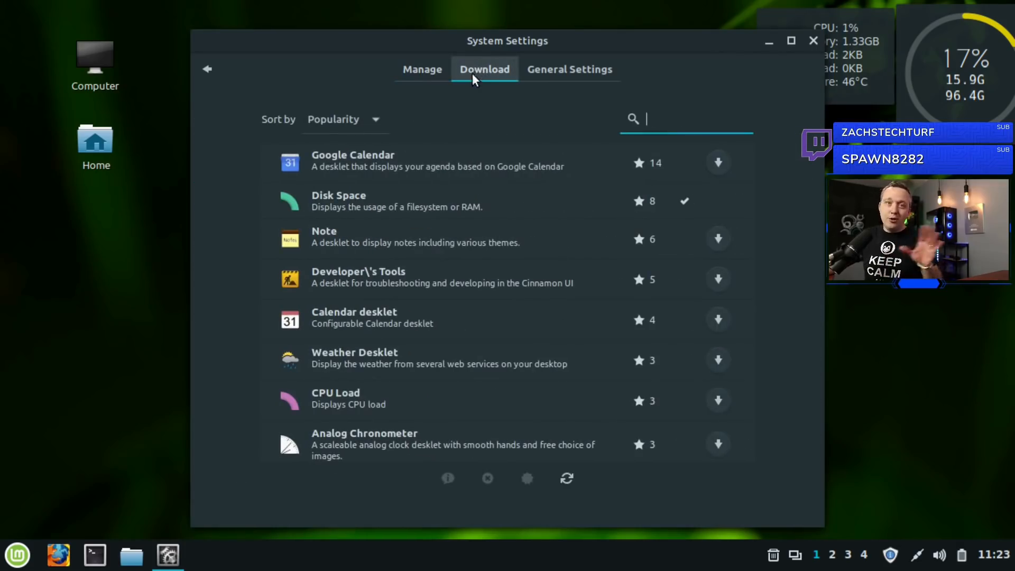
pyautogui.moveTo(381, 20)
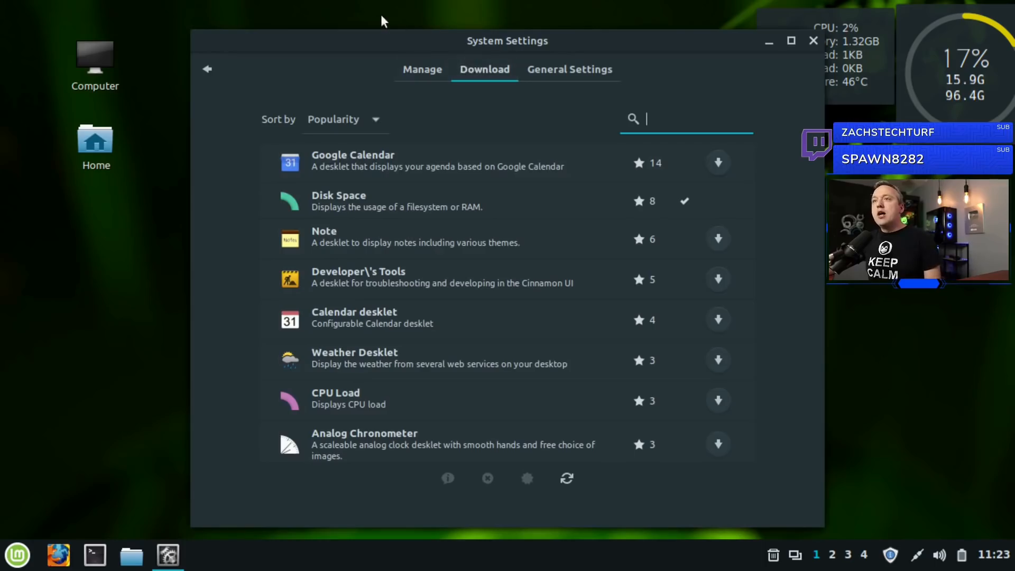
pyautogui.moveTo(406, 108)
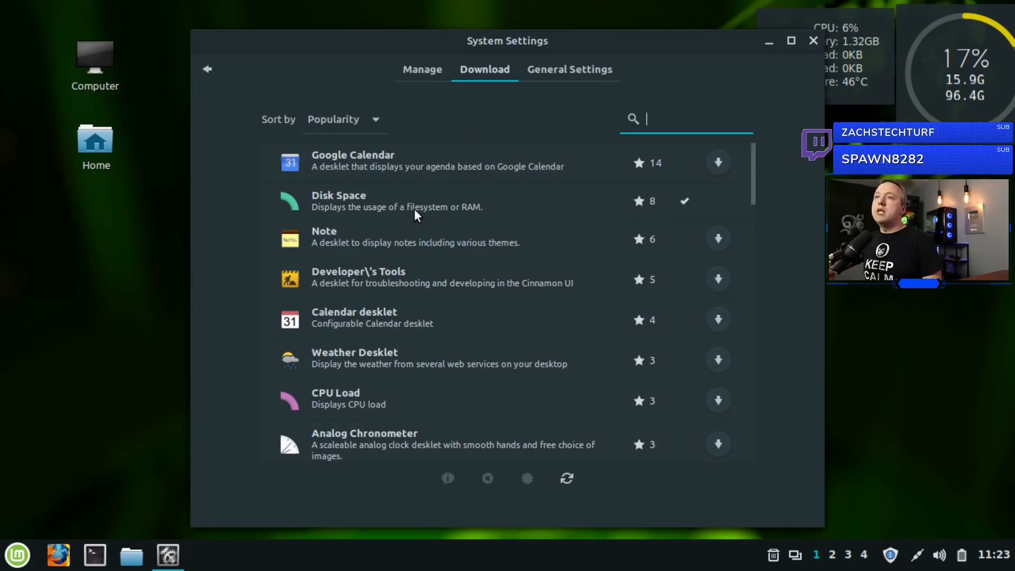
pyautogui.scroll(-3)
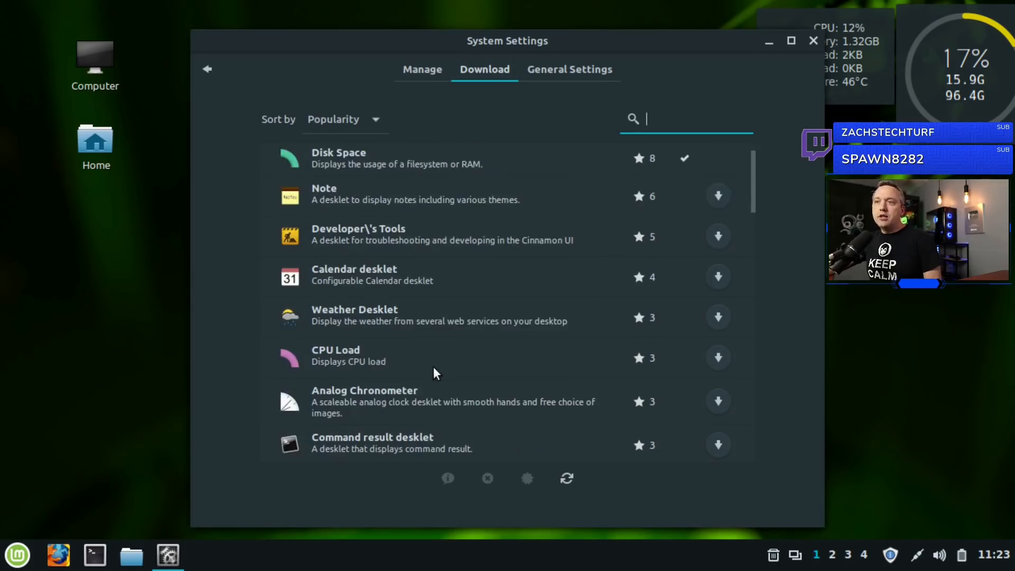
pyautogui.scroll(-3)
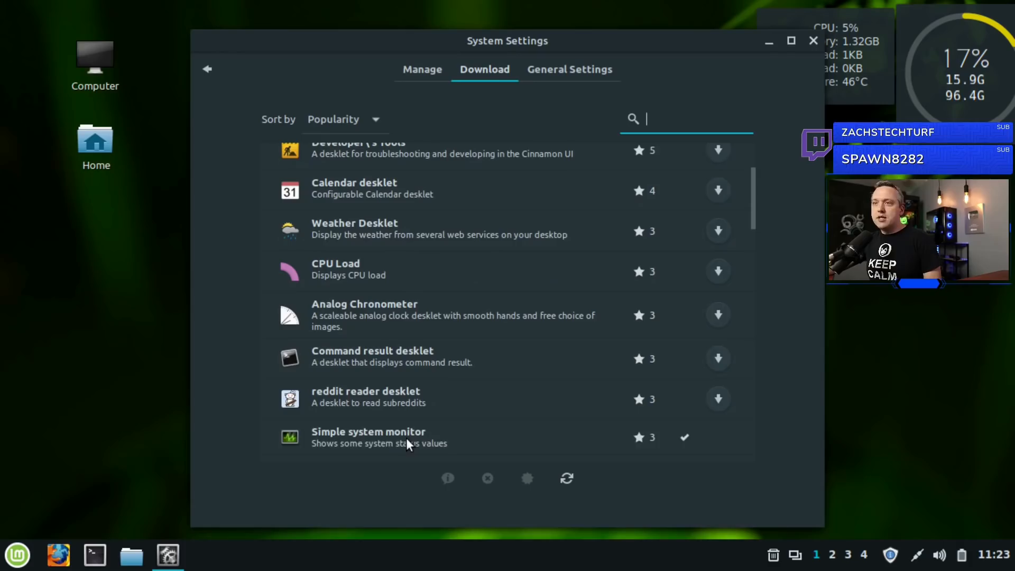
pyautogui.click(408, 436)
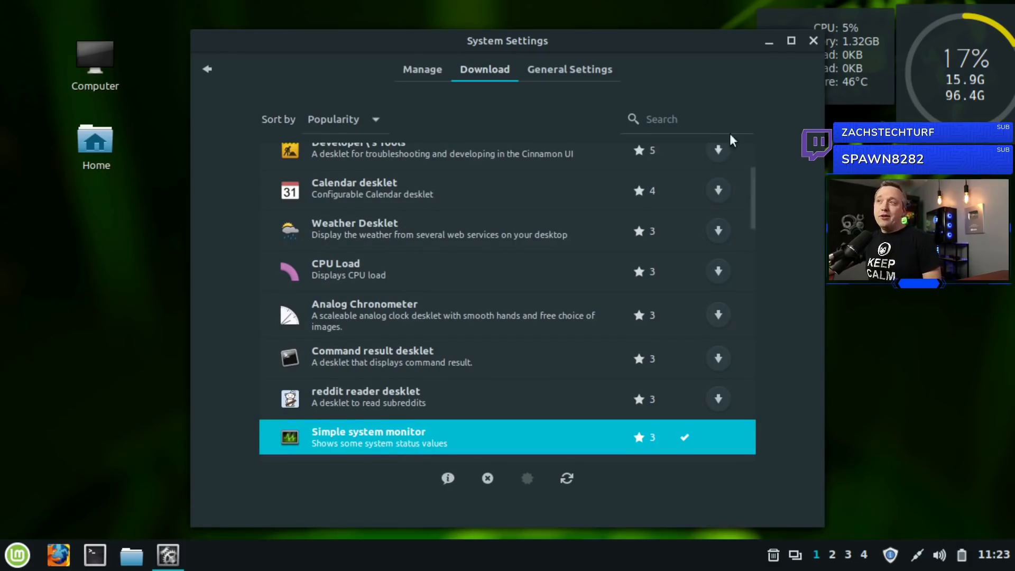
pyautogui.moveTo(861, 58)
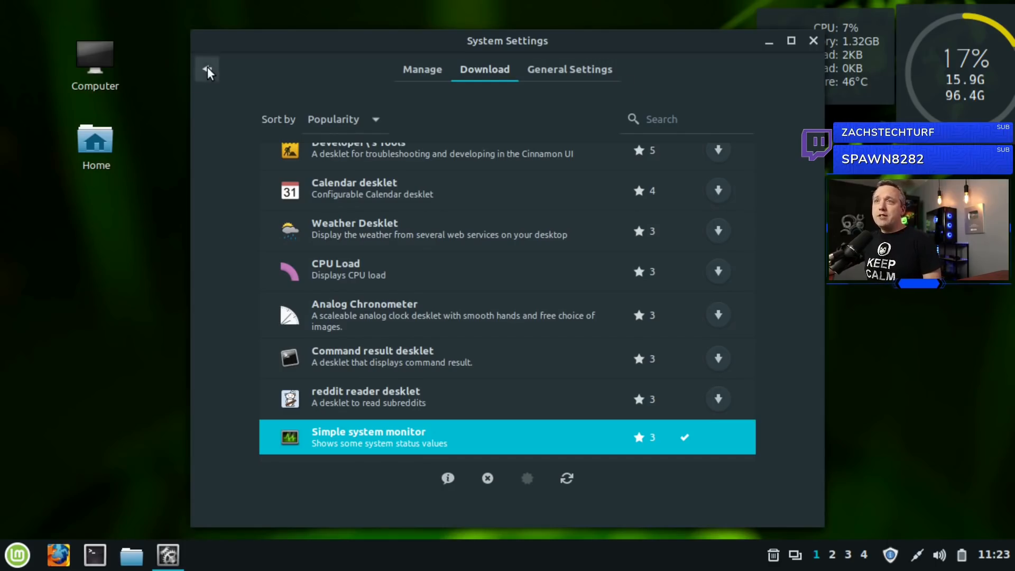
# Switch off the Computer and Home desktop icons and return to the overview
pyautogui.click(208, 70)
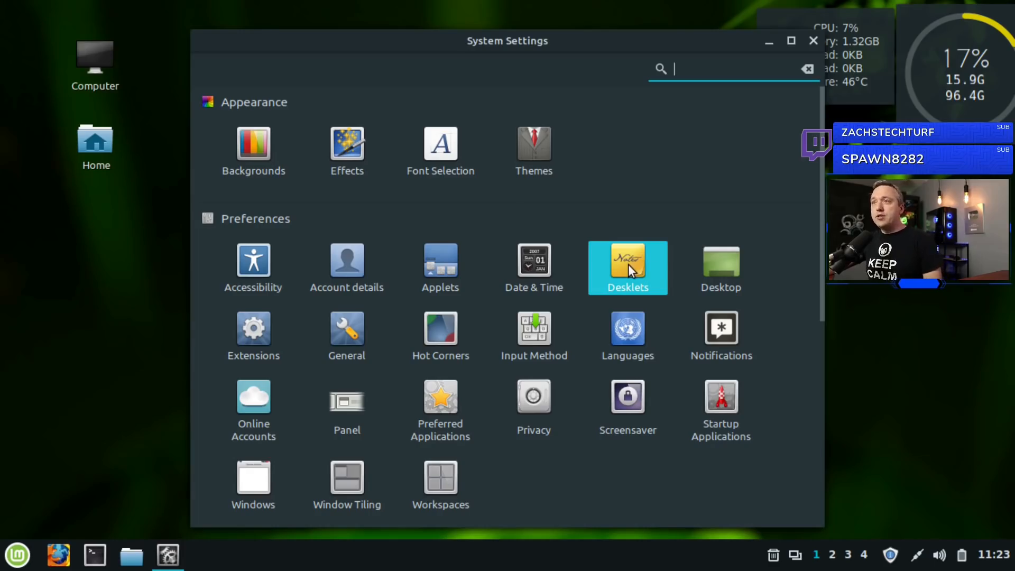
pyautogui.moveTo(624, 270)
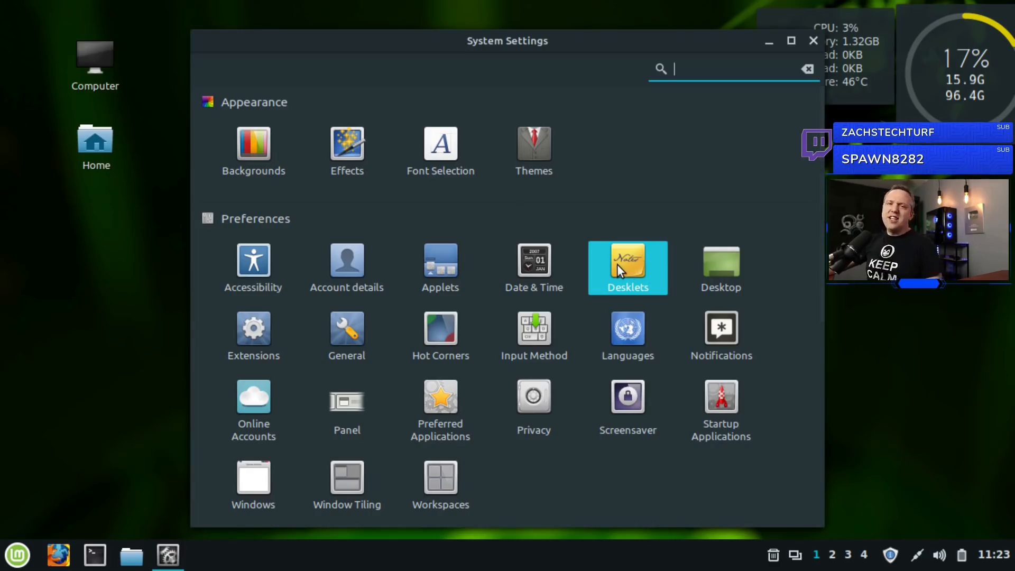
pyautogui.moveTo(660, 275)
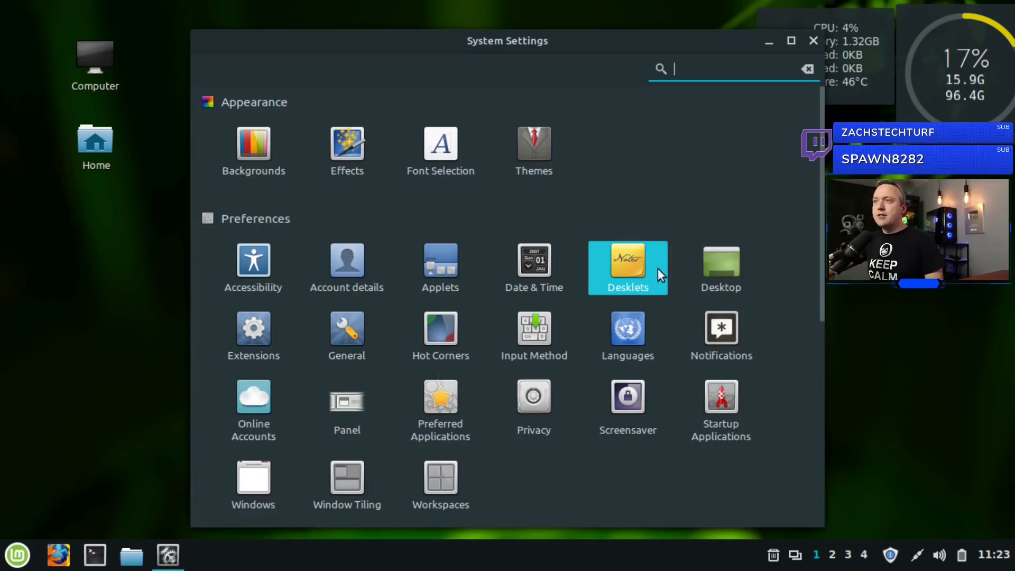
pyautogui.click(720, 268)
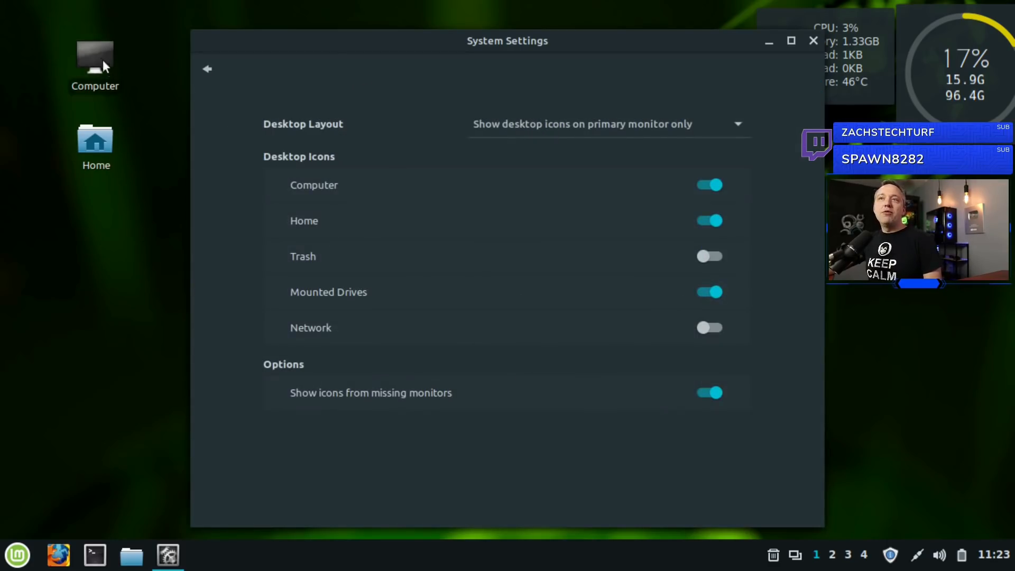
pyautogui.moveTo(739, 207)
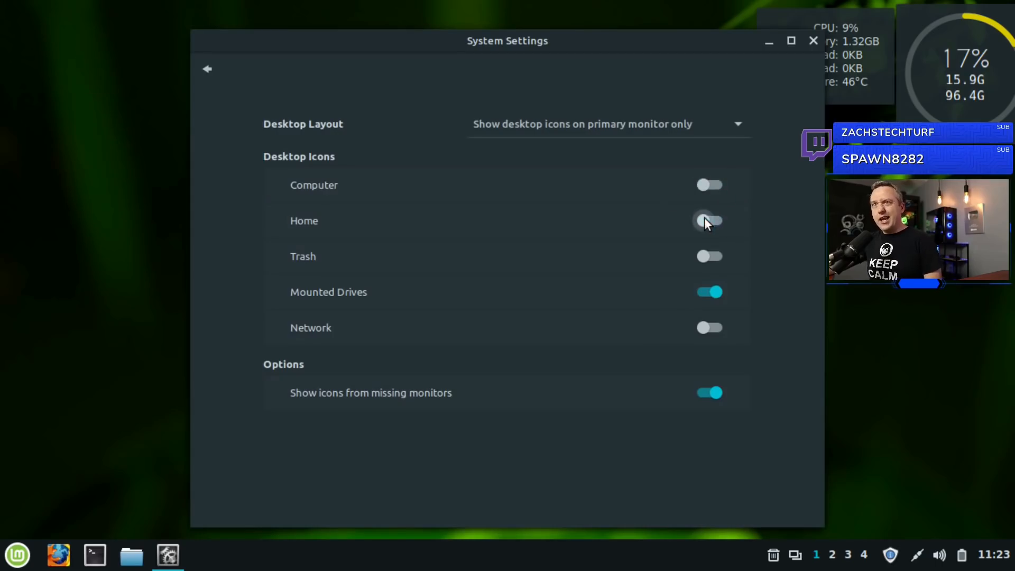
pyautogui.moveTo(216, 74)
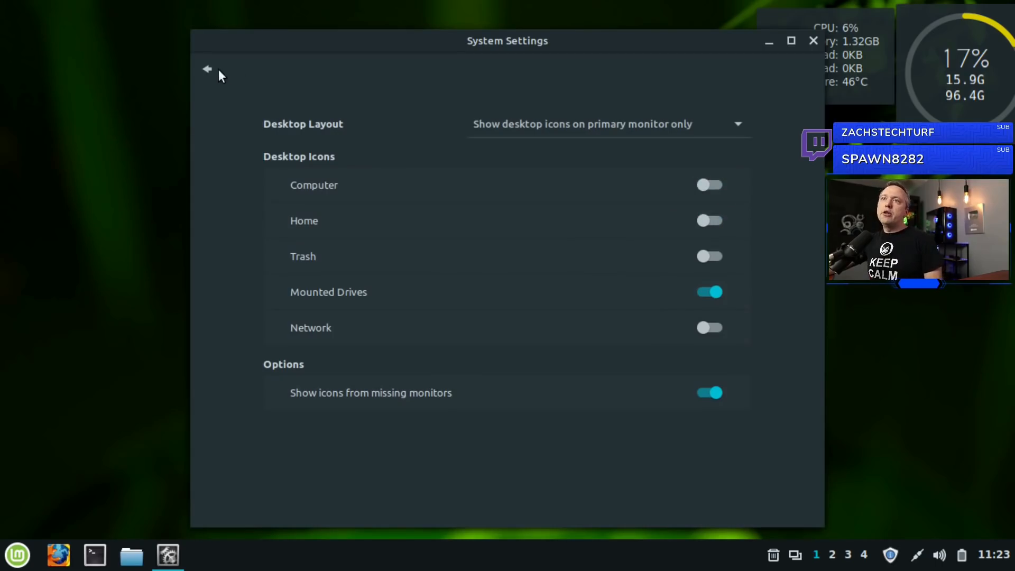
pyautogui.click(206, 68)
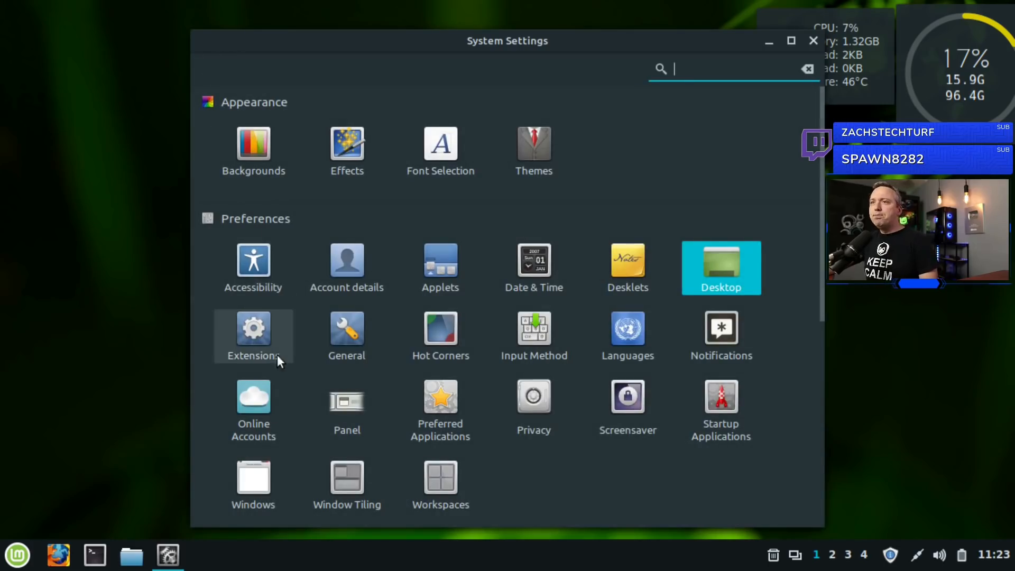
pyautogui.click(252, 330)
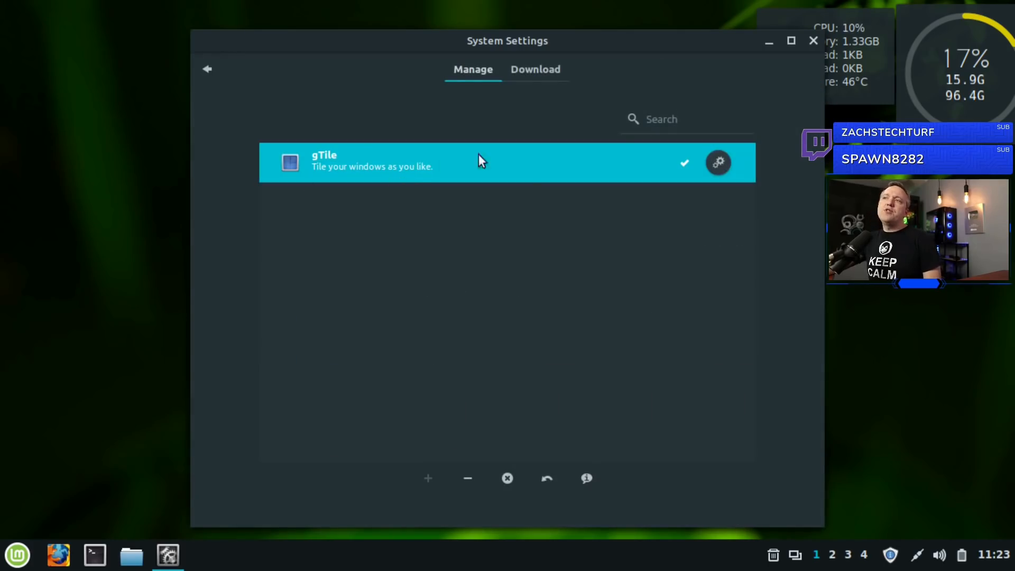
pyautogui.click(535, 70)
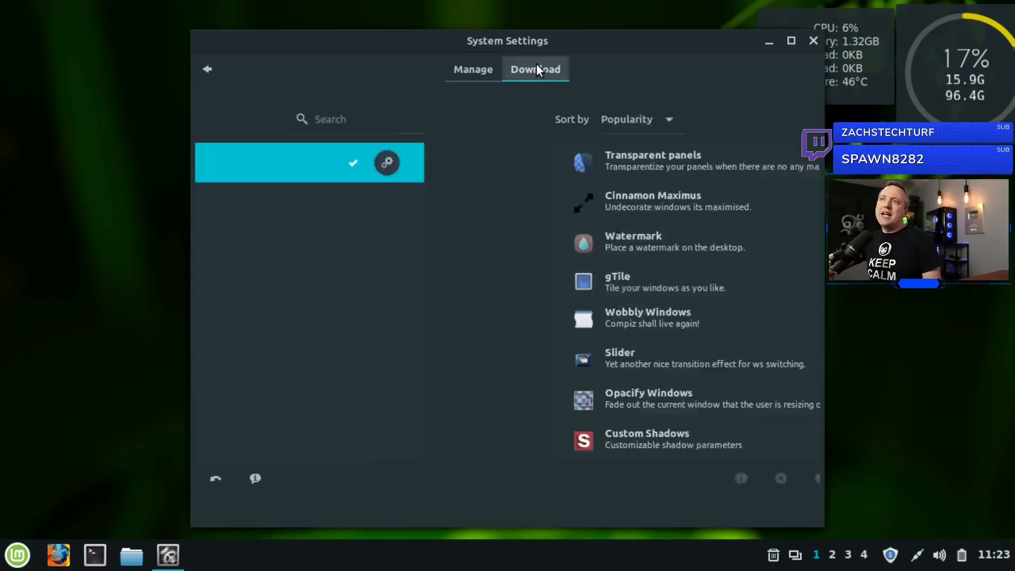
pyautogui.click(535, 70)
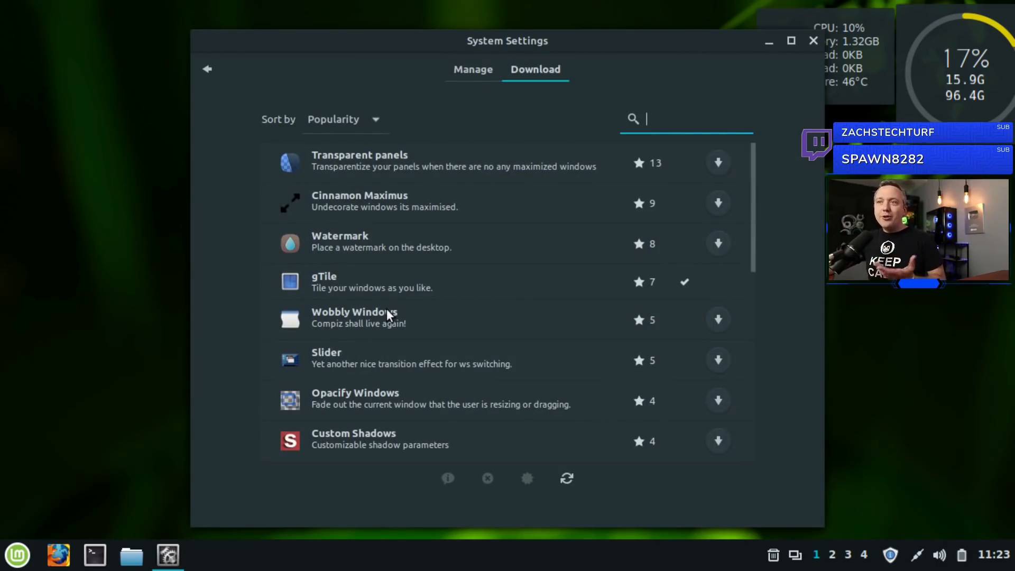
pyautogui.moveTo(374, 309)
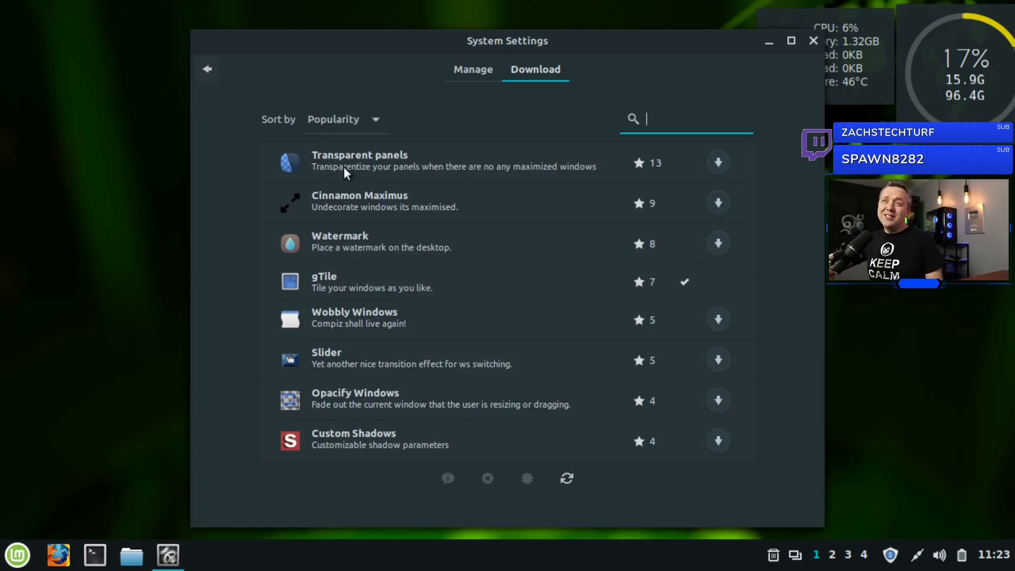
pyautogui.moveTo(223, 91)
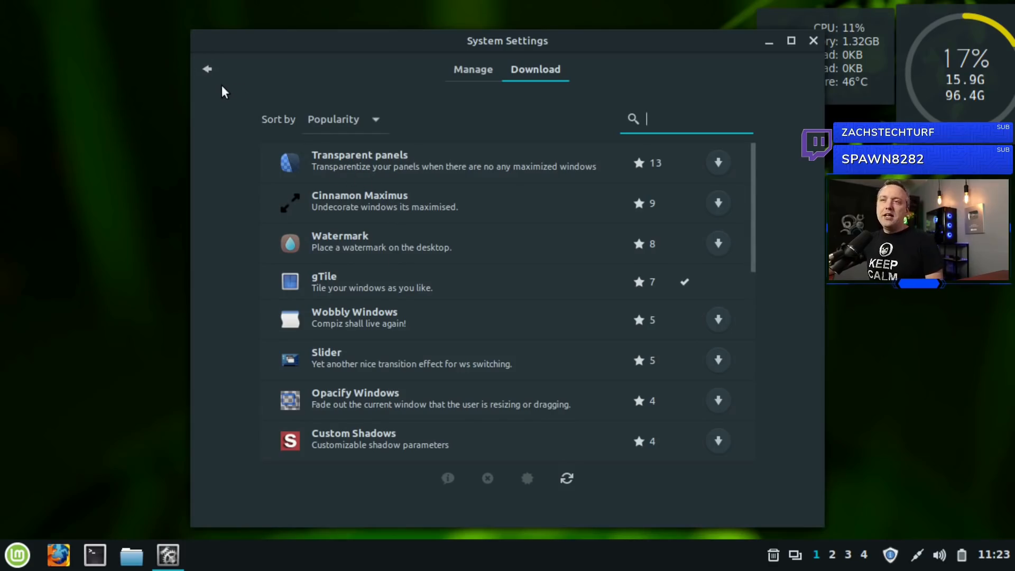
pyautogui.click(207, 68)
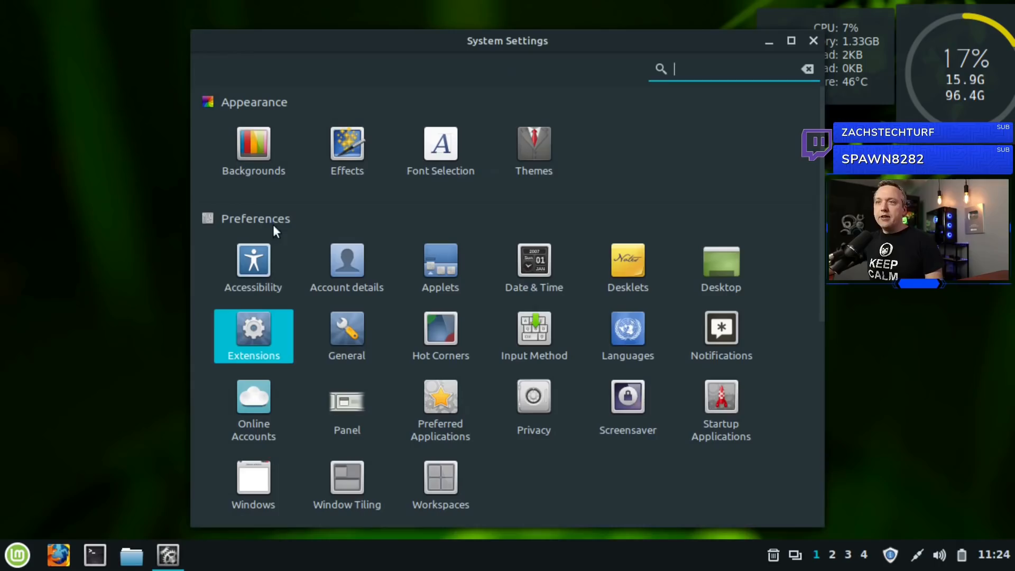
pyautogui.moveTo(347, 335)
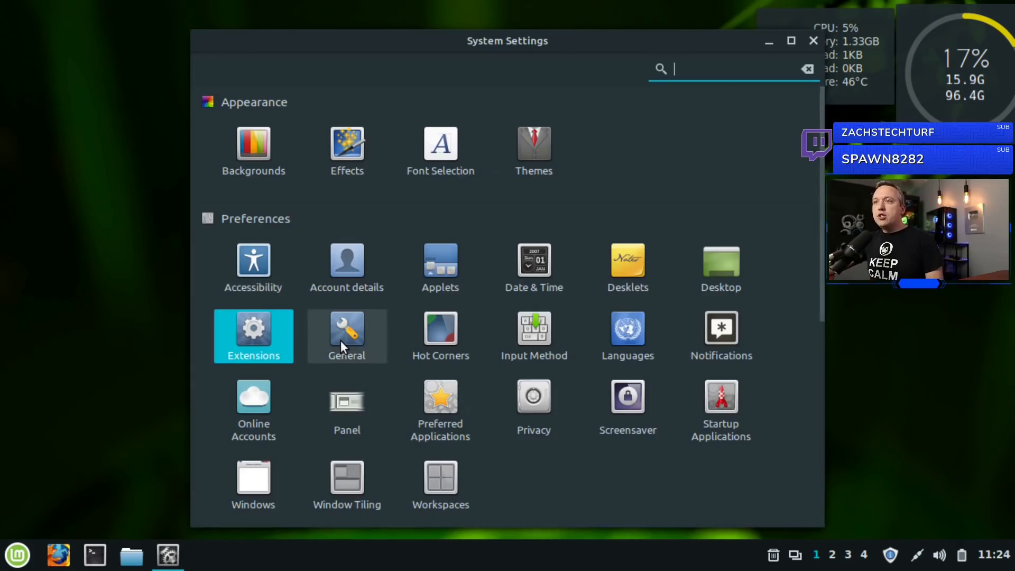
pyautogui.moveTo(360, 333)
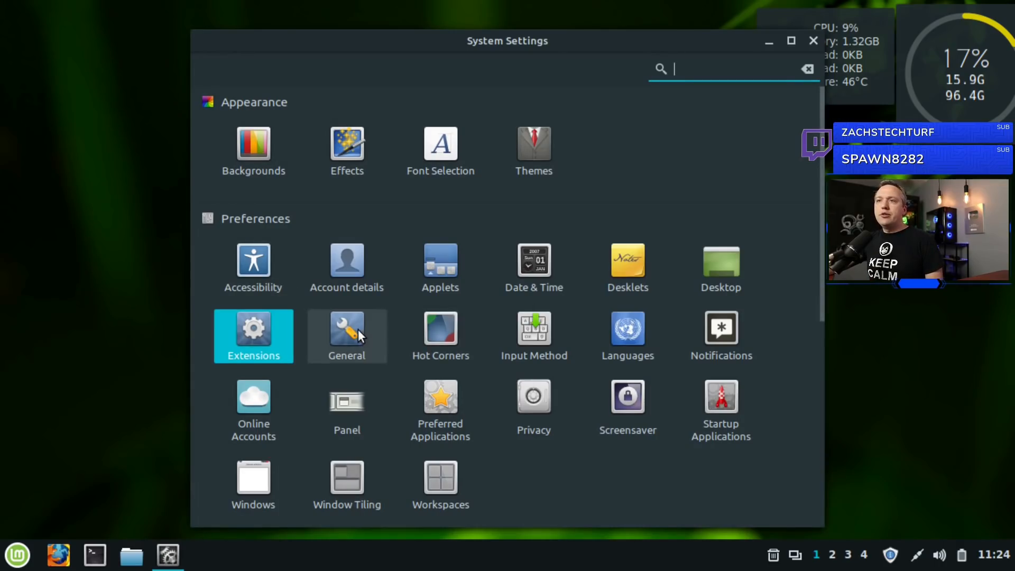
# Set the General compositor VSync method to None and return to the overview
pyautogui.click(347, 337)
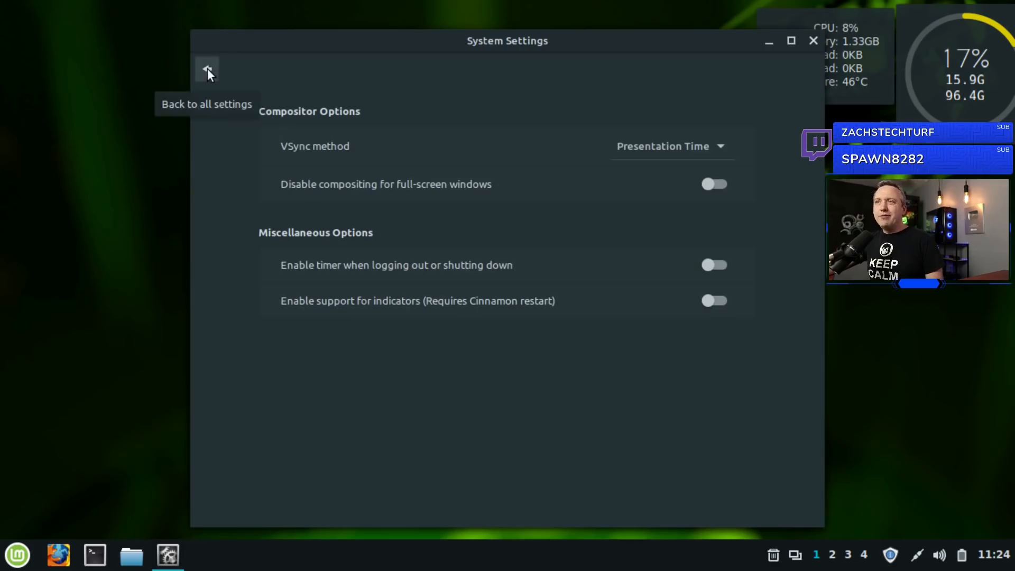
pyautogui.moveTo(322, 111)
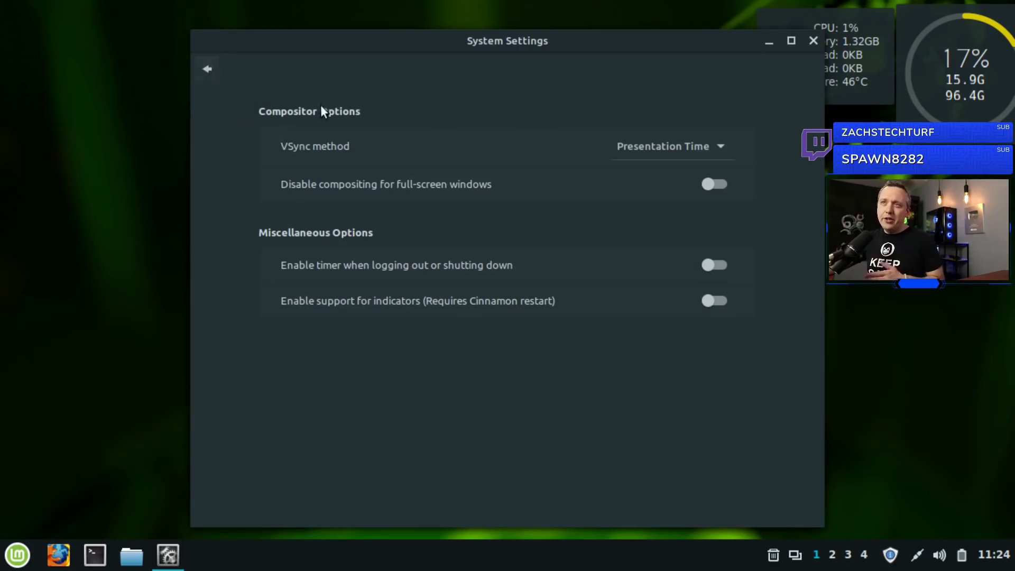
pyautogui.moveTo(469, 144)
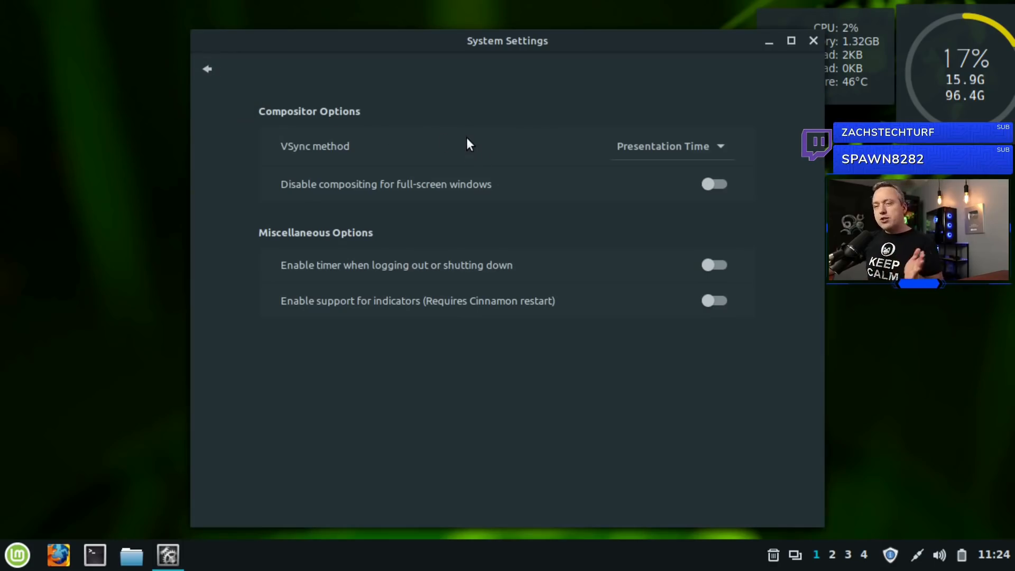
pyautogui.click(670, 146)
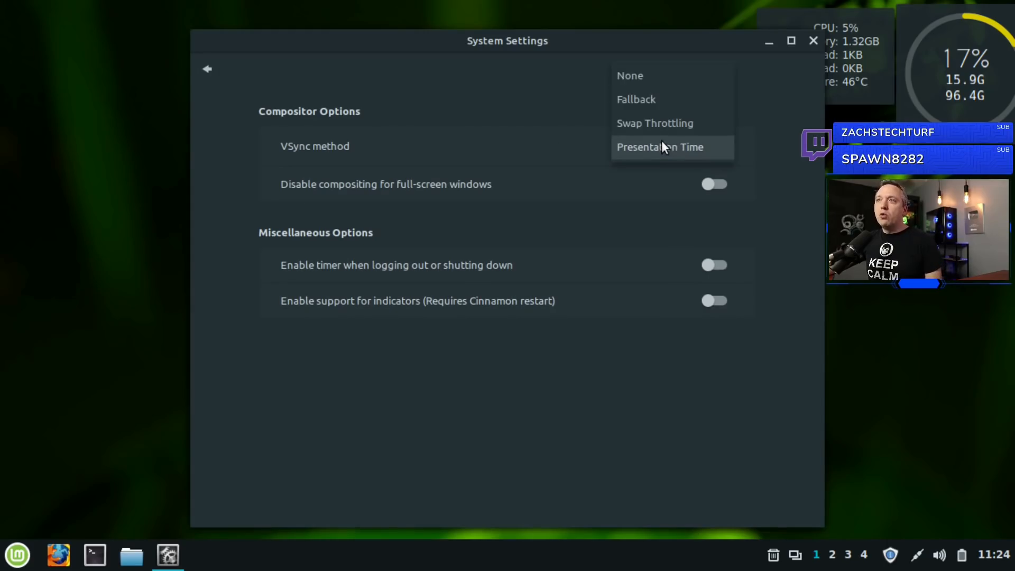
pyautogui.moveTo(650, 89)
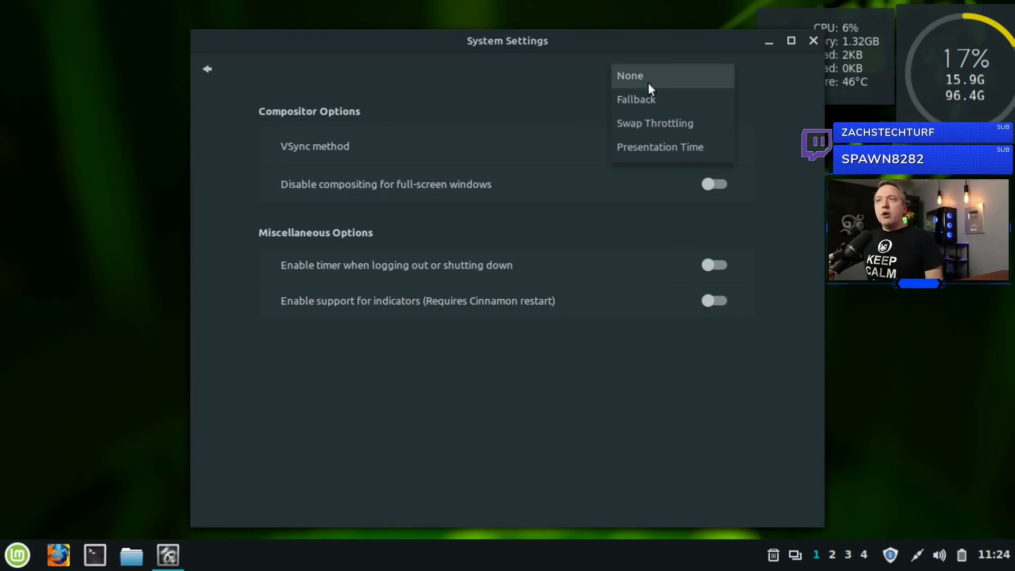
pyautogui.click(627, 76)
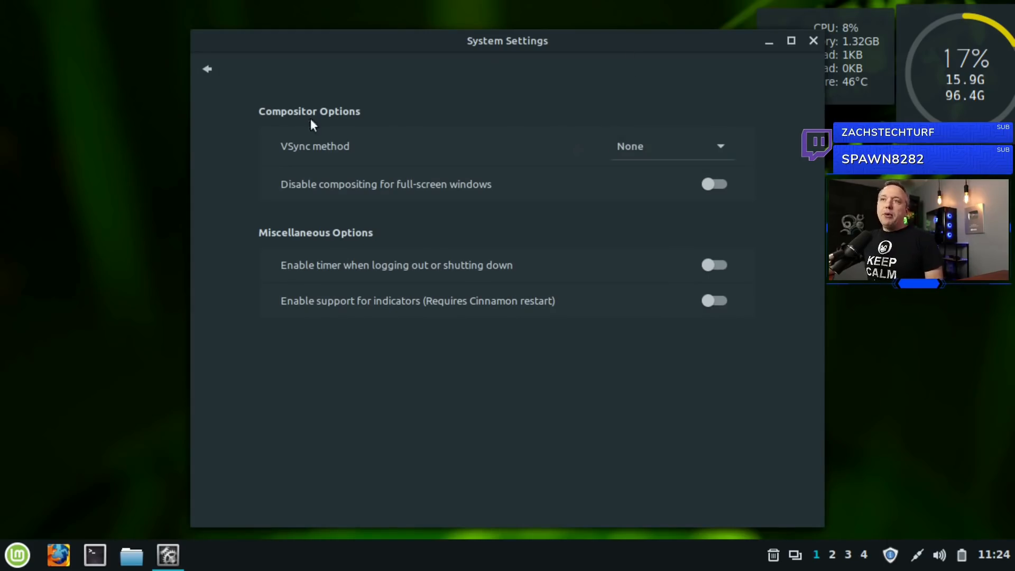
pyautogui.click(208, 68)
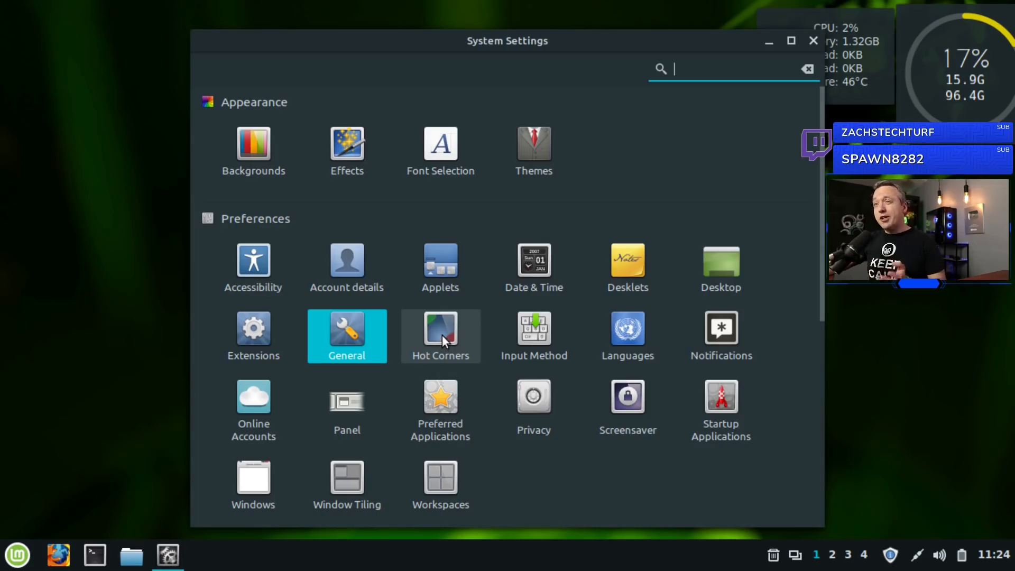
pyautogui.moveTo(533, 332)
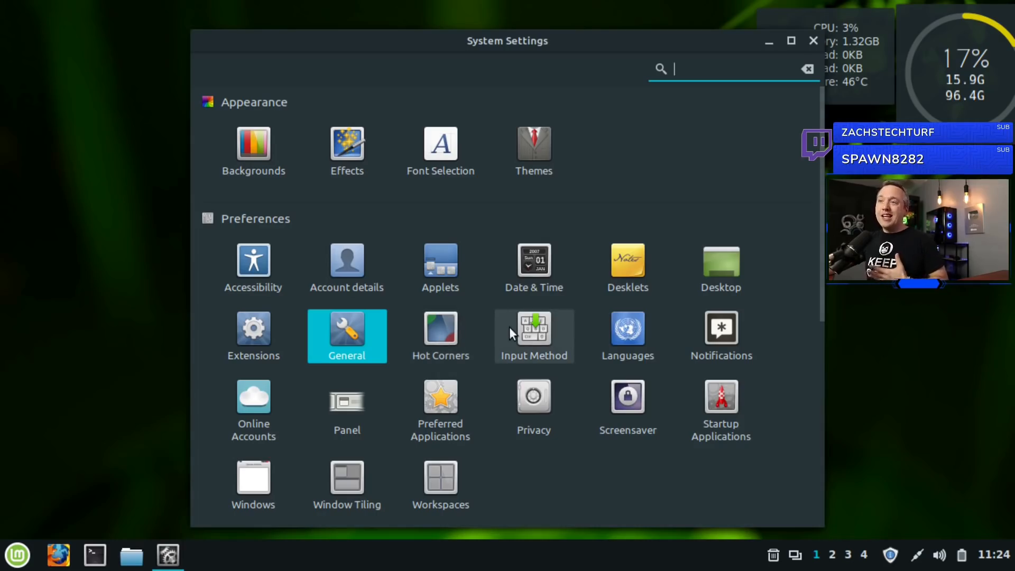
pyautogui.moveTo(569, 359)
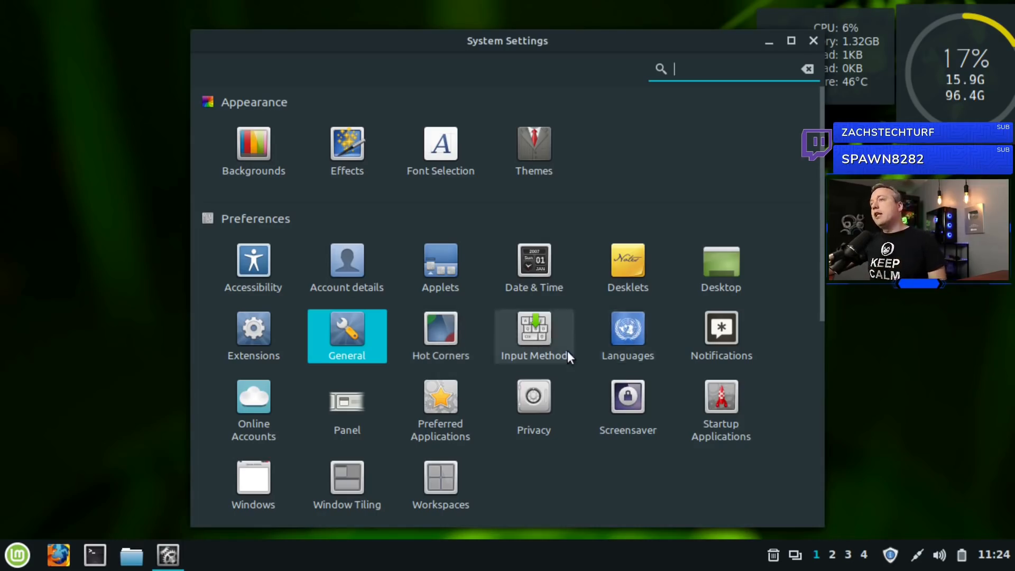
pyautogui.moveTo(561, 340)
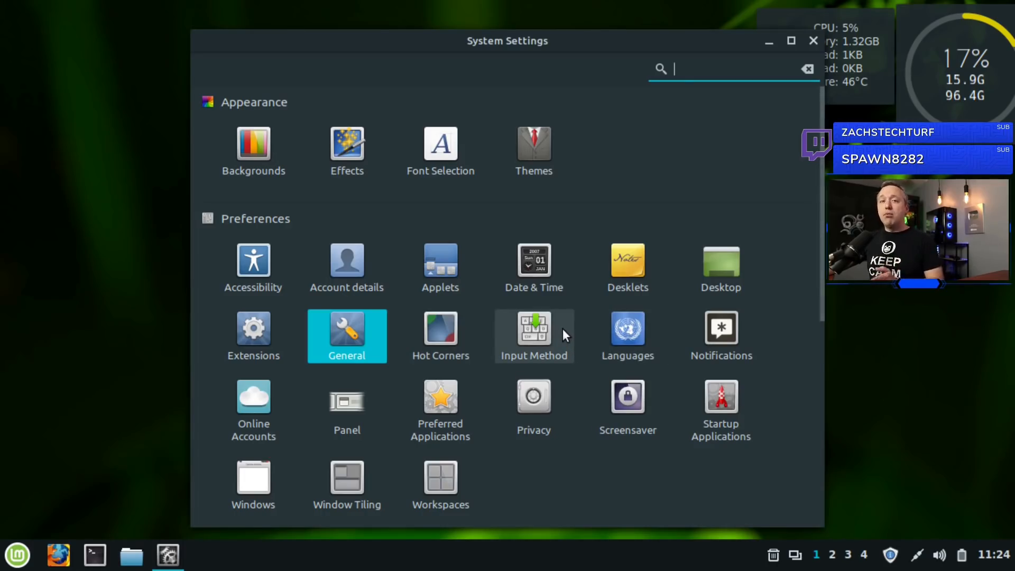
pyautogui.moveTo(627, 335)
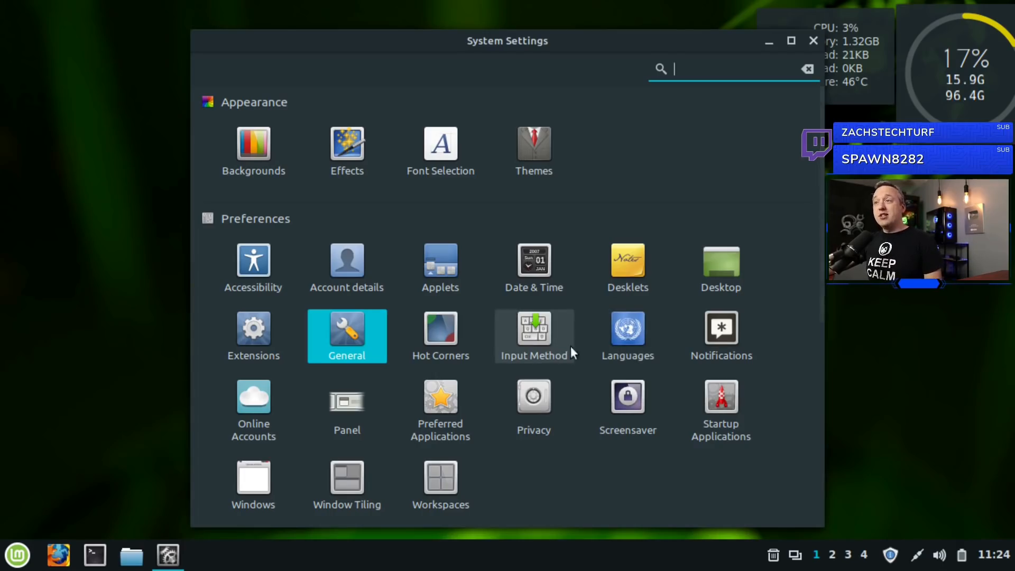
pyautogui.moveTo(531, 336)
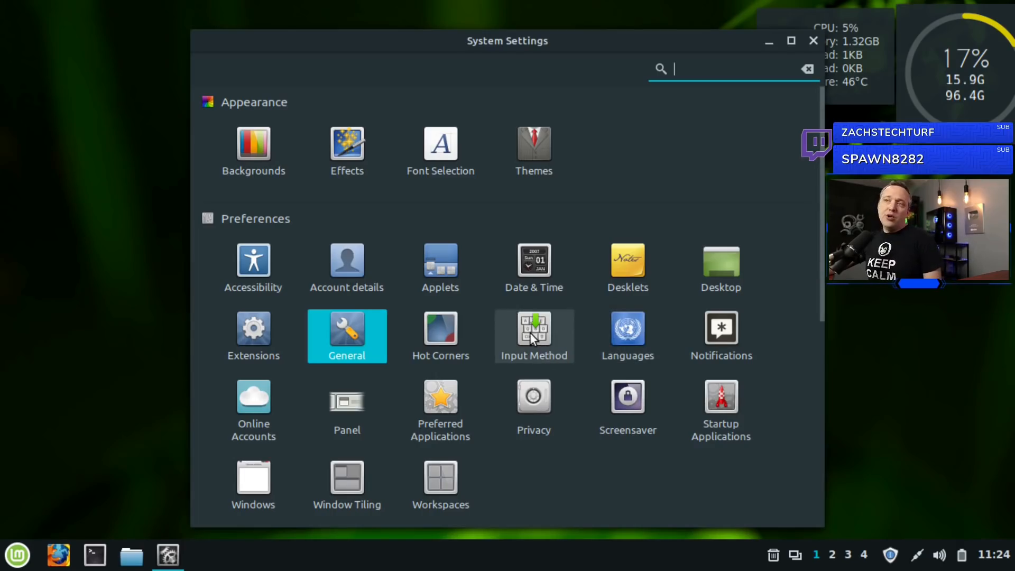
# Review the Notifications settings and return to the overview
pyautogui.click(720, 333)
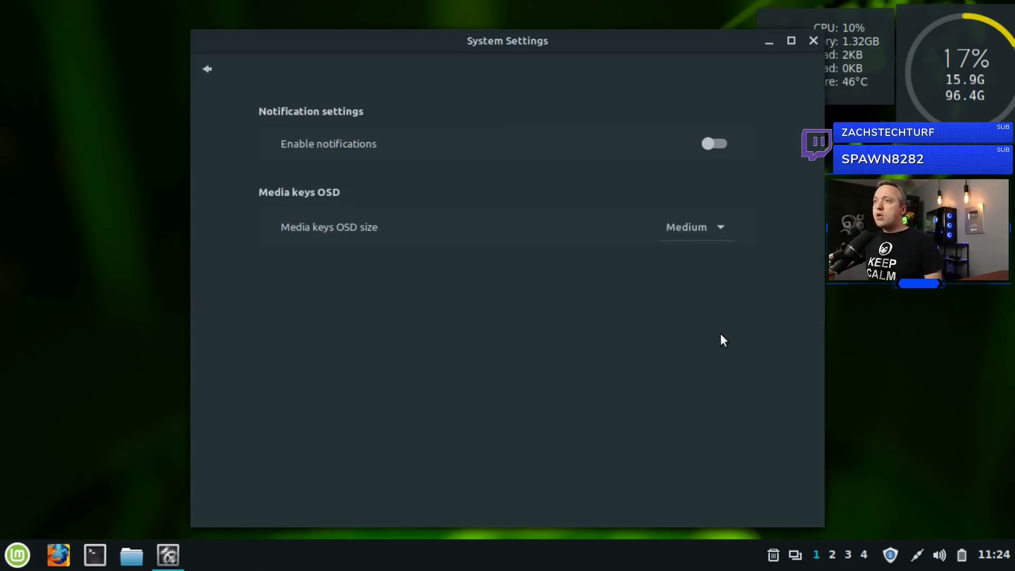
pyautogui.moveTo(420, 172)
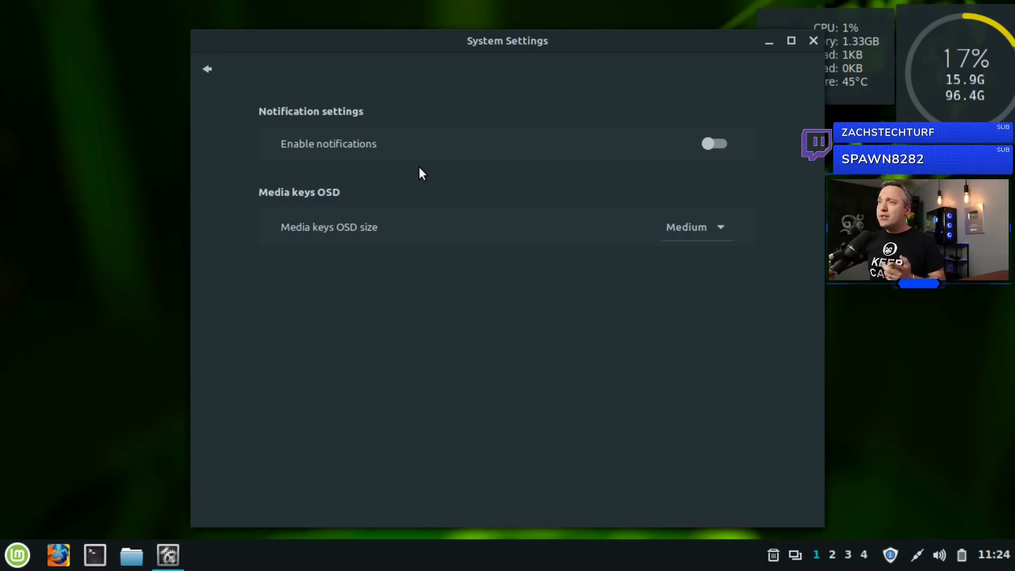
pyautogui.click(207, 69)
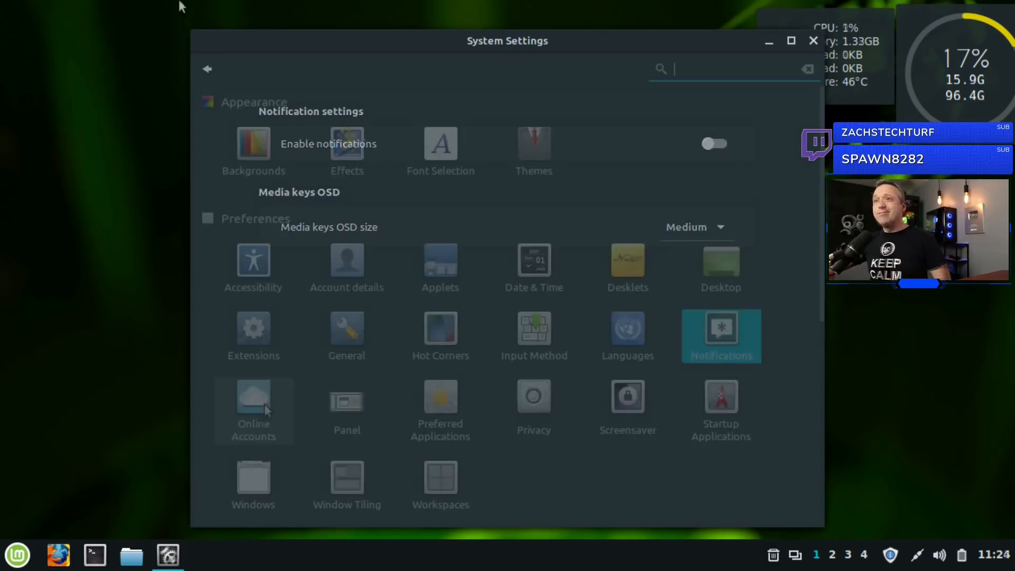
pyautogui.click(253, 412)
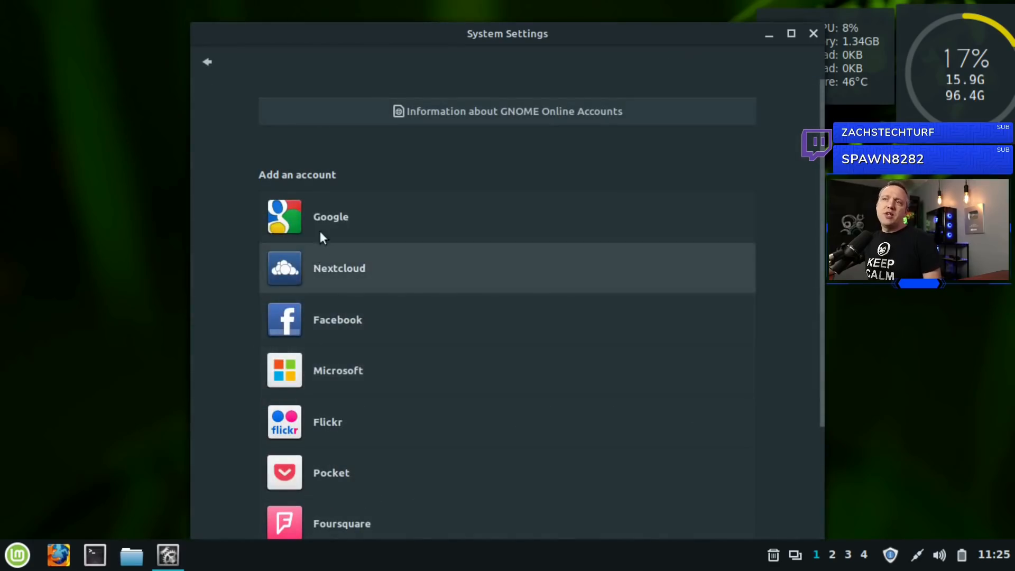
pyautogui.click(206, 62)
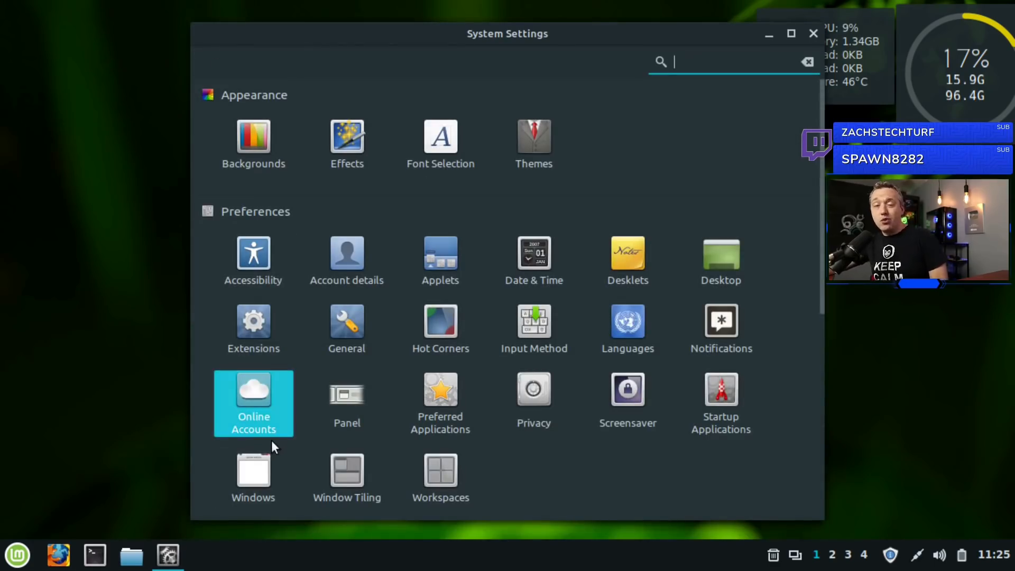
pyautogui.moveTo(347, 405)
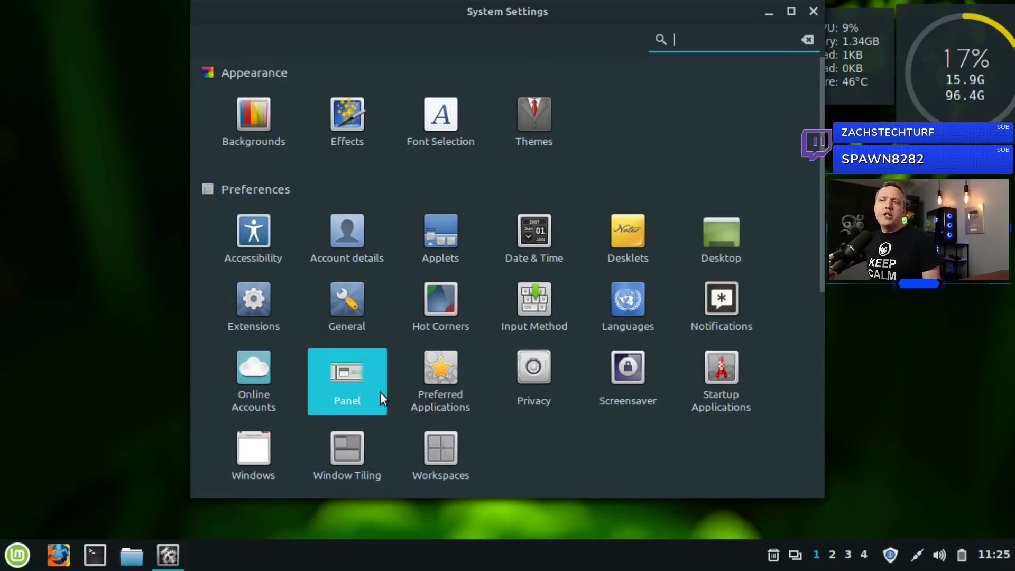
# Make VLC media player the default Video application in Preferred Applications
pyautogui.click(439, 375)
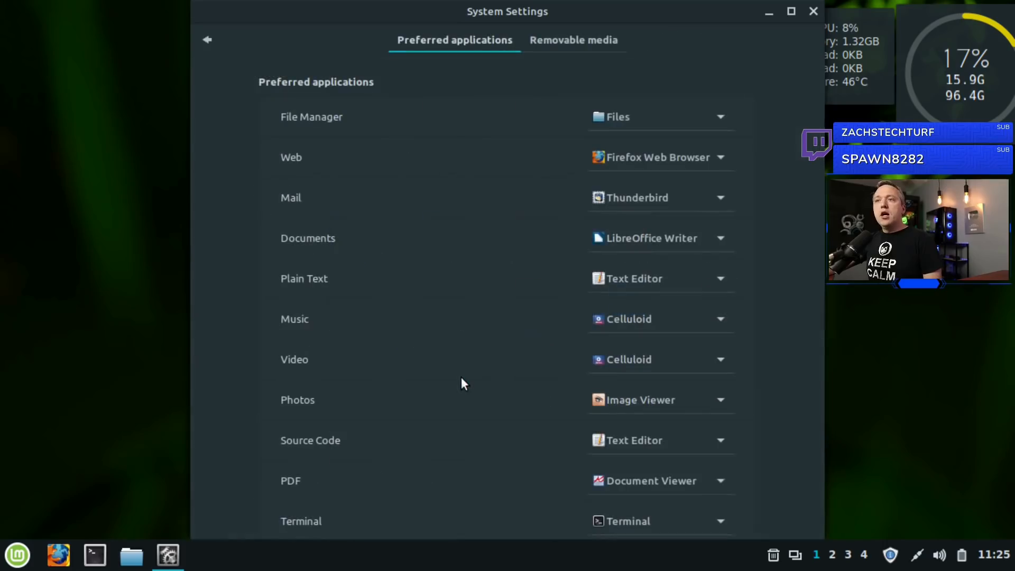
pyautogui.moveTo(448, 296)
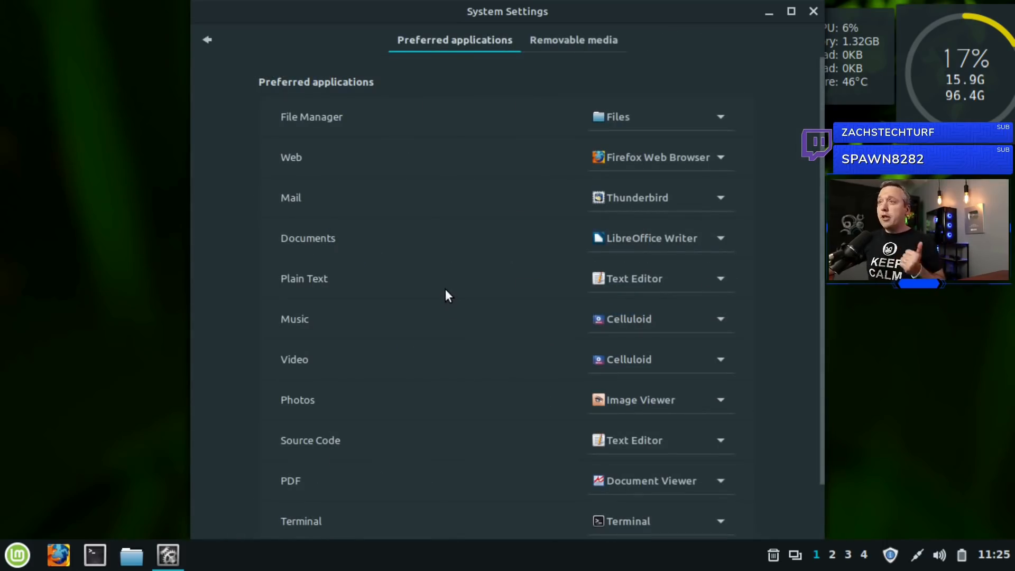
pyautogui.moveTo(220, 254)
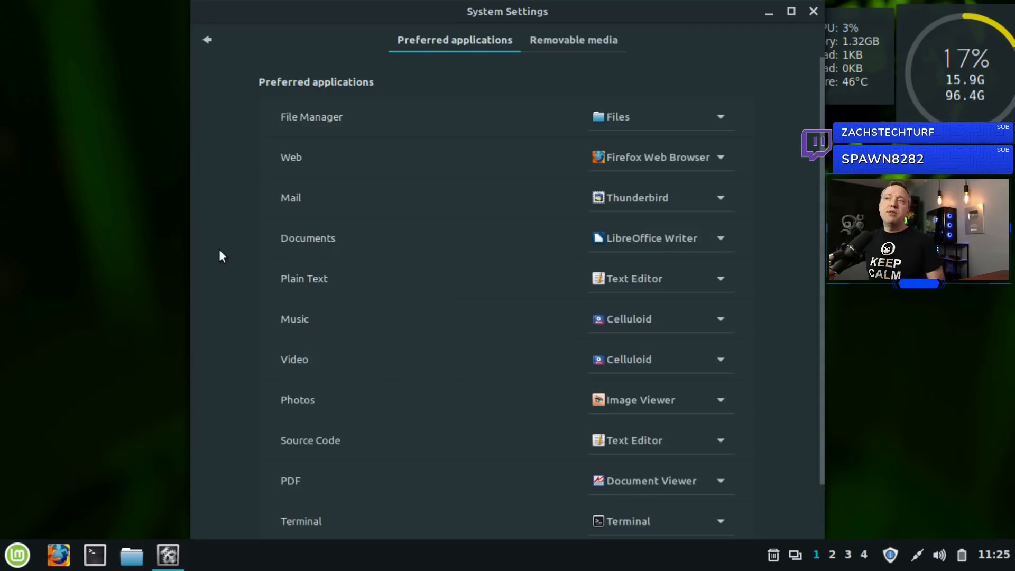
pyautogui.moveTo(466, 378)
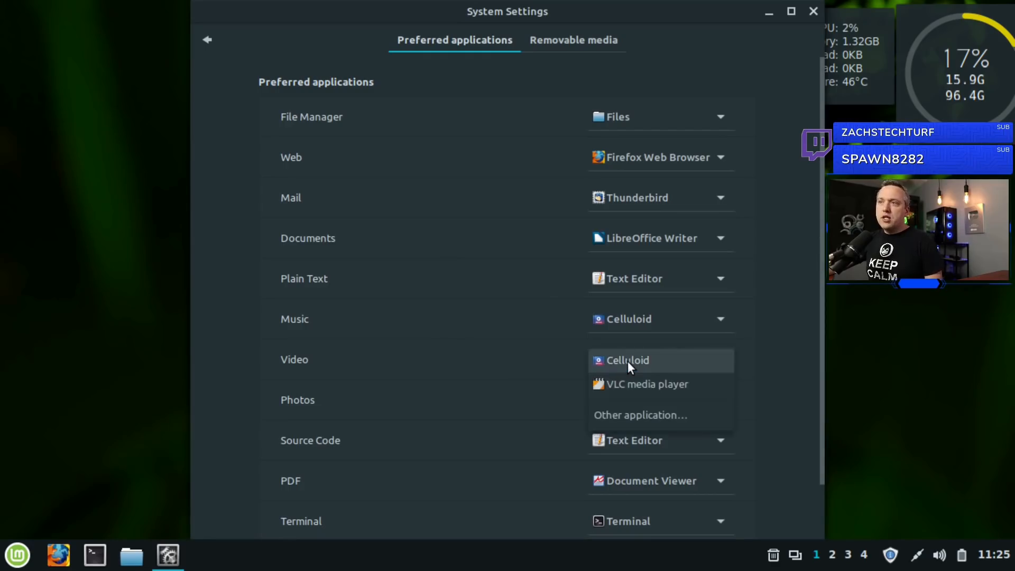
pyautogui.click(648, 384)
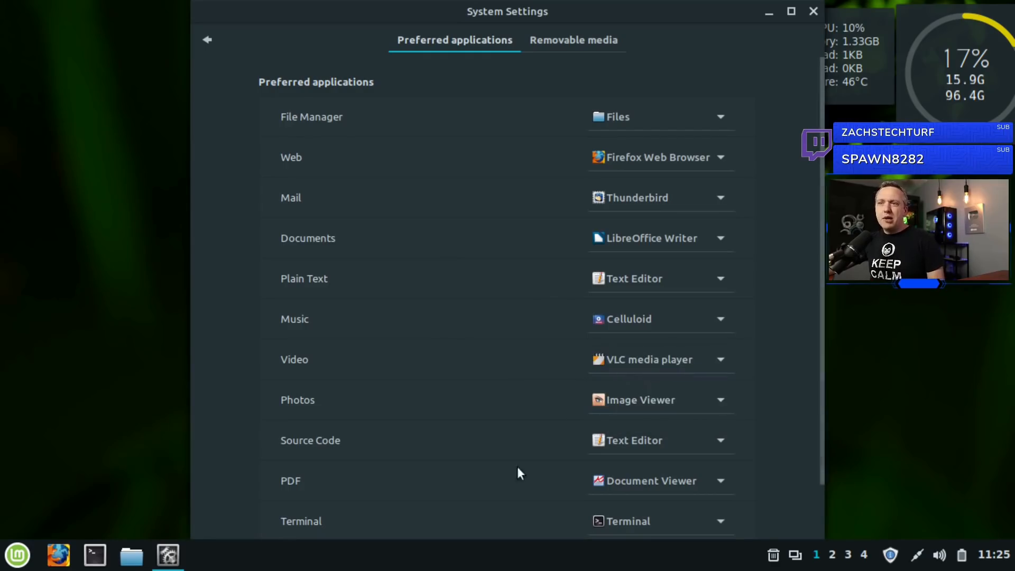
pyautogui.moveTo(543, 466)
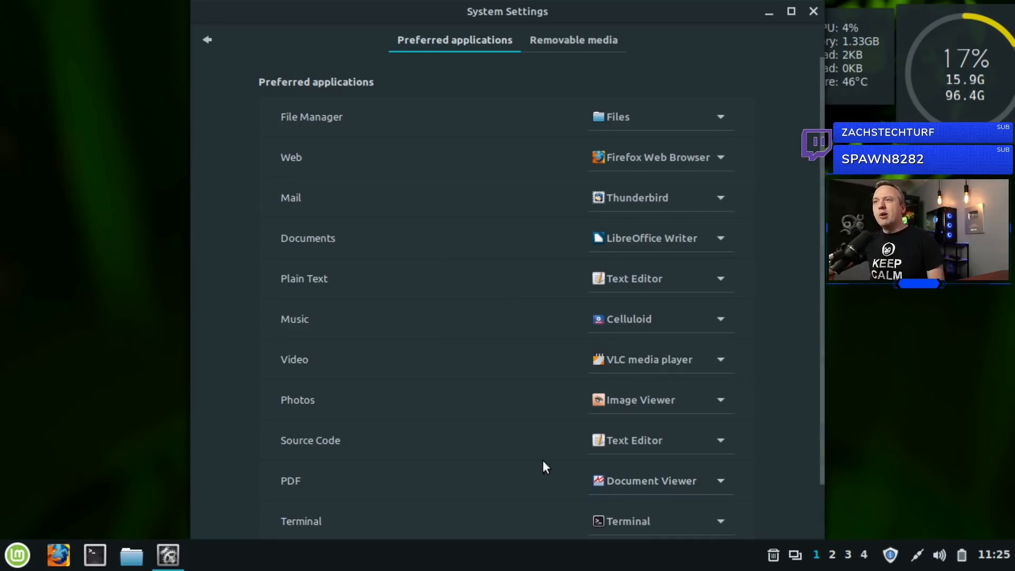
pyautogui.moveTo(317, 143)
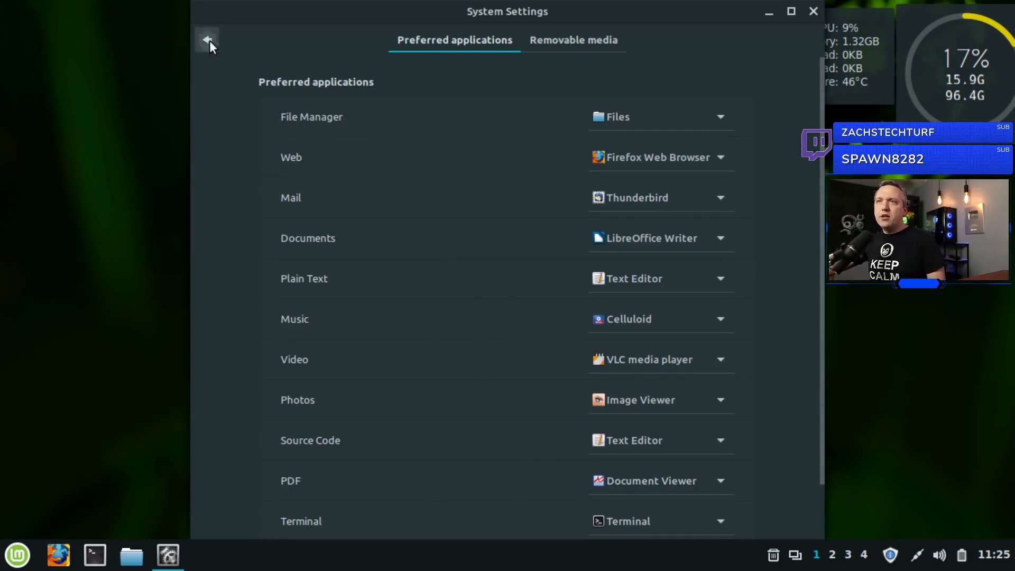
pyautogui.click(206, 40)
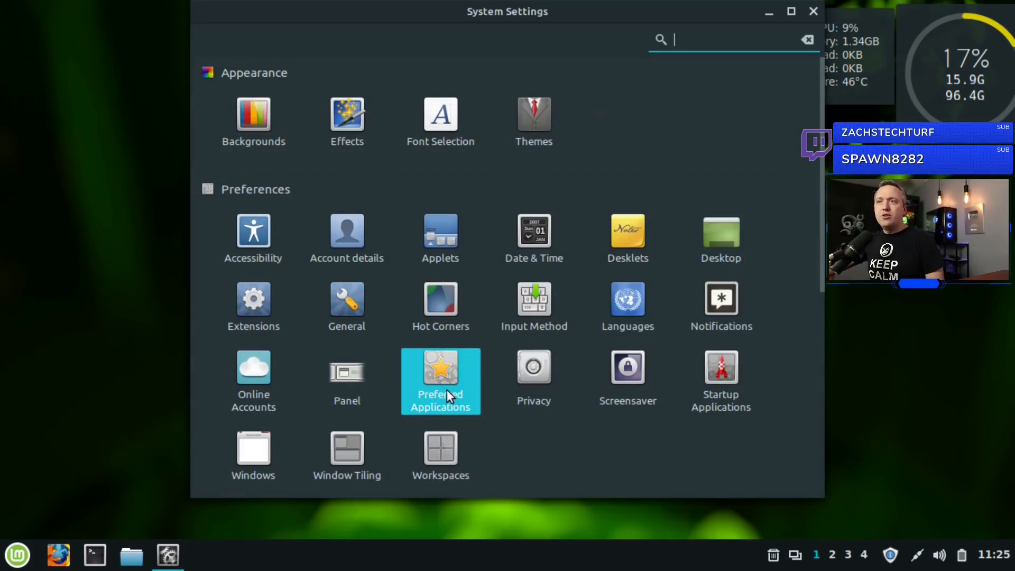
pyautogui.moveTo(532, 379)
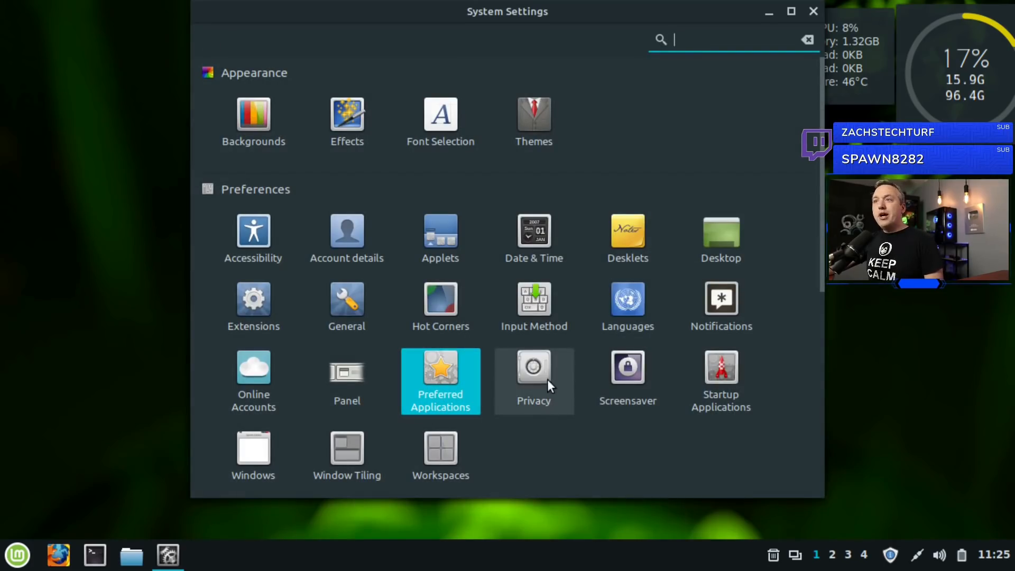
pyautogui.click(533, 381)
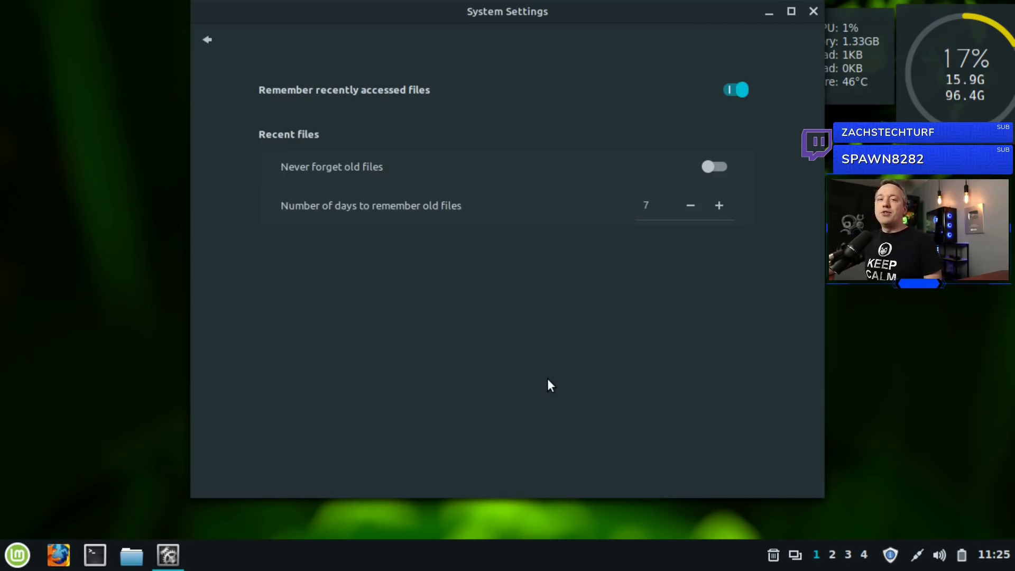
pyautogui.moveTo(616, 162)
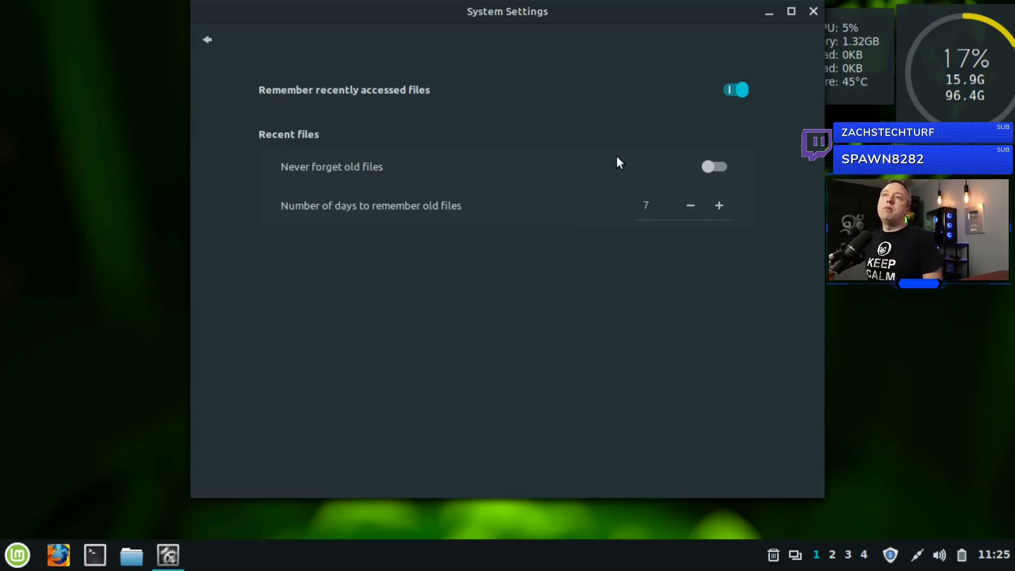
pyautogui.moveTo(736, 94)
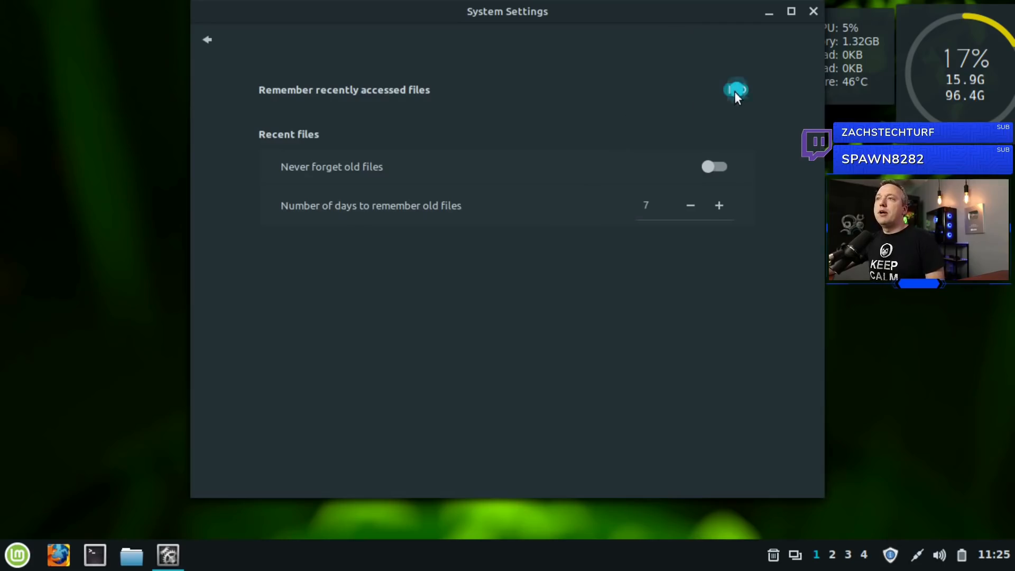
pyautogui.click(206, 39)
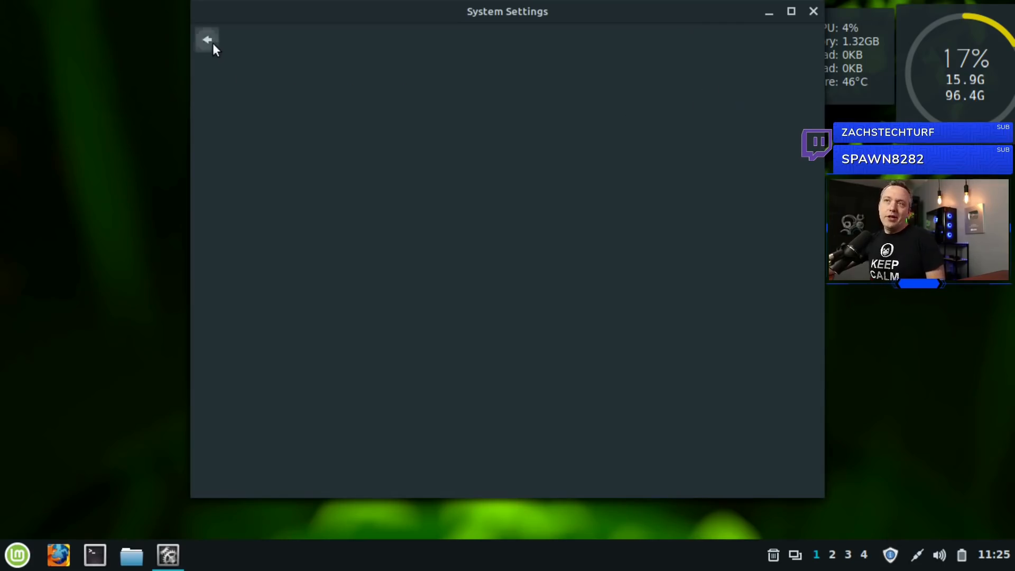
pyautogui.click(206, 39)
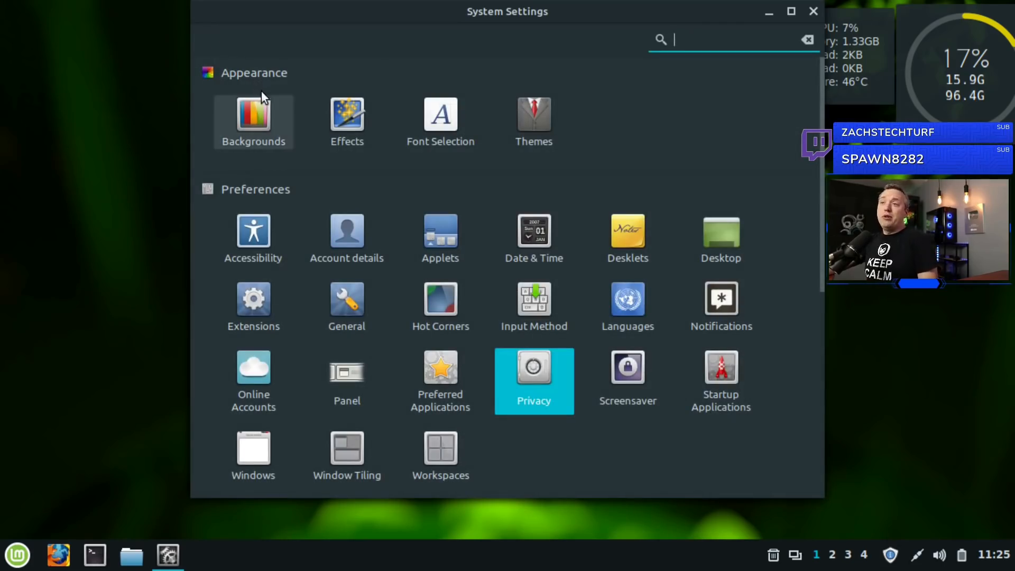
pyautogui.moveTo(563, 356)
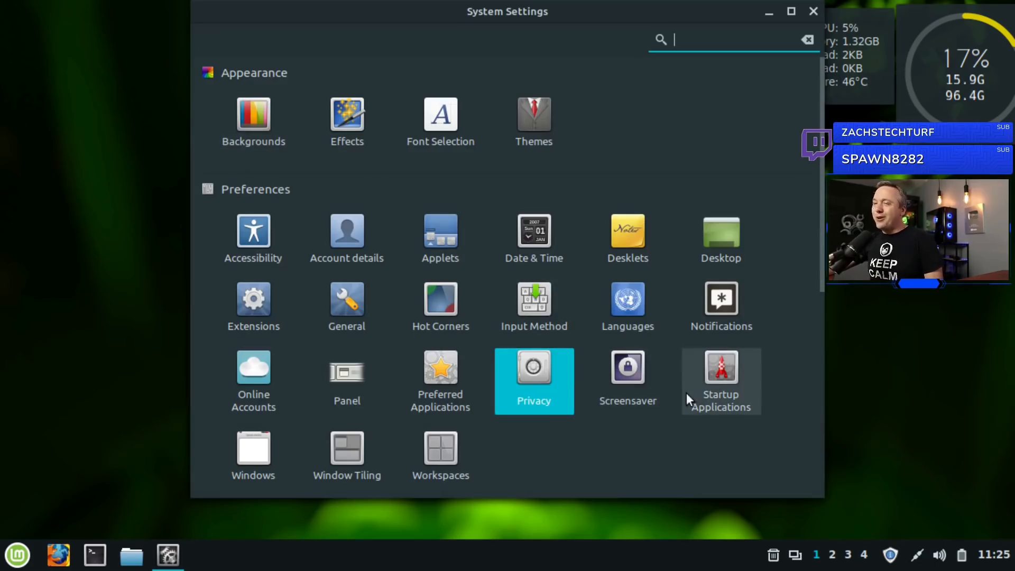
# Review Startup Applications and the add-program choices, then return to the overview
pyautogui.click(720, 380)
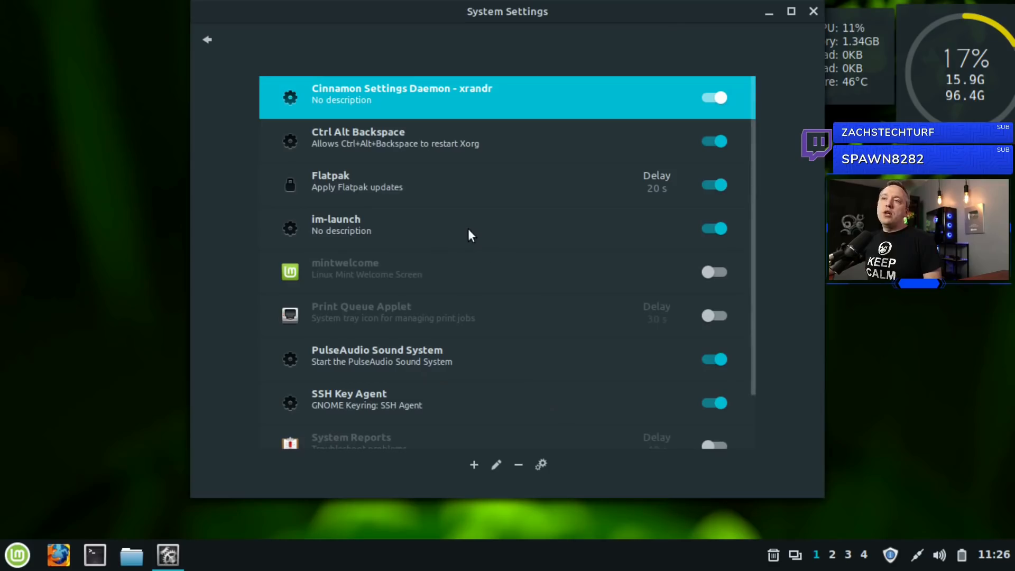
pyautogui.moveTo(506, 298)
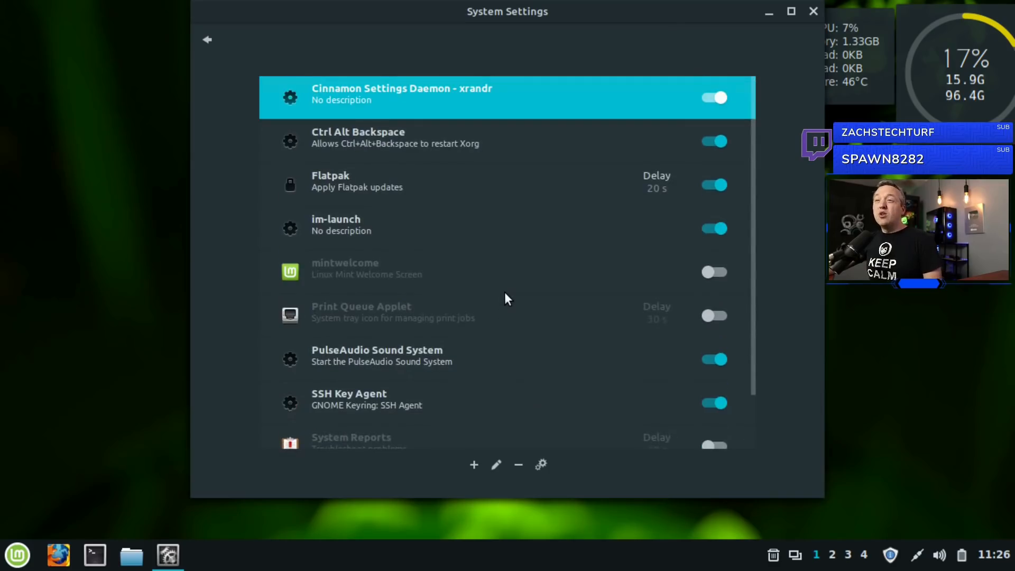
pyautogui.click(473, 464)
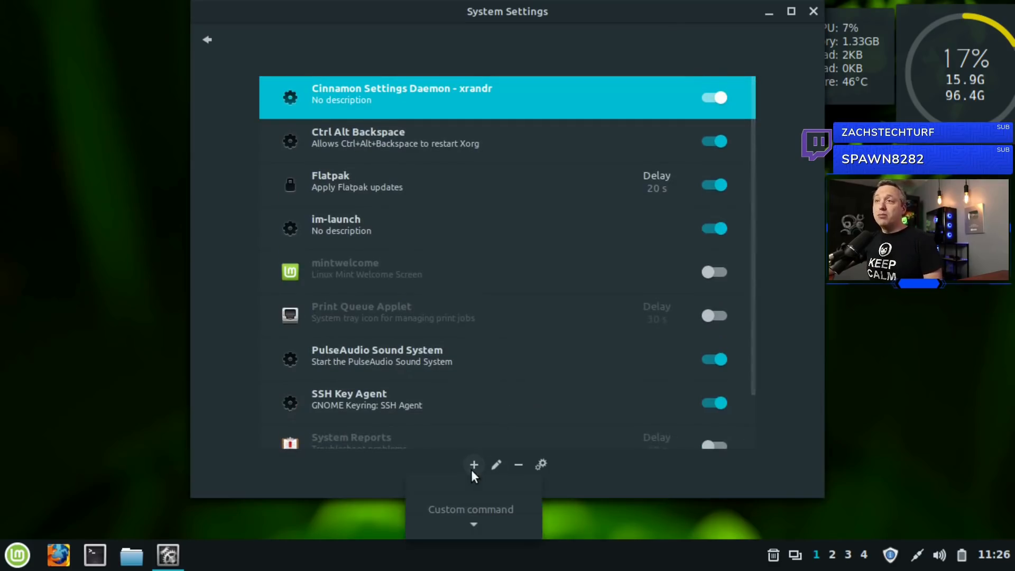
pyautogui.click(474, 465)
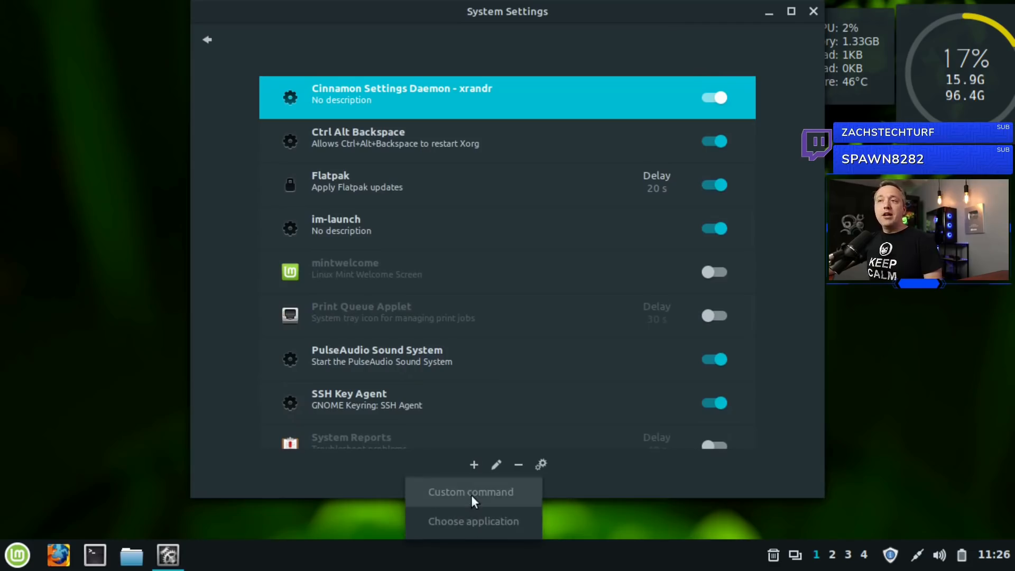
pyautogui.moveTo(473, 521)
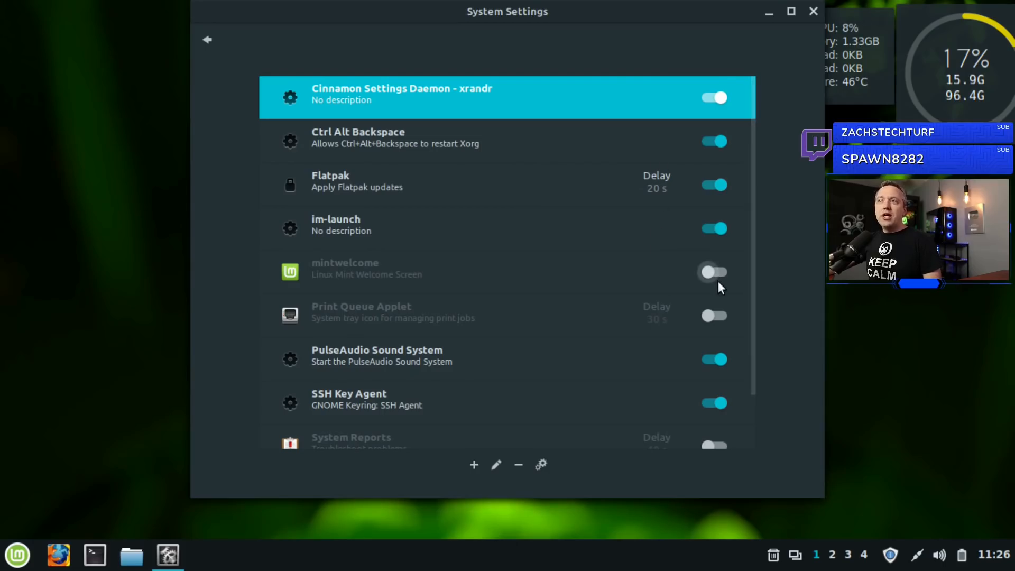
pyautogui.moveTo(712, 281)
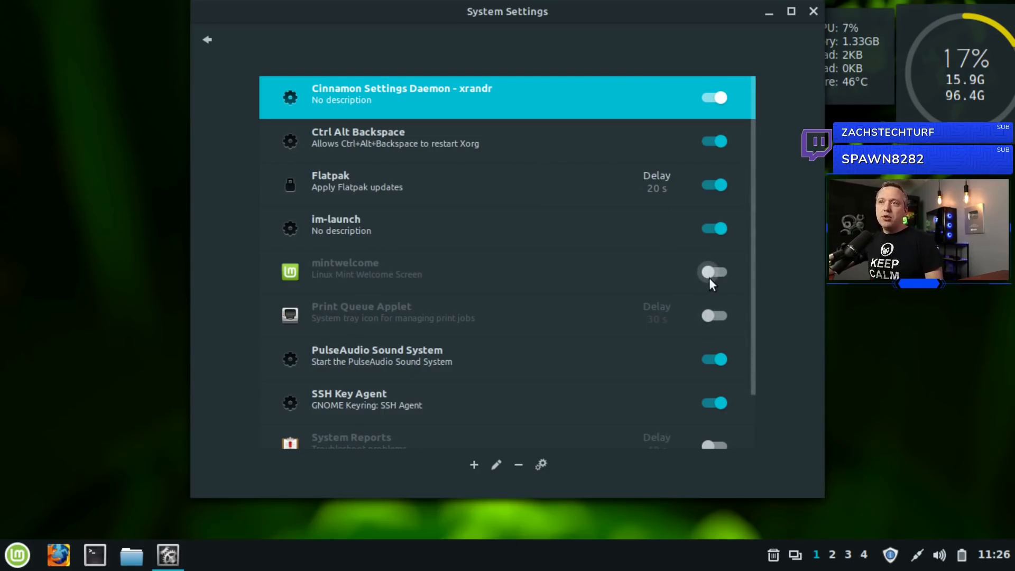
pyautogui.scroll(-3)
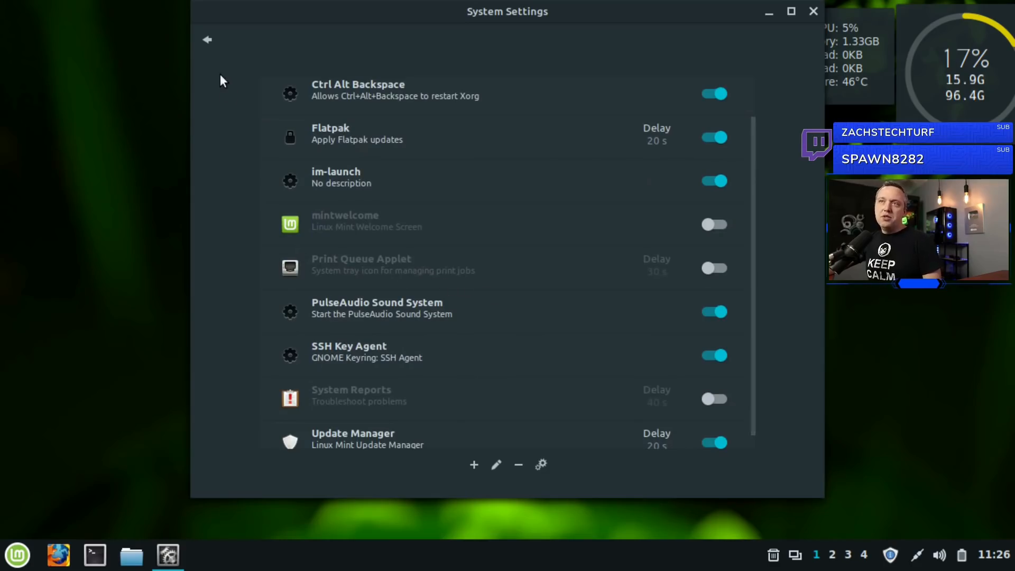
pyautogui.click(207, 39)
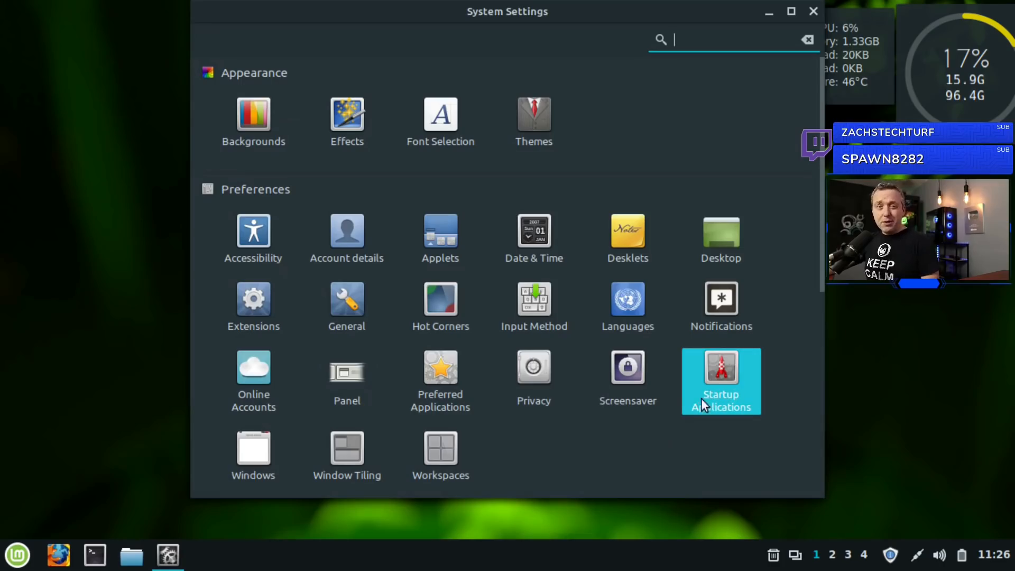
pyautogui.moveTo(505, 439)
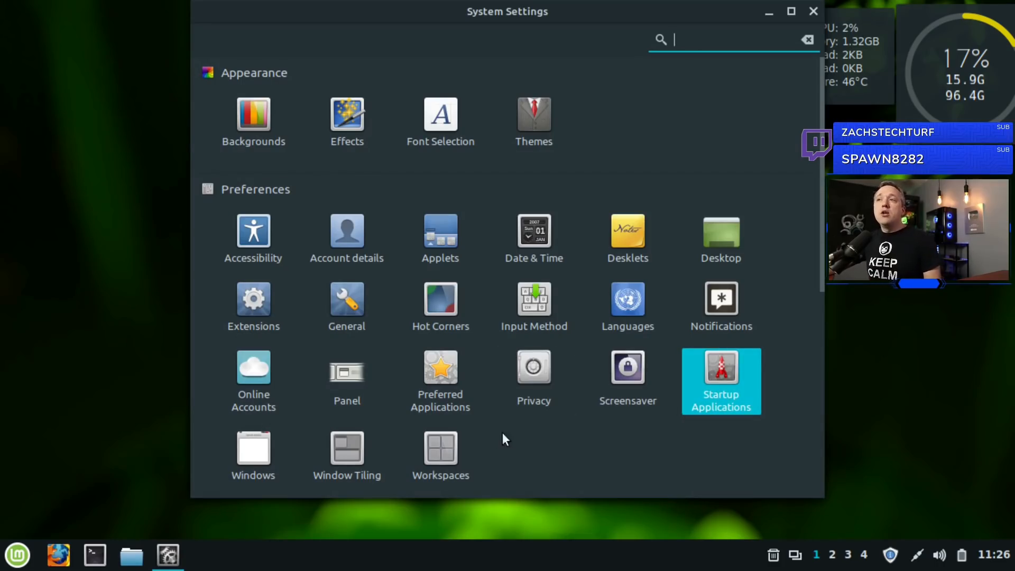
pyautogui.moveTo(253, 454)
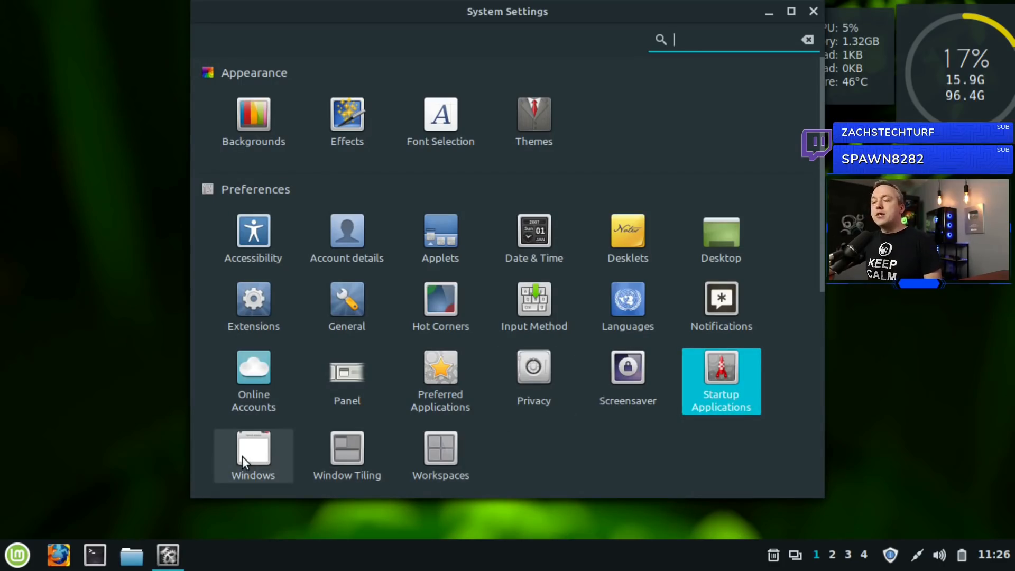
pyautogui.moveTo(347, 454)
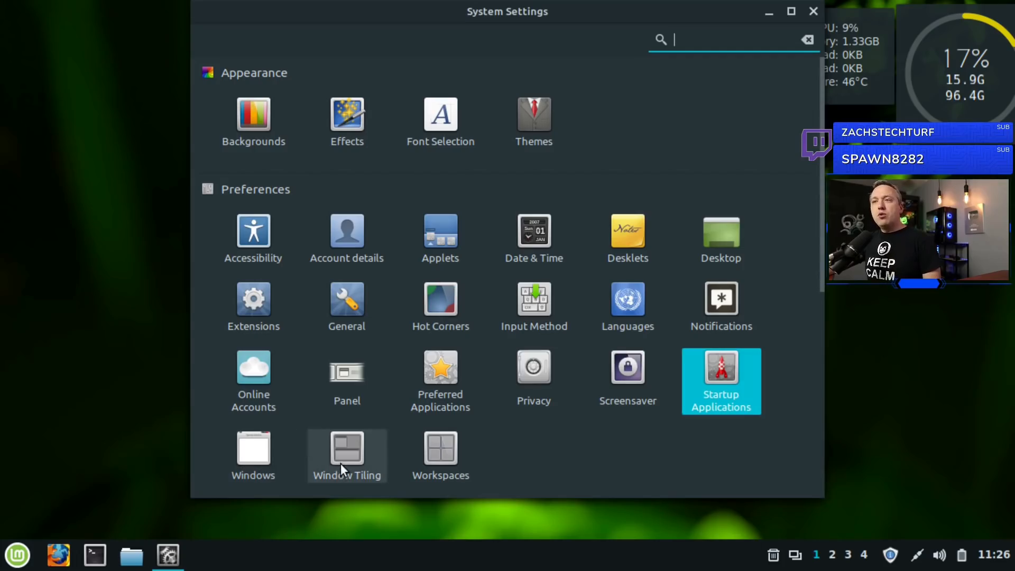
pyautogui.click(347, 450)
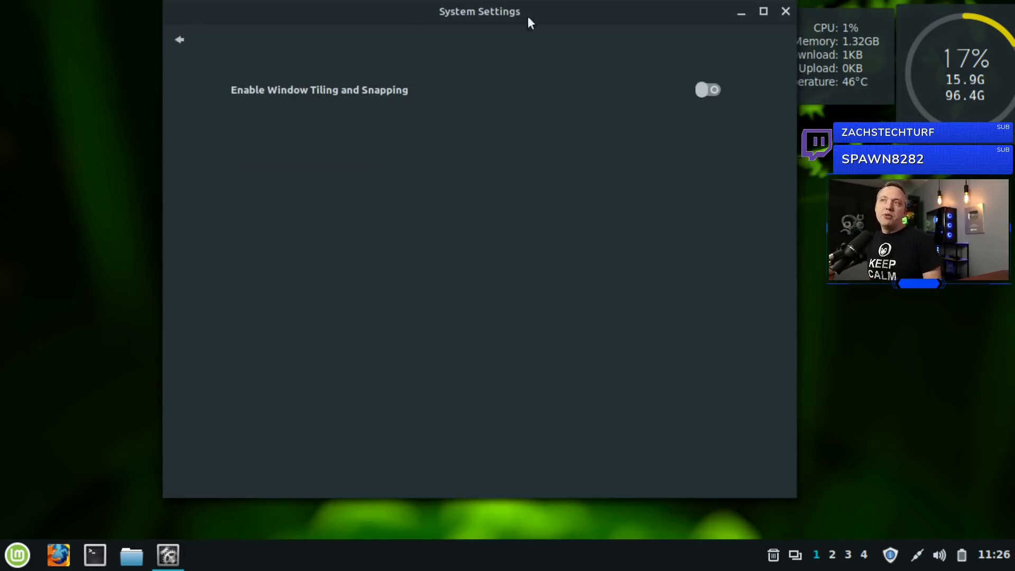
pyautogui.click(707, 89)
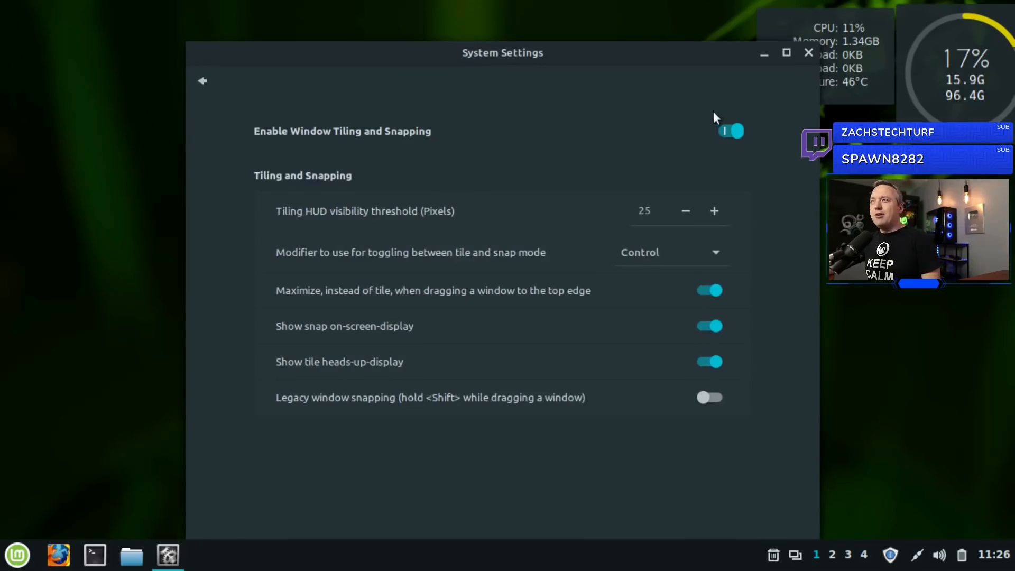
pyautogui.click(731, 131)
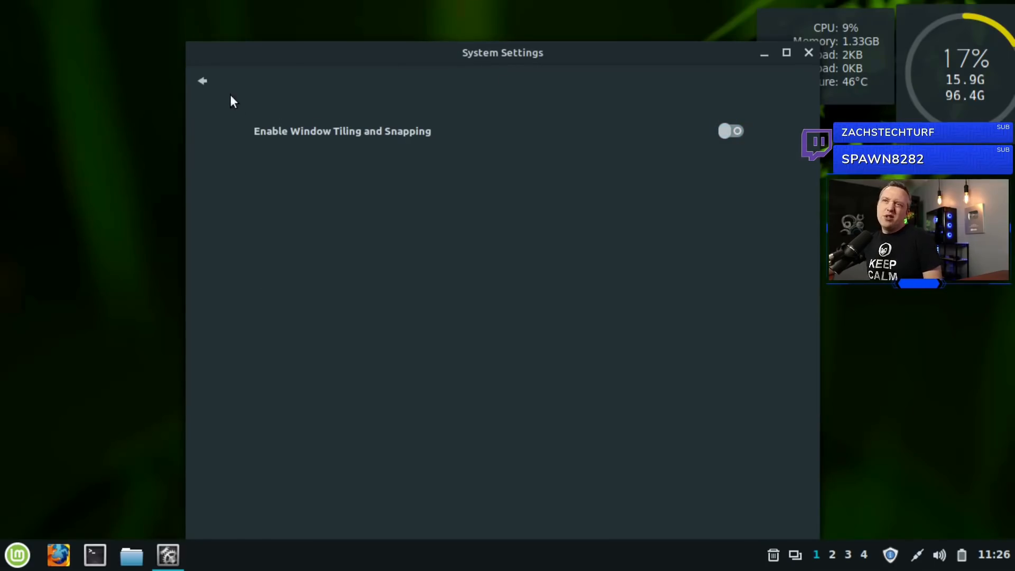
pyautogui.click(202, 80)
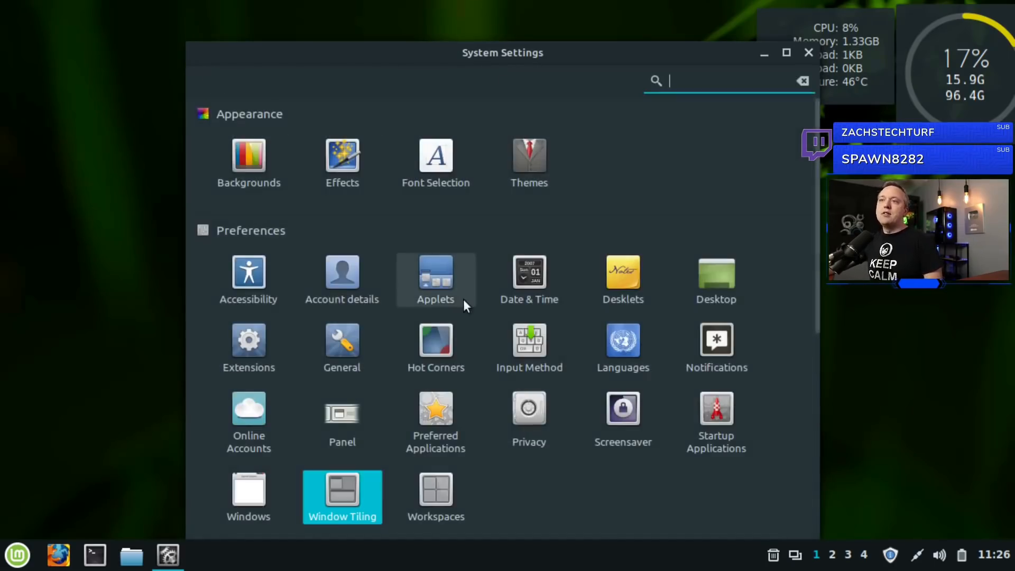
pyautogui.moveTo(434, 494)
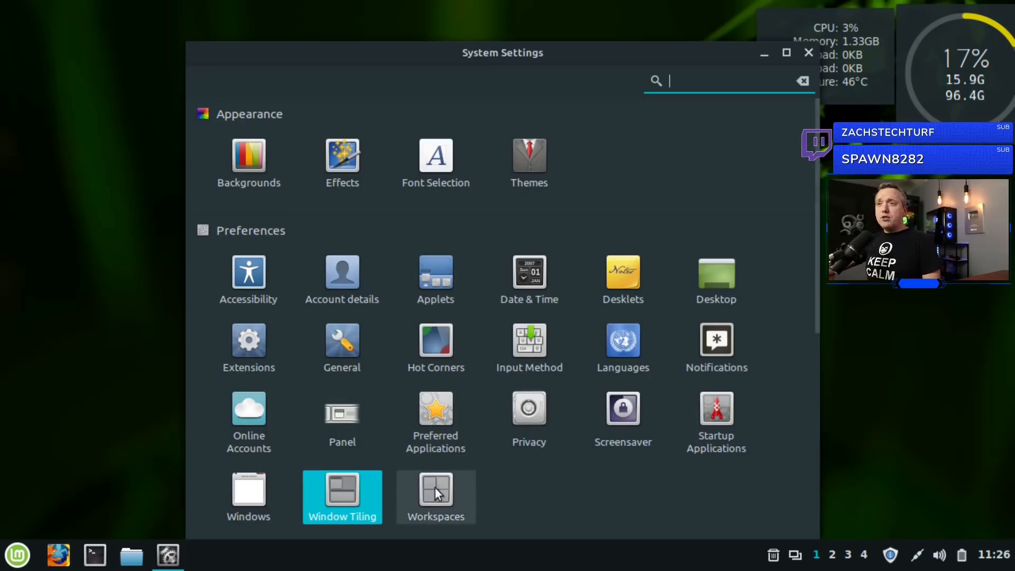
# Preview the Workspaces OSD by visiting workspaces 2, 3 and back to 1
pyautogui.click(436, 497)
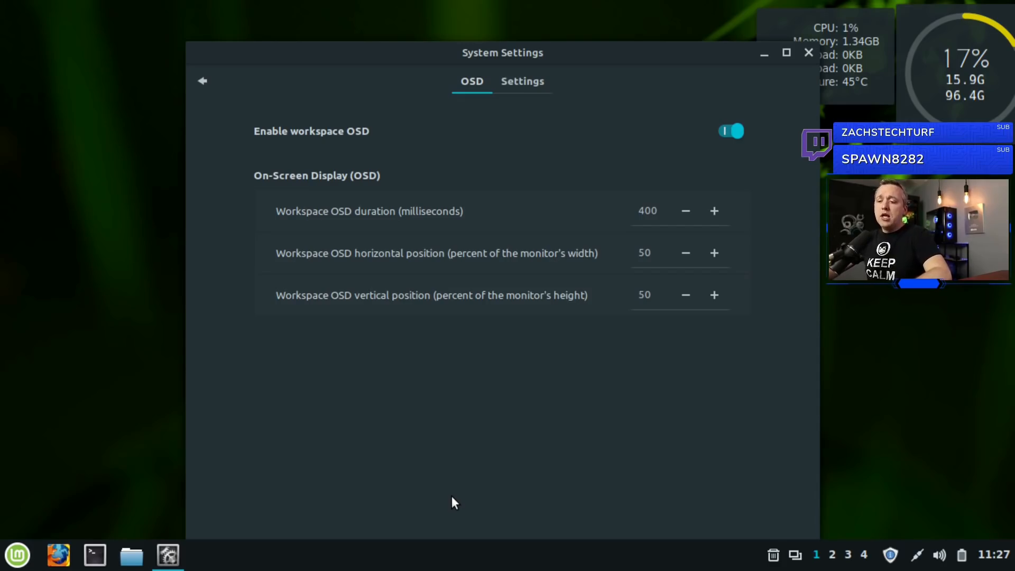
pyautogui.click(807, 53)
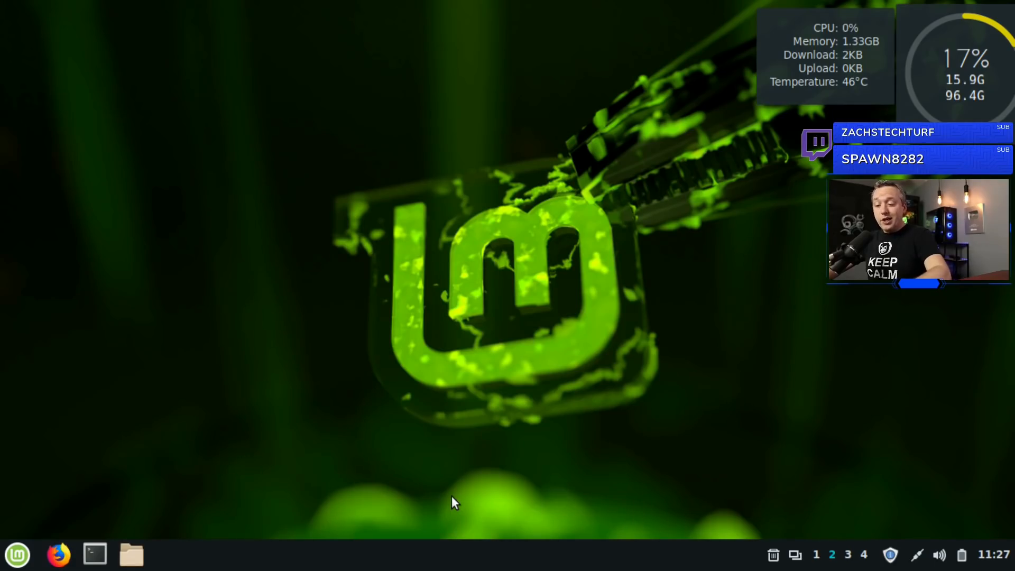
pyautogui.click(130, 554)
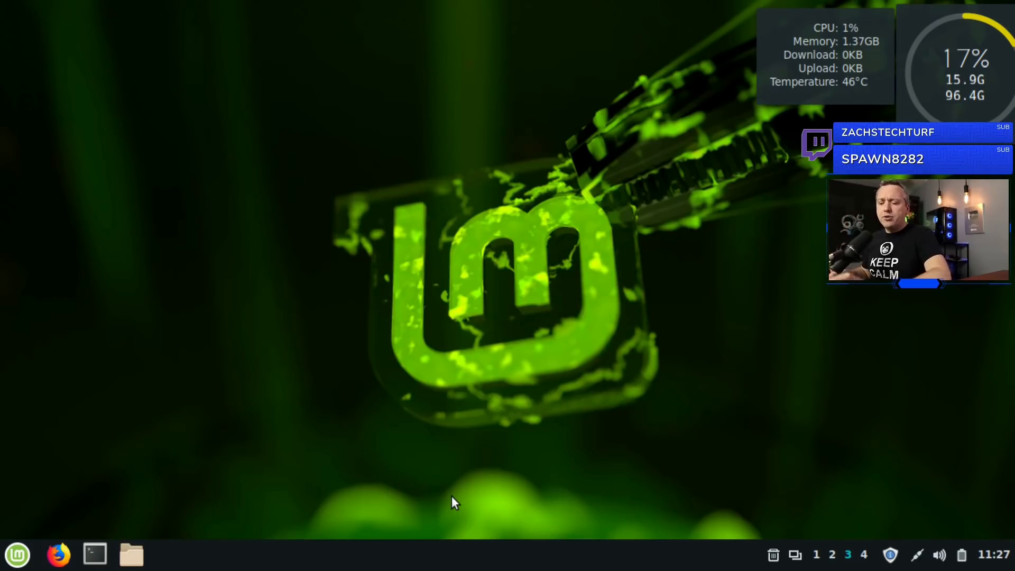
pyautogui.click(59, 554)
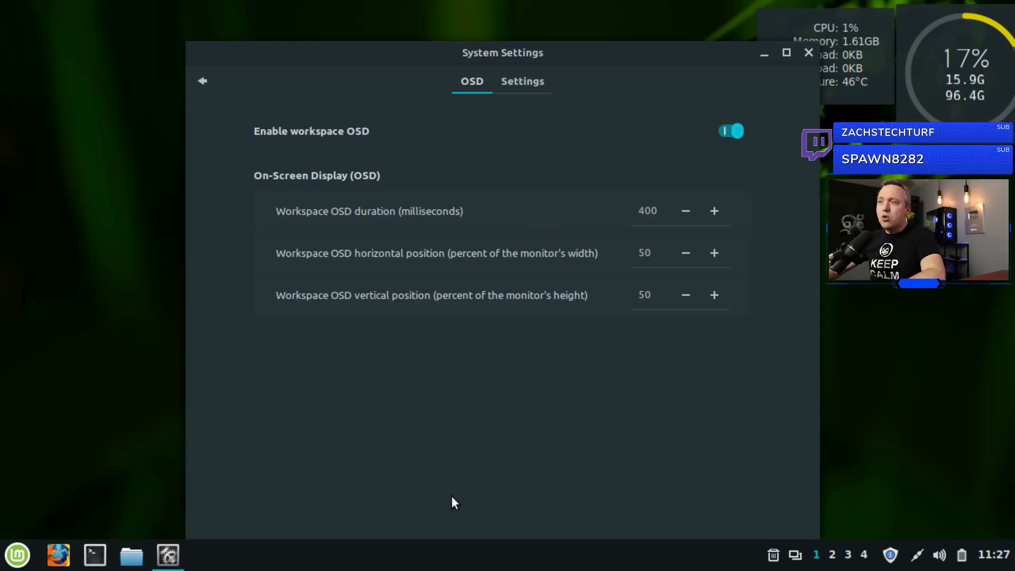
pyautogui.moveTo(491, 492)
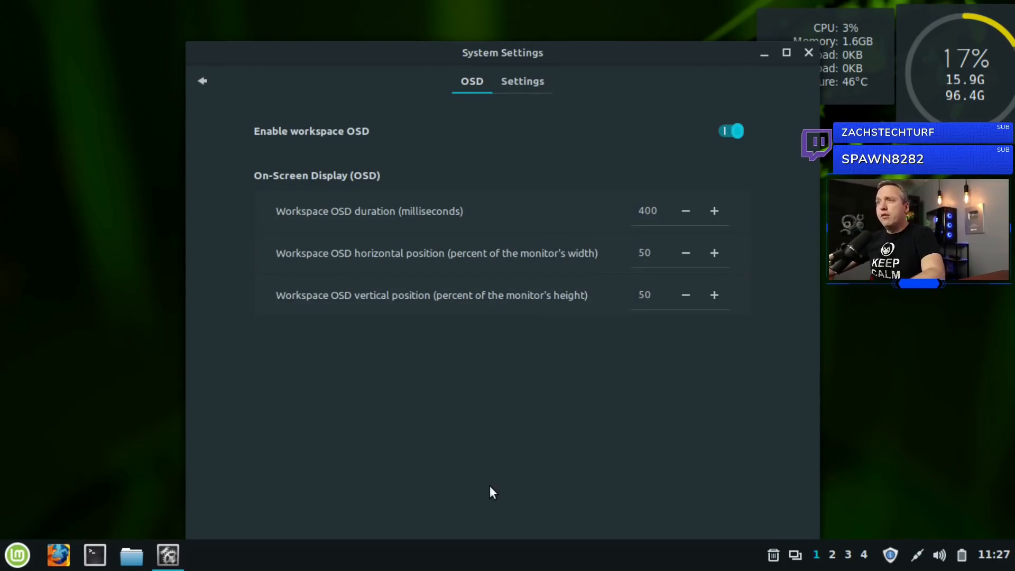
pyautogui.moveTo(494, 478)
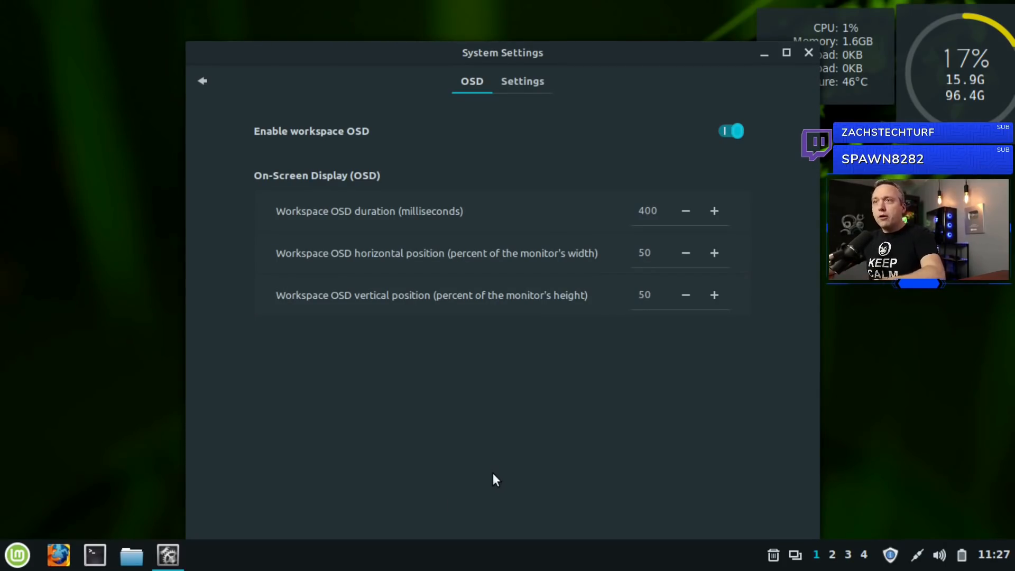
pyautogui.moveTo(607, 363)
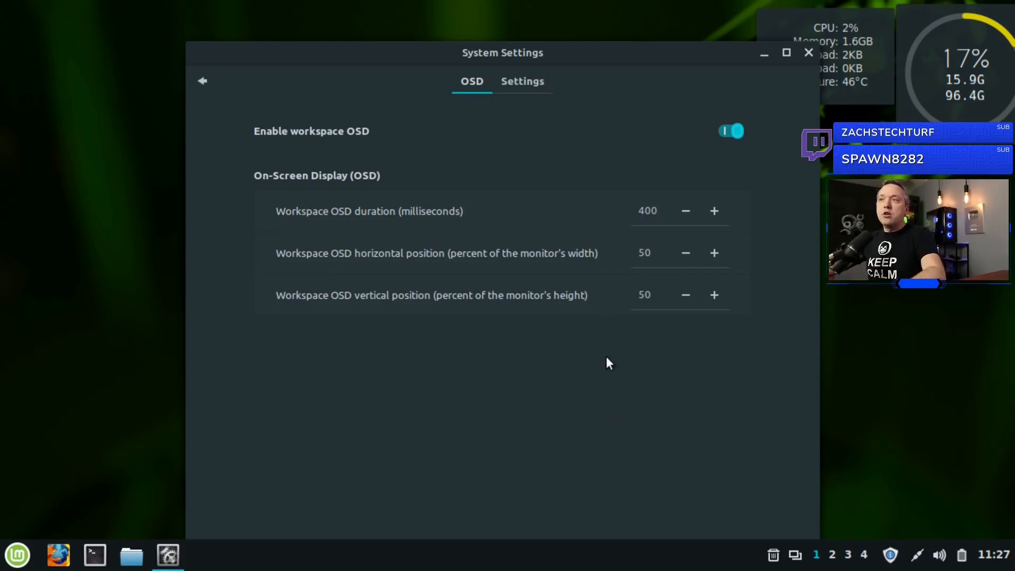
# Scroll the overview down past Preferences to the Hardware and Administration categories
pyautogui.click(202, 81)
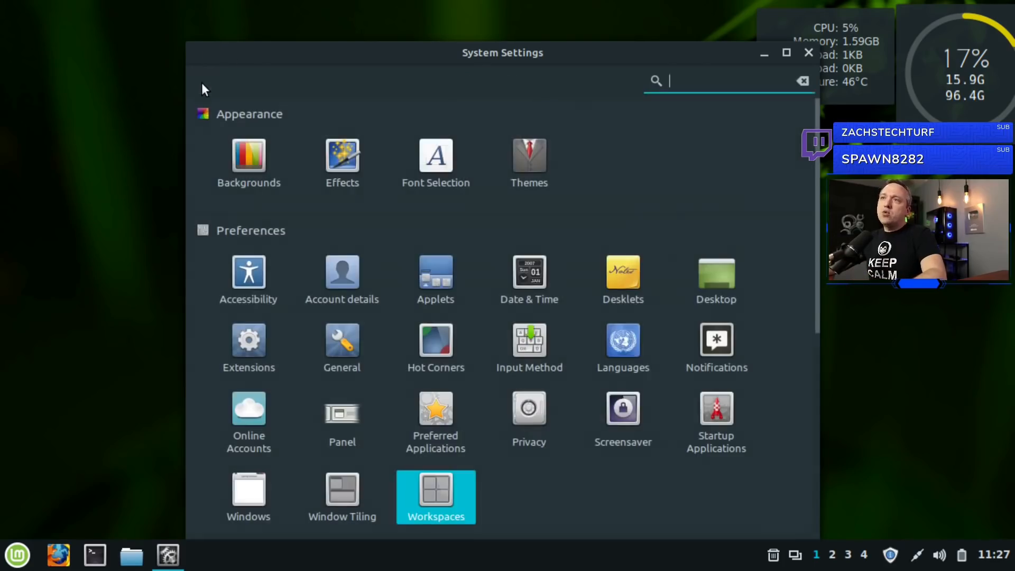
pyautogui.scroll(-3)
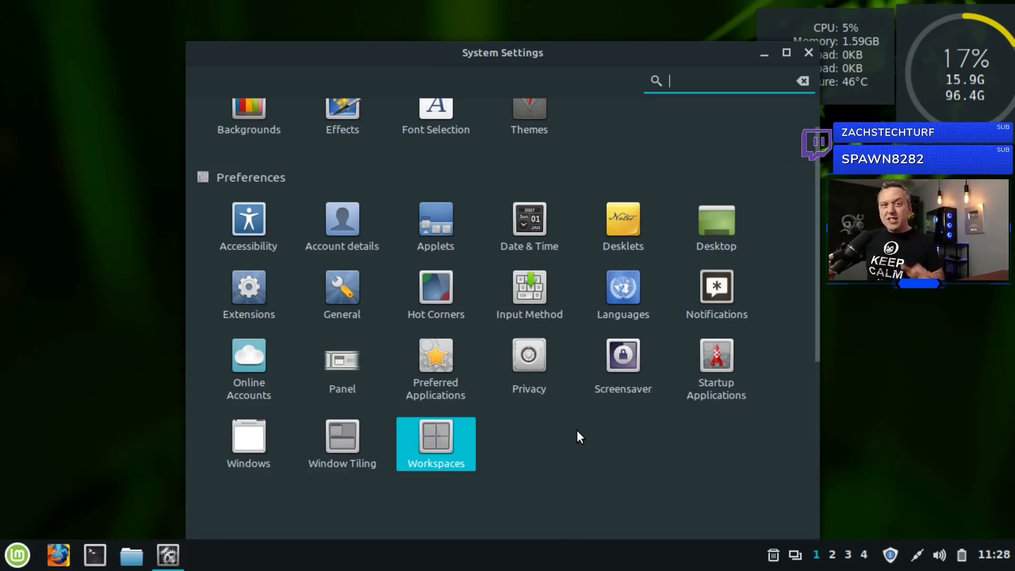
pyautogui.moveTo(563, 445)
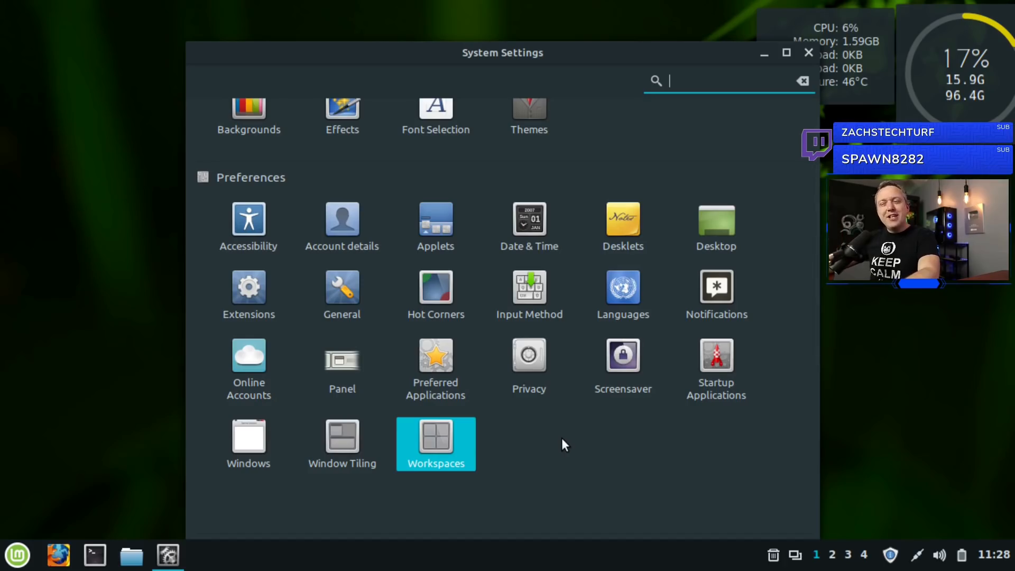
pyautogui.scroll(-3)
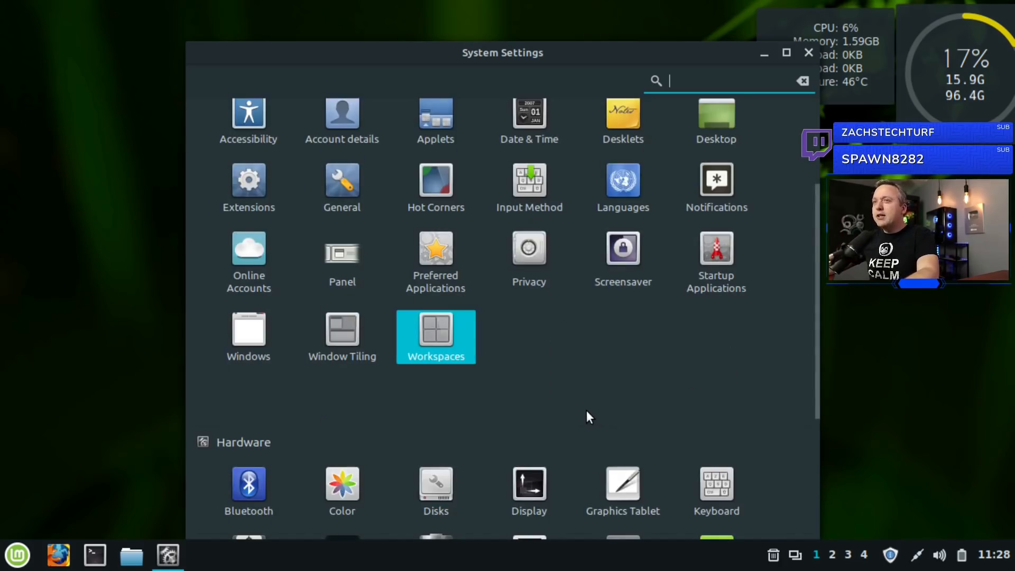
pyautogui.scroll(-3)
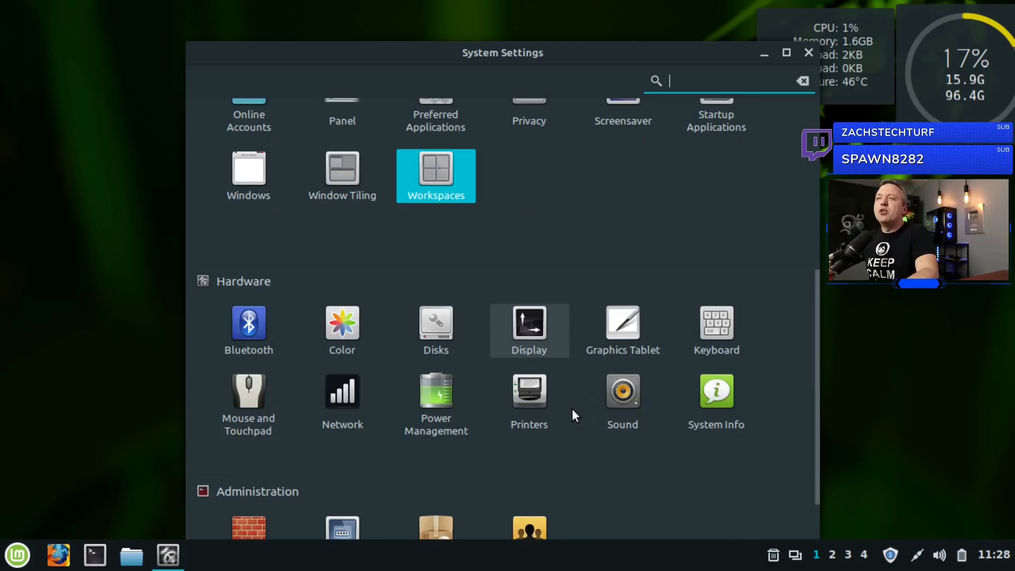
pyautogui.moveTo(479, 369)
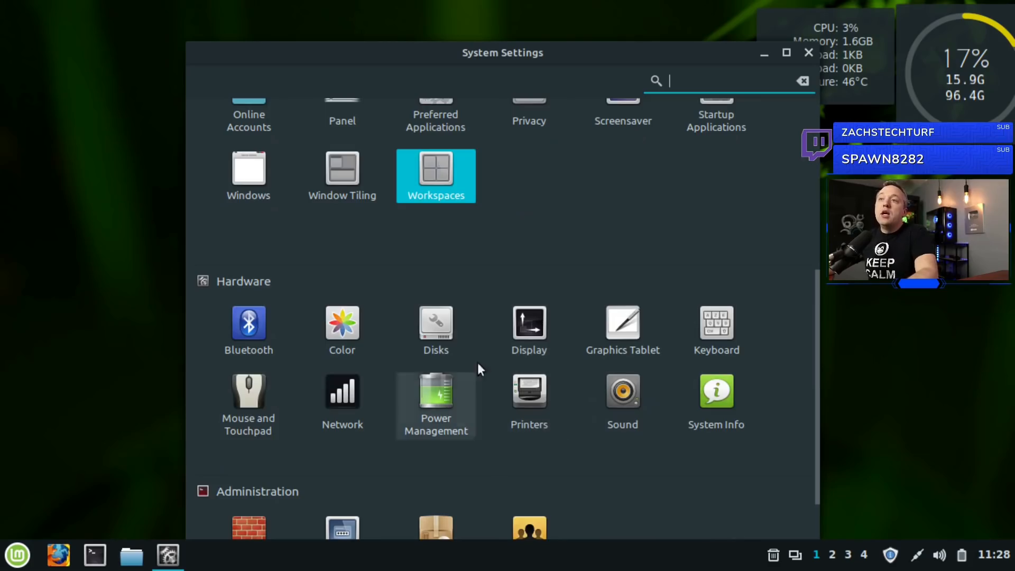
pyautogui.moveTo(399, 348)
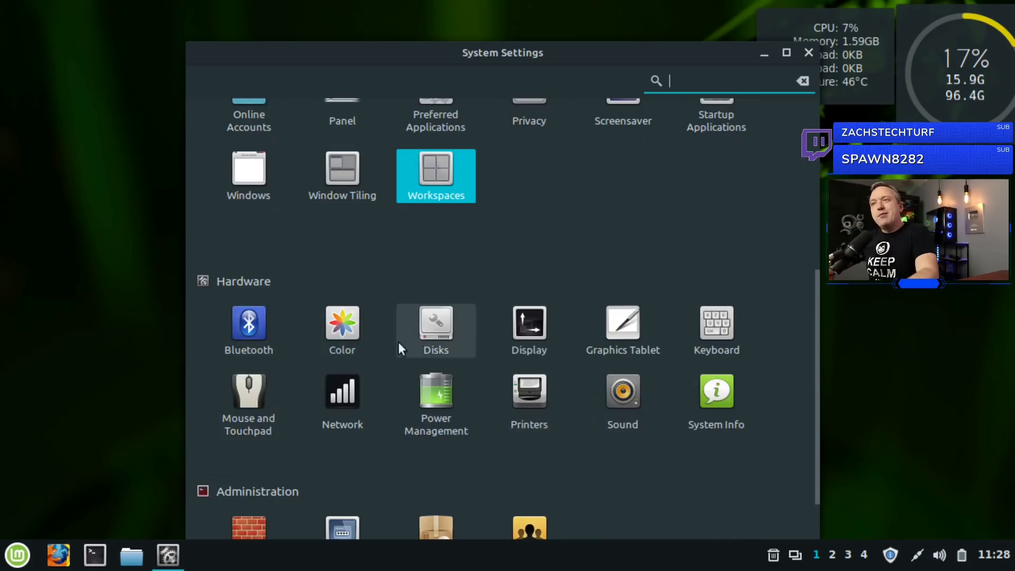
pyautogui.moveTo(434, 326)
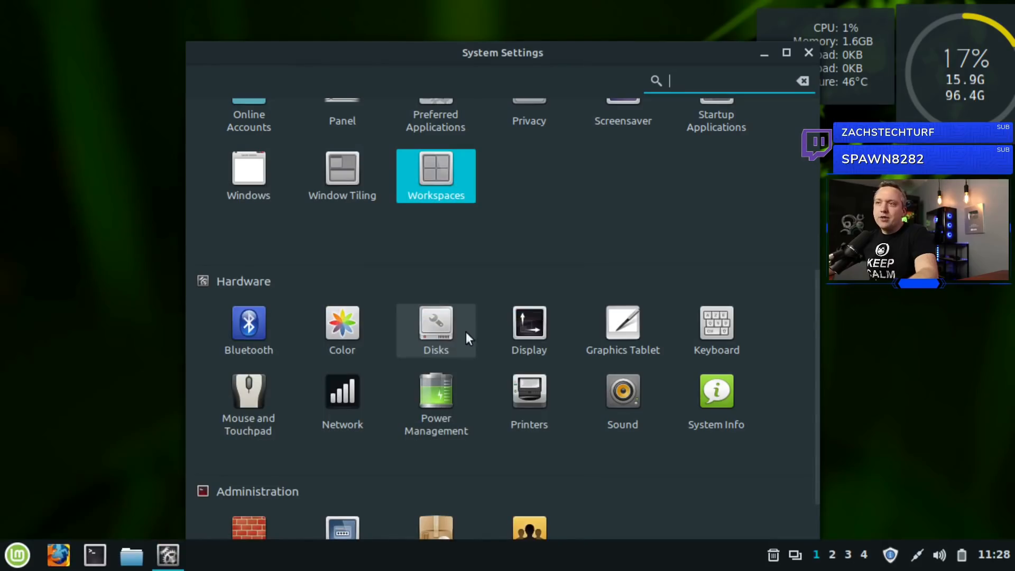
pyautogui.click(528, 324)
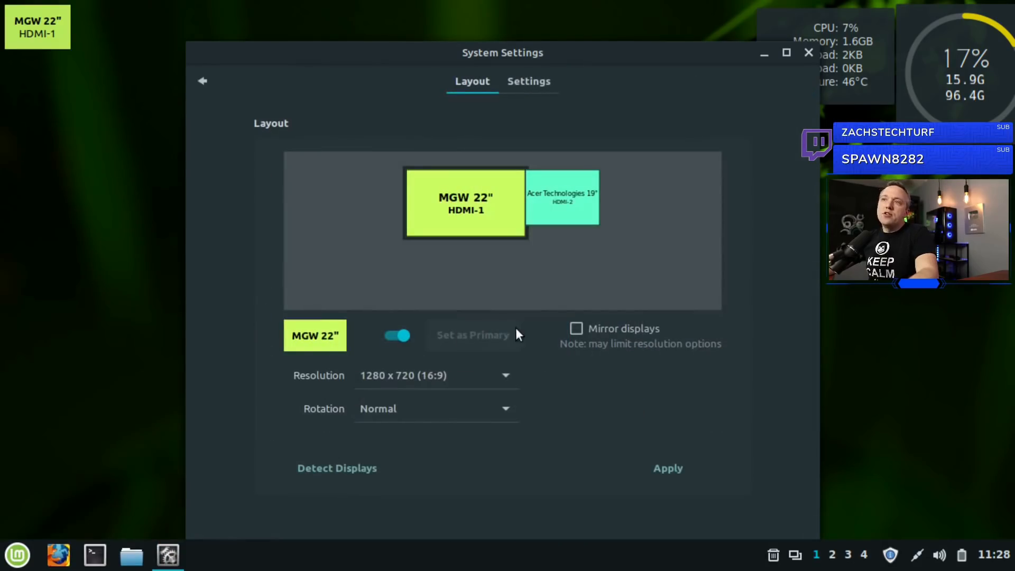
pyautogui.moveTo(509, 217)
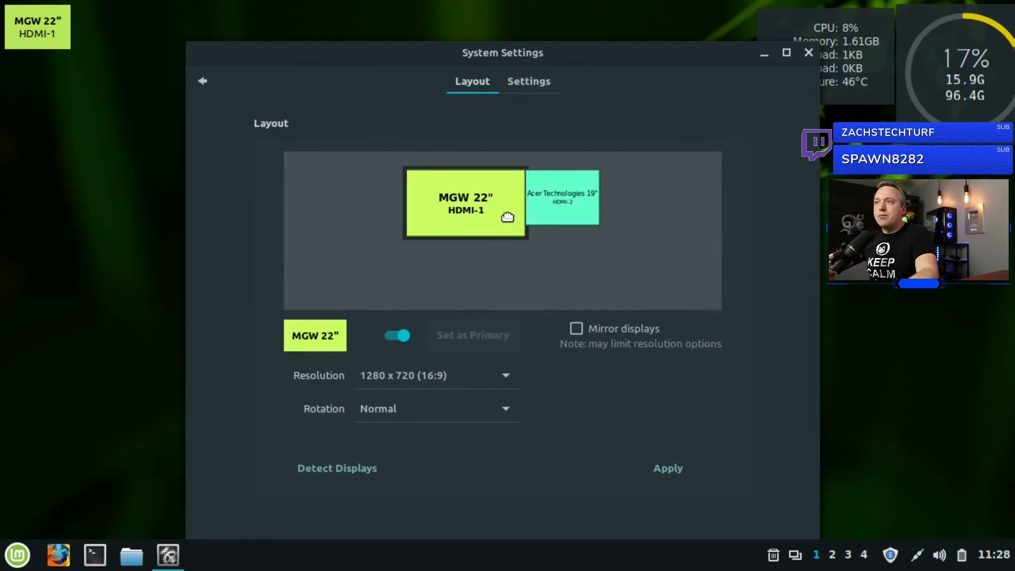
pyautogui.moveTo(472, 211)
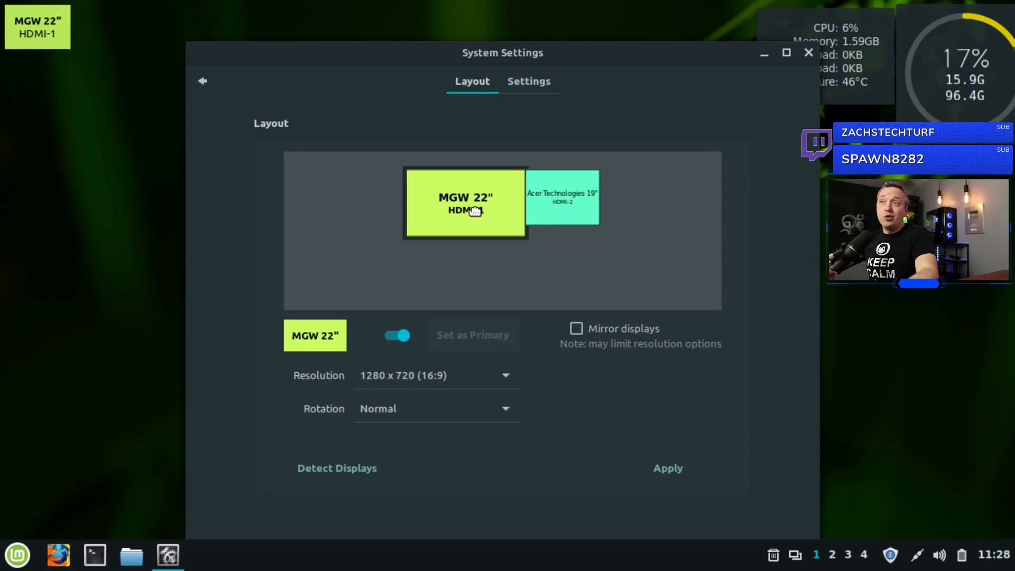
pyautogui.moveTo(567, 237)
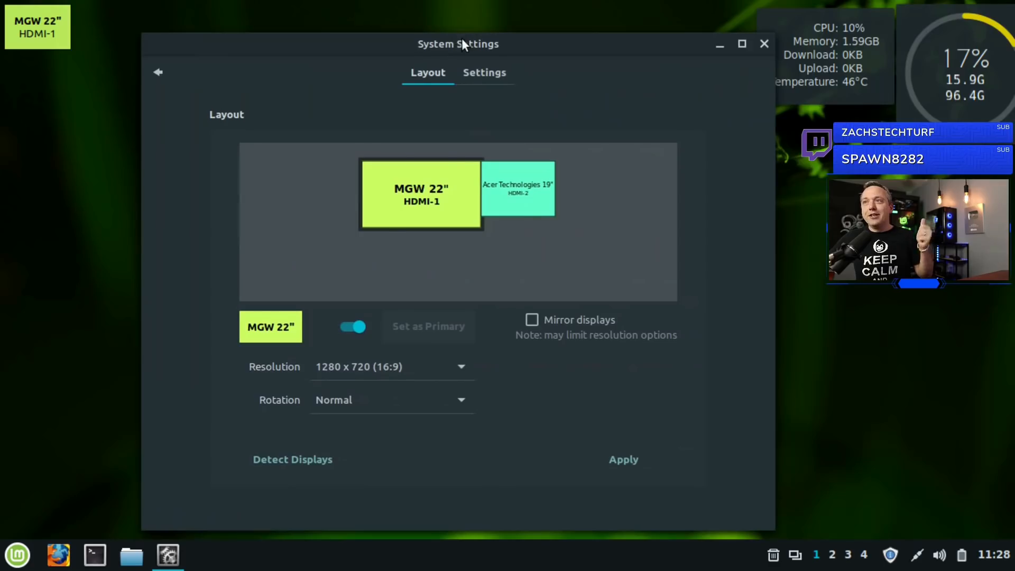
pyautogui.click(742, 43)
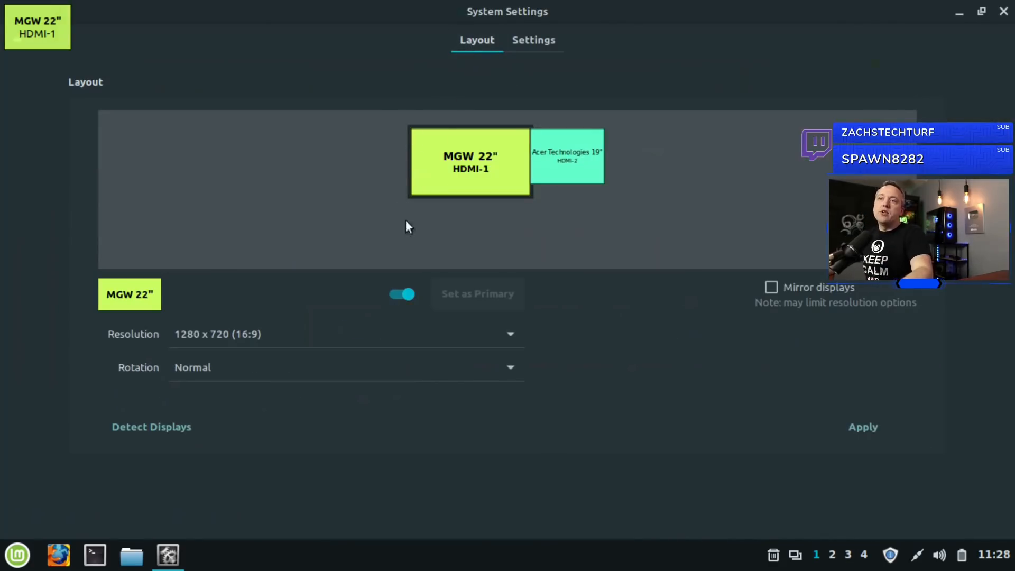
pyautogui.moveTo(684, 31)
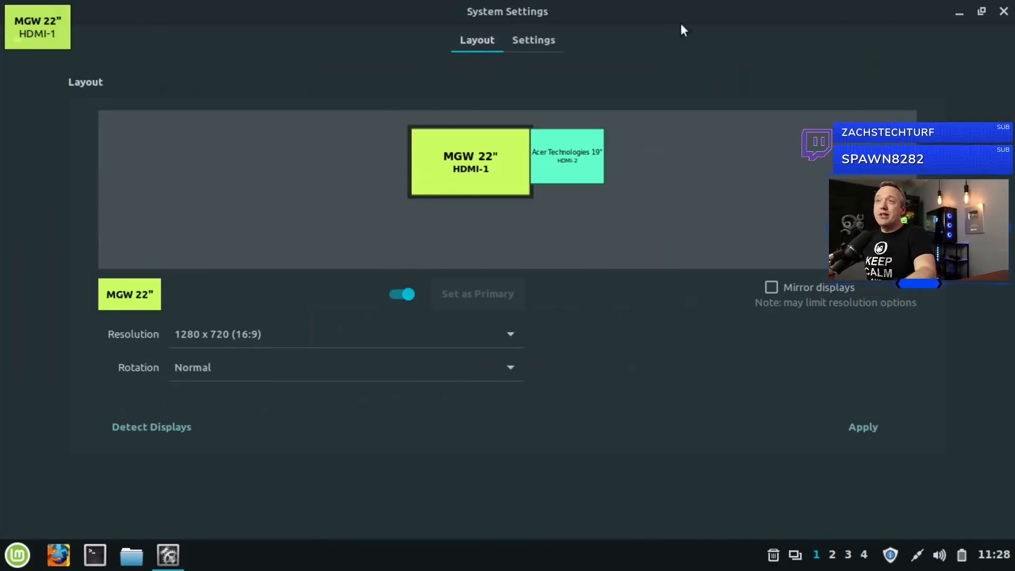
pyautogui.moveTo(229, 65)
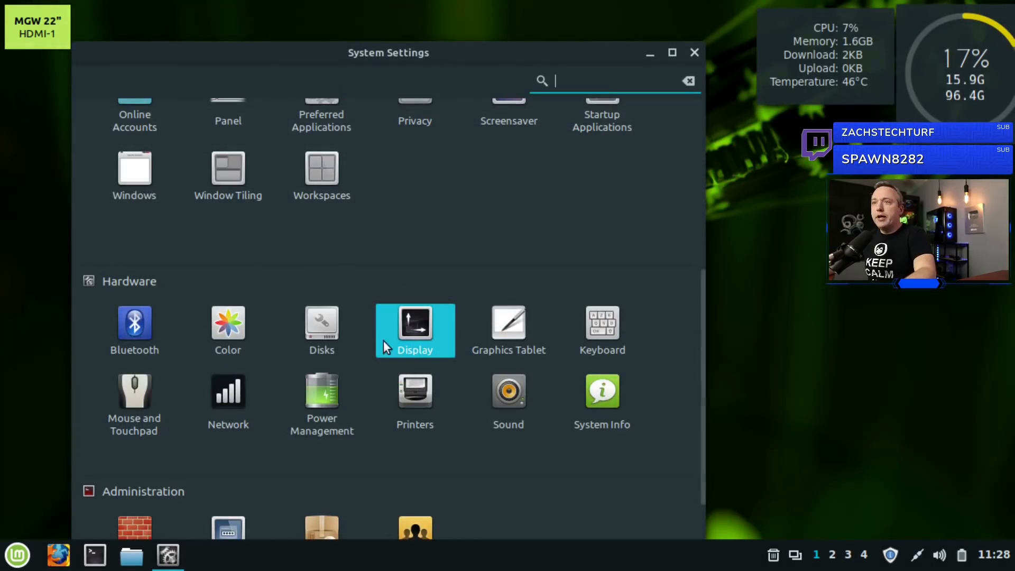
pyautogui.moveTo(601, 324)
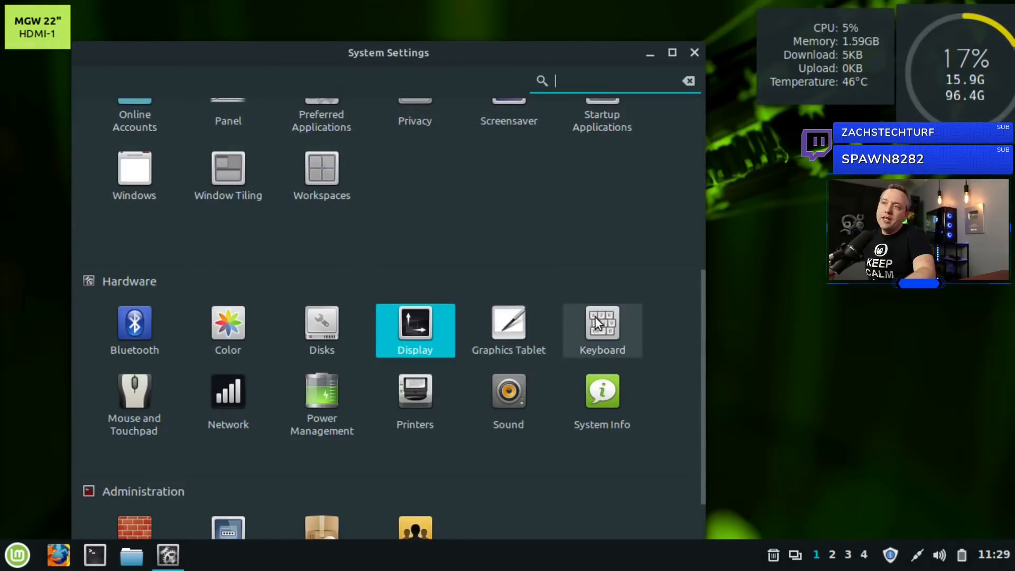
# Show the Launchers keyboard shortcuts and the Launch terminal bindings
pyautogui.click(601, 321)
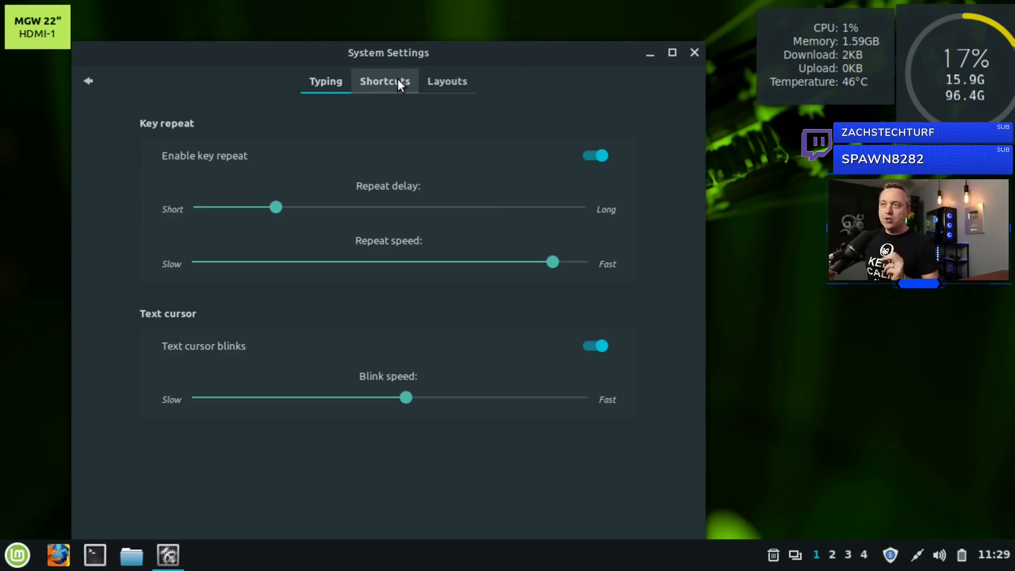
pyautogui.click(384, 82)
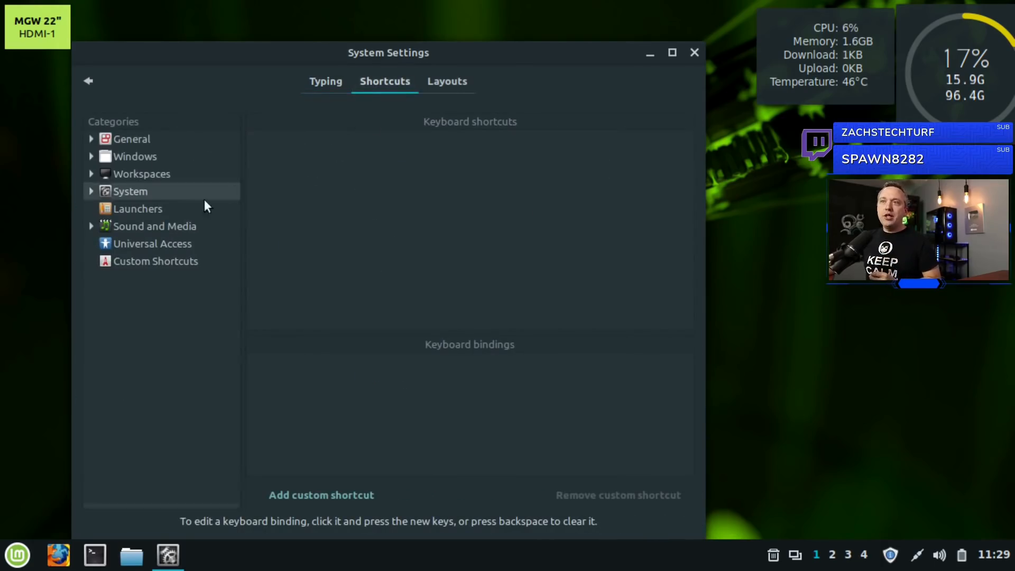
pyautogui.click(138, 208)
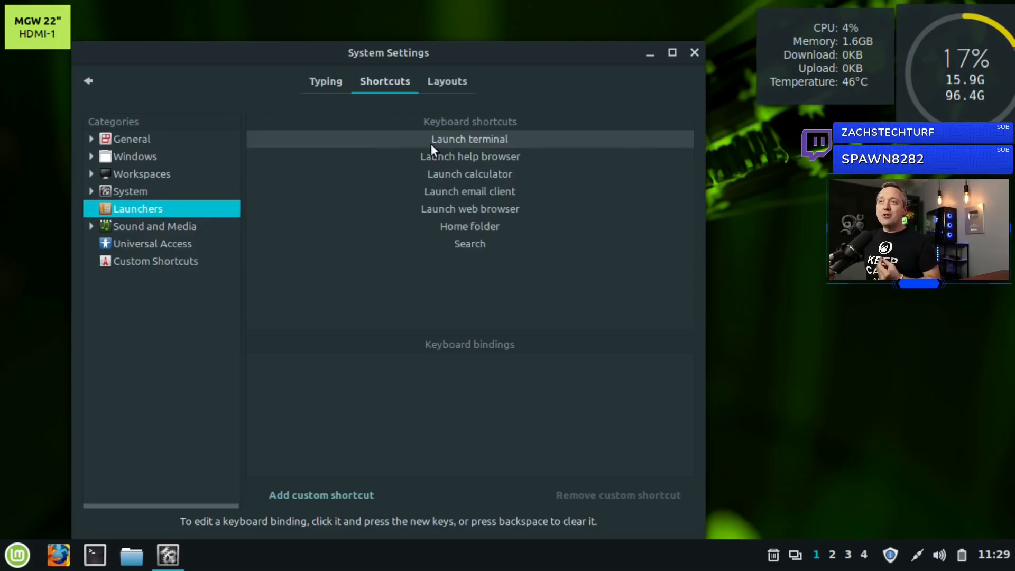
pyautogui.click(470, 139)
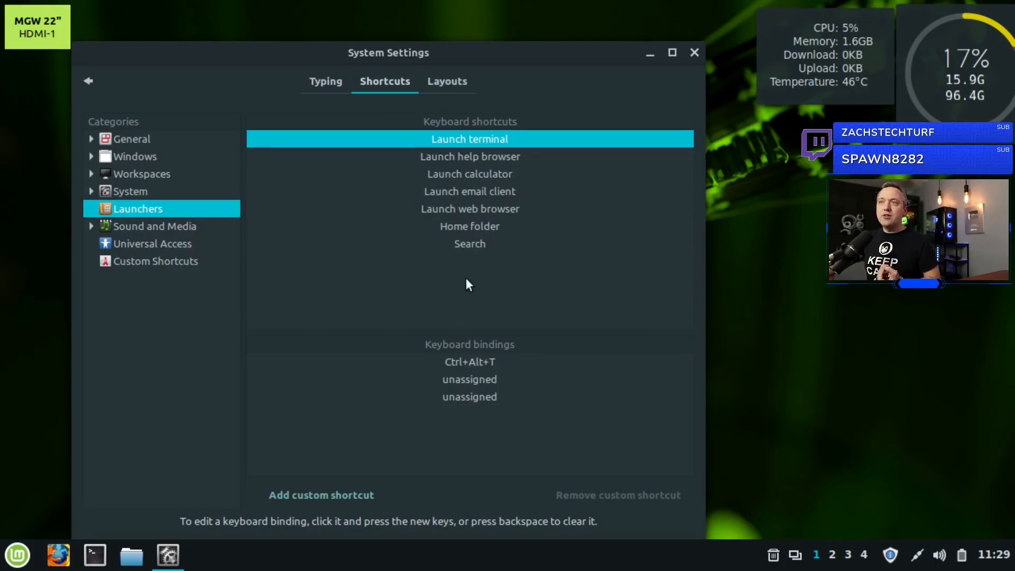
# Try a Super+X terminal binding, respond to the conflict, then check calculator and web browser bindings
pyautogui.click(468, 378)
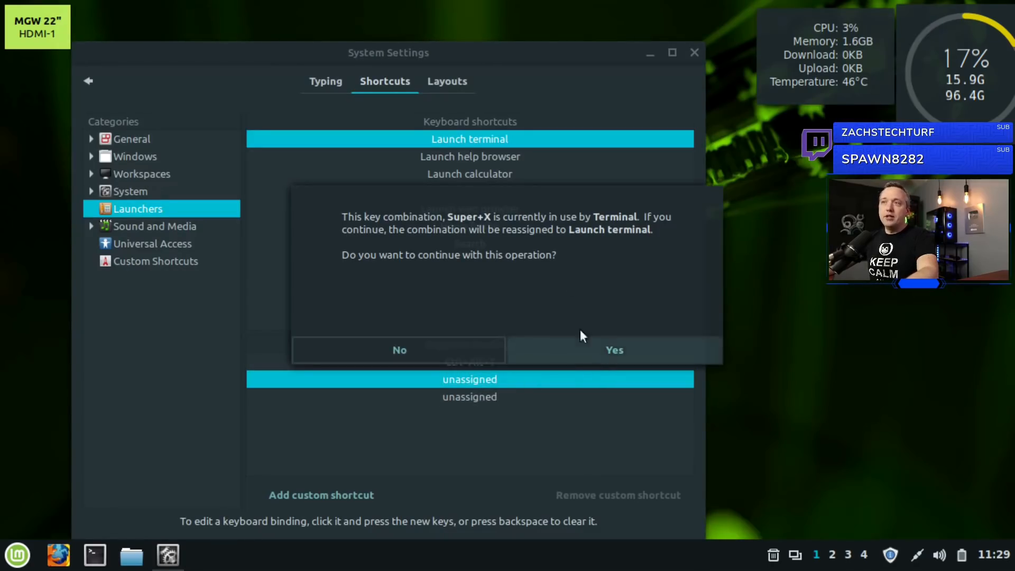
pyautogui.click(613, 350)
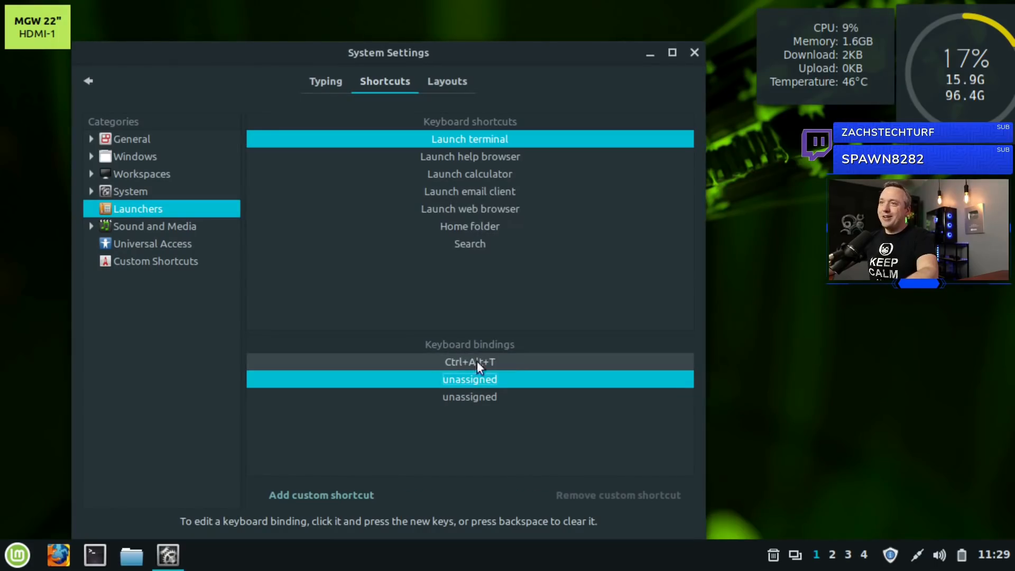
pyautogui.click(470, 173)
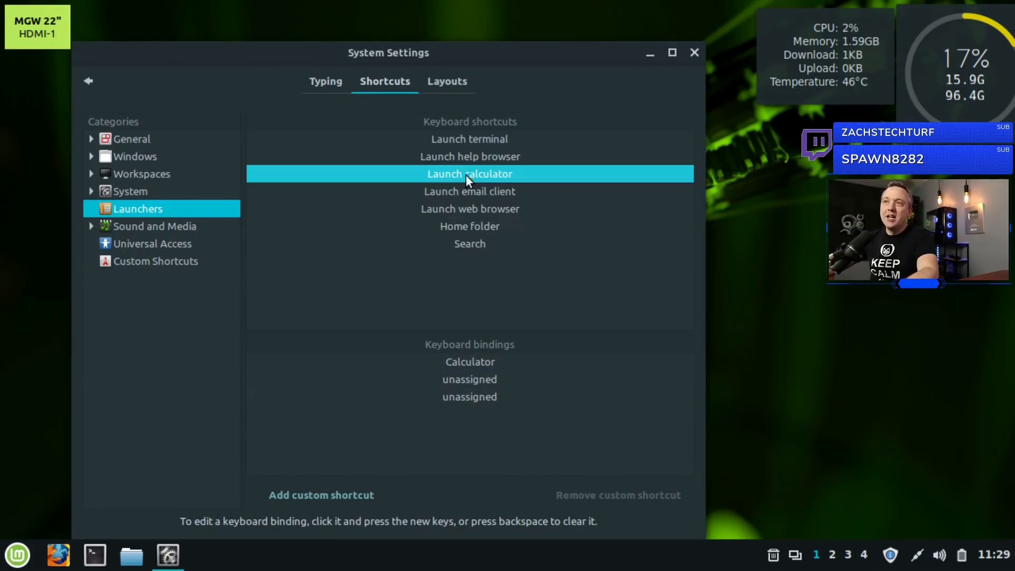
pyautogui.click(469, 208)
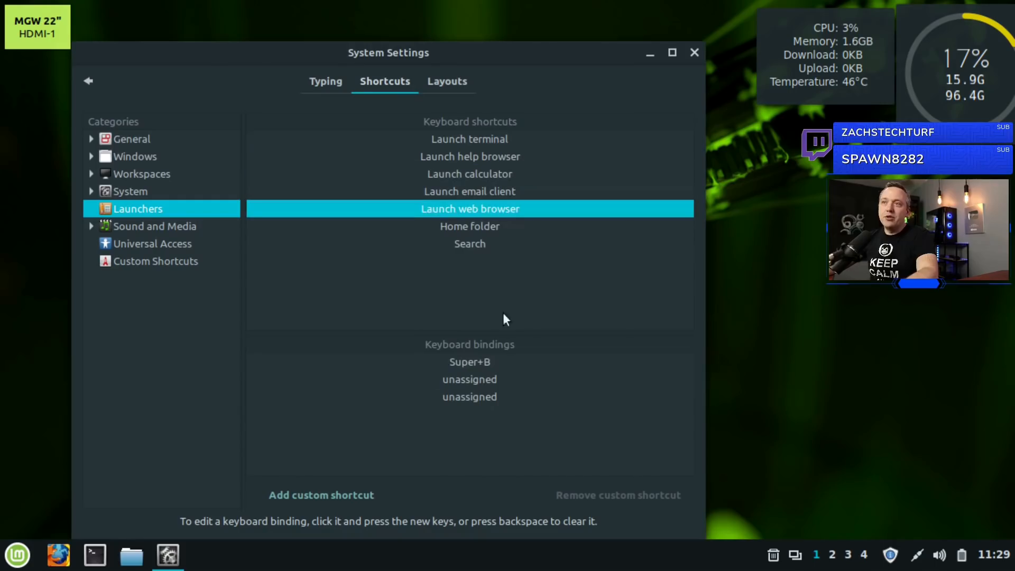
pyautogui.moveTo(469, 226)
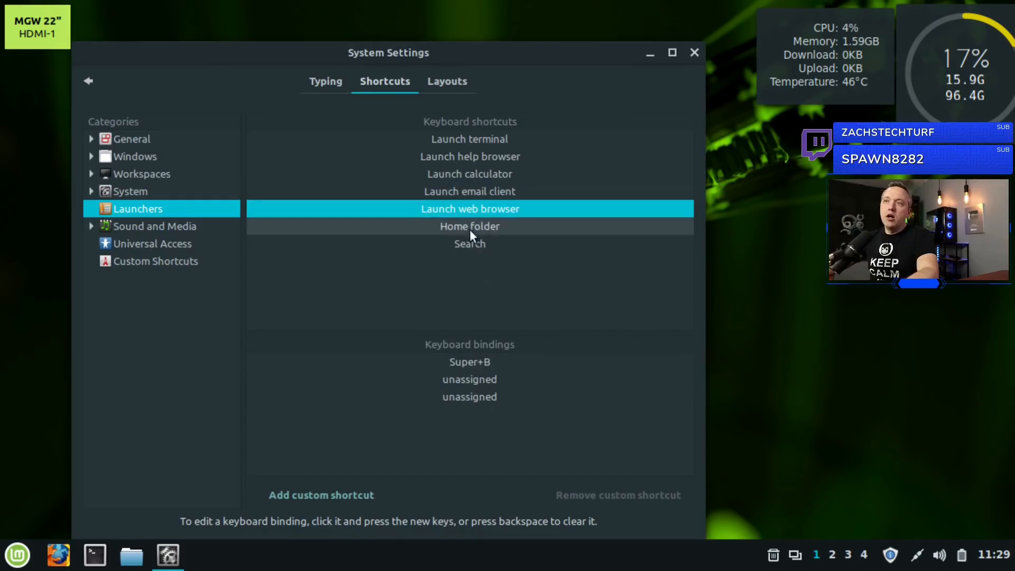
# Select the Home folder launcher and open the home folder in Nemo
pyautogui.click(469, 226)
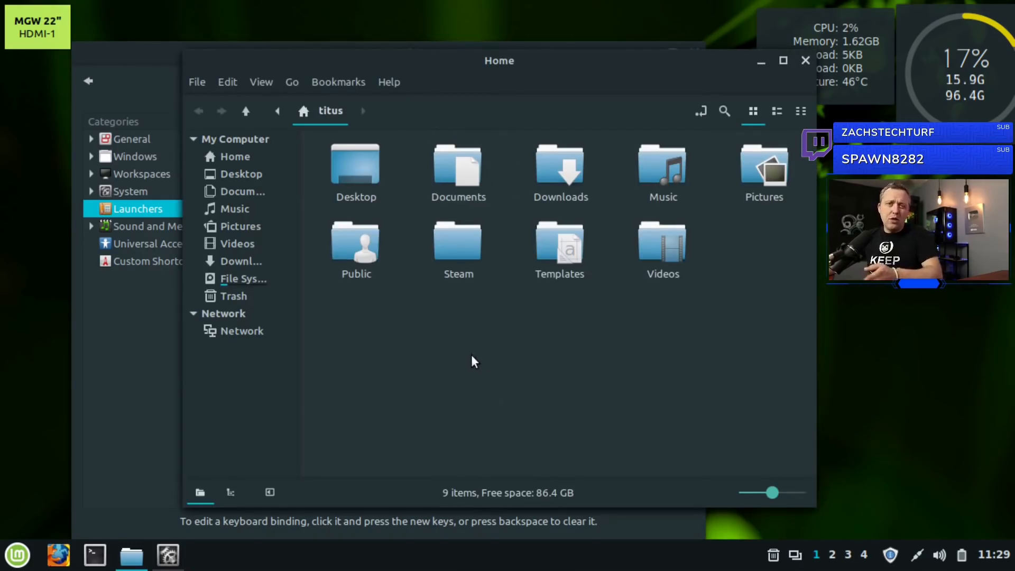
pyautogui.moveTo(486, 339)
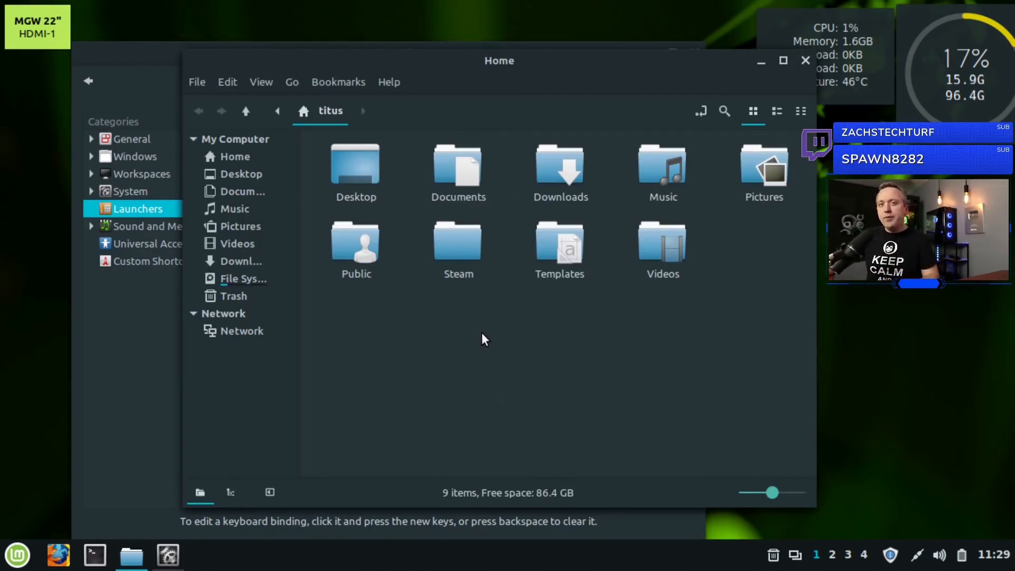
pyautogui.moveTo(480, 344)
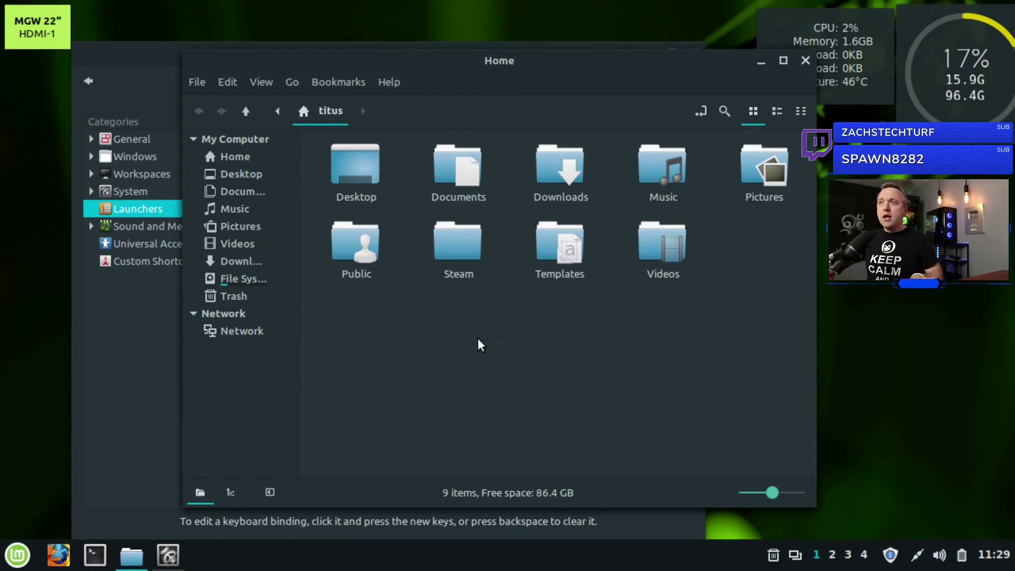
pyautogui.moveTo(475, 341)
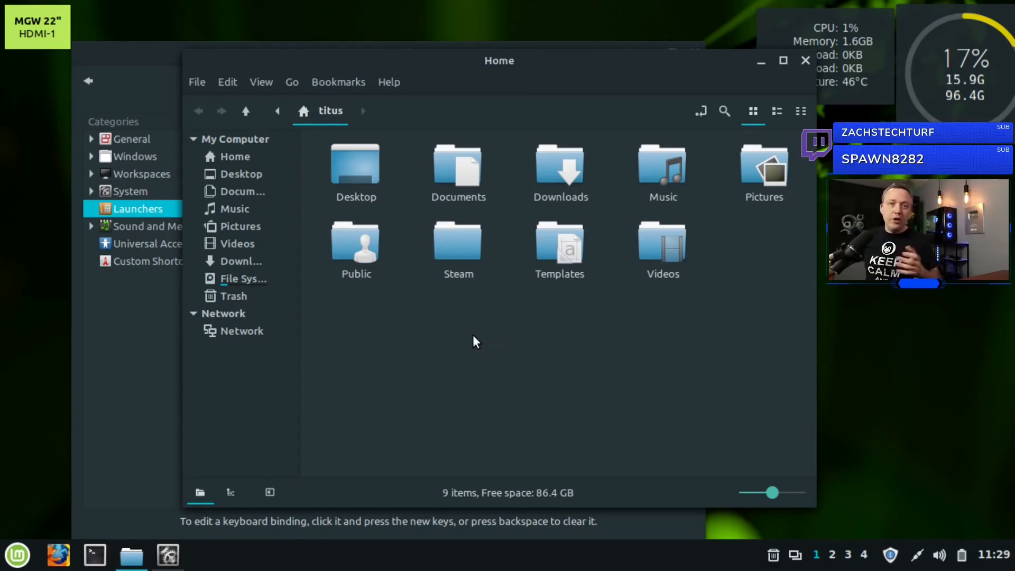
pyautogui.moveTo(452, 351)
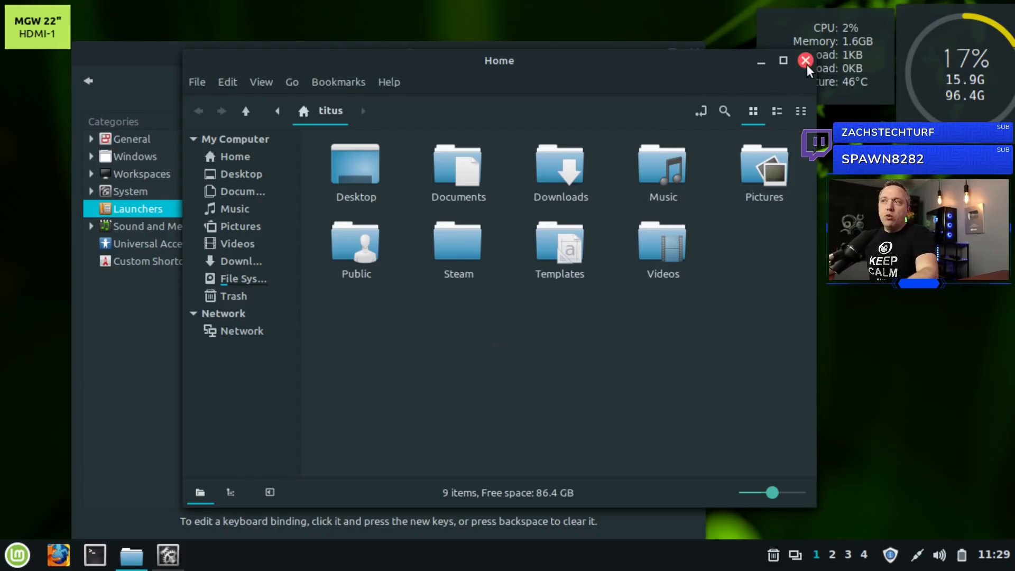
# Close Nemo, start a custom shortcut form and cancel it without adding one
pyautogui.click(805, 61)
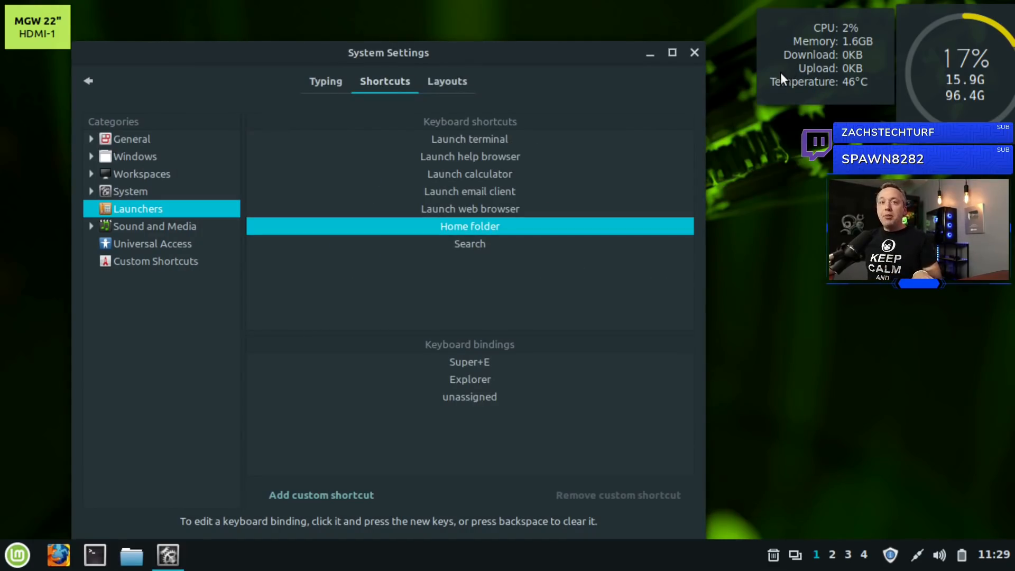
pyautogui.moveTo(626, 215)
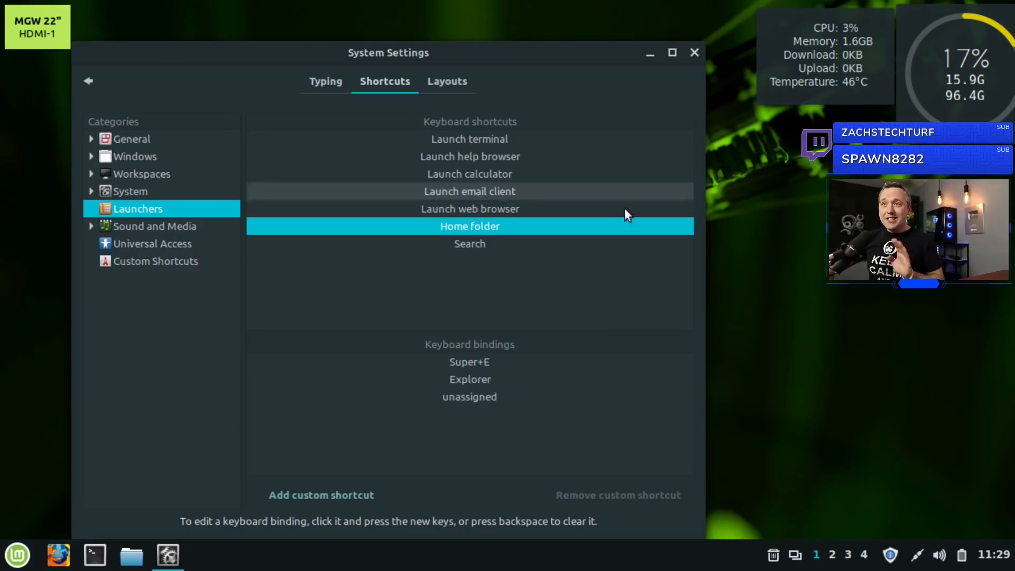
pyautogui.moveTo(321, 494)
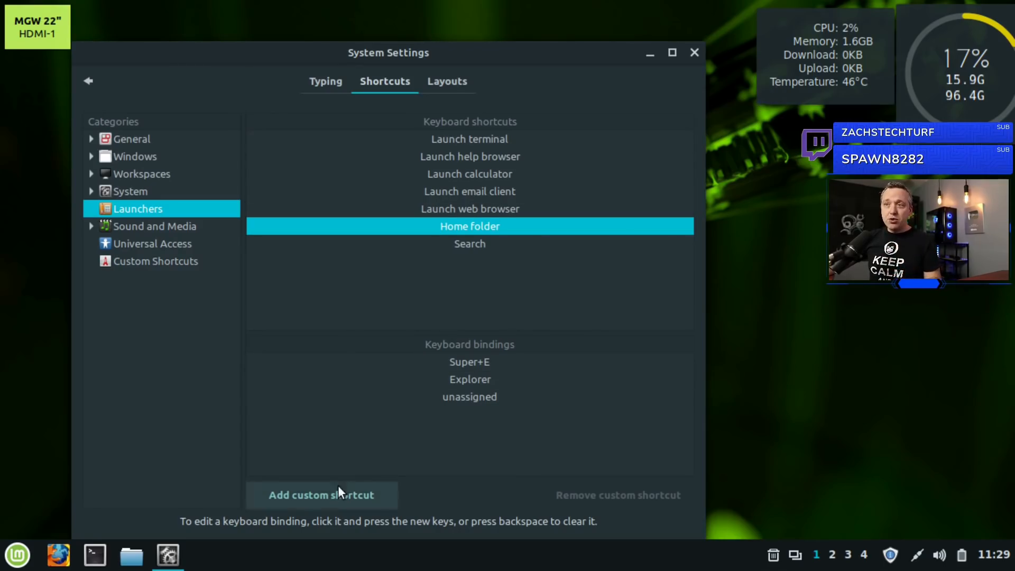
pyautogui.click(320, 495)
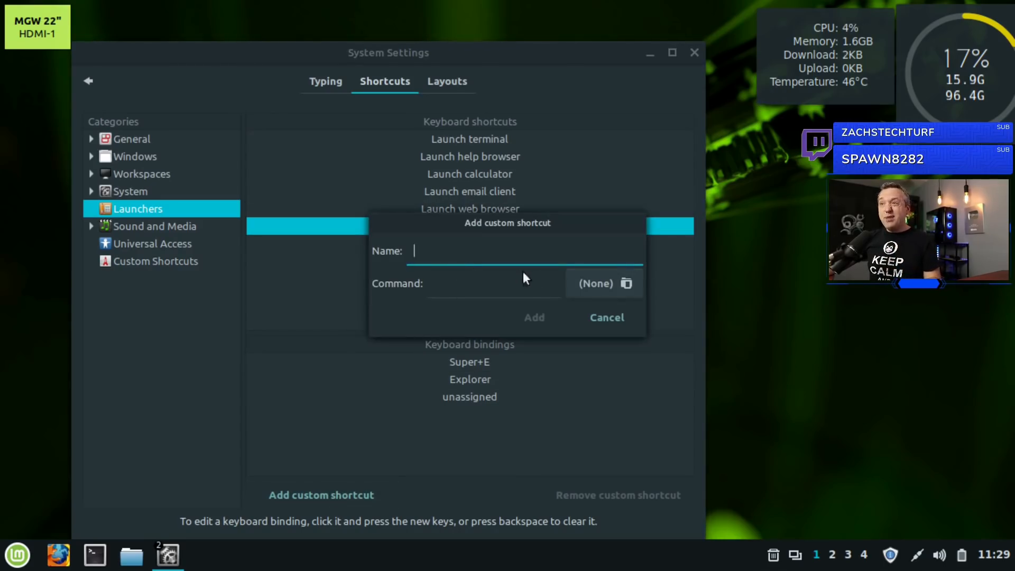
pyautogui.click(493, 283)
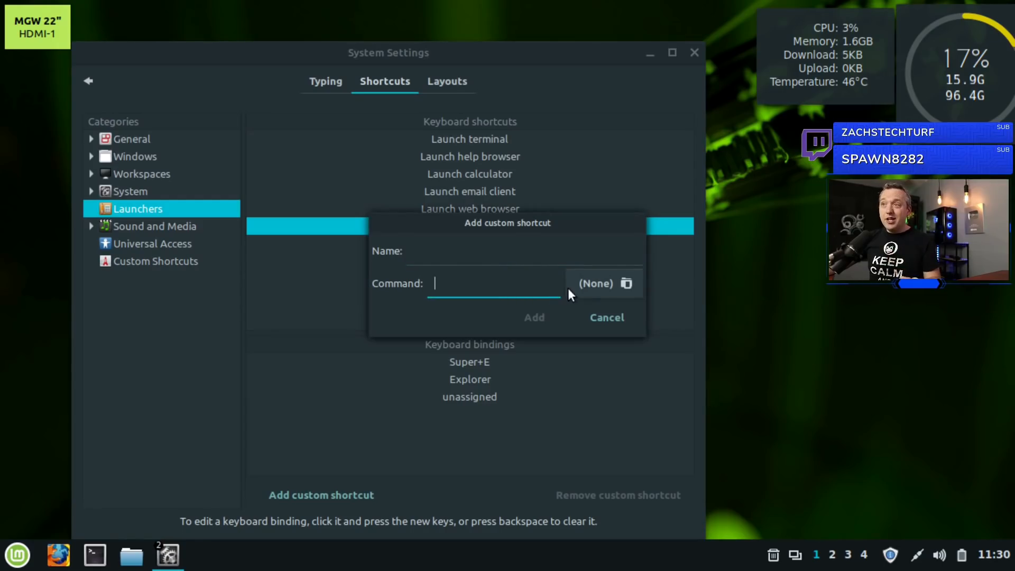
pyautogui.click(625, 283)
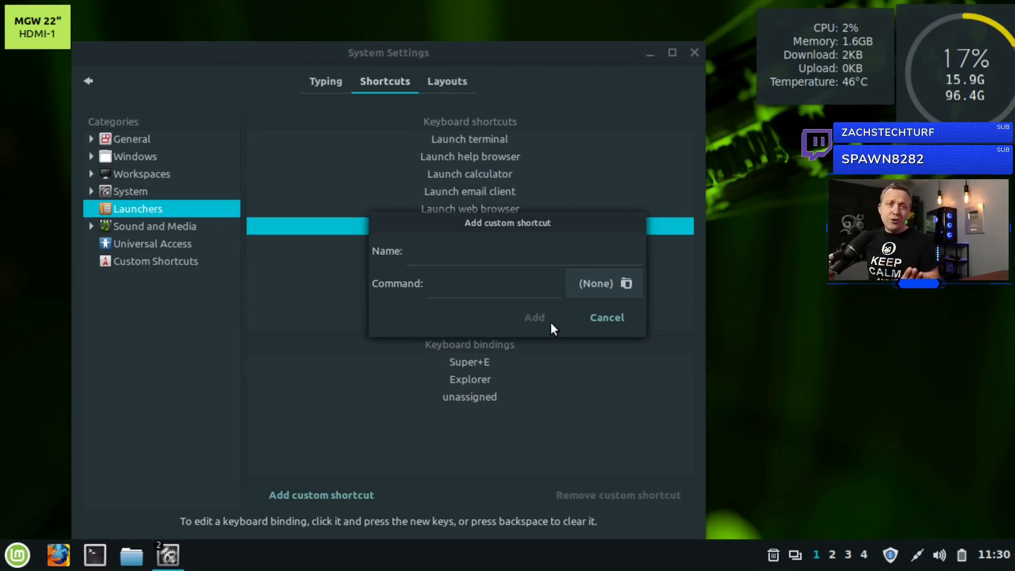
pyautogui.click(606, 317)
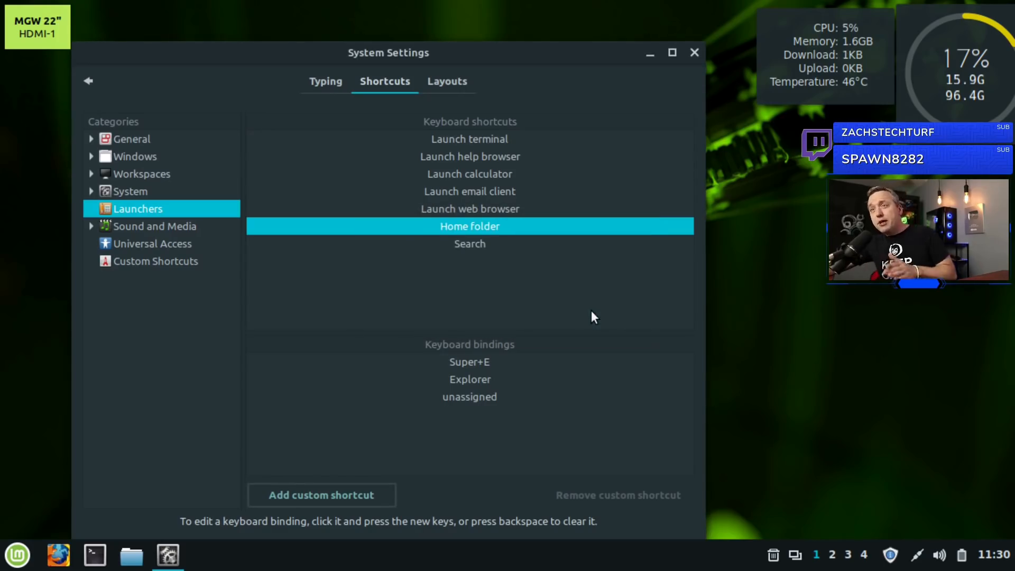
pyautogui.moveTo(235, 140)
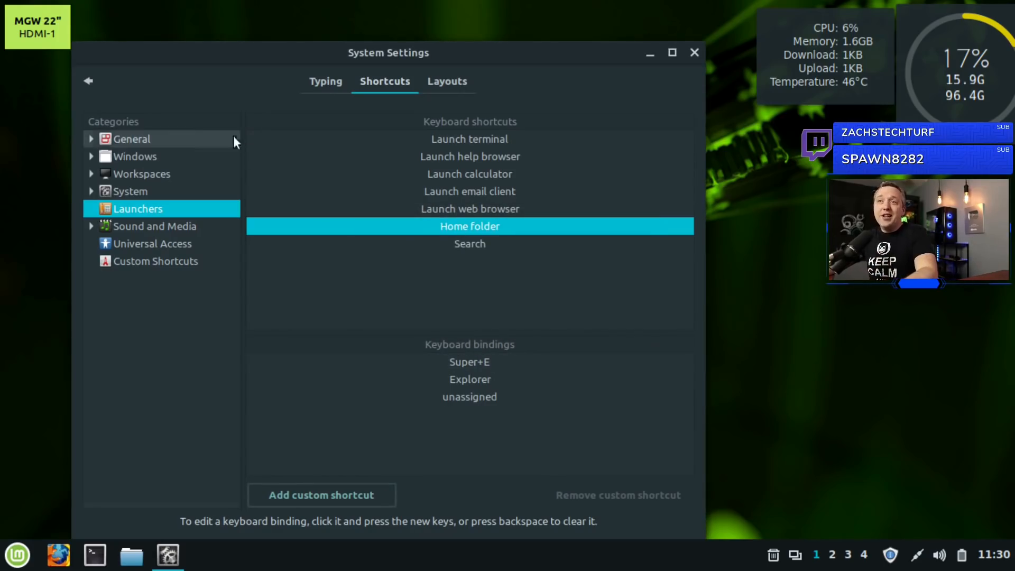
pyautogui.moveTo(88, 80)
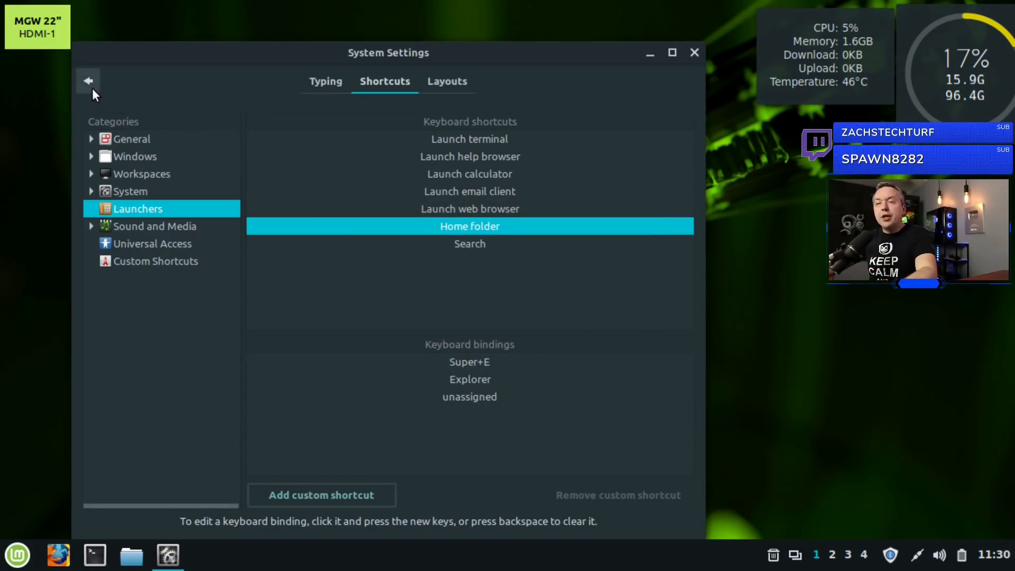
# Return to the overview scrolled to the Hardware categories
pyautogui.click(88, 81)
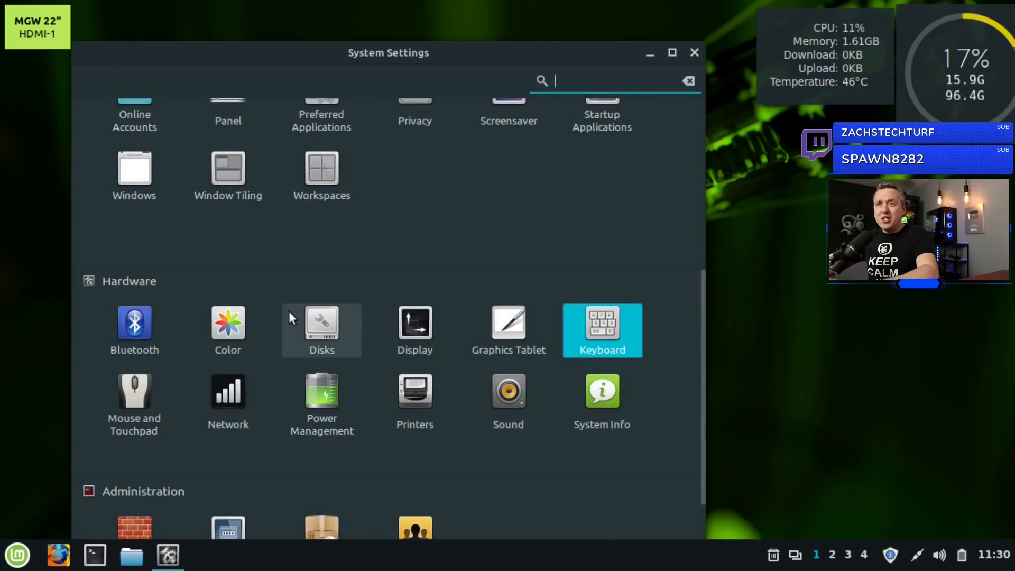
pyautogui.moveTo(298, 313)
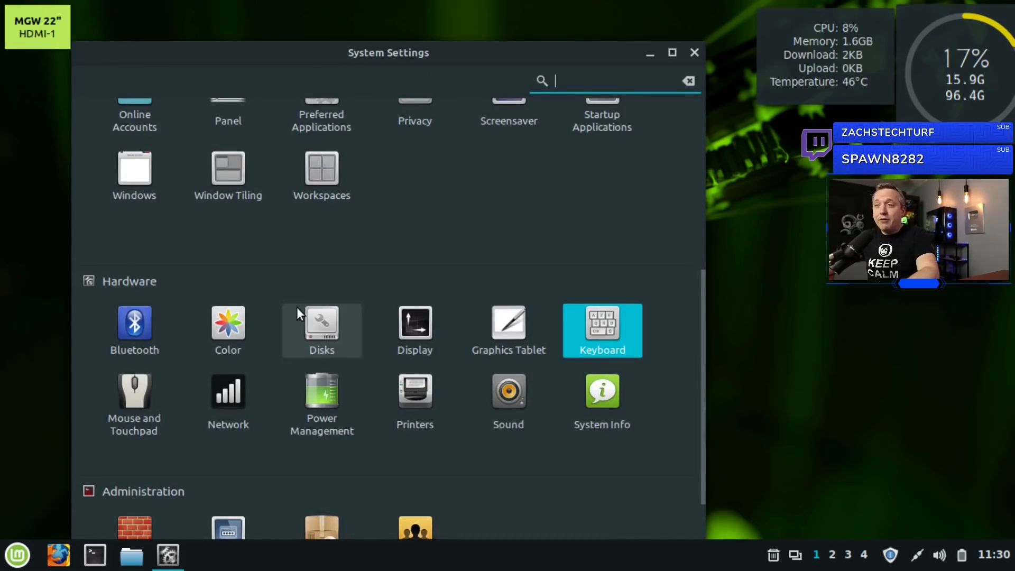
pyautogui.moveTo(228, 402)
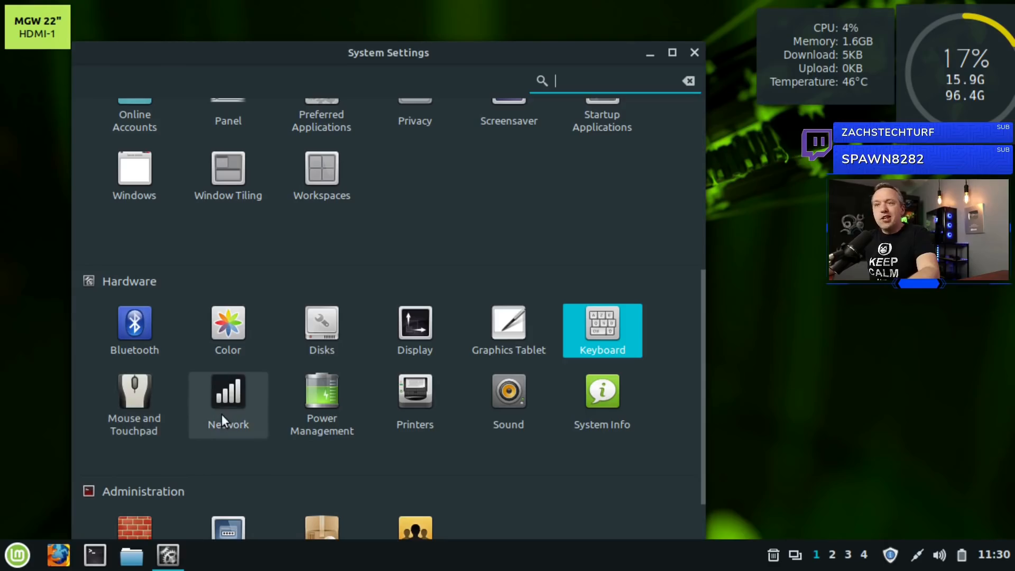
pyautogui.moveTo(281, 408)
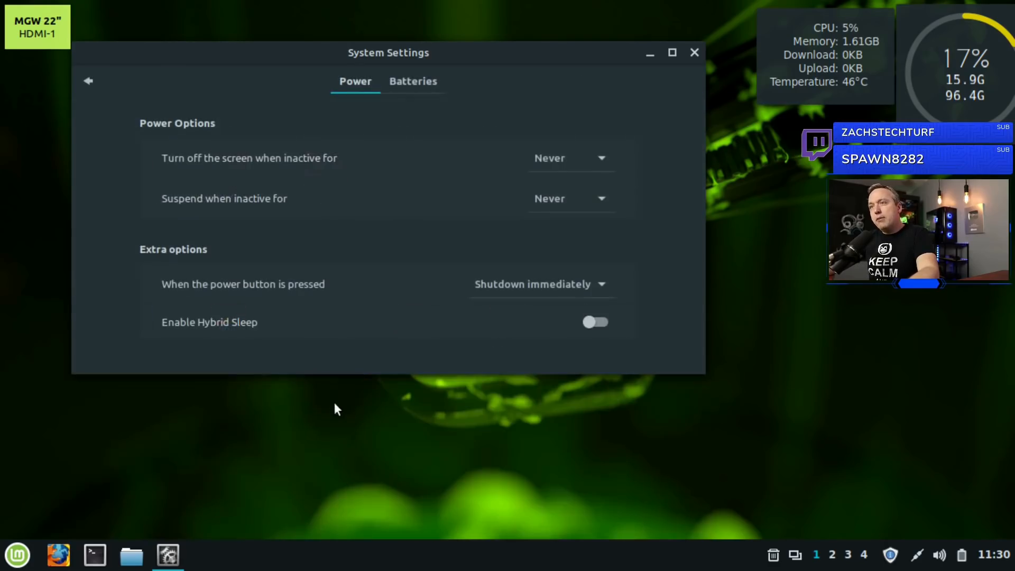
pyautogui.moveTo(379, 184)
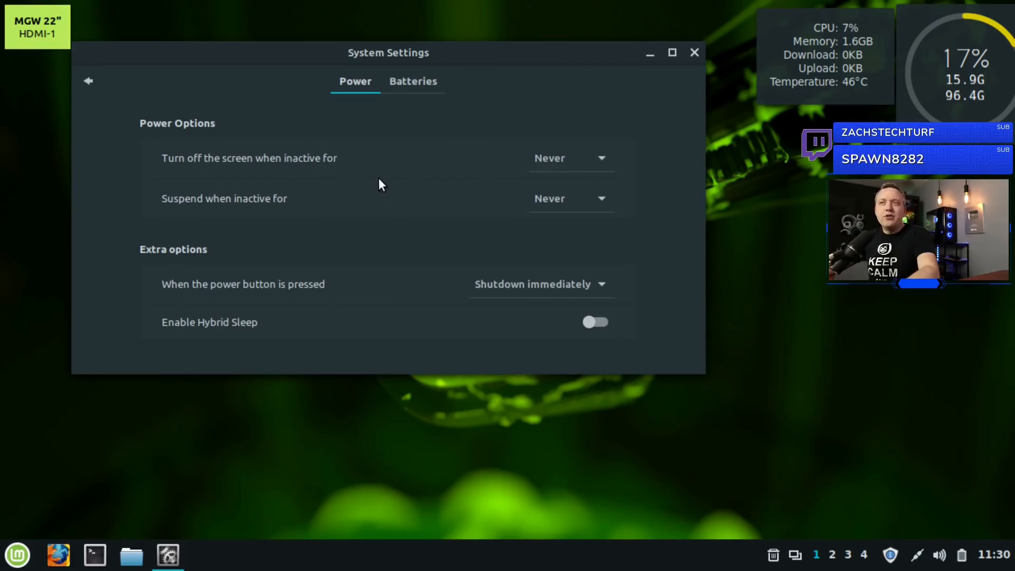
pyautogui.moveTo(360, 168)
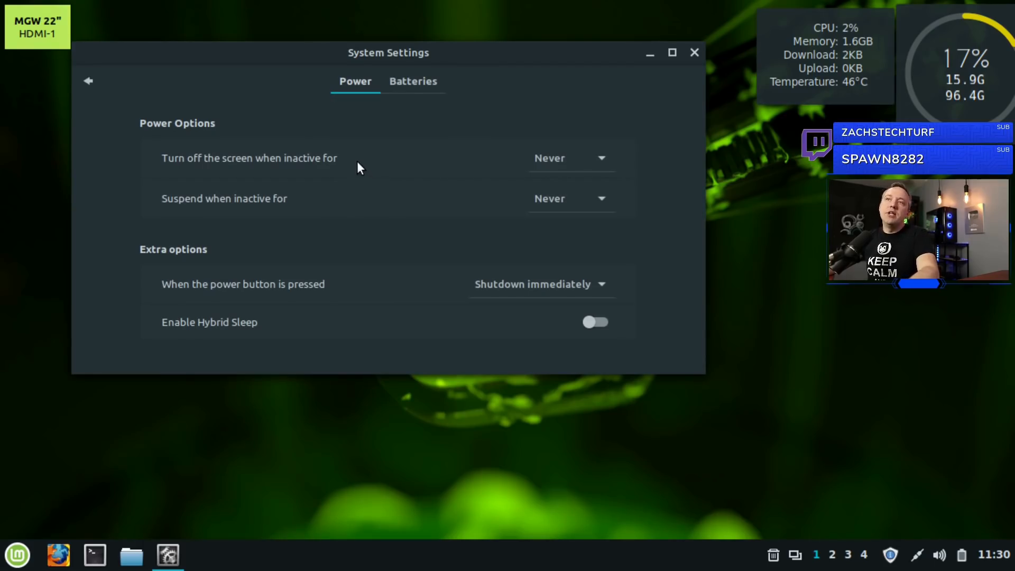
pyautogui.moveTo(344, 154)
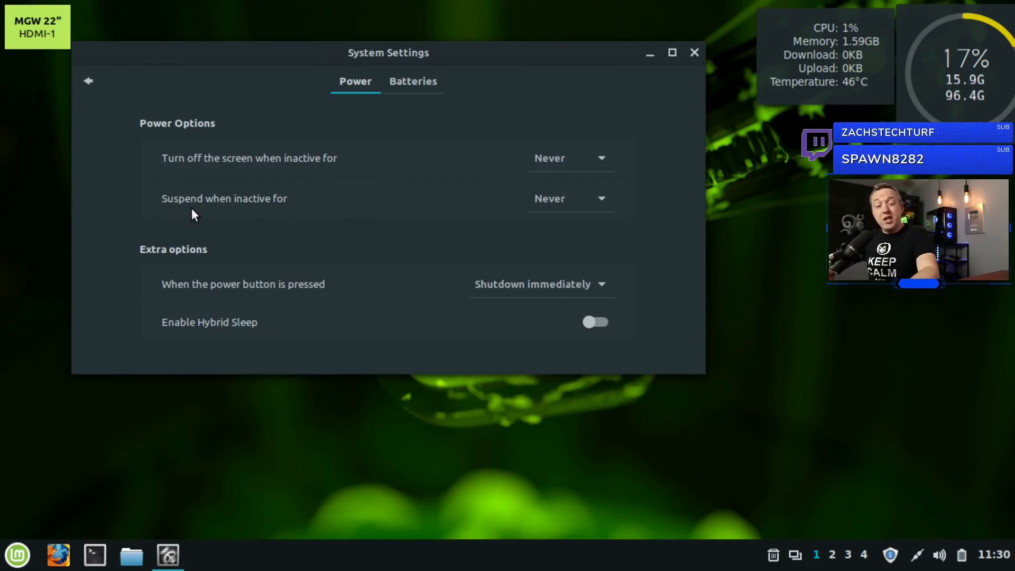
pyautogui.moveTo(197, 209)
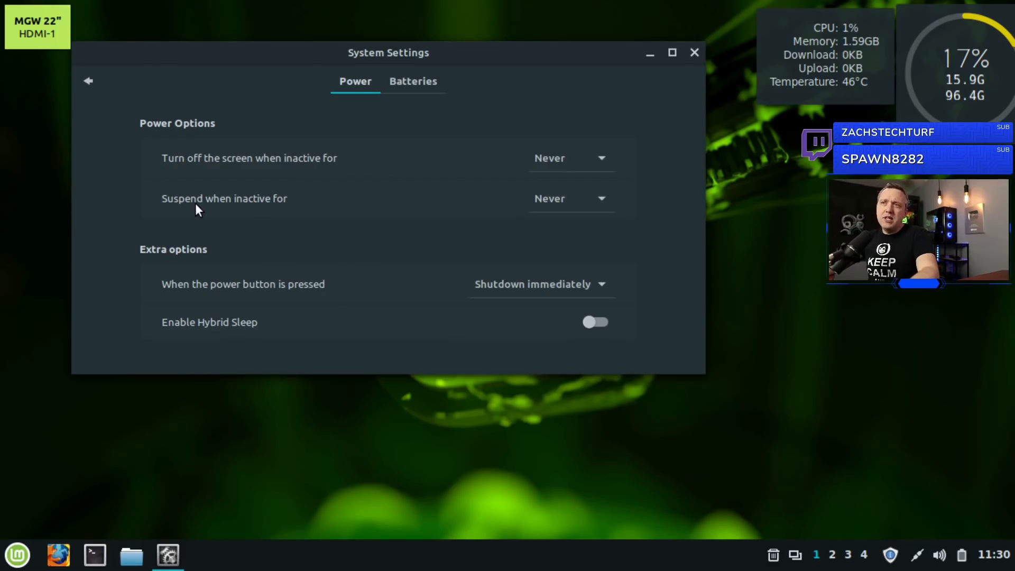
pyautogui.moveTo(468, 222)
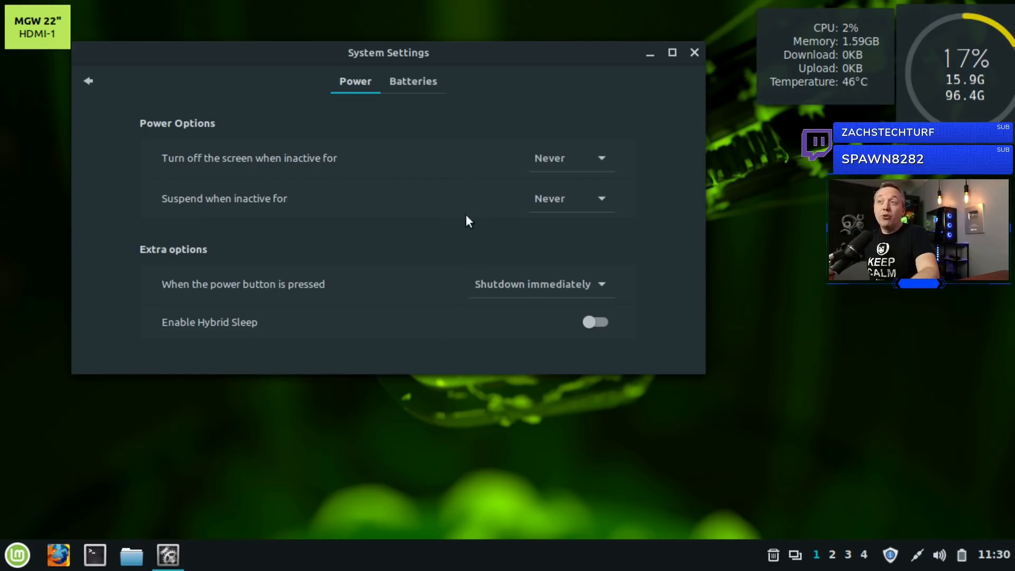
pyautogui.moveTo(445, 156)
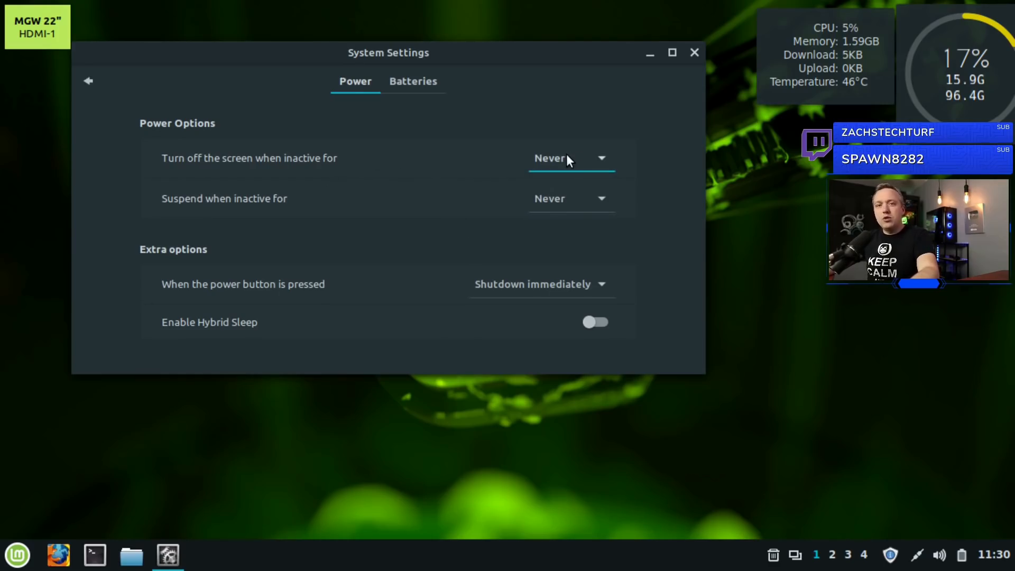
pyautogui.moveTo(506, 161)
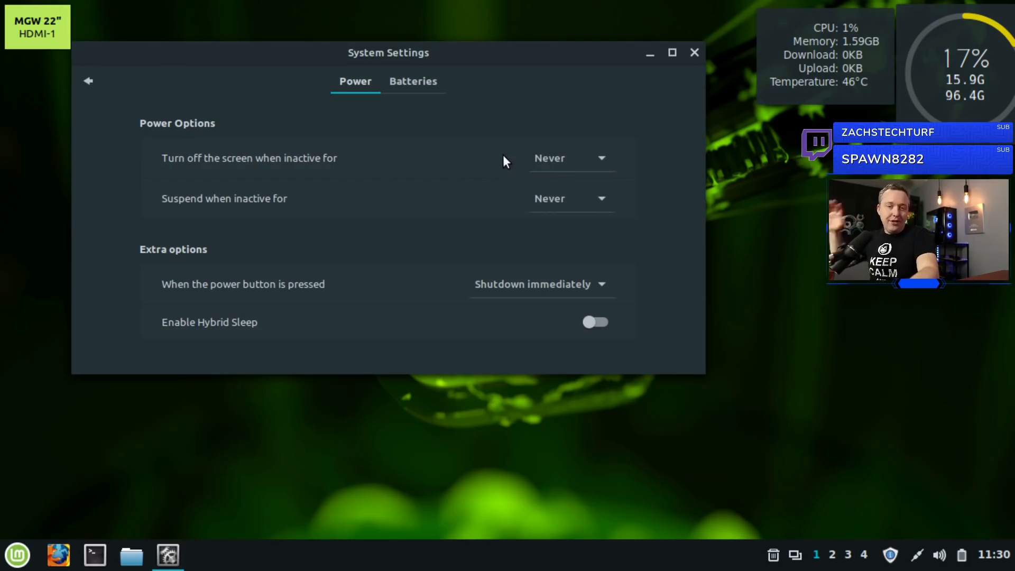
pyautogui.moveTo(204, 137)
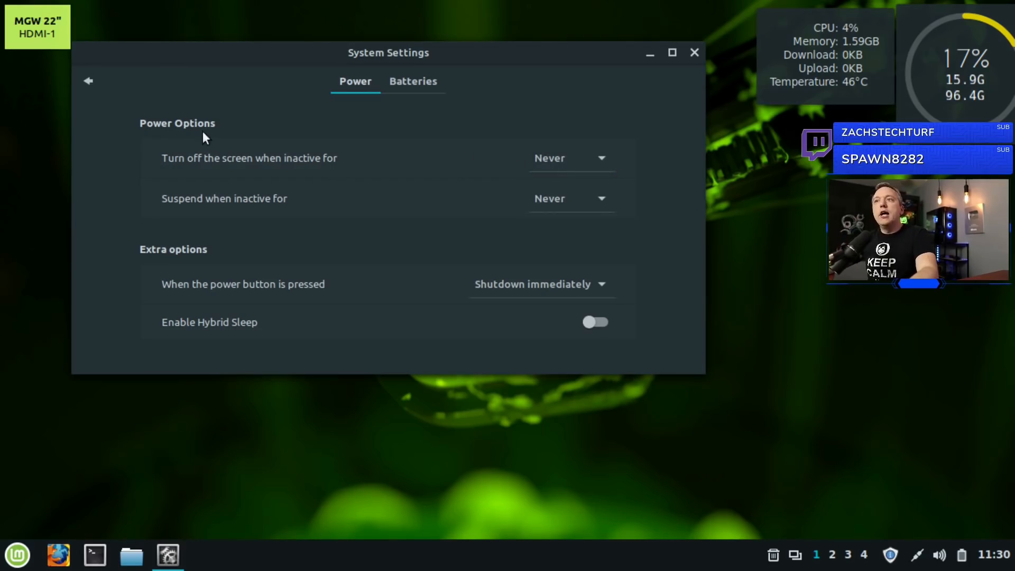
pyautogui.moveTo(244, 180)
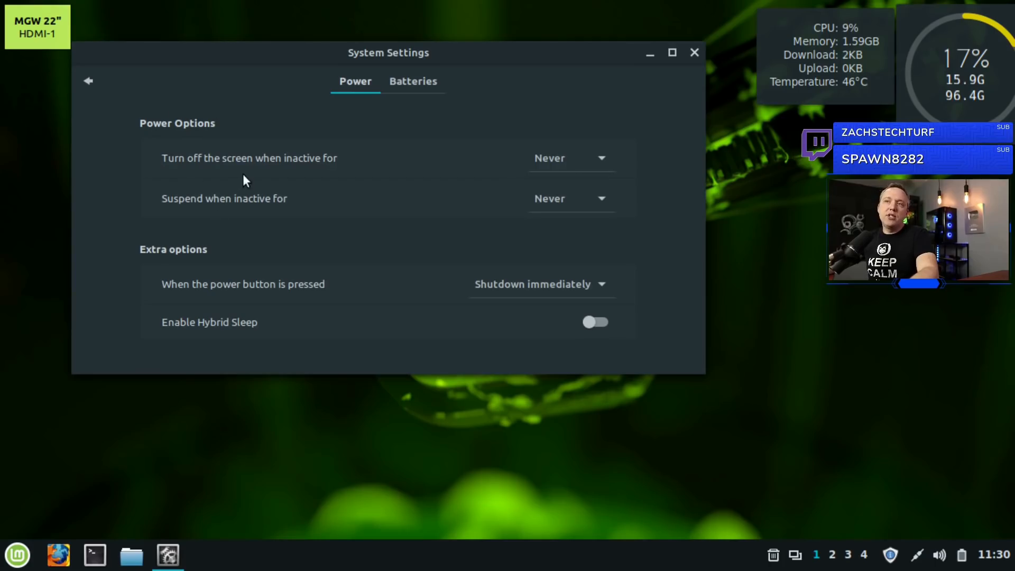
pyautogui.moveTo(439, 331)
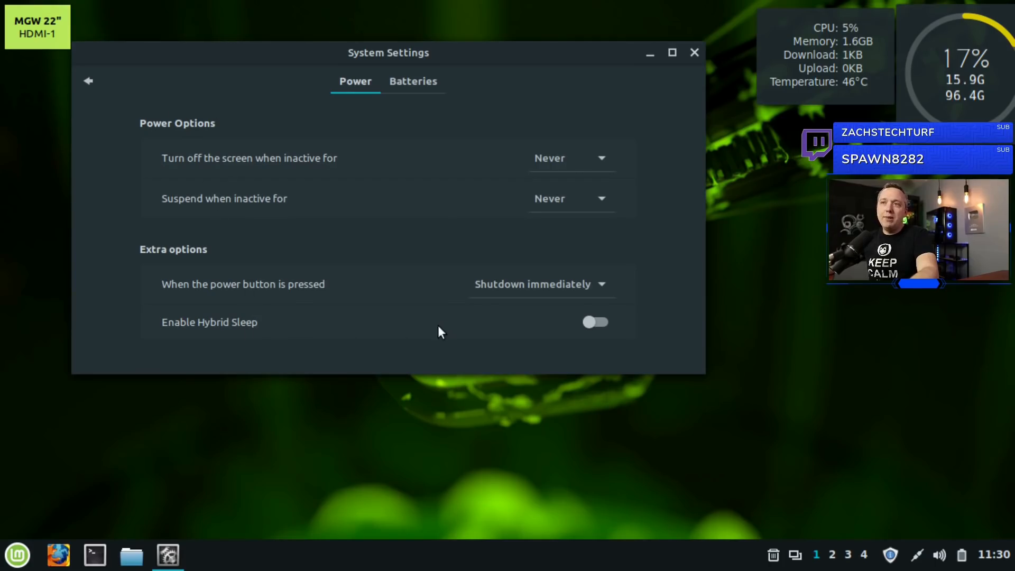
pyautogui.moveTo(253, 218)
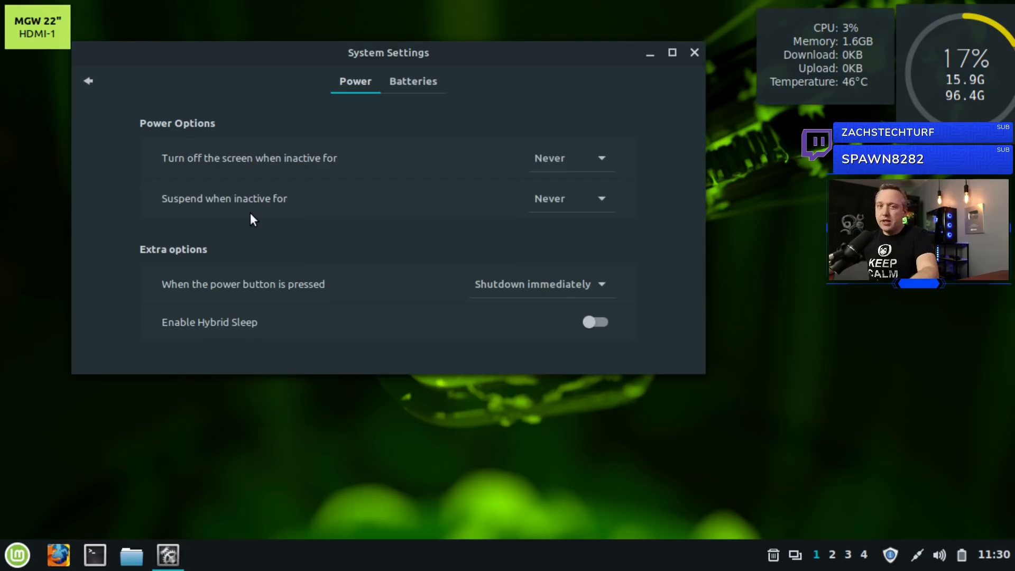
pyautogui.moveTo(253, 213)
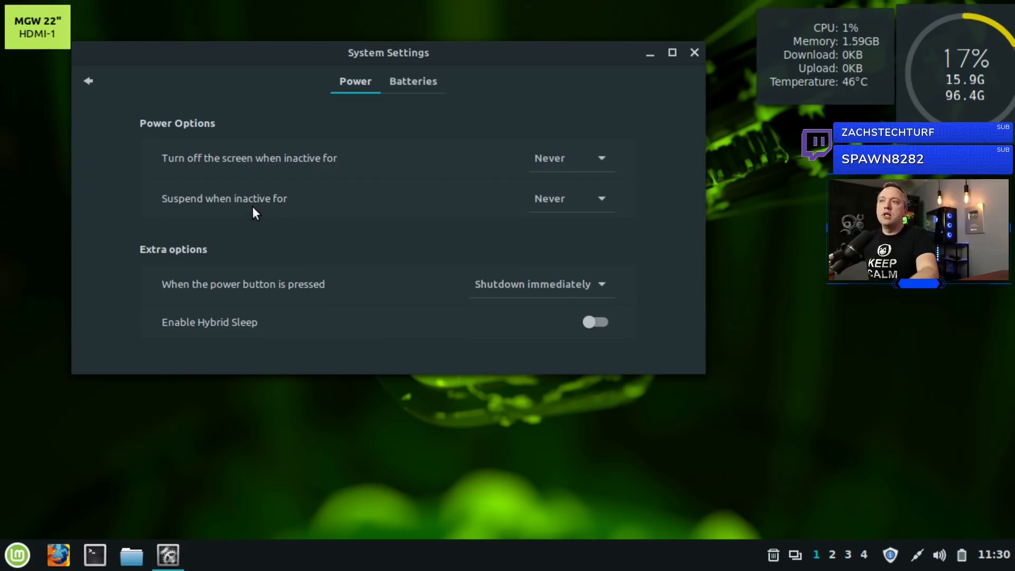
pyautogui.moveTo(271, 231)
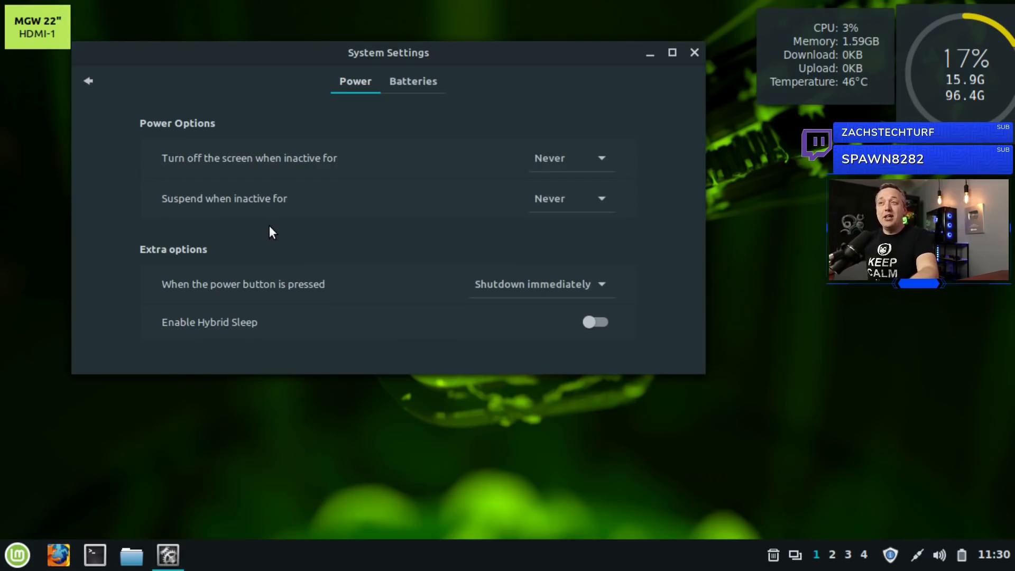
pyautogui.moveTo(287, 215)
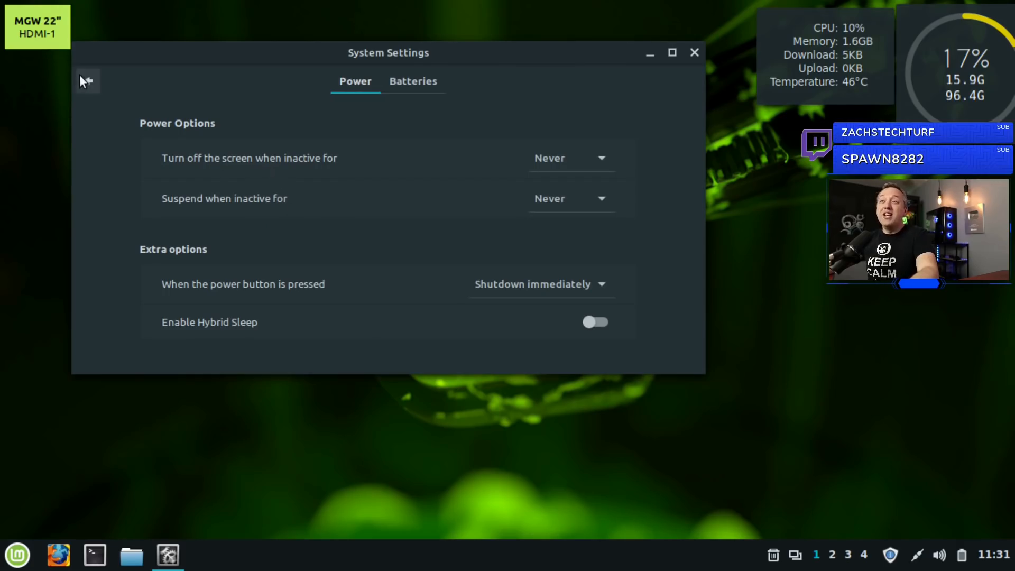
# Switch the sound output device from HDMI to Digital Output (S/PDIF), then return to the overview
pyautogui.click(85, 80)
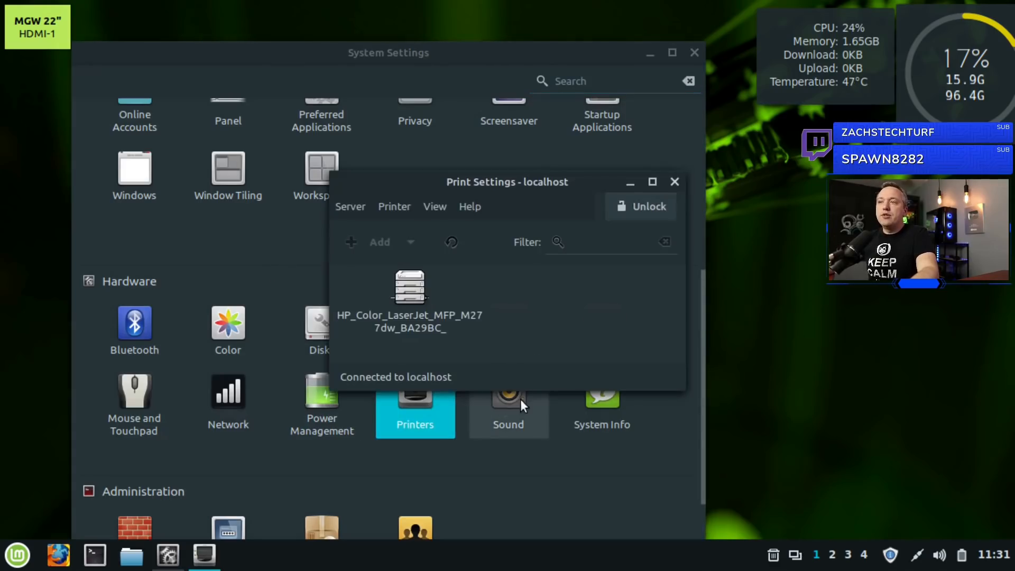
pyautogui.click(674, 181)
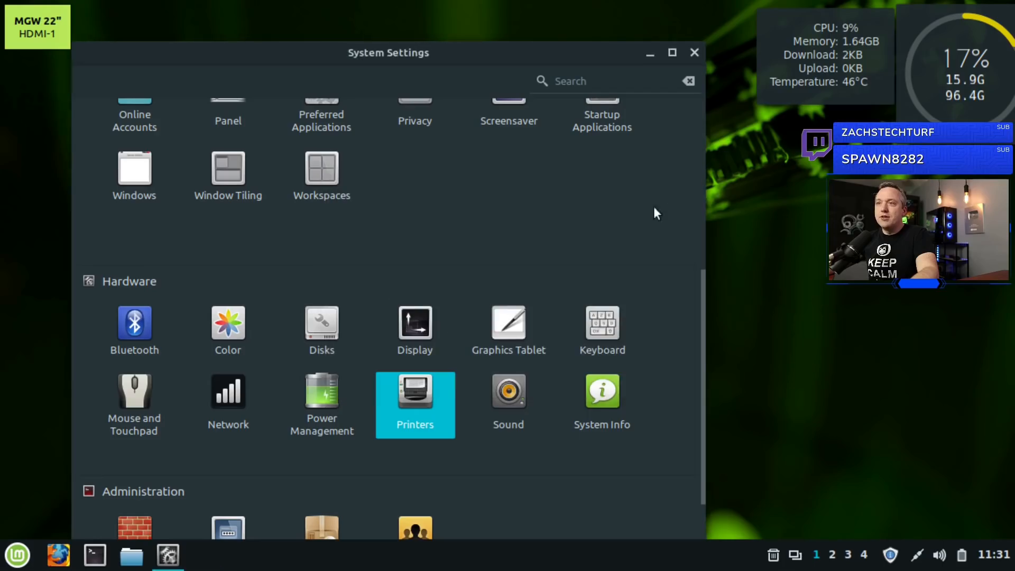
pyautogui.moveTo(509, 404)
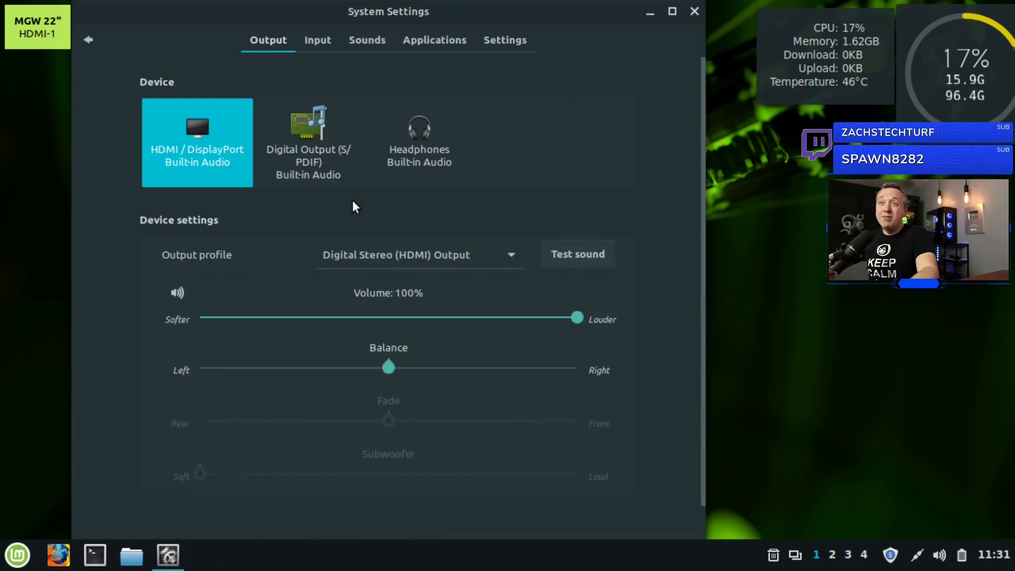
pyautogui.moveTo(207, 374)
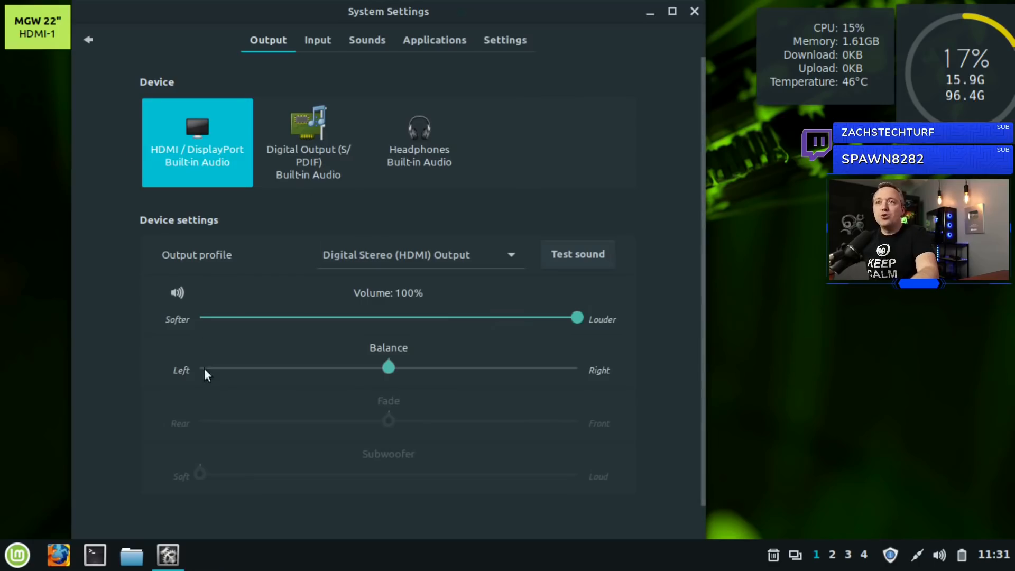
pyautogui.moveTo(172, 162)
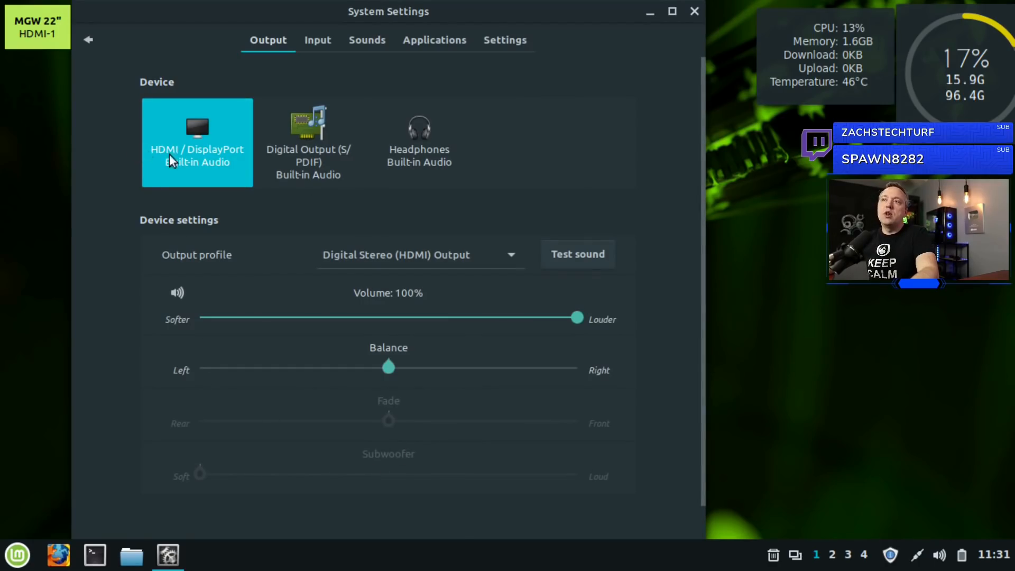
pyautogui.click(308, 140)
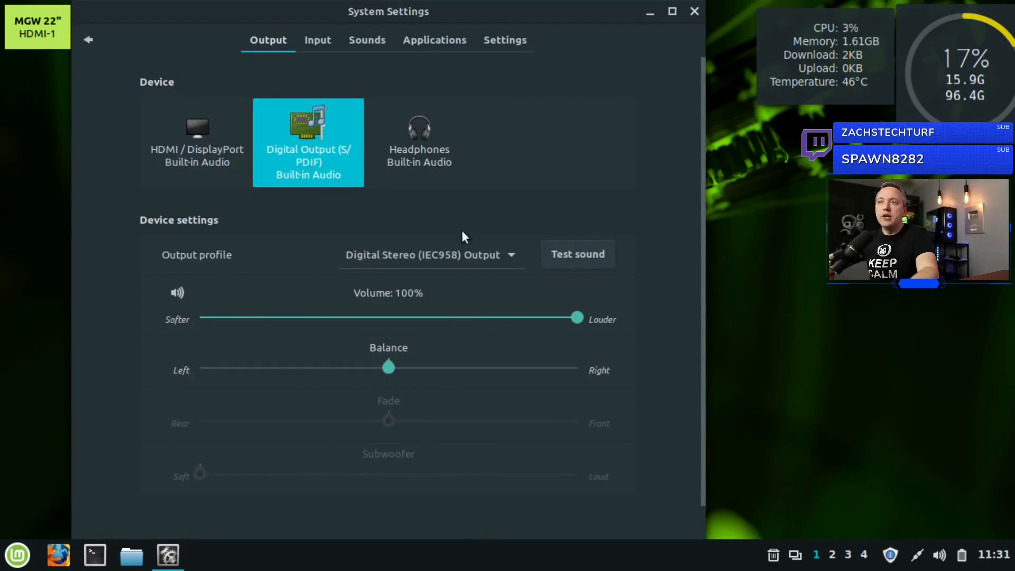
pyautogui.click(88, 39)
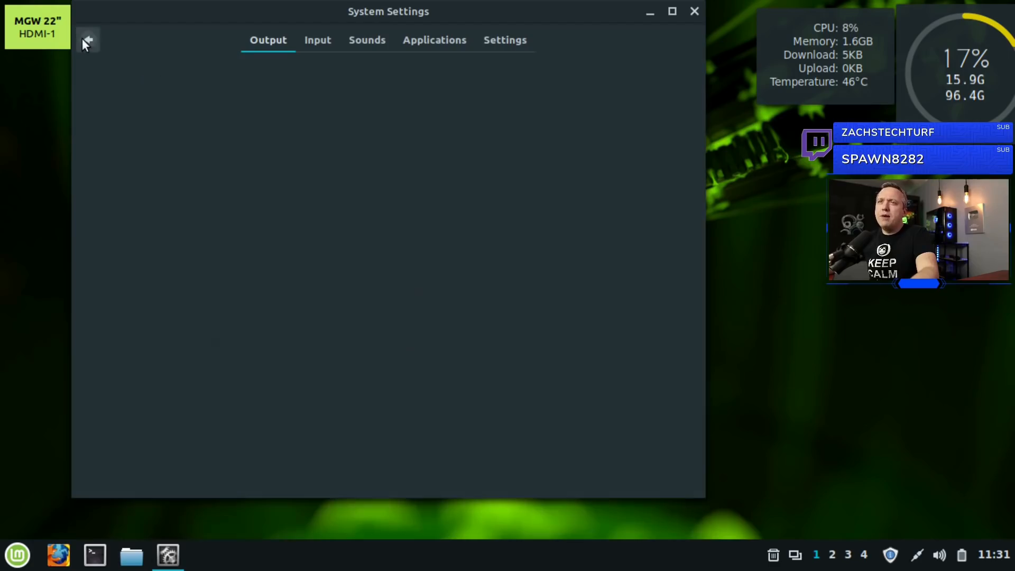
pyautogui.click(88, 40)
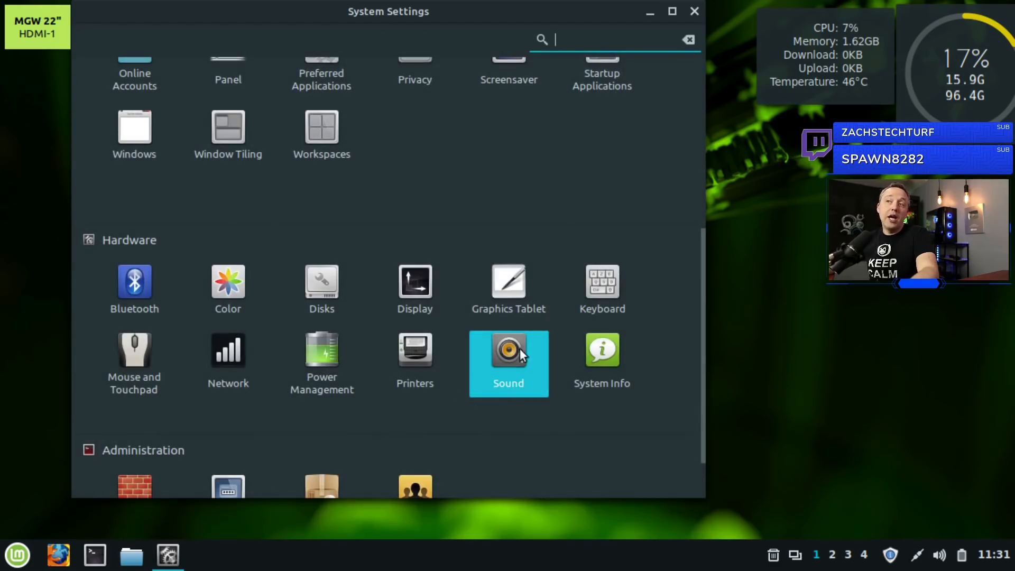
pyautogui.scroll(-3)
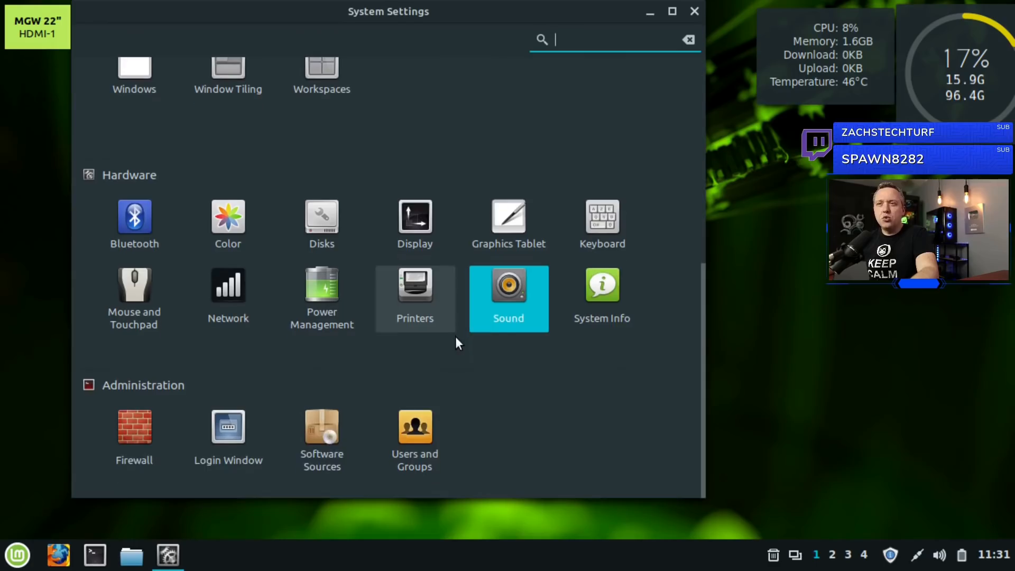
pyautogui.moveTo(228, 433)
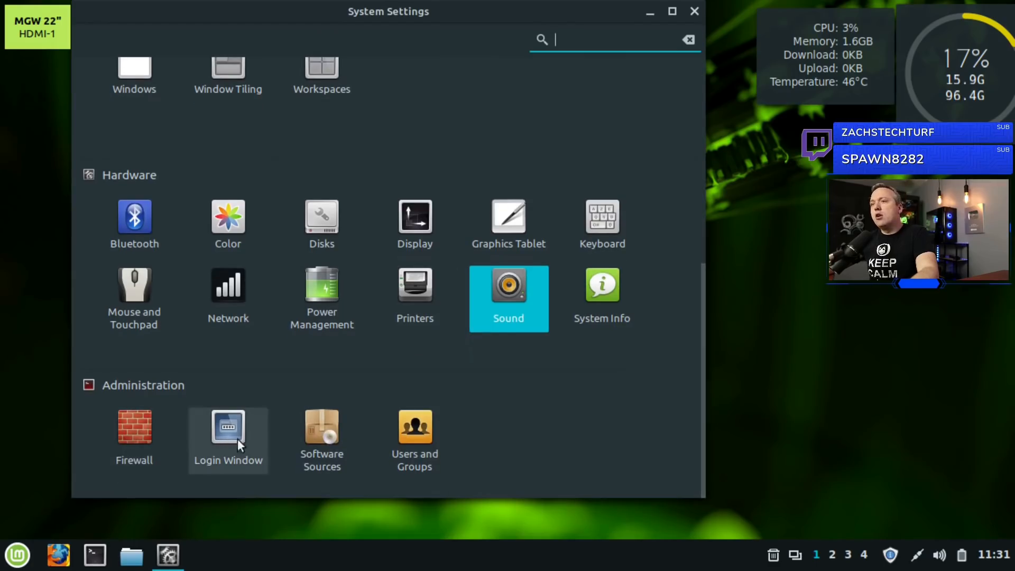
pyautogui.moveTo(415, 440)
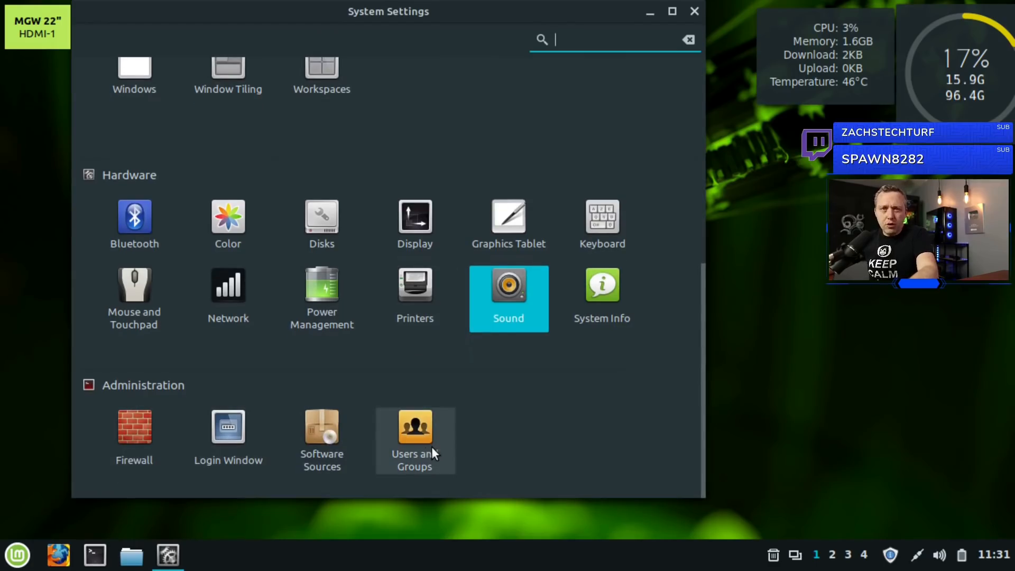
pyautogui.moveTo(322, 440)
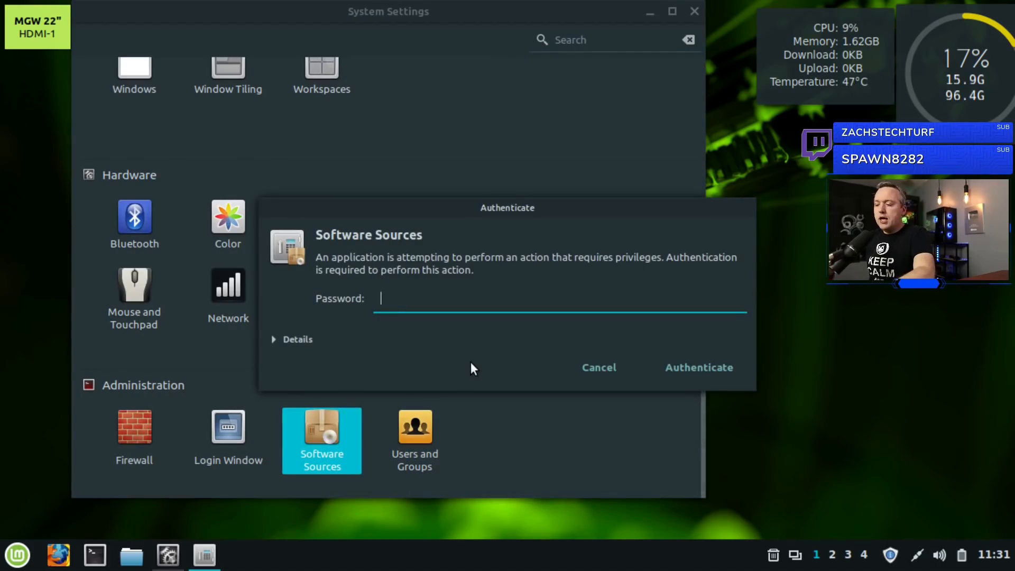
pyautogui.click(698, 367)
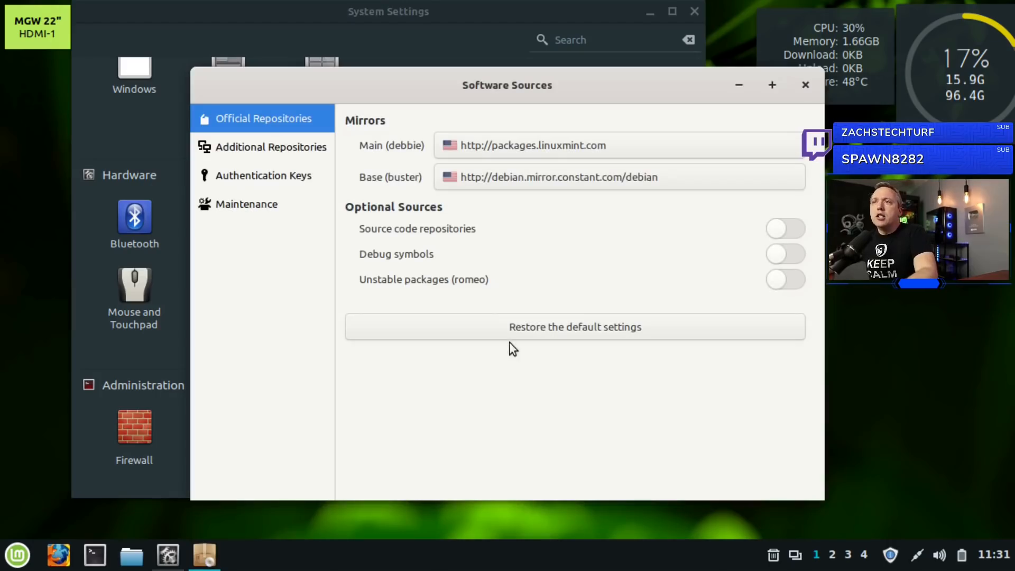
pyautogui.moveTo(513, 190)
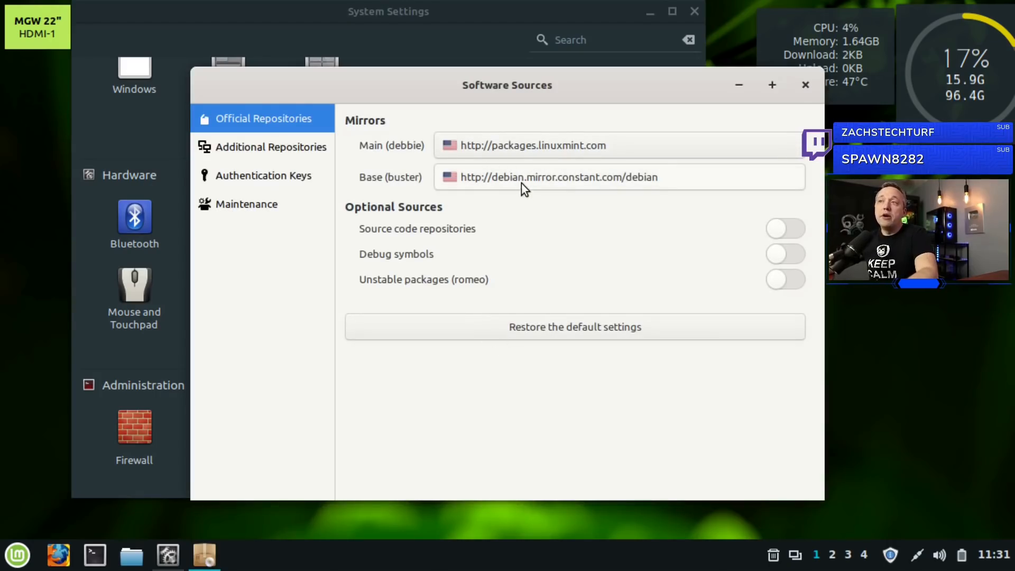
pyautogui.moveTo(494, 184)
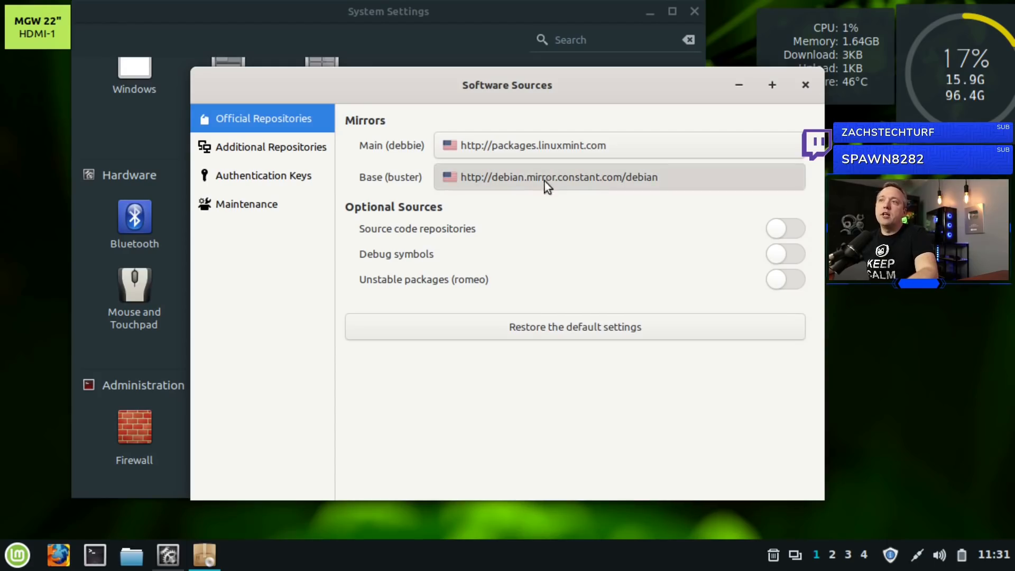
pyautogui.click(557, 176)
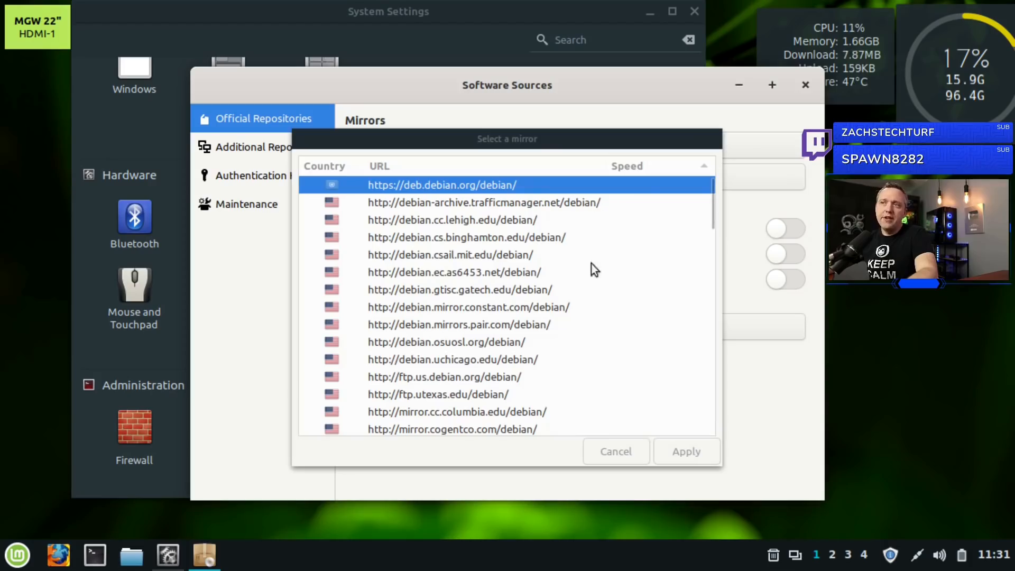
pyautogui.moveTo(607, 396)
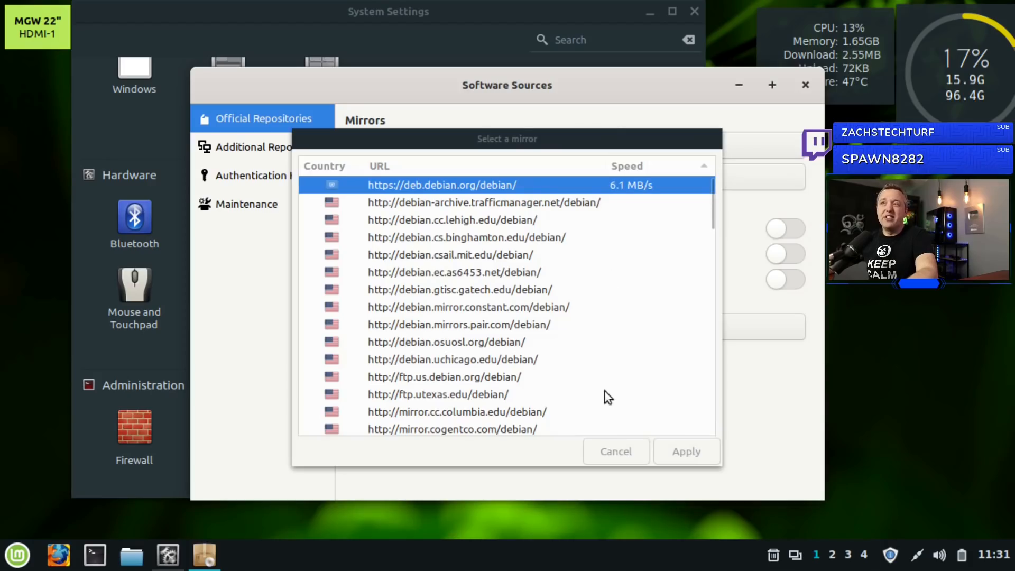
pyautogui.moveTo(599, 225)
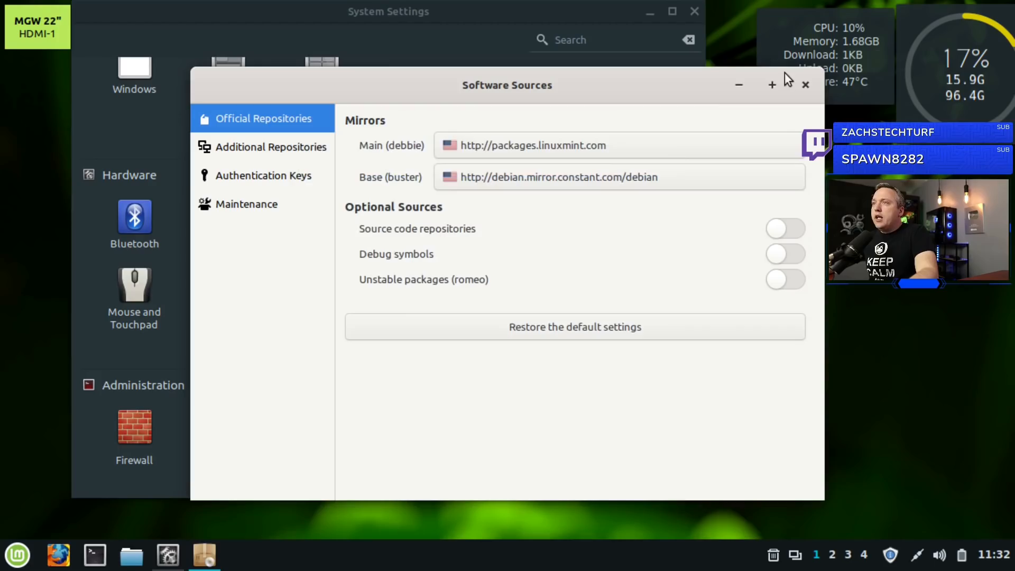
pyautogui.click(805, 84)
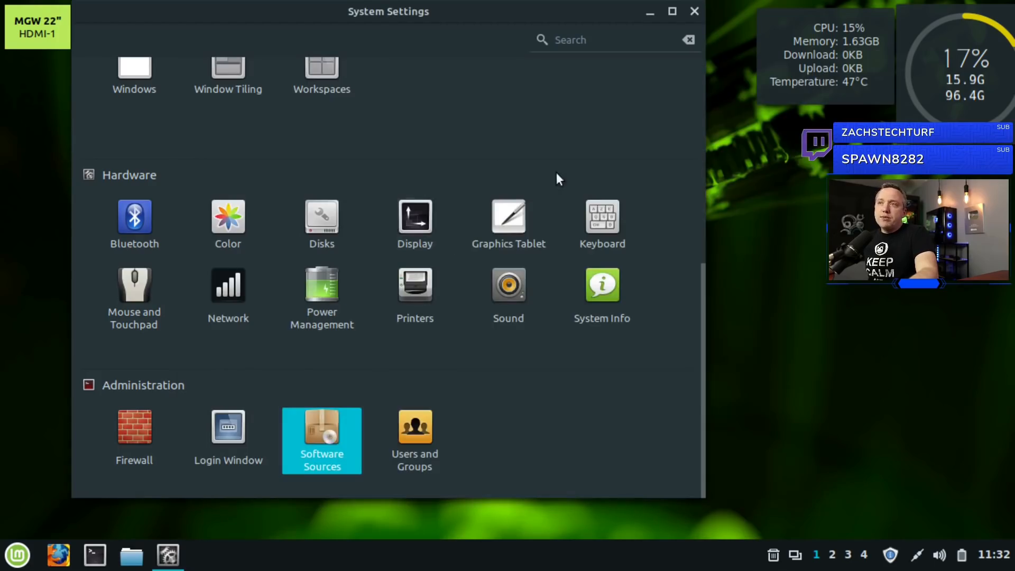
pyautogui.scroll(3)
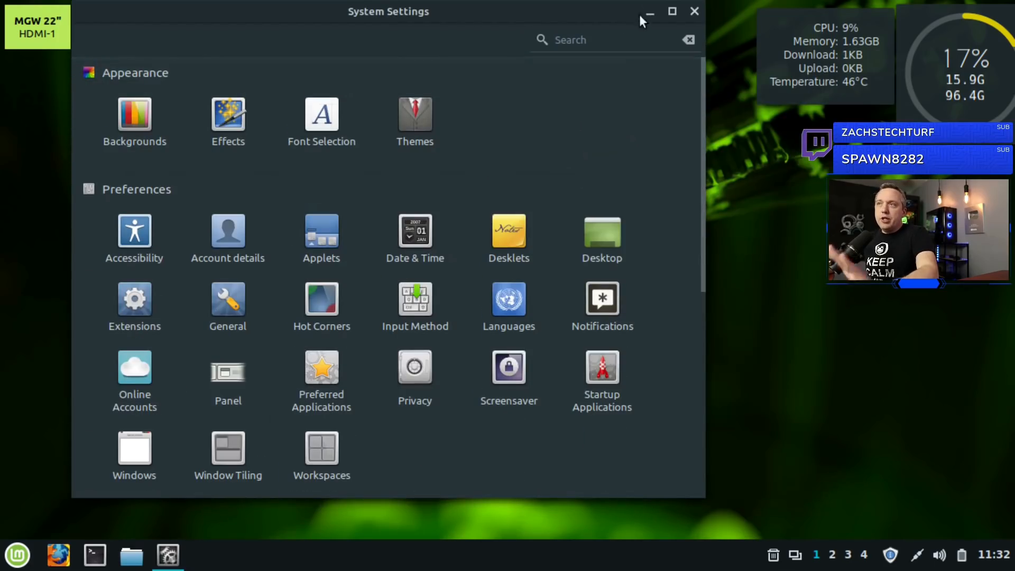